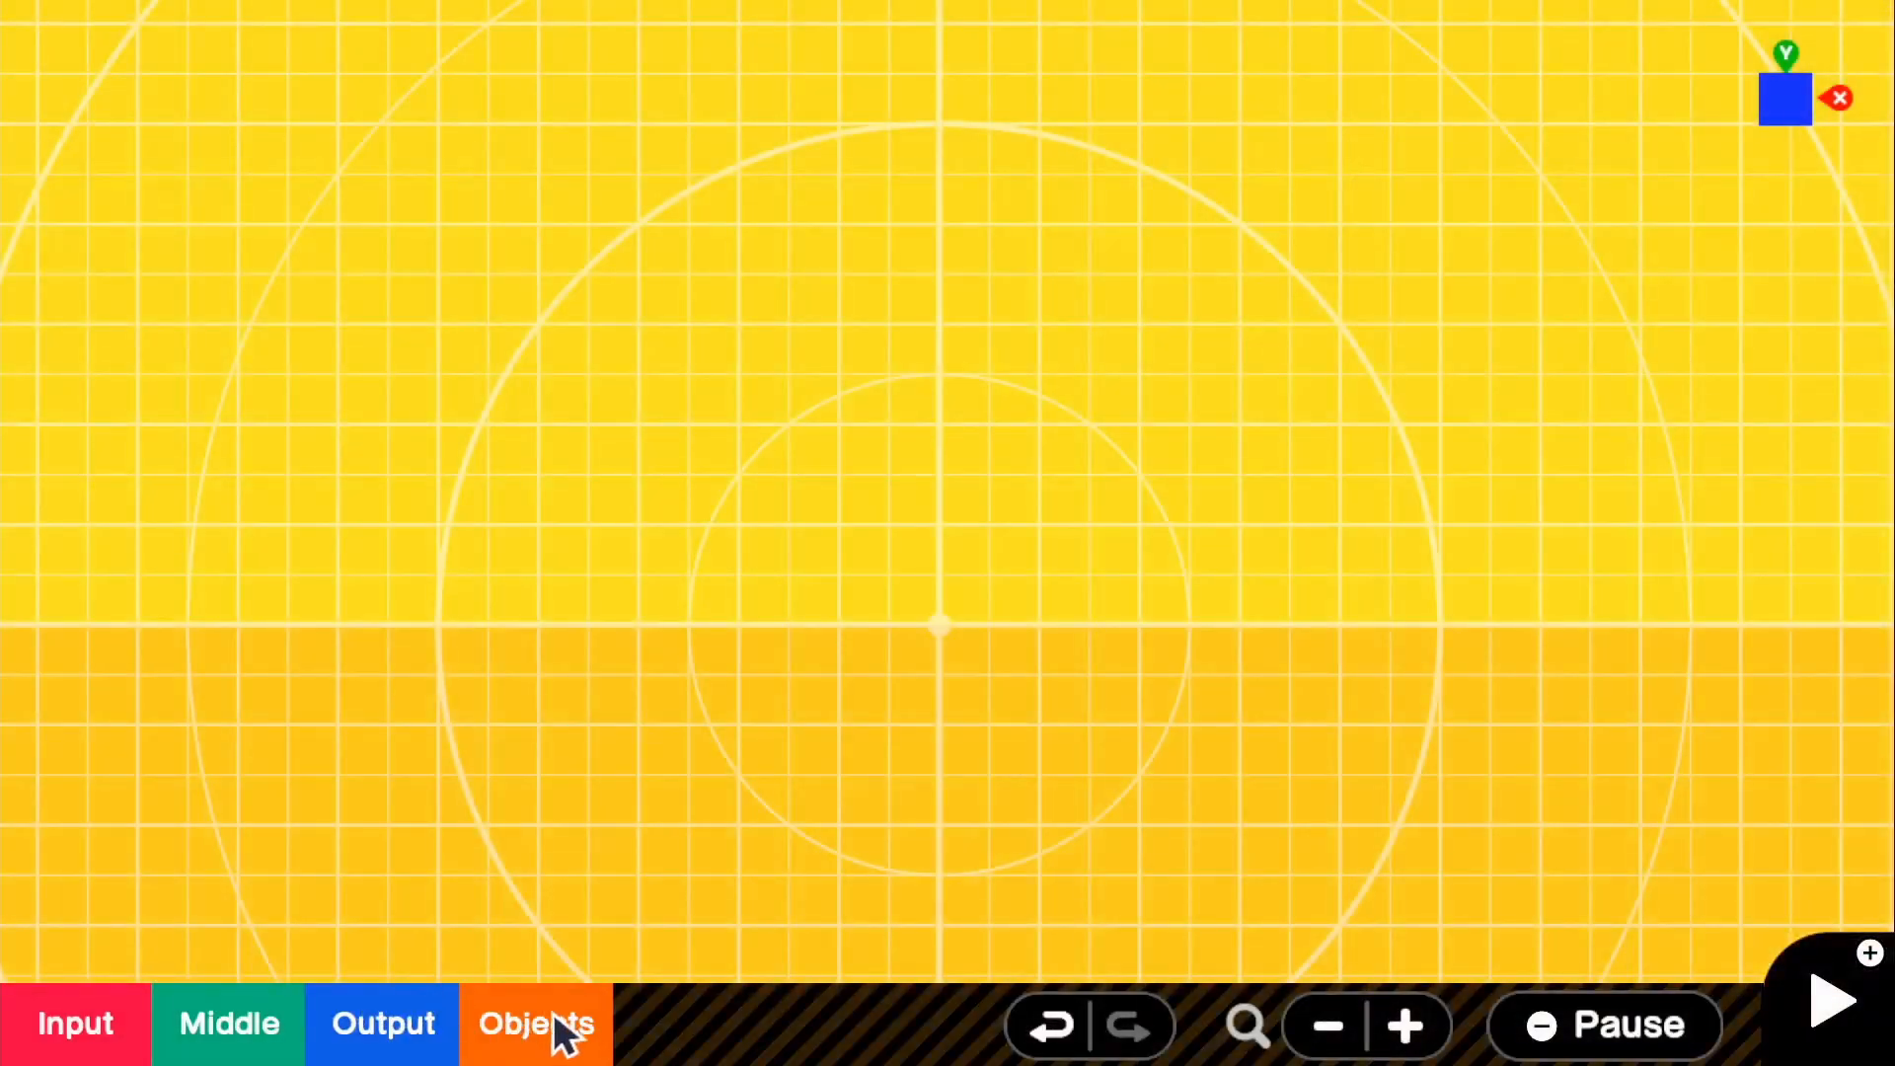
Step: Add the Person character from the Objects list and position it on the grid
{"action": "left_click", "coordinate": [534, 1024]}
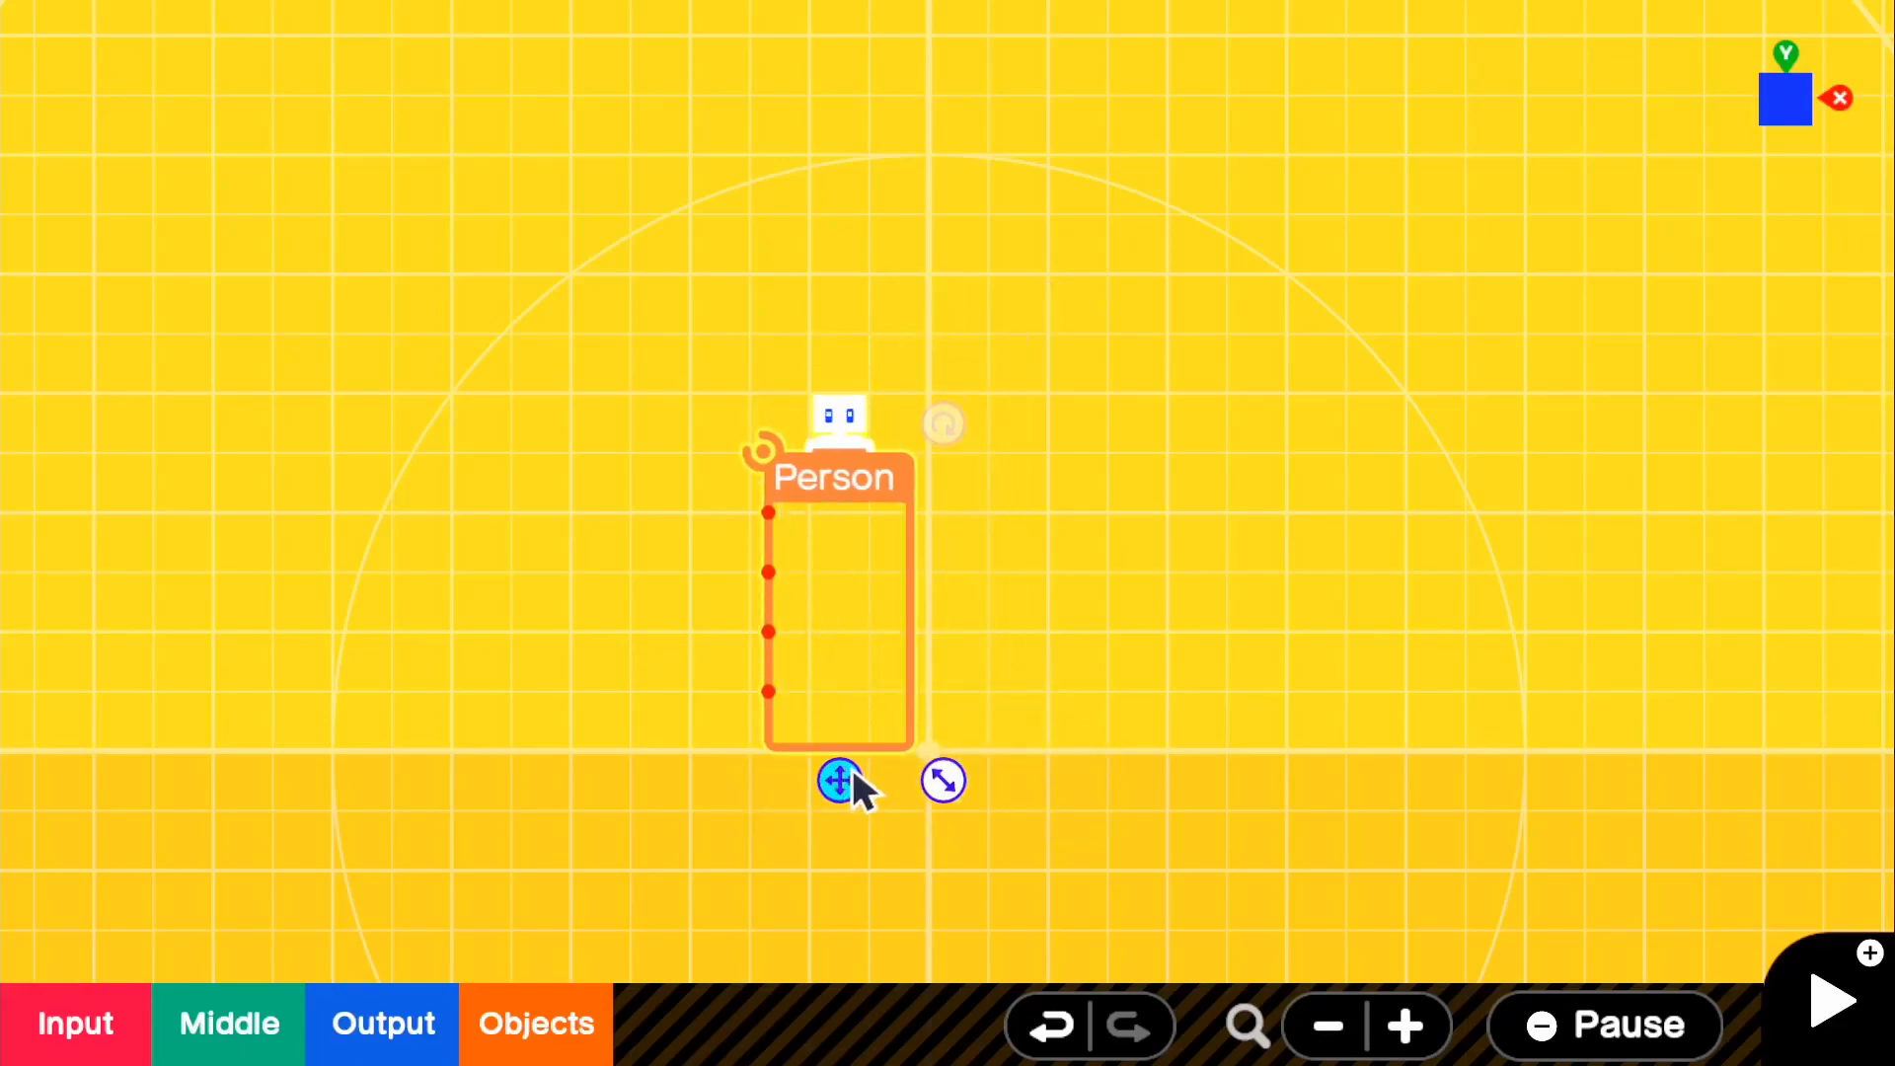
{"action": "left_click", "coordinate": [839, 780]}
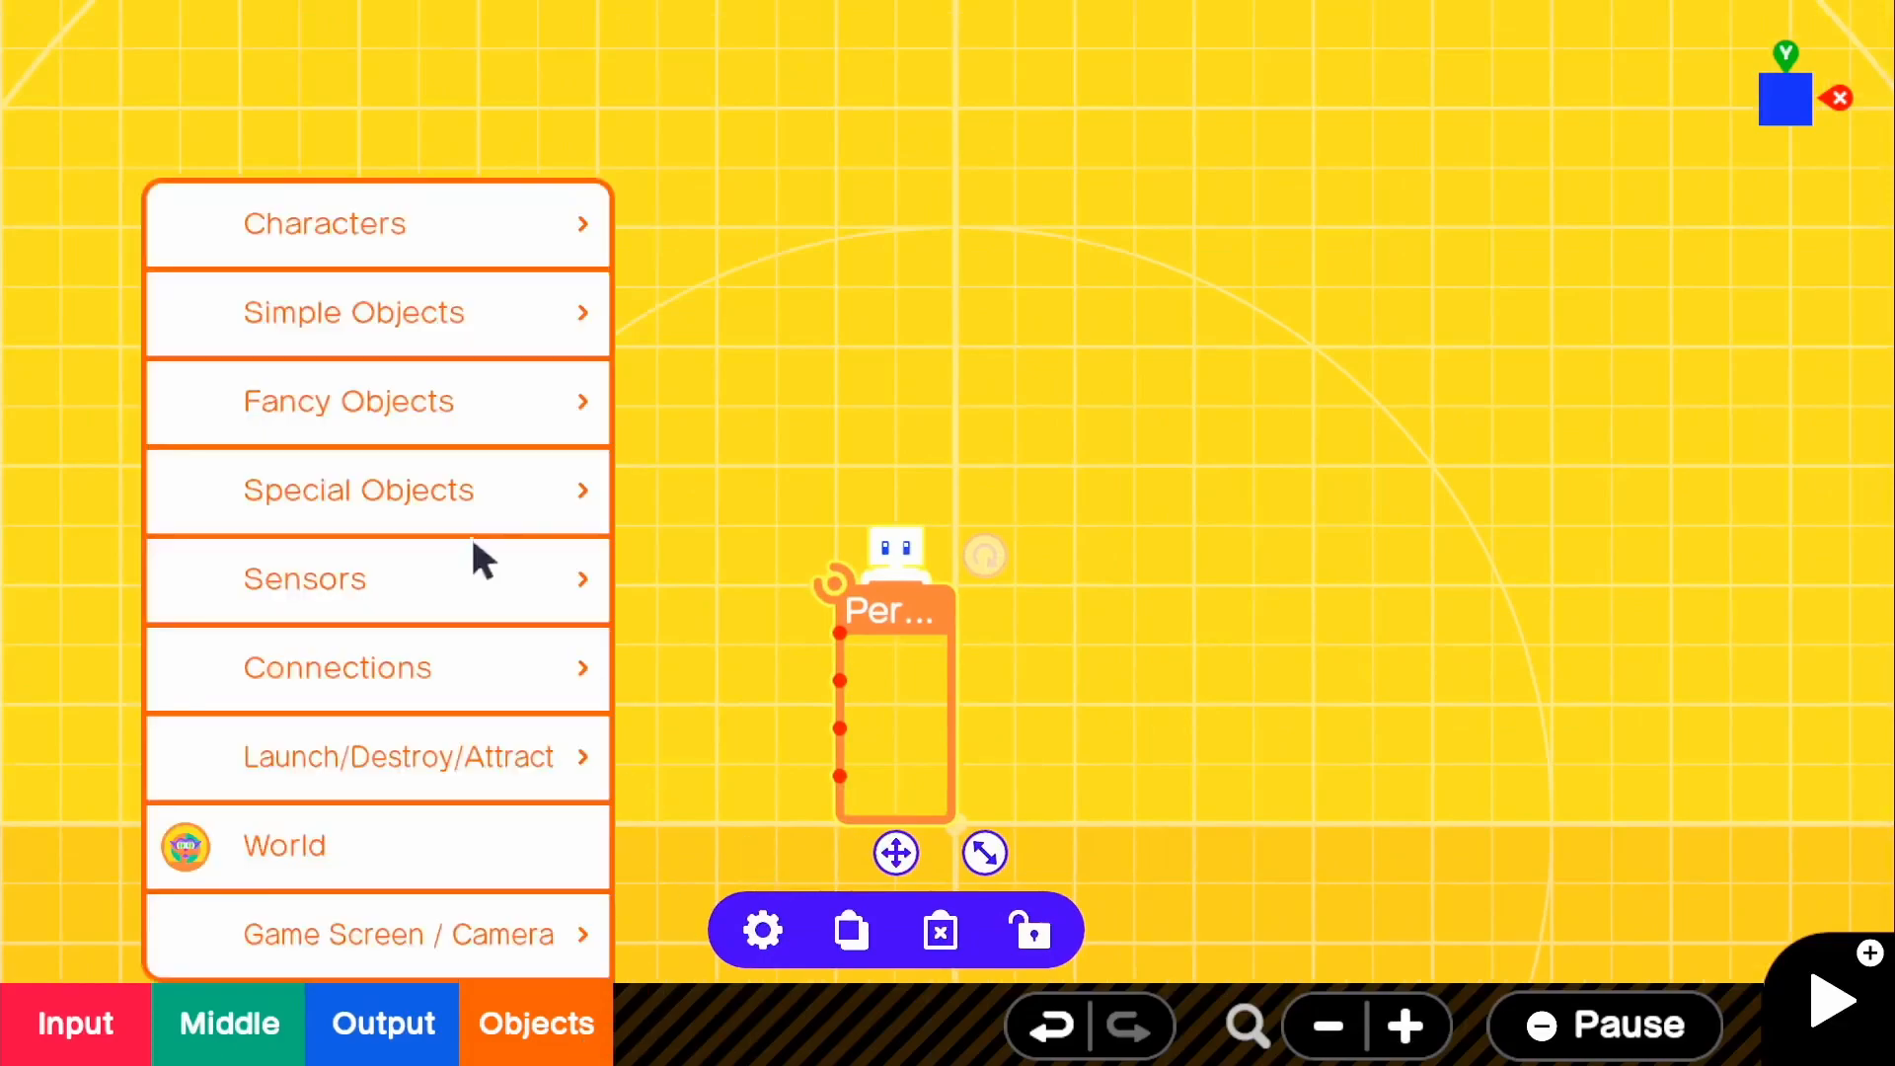
Step: Add Stick Up/Down and two Stick Left/Right input nodons for the Person and Camera
{"action": "left_click", "coordinate": [75, 1022]}
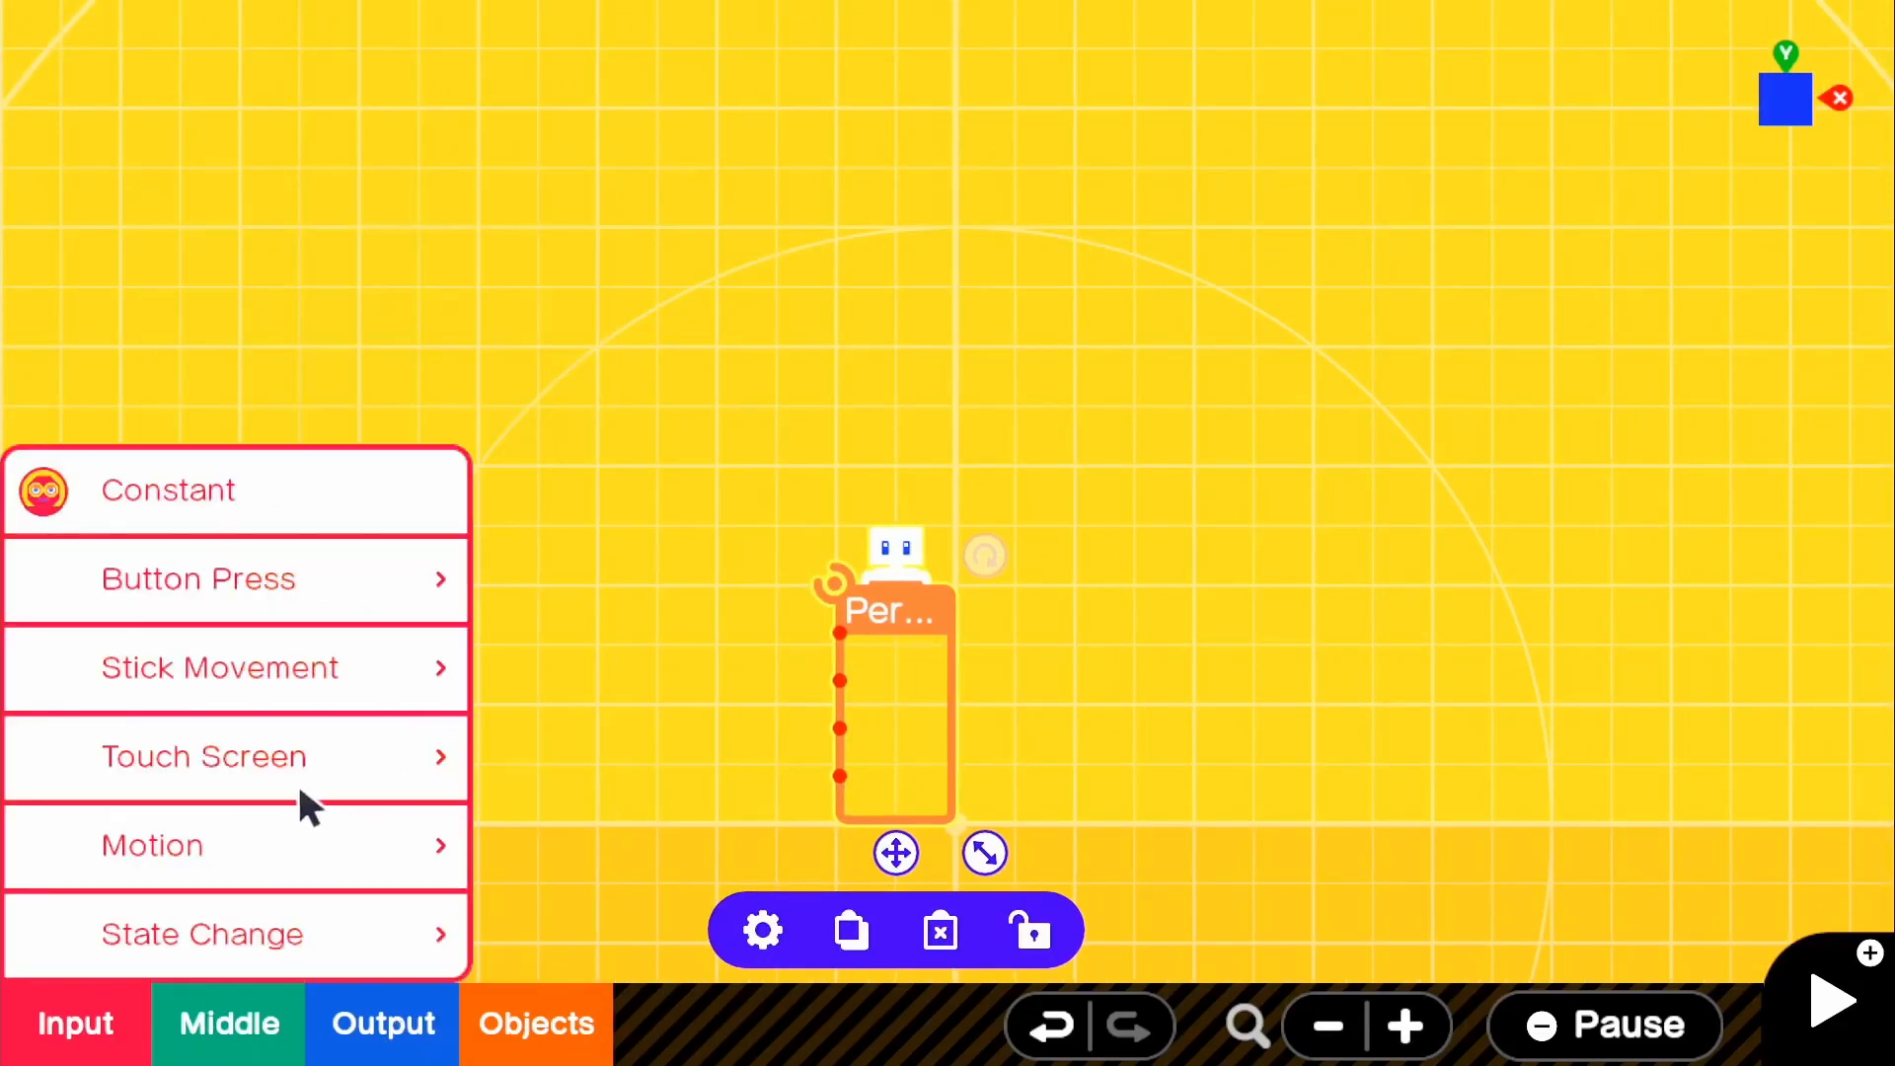
{"action": "mouse_move", "coordinate": [351, 677]}
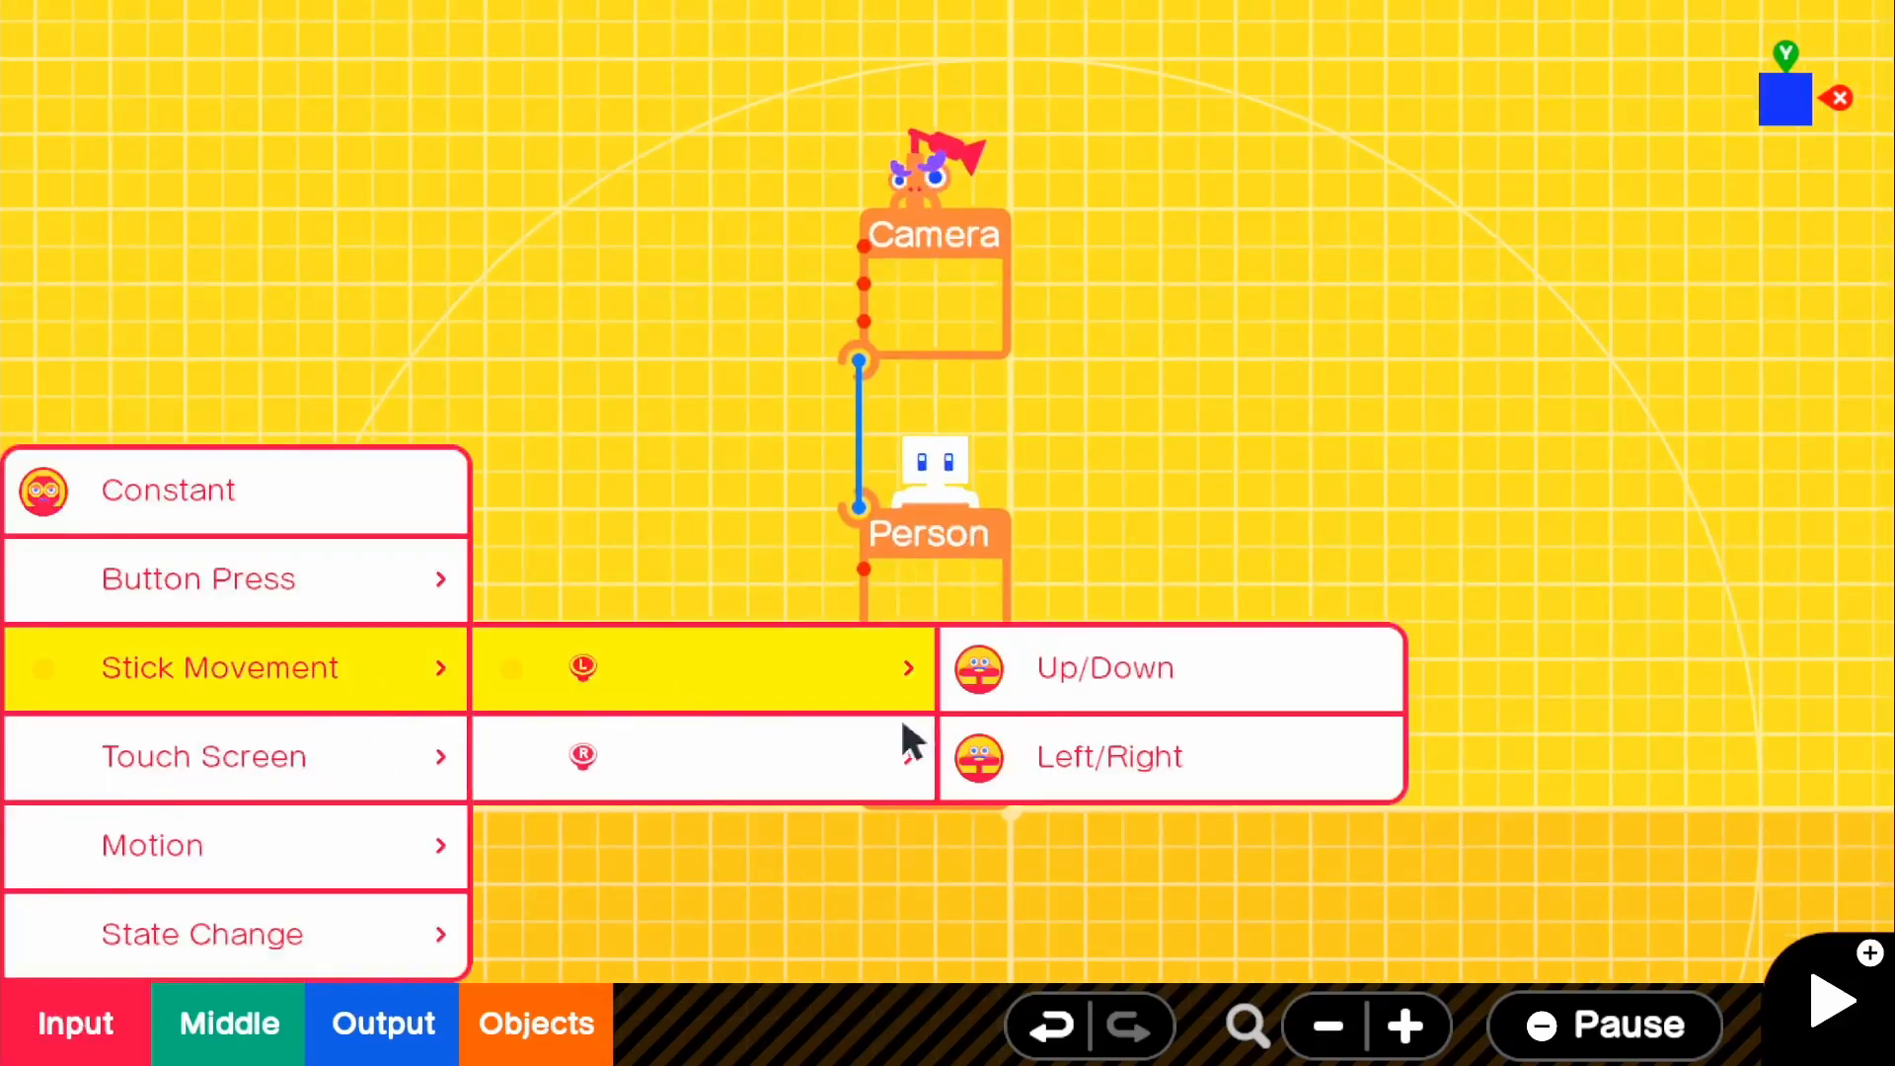
{"action": "left_click", "coordinate": [1103, 667]}
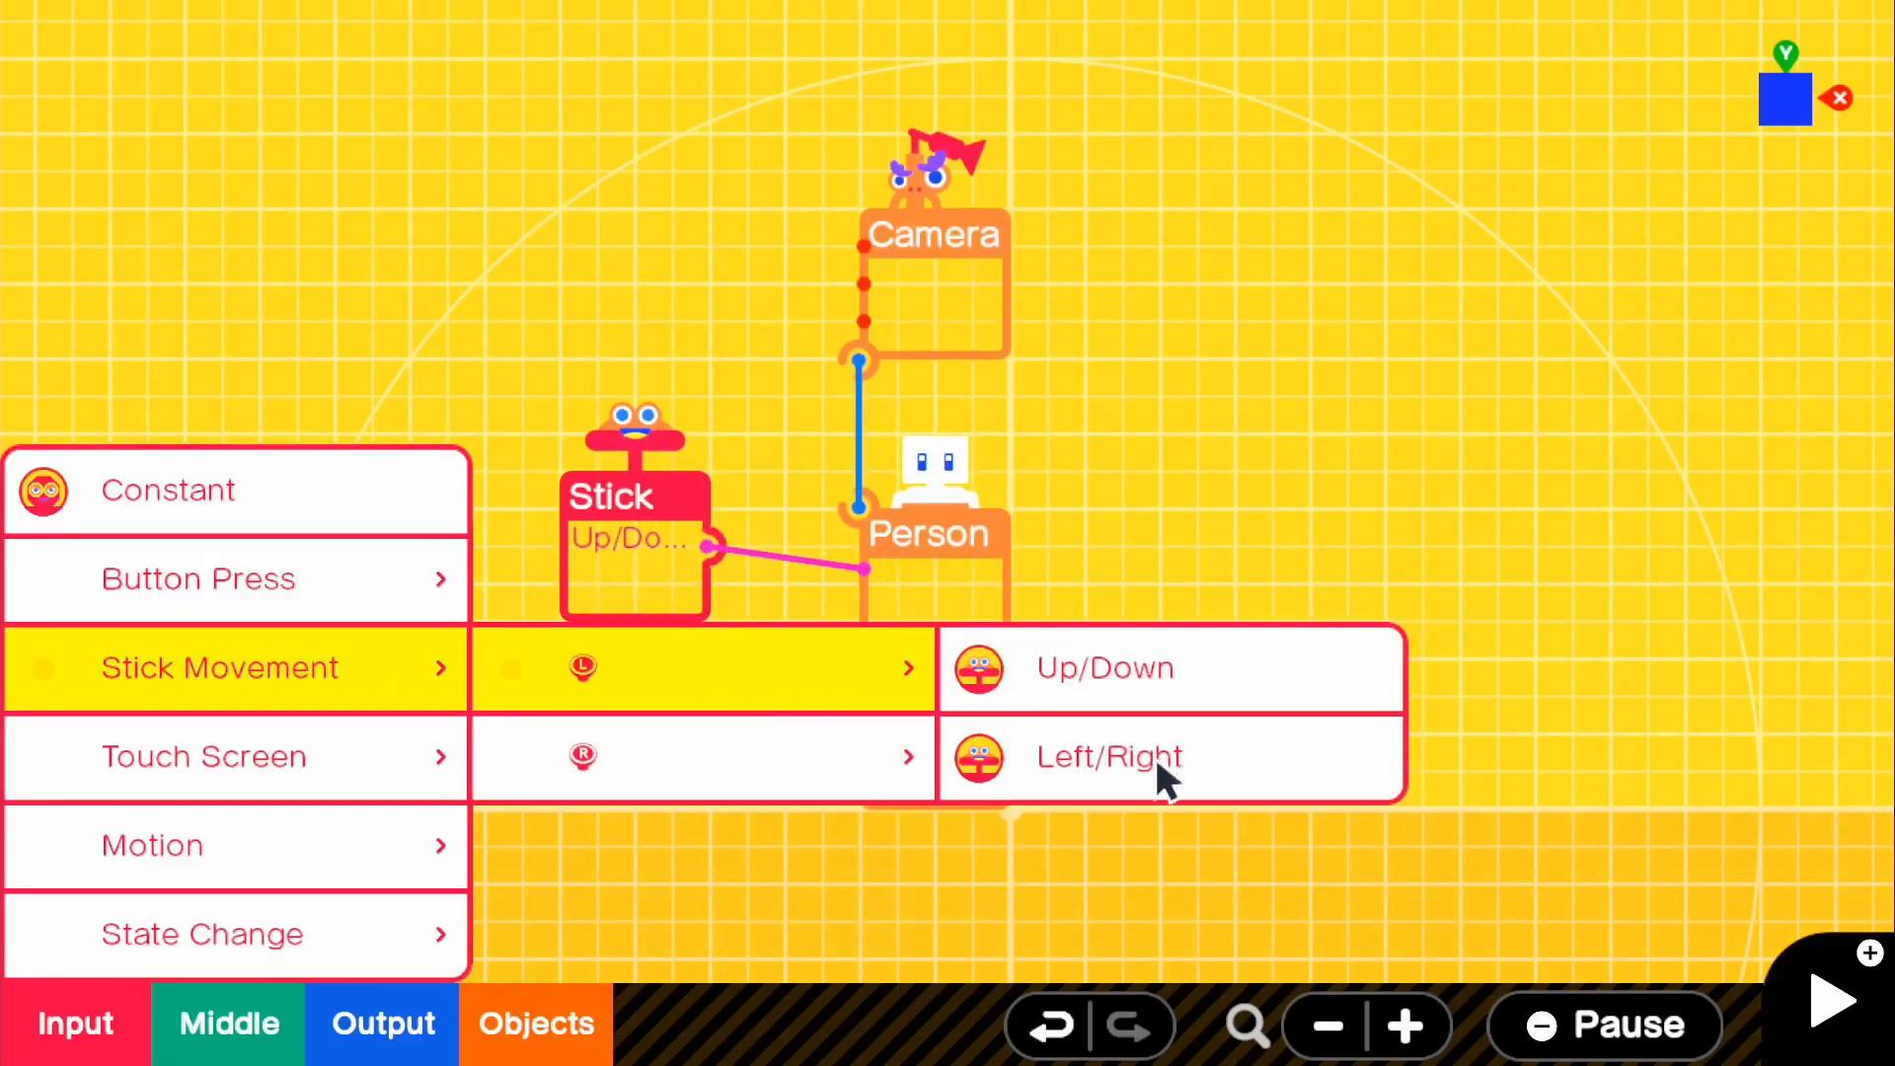
{"action": "left_click", "coordinate": [1107, 757]}
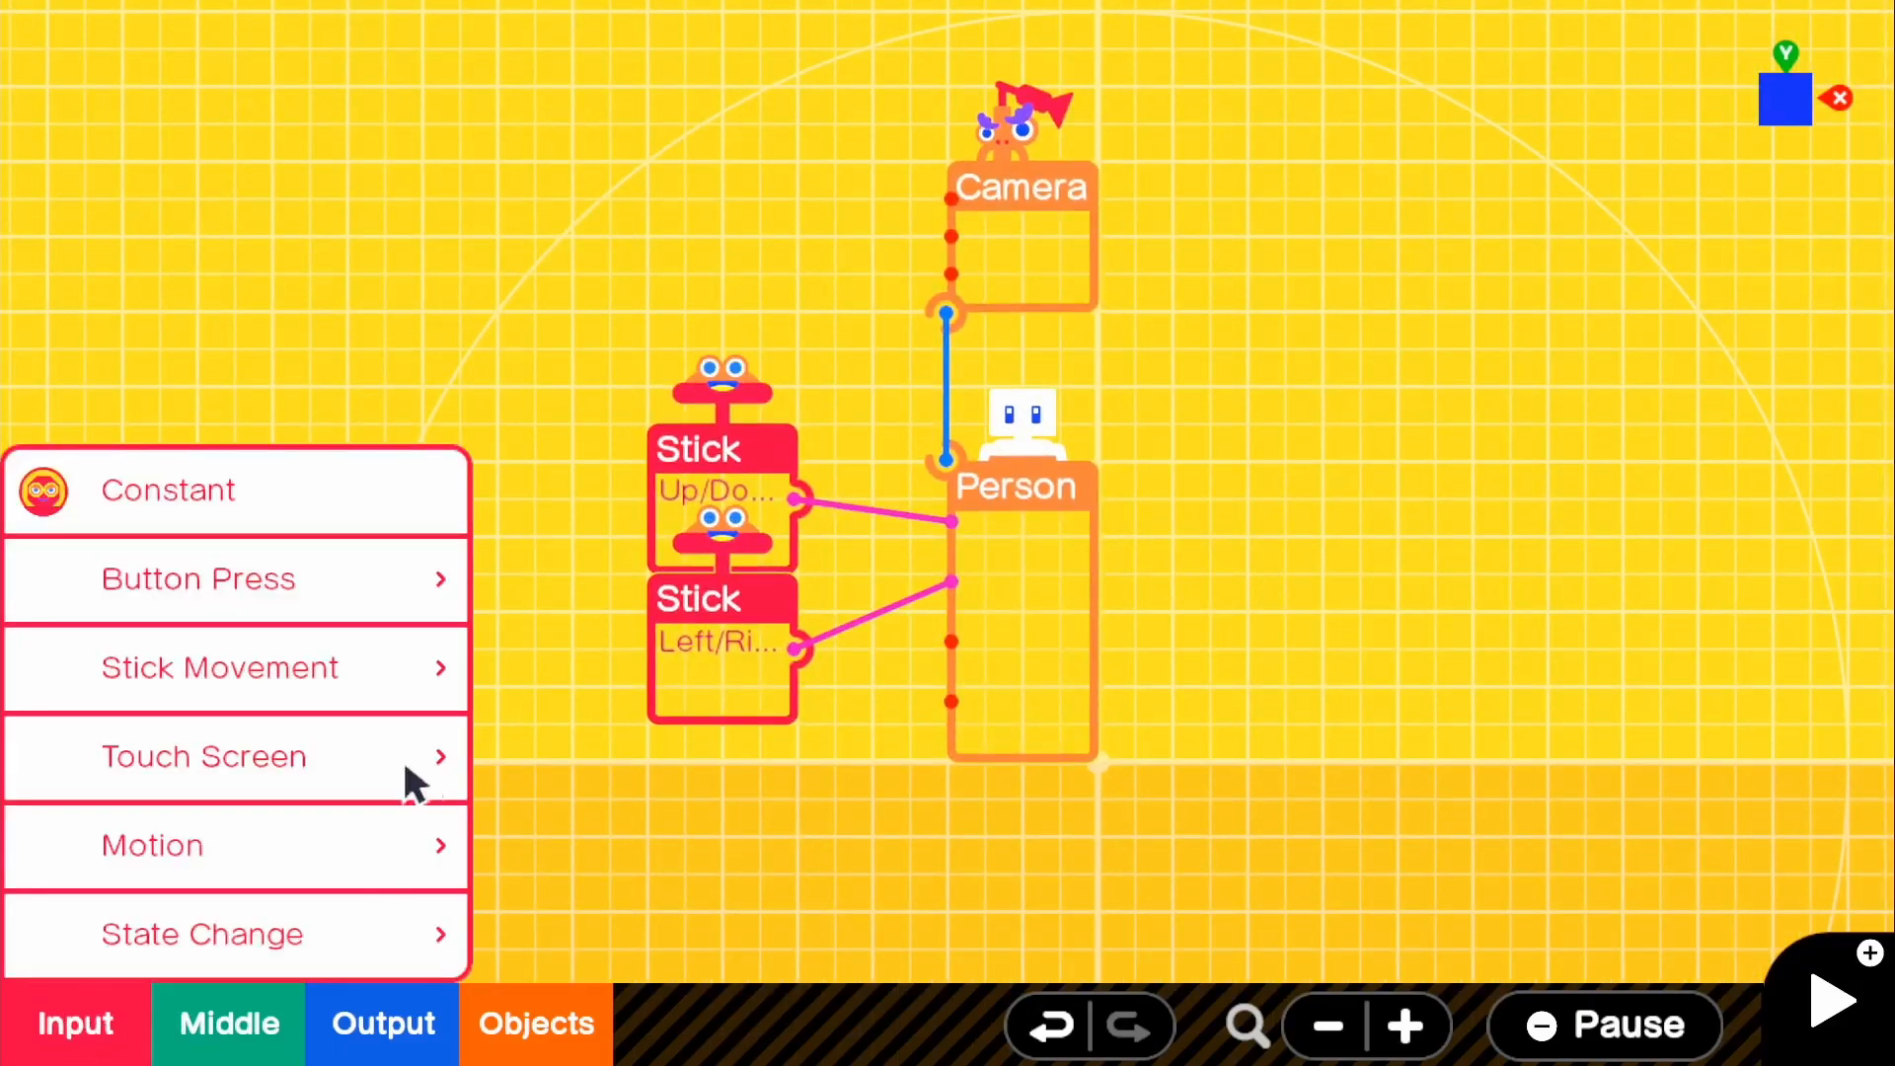
{"action": "left_click", "coordinate": [219, 668]}
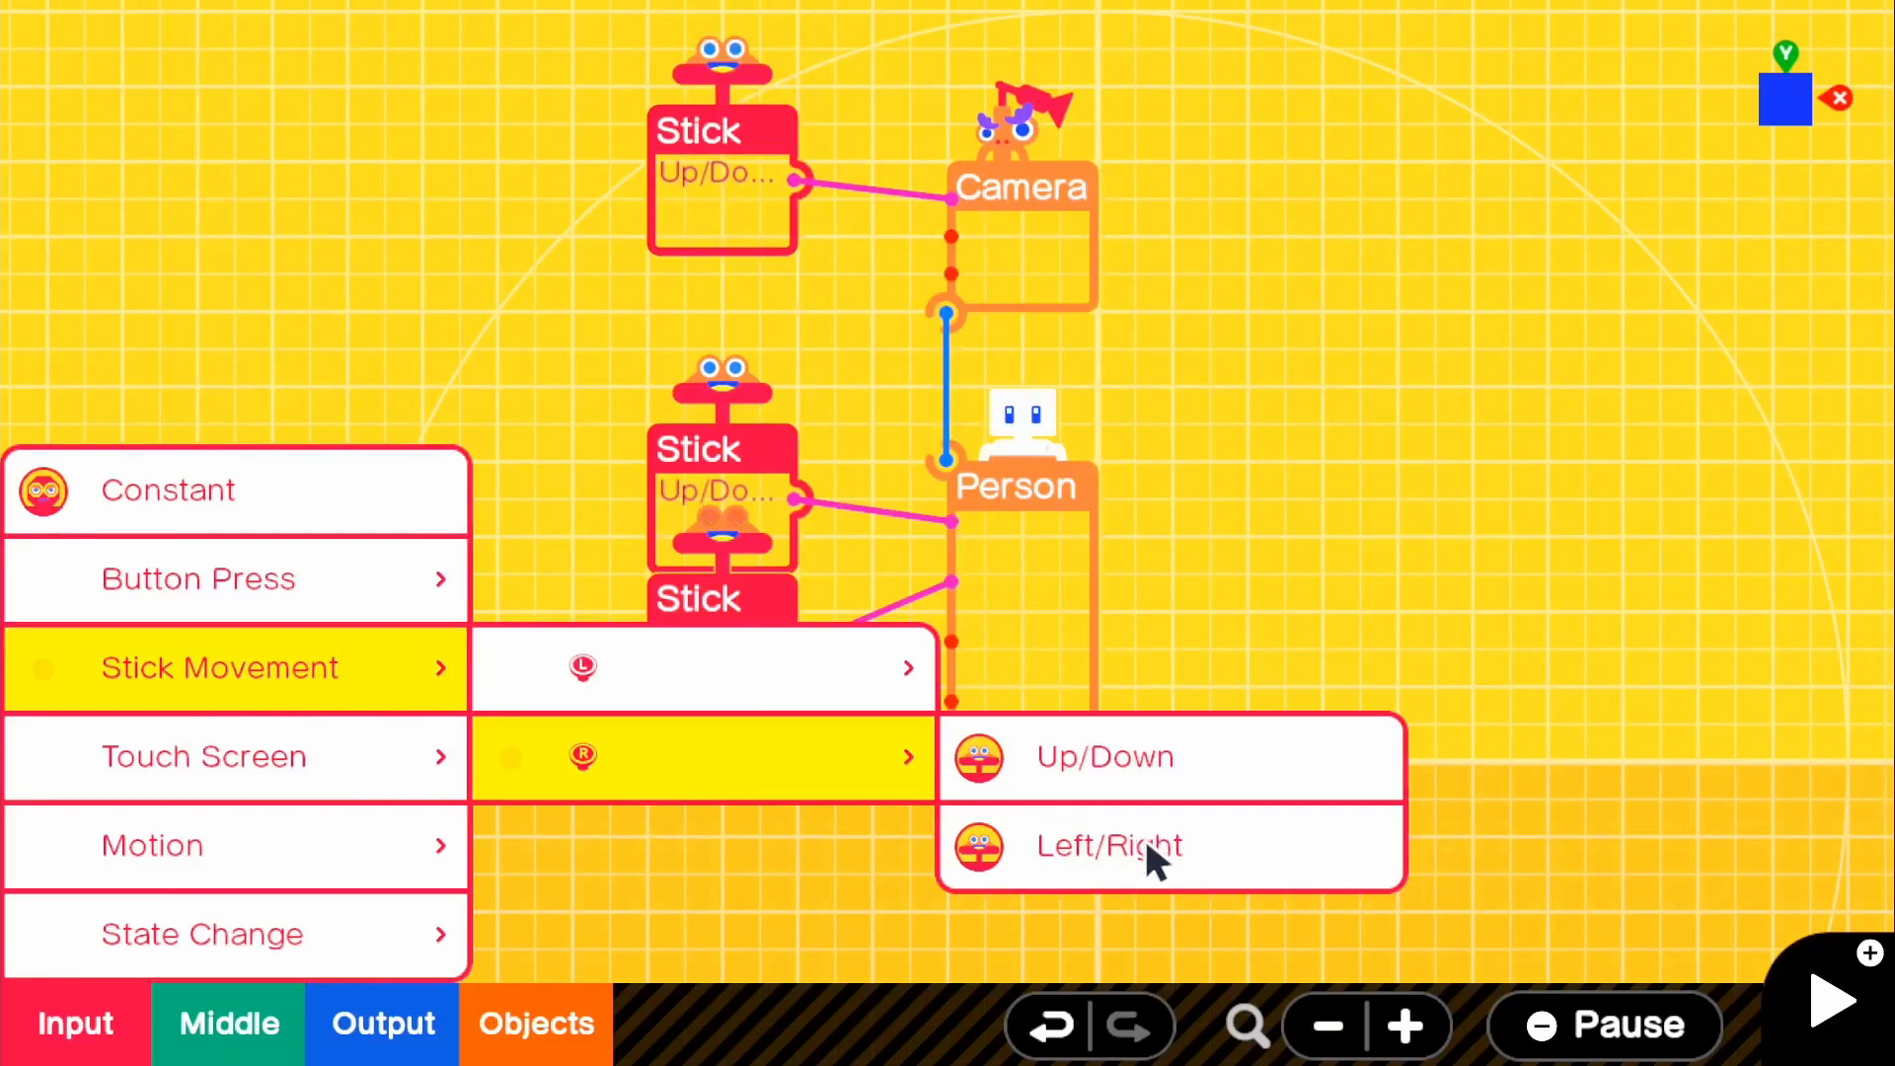
{"action": "left_click", "coordinate": [1108, 844]}
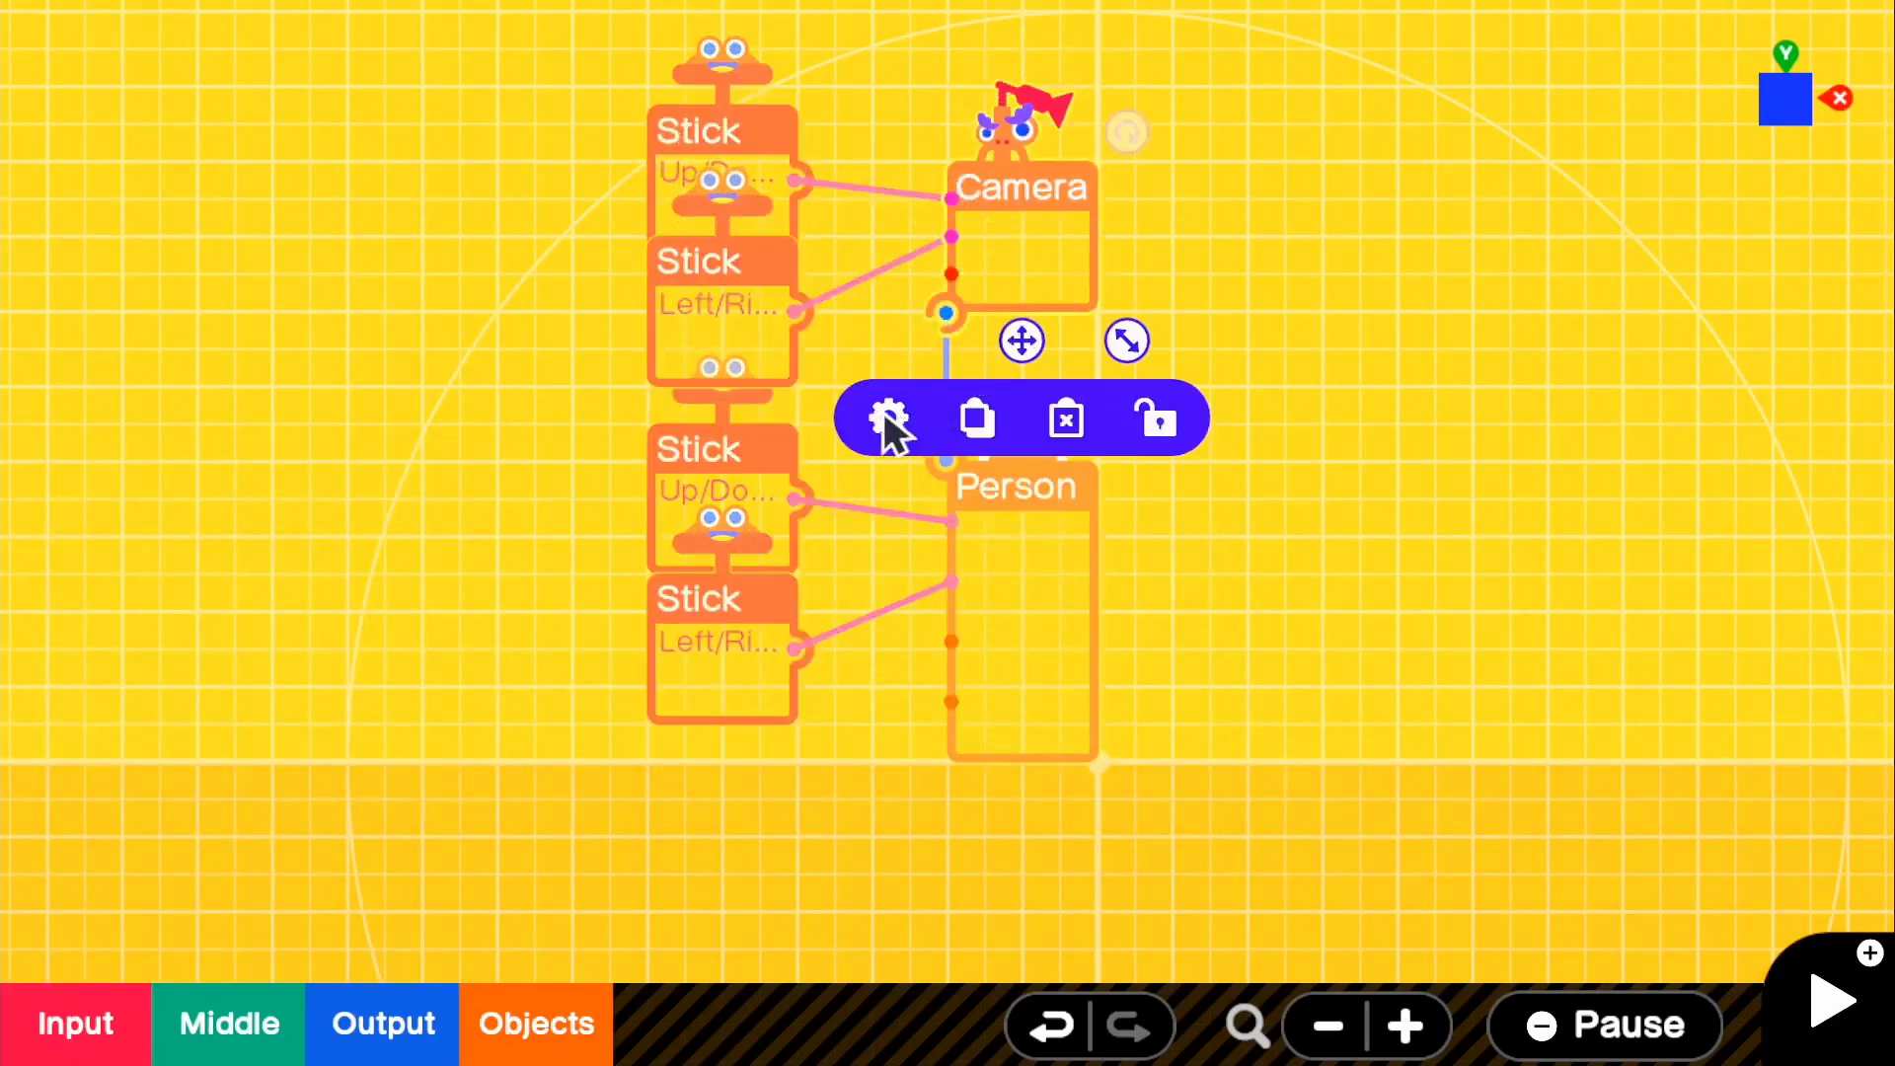
Step: Raise the Camera's Z offset distance to 4.00 m and run the game
{"action": "left_click", "coordinate": [890, 420]}
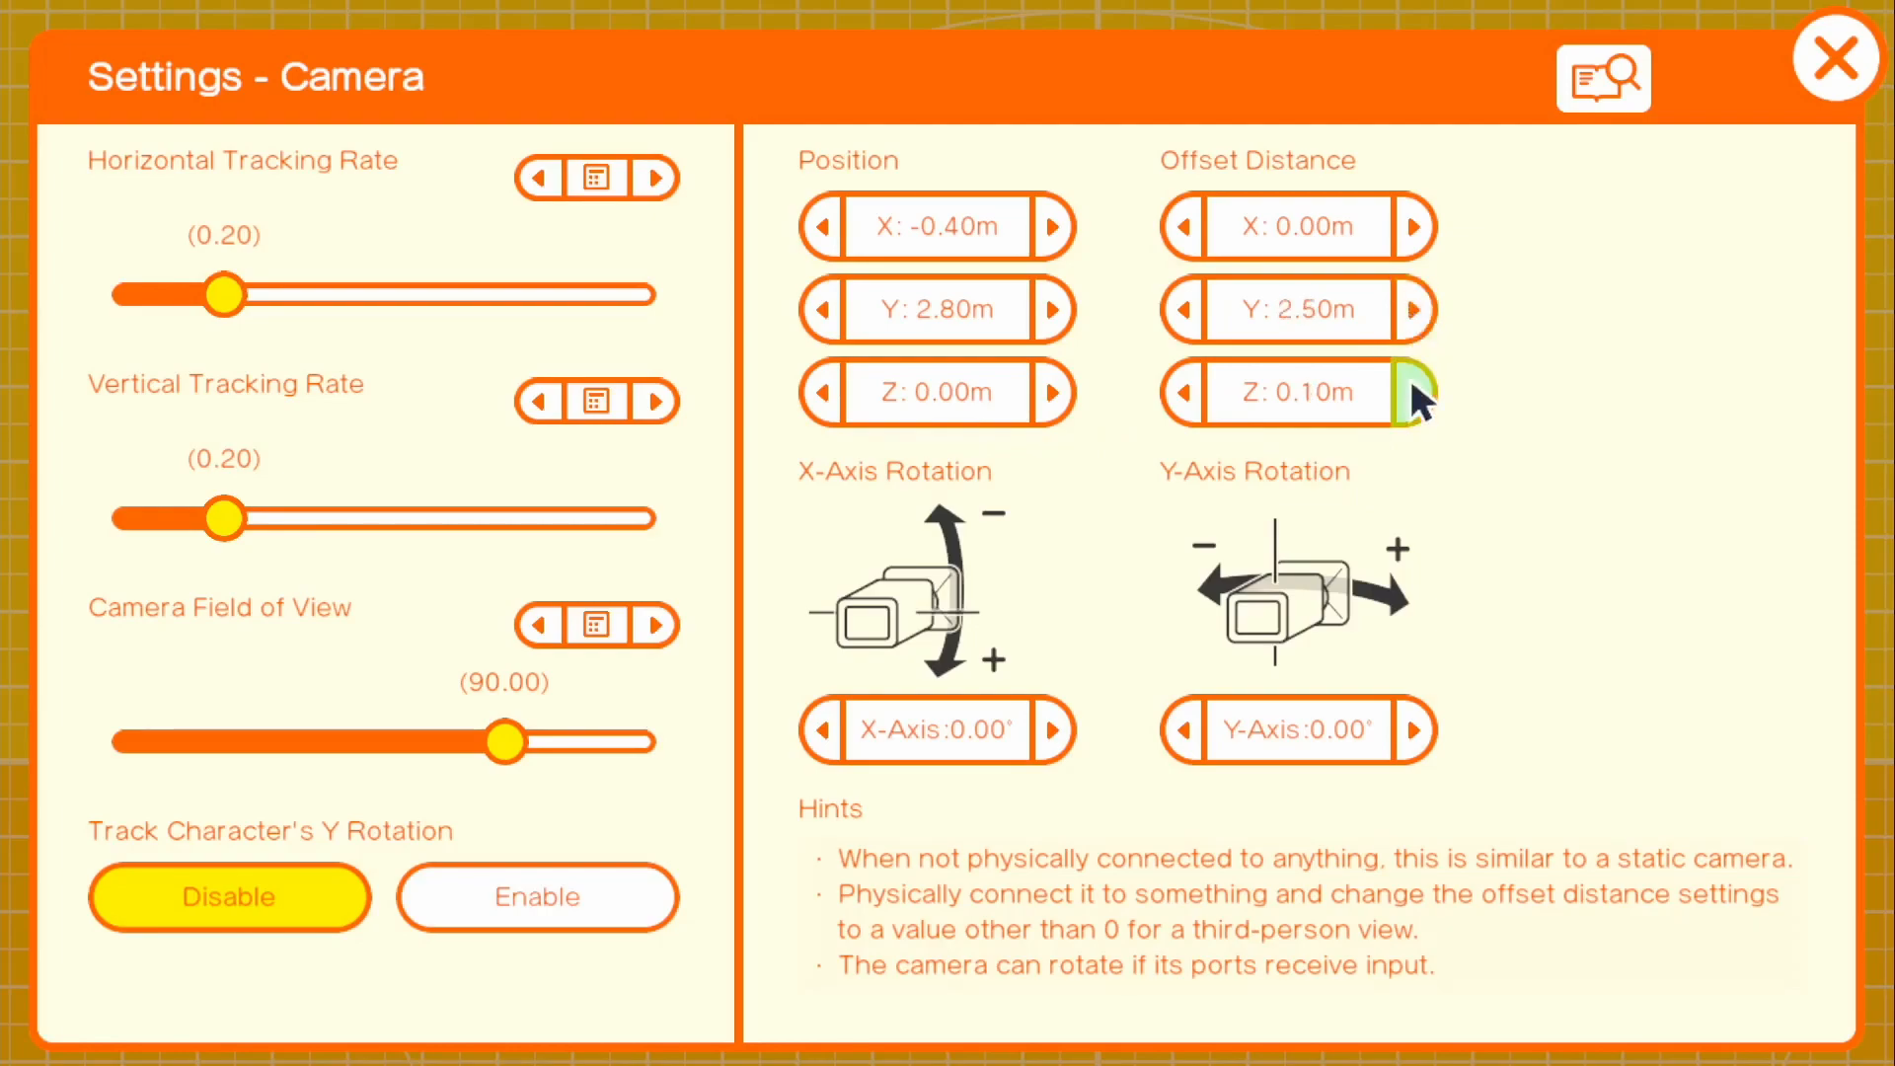
{"action": "left_click", "coordinate": [1415, 393]}
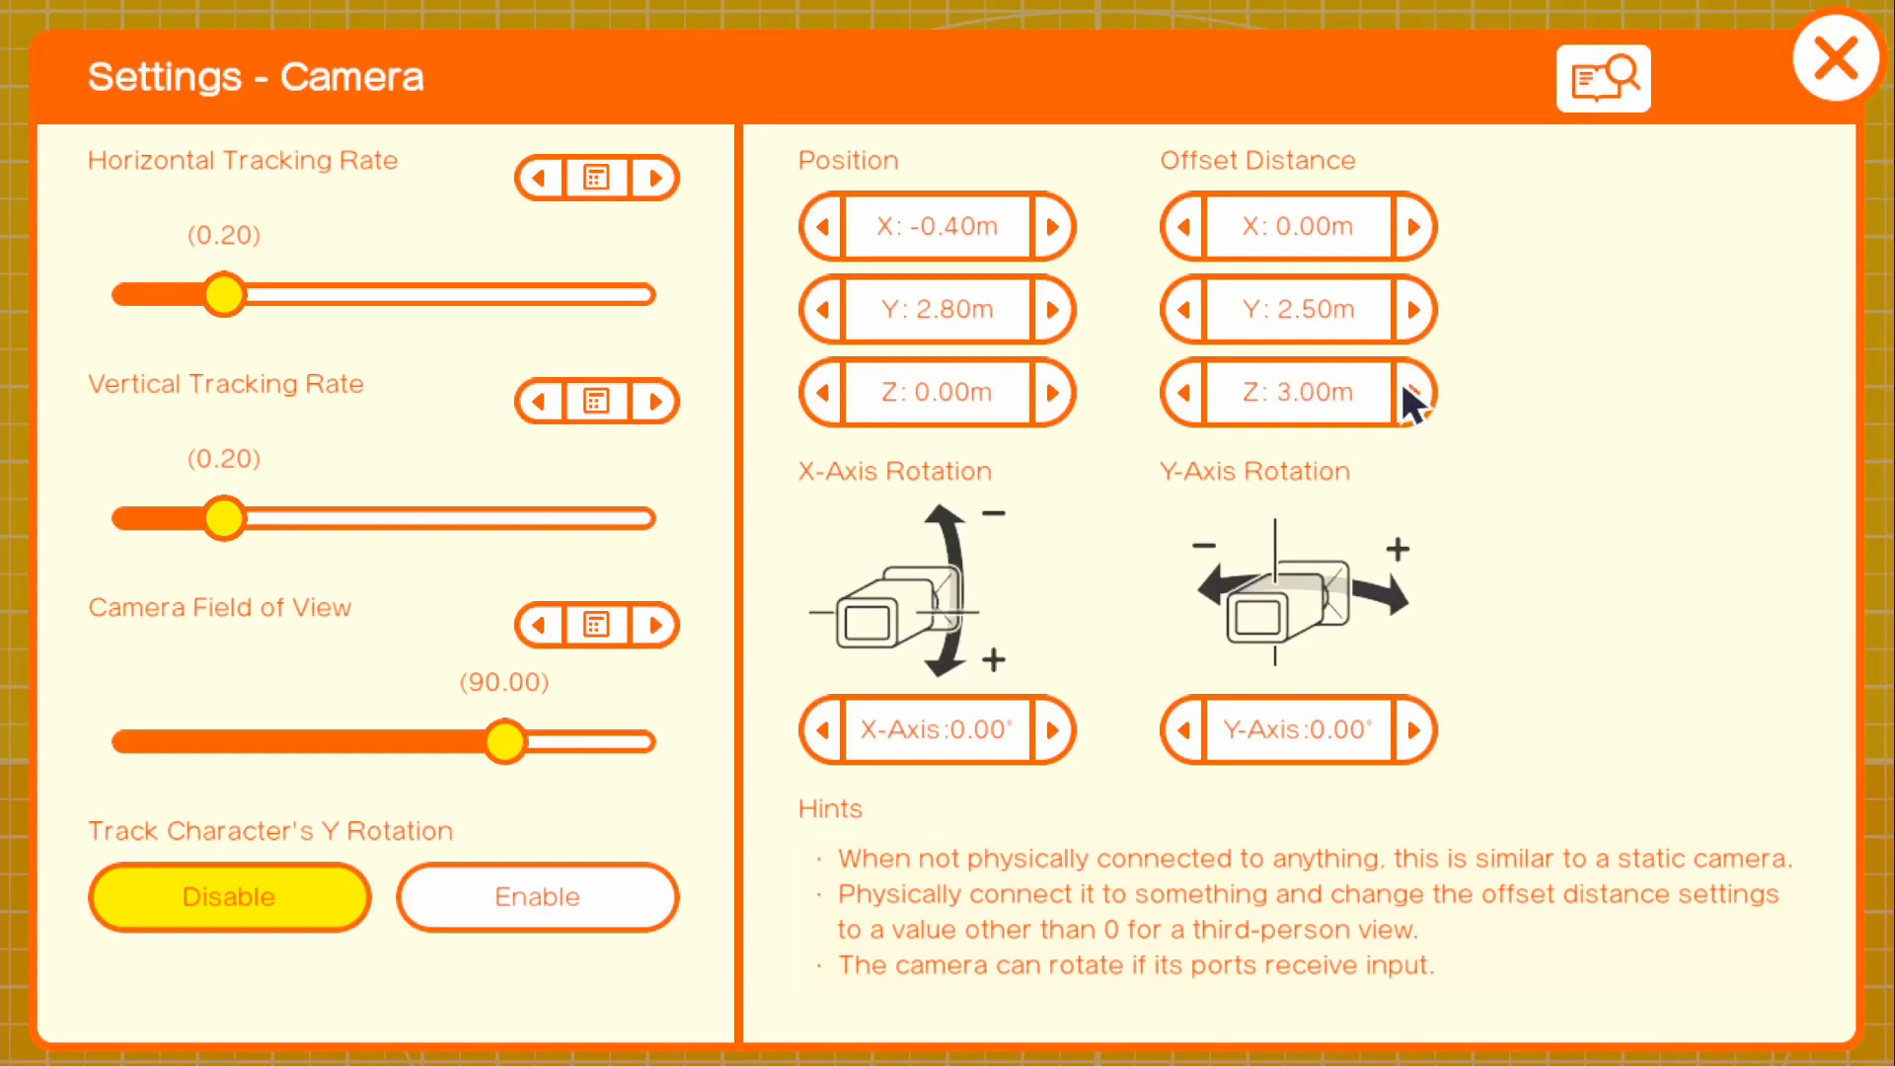
{"action": "left_click", "coordinate": [1416, 393]}
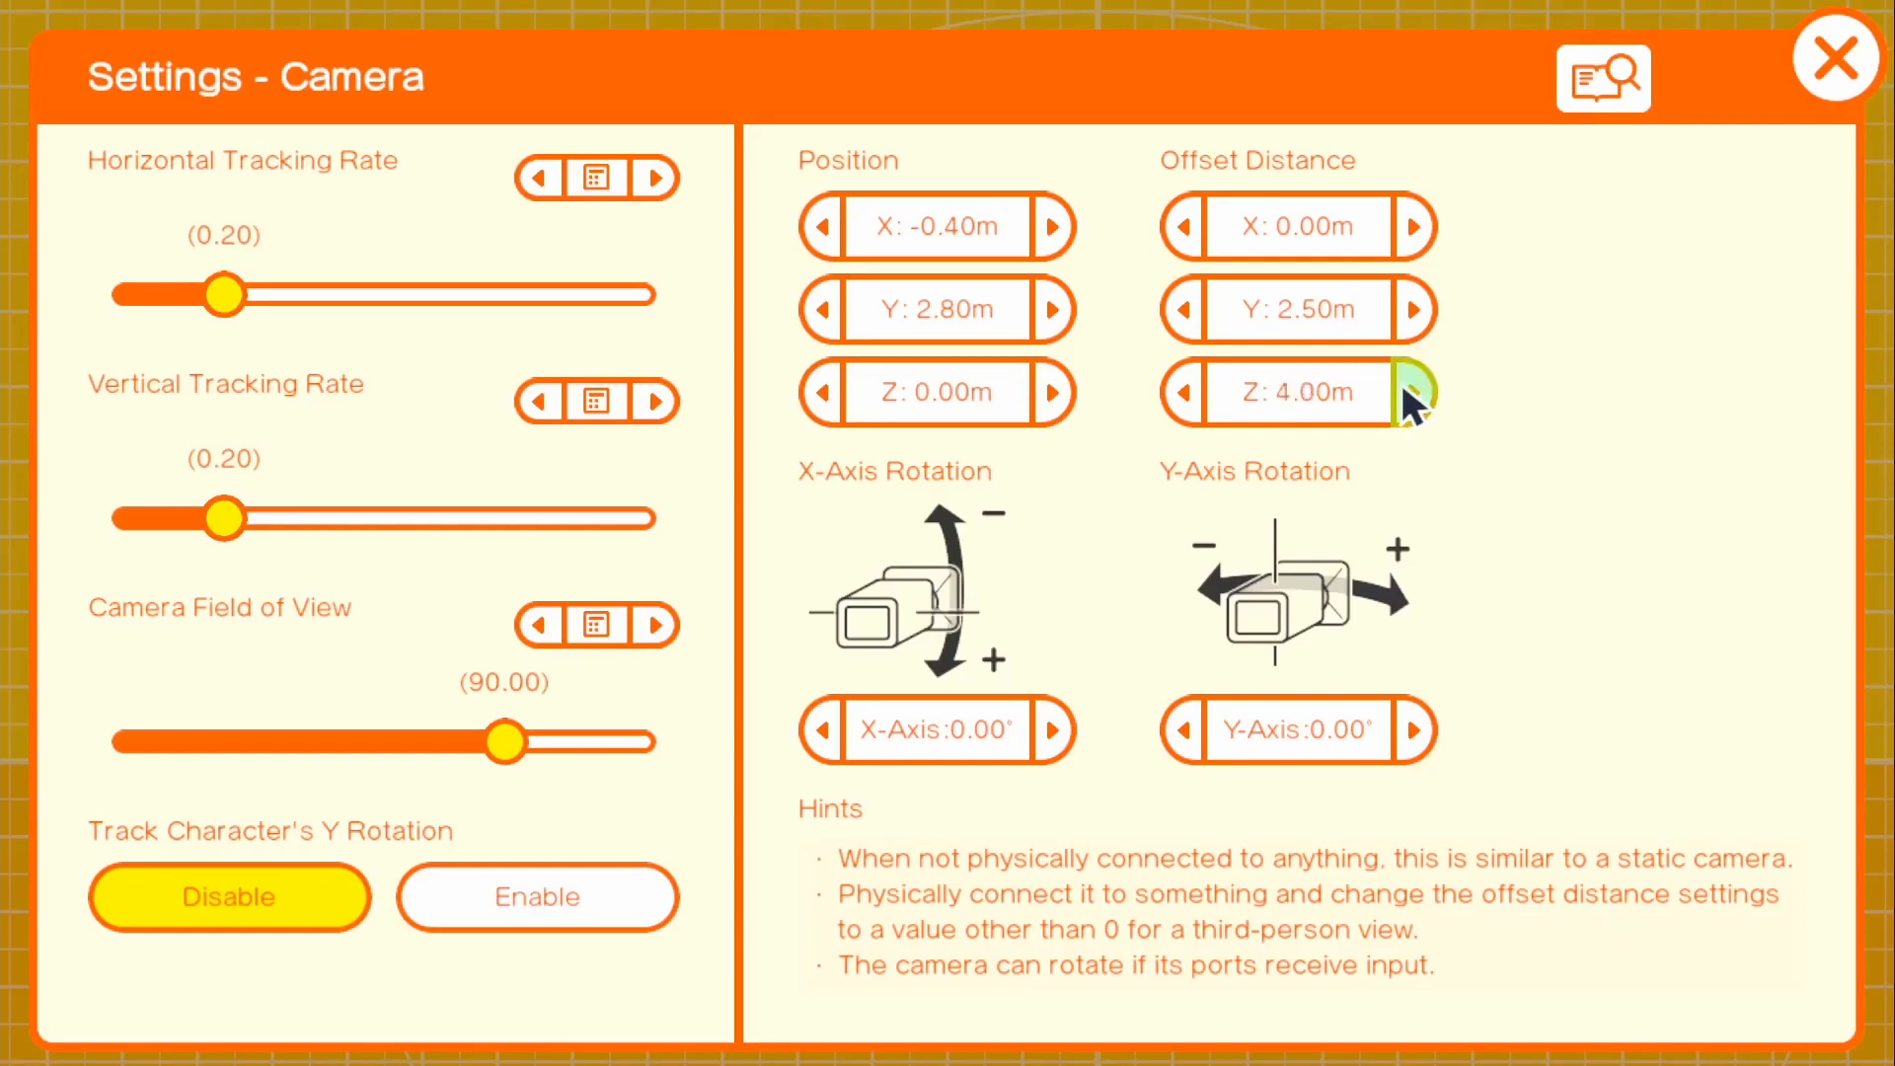
{"action": "left_click", "coordinate": [1835, 58]}
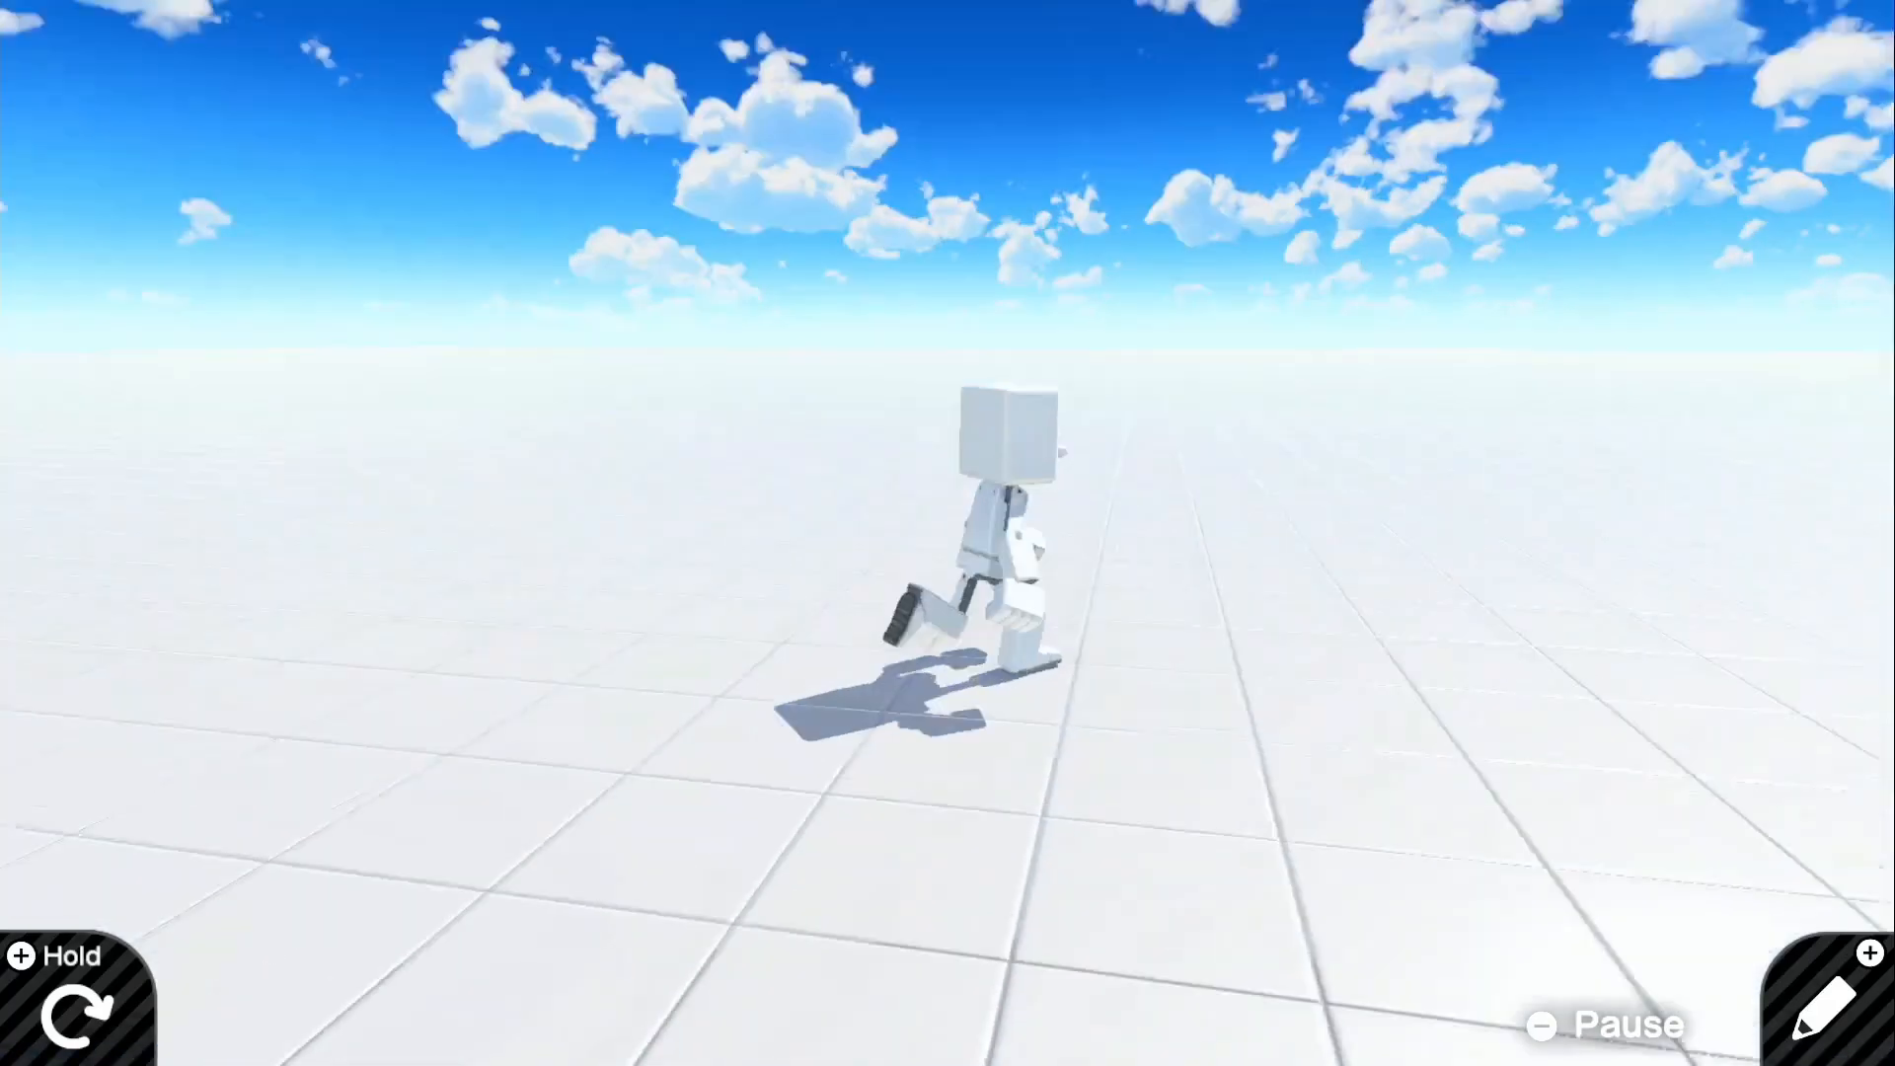
Step: Leave test play and place a Y Hinge connector nodon beside the stick inputs
{"action": "left_click", "coordinate": [1819, 1000]}
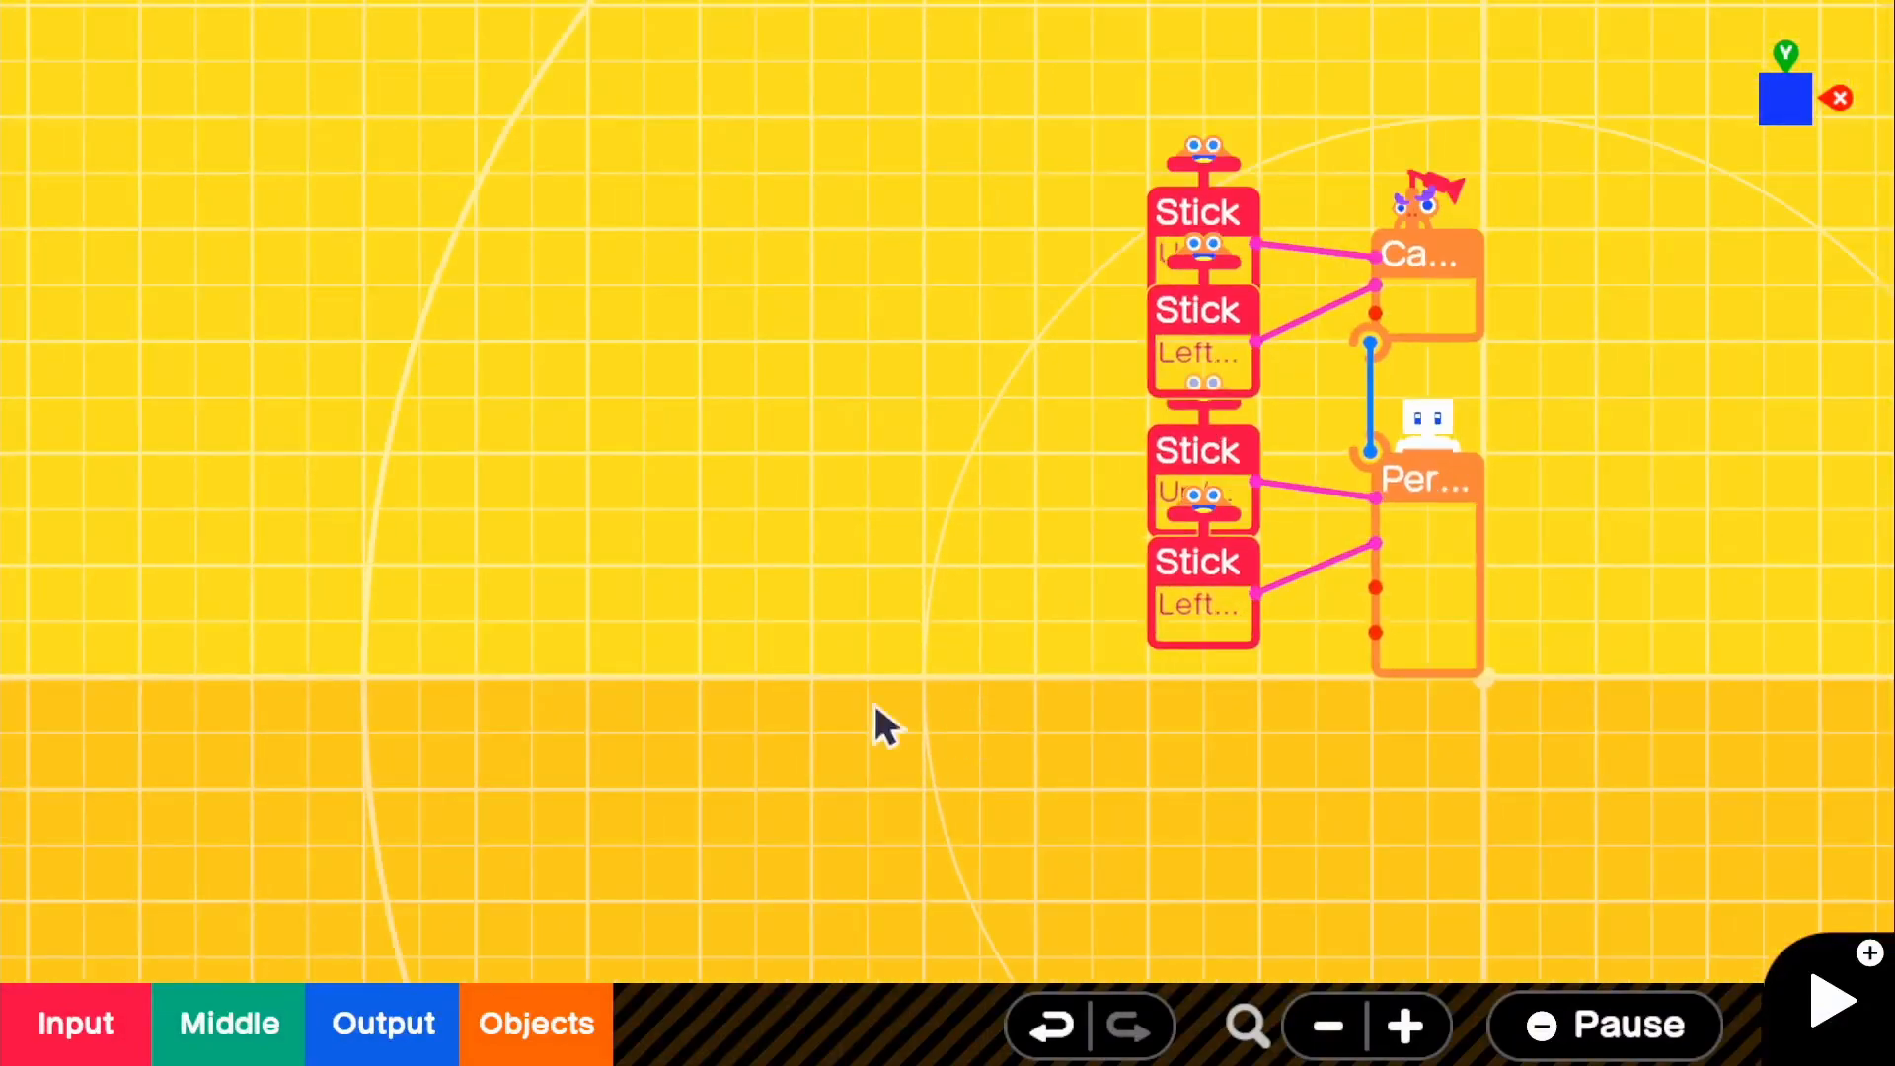
{"action": "left_click", "coordinate": [535, 1023]}
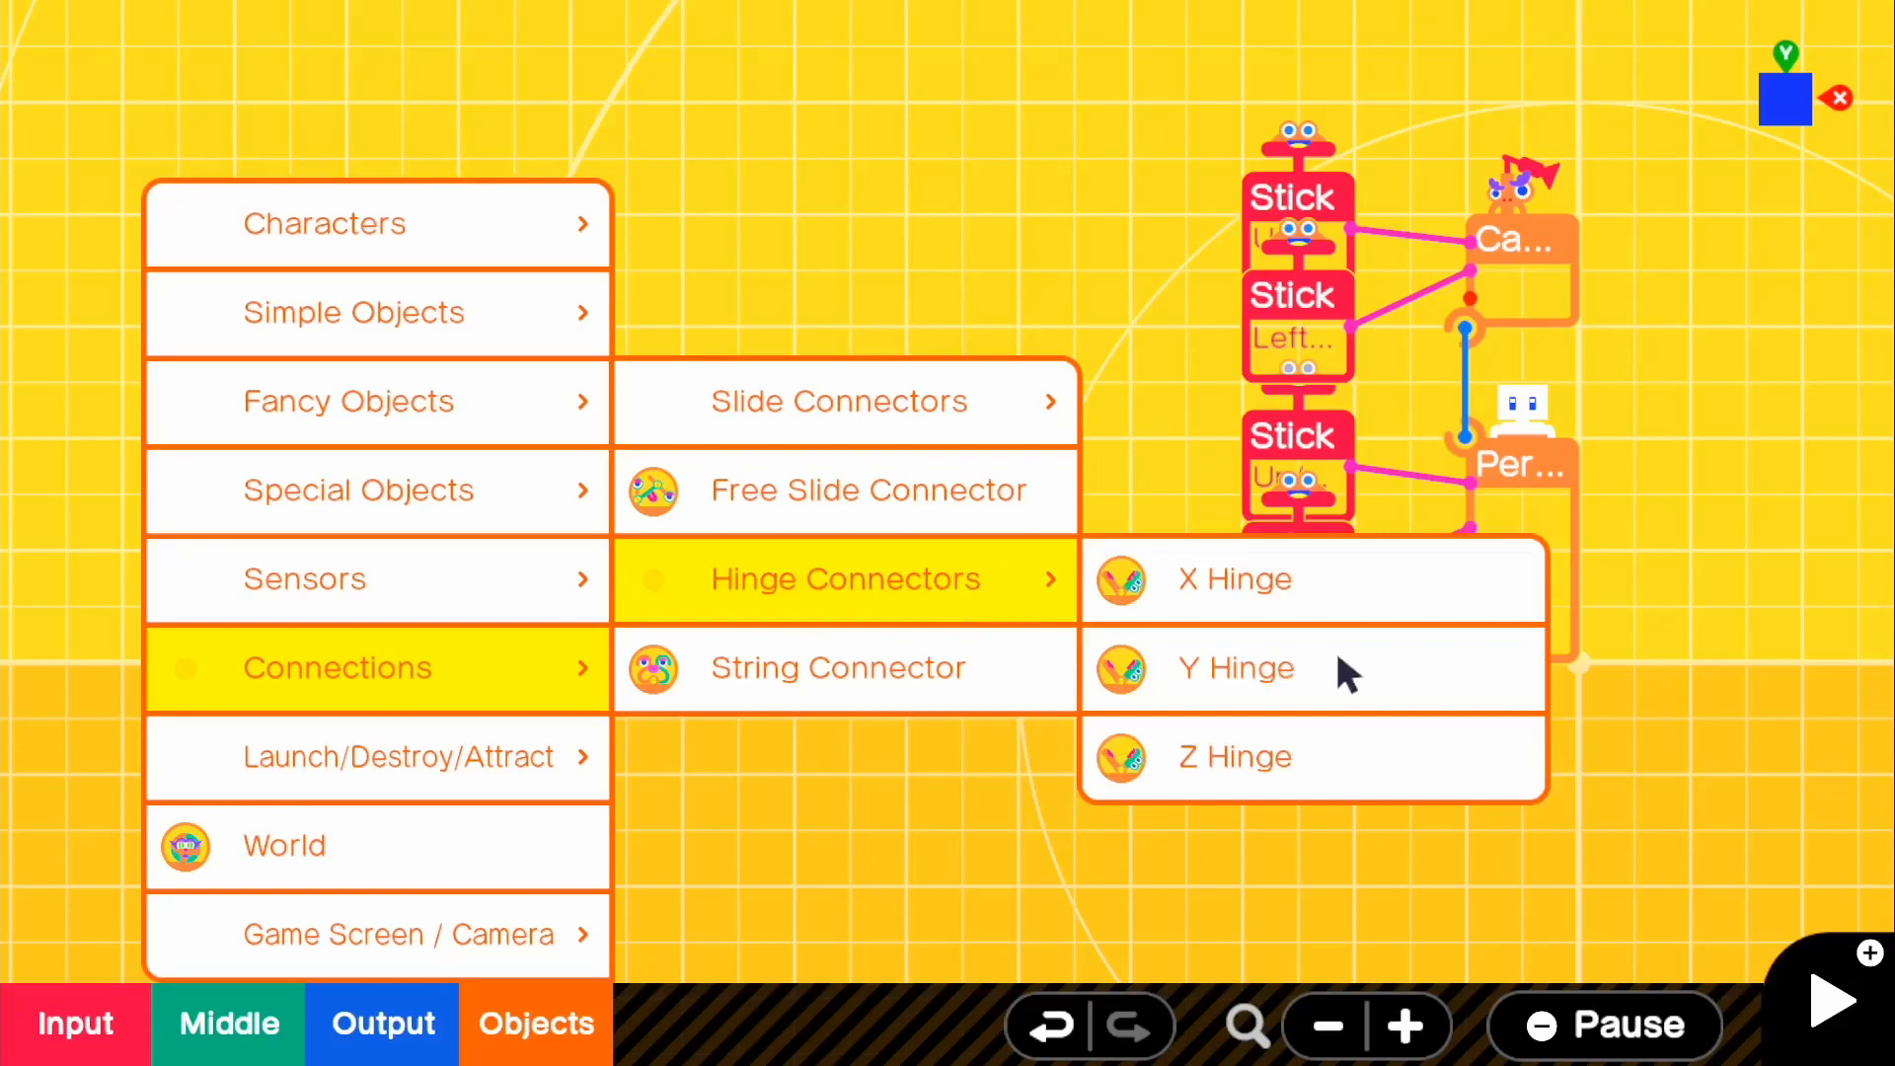
{"action": "mouse_move", "coordinate": [1317, 749]}
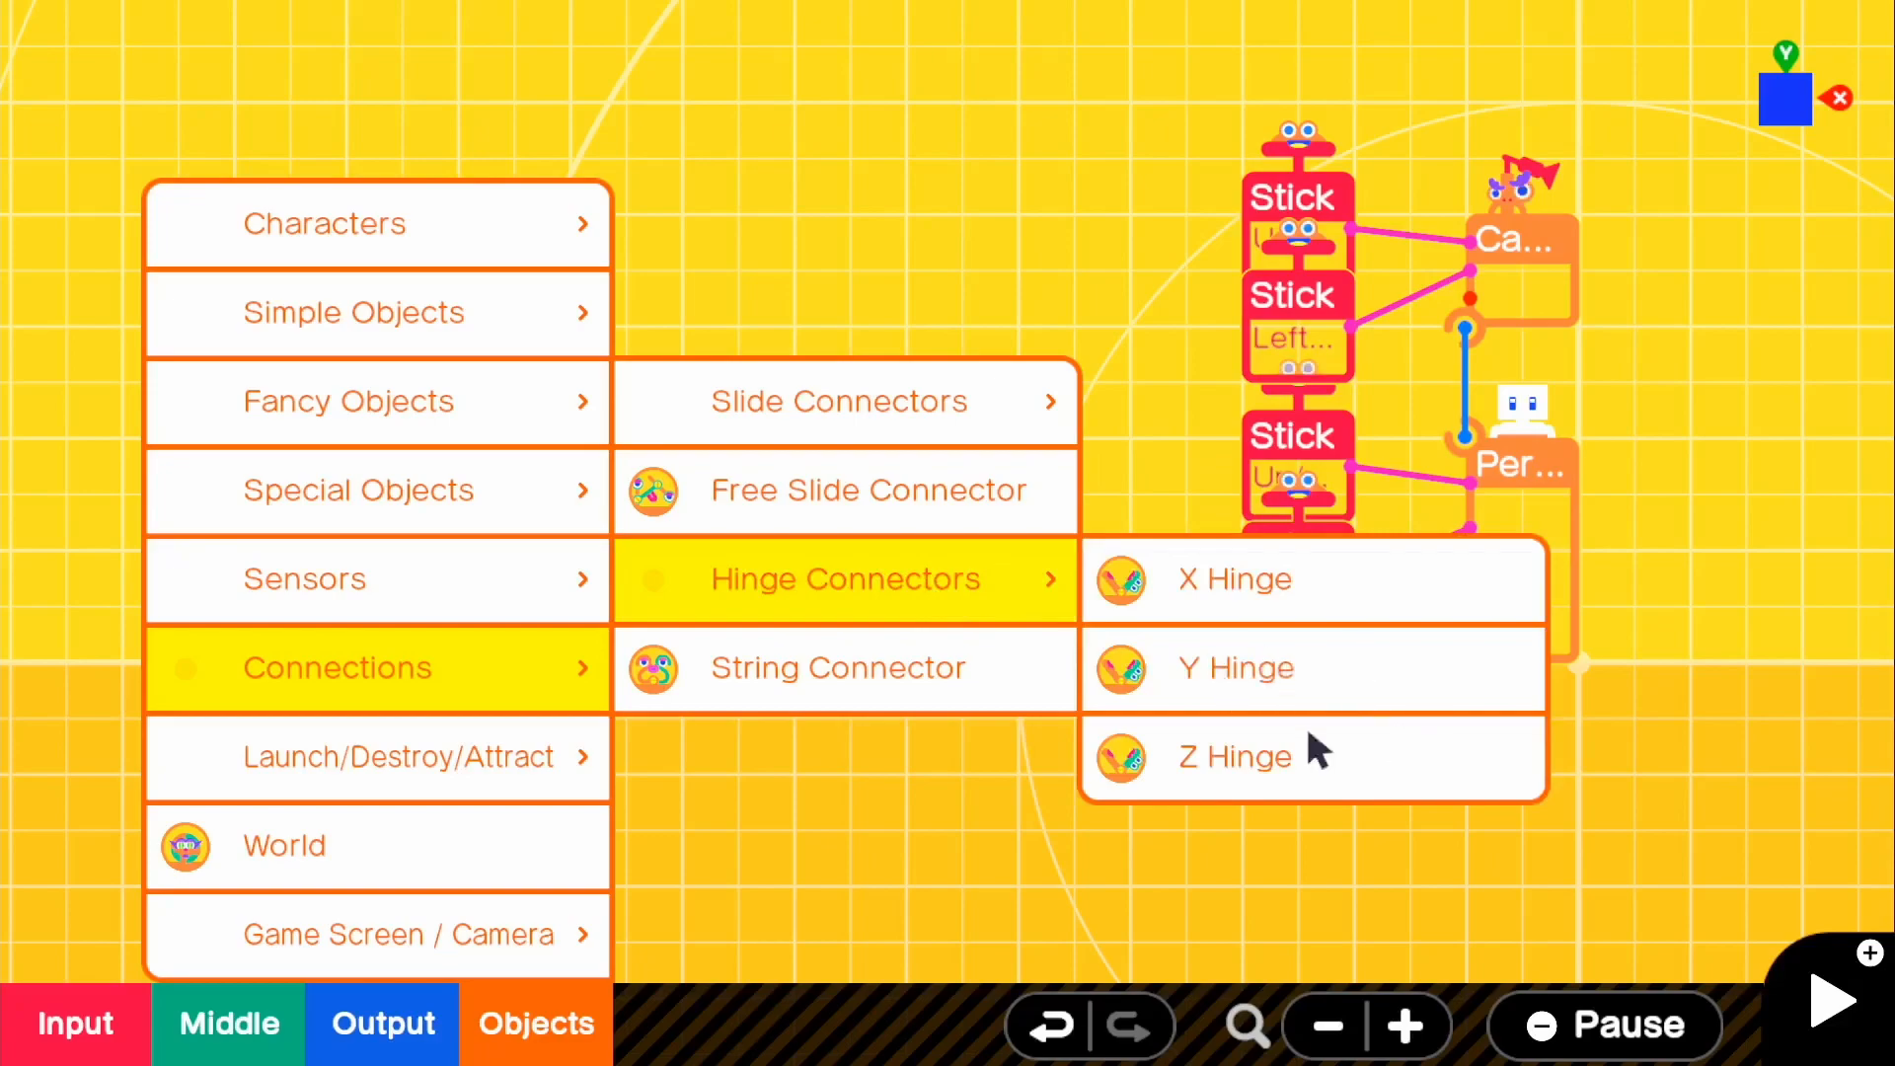
{"action": "mouse_move", "coordinate": [1293, 685]}
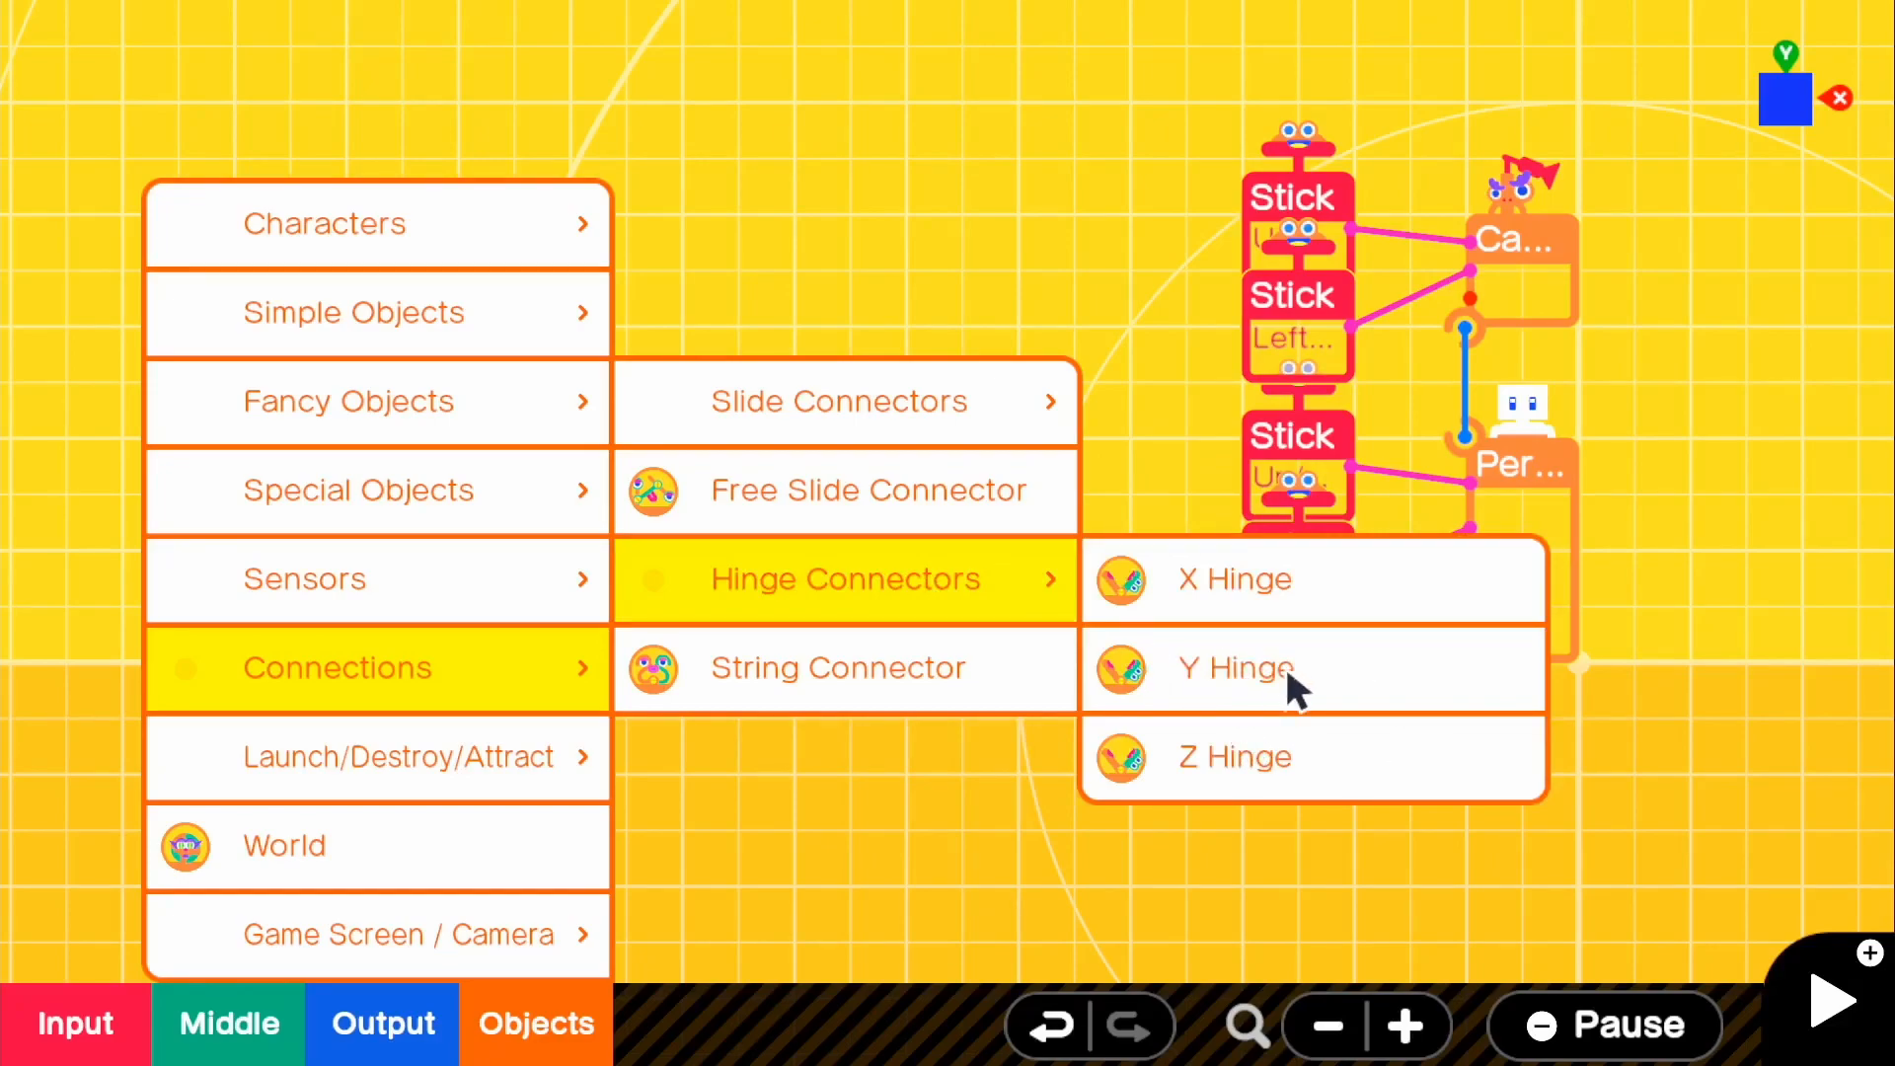
{"action": "mouse_move", "coordinate": [1125, 658]}
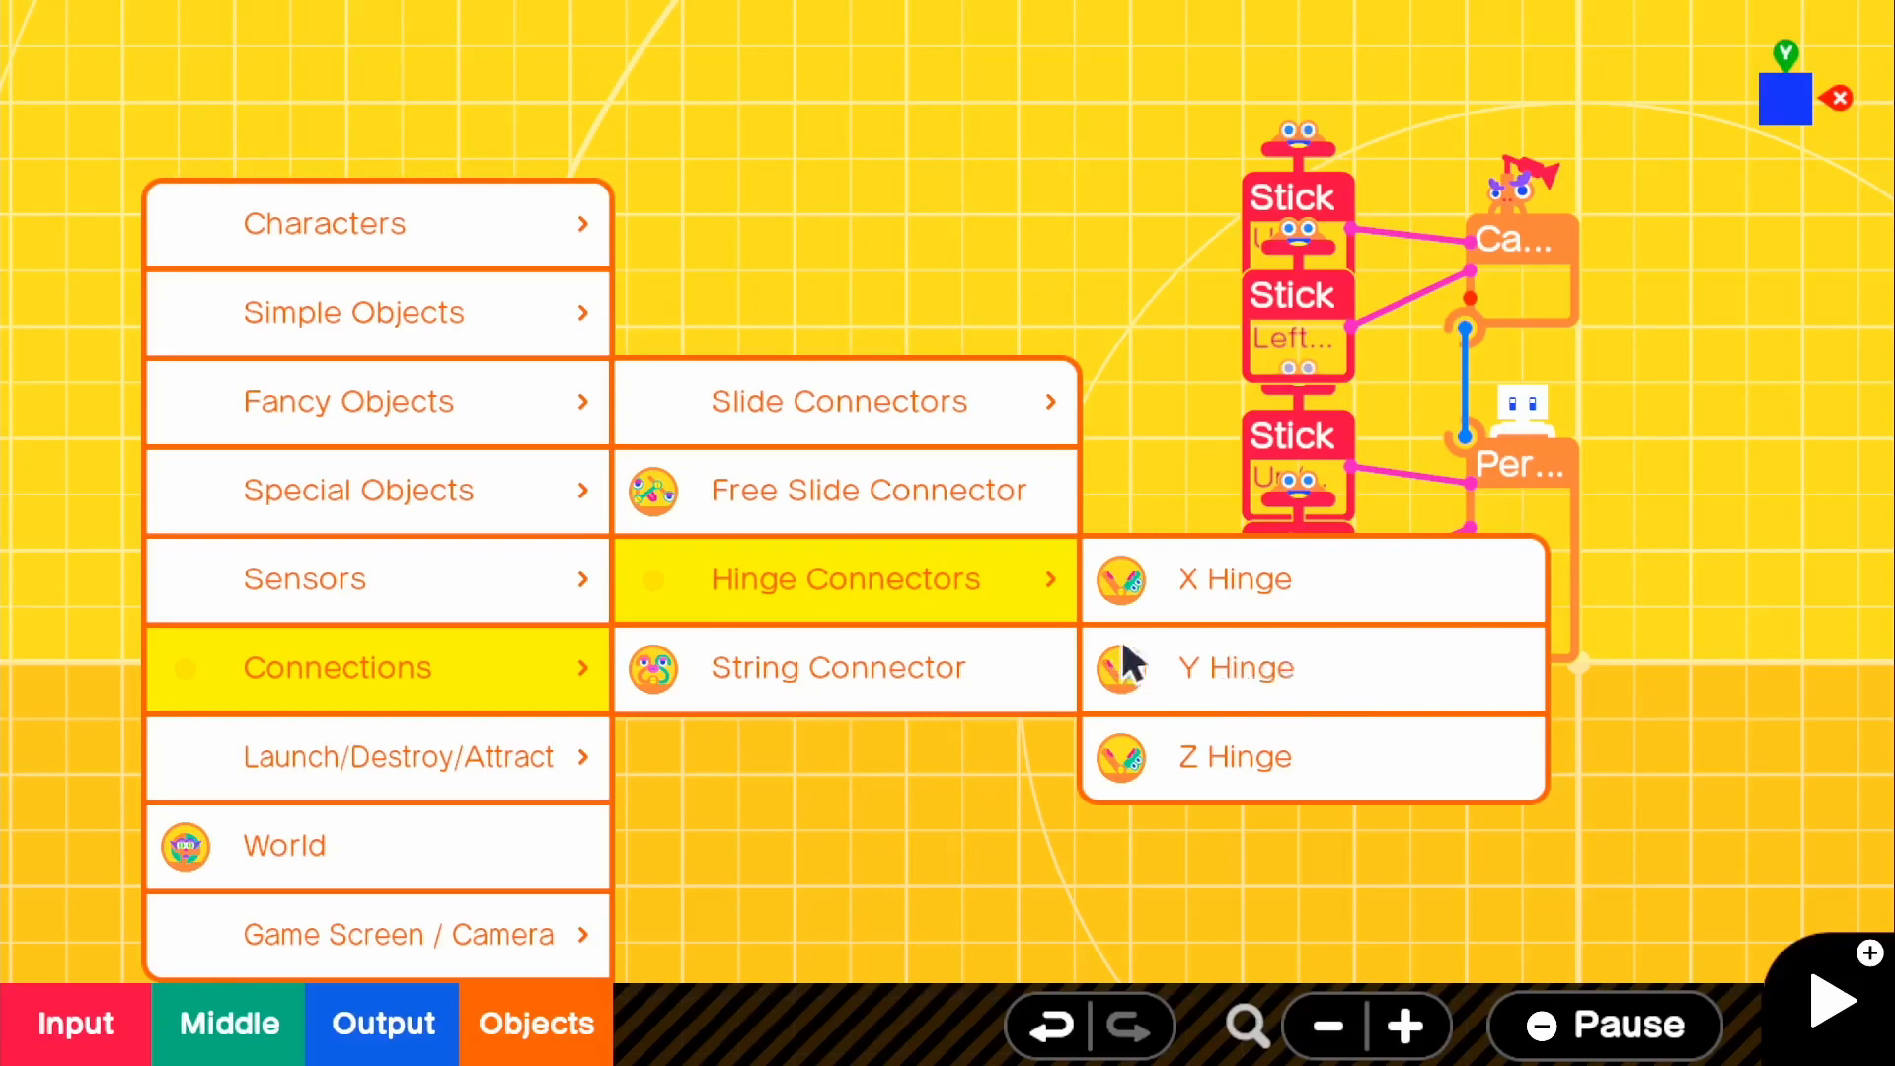
{"action": "mouse_move", "coordinate": [1254, 691]}
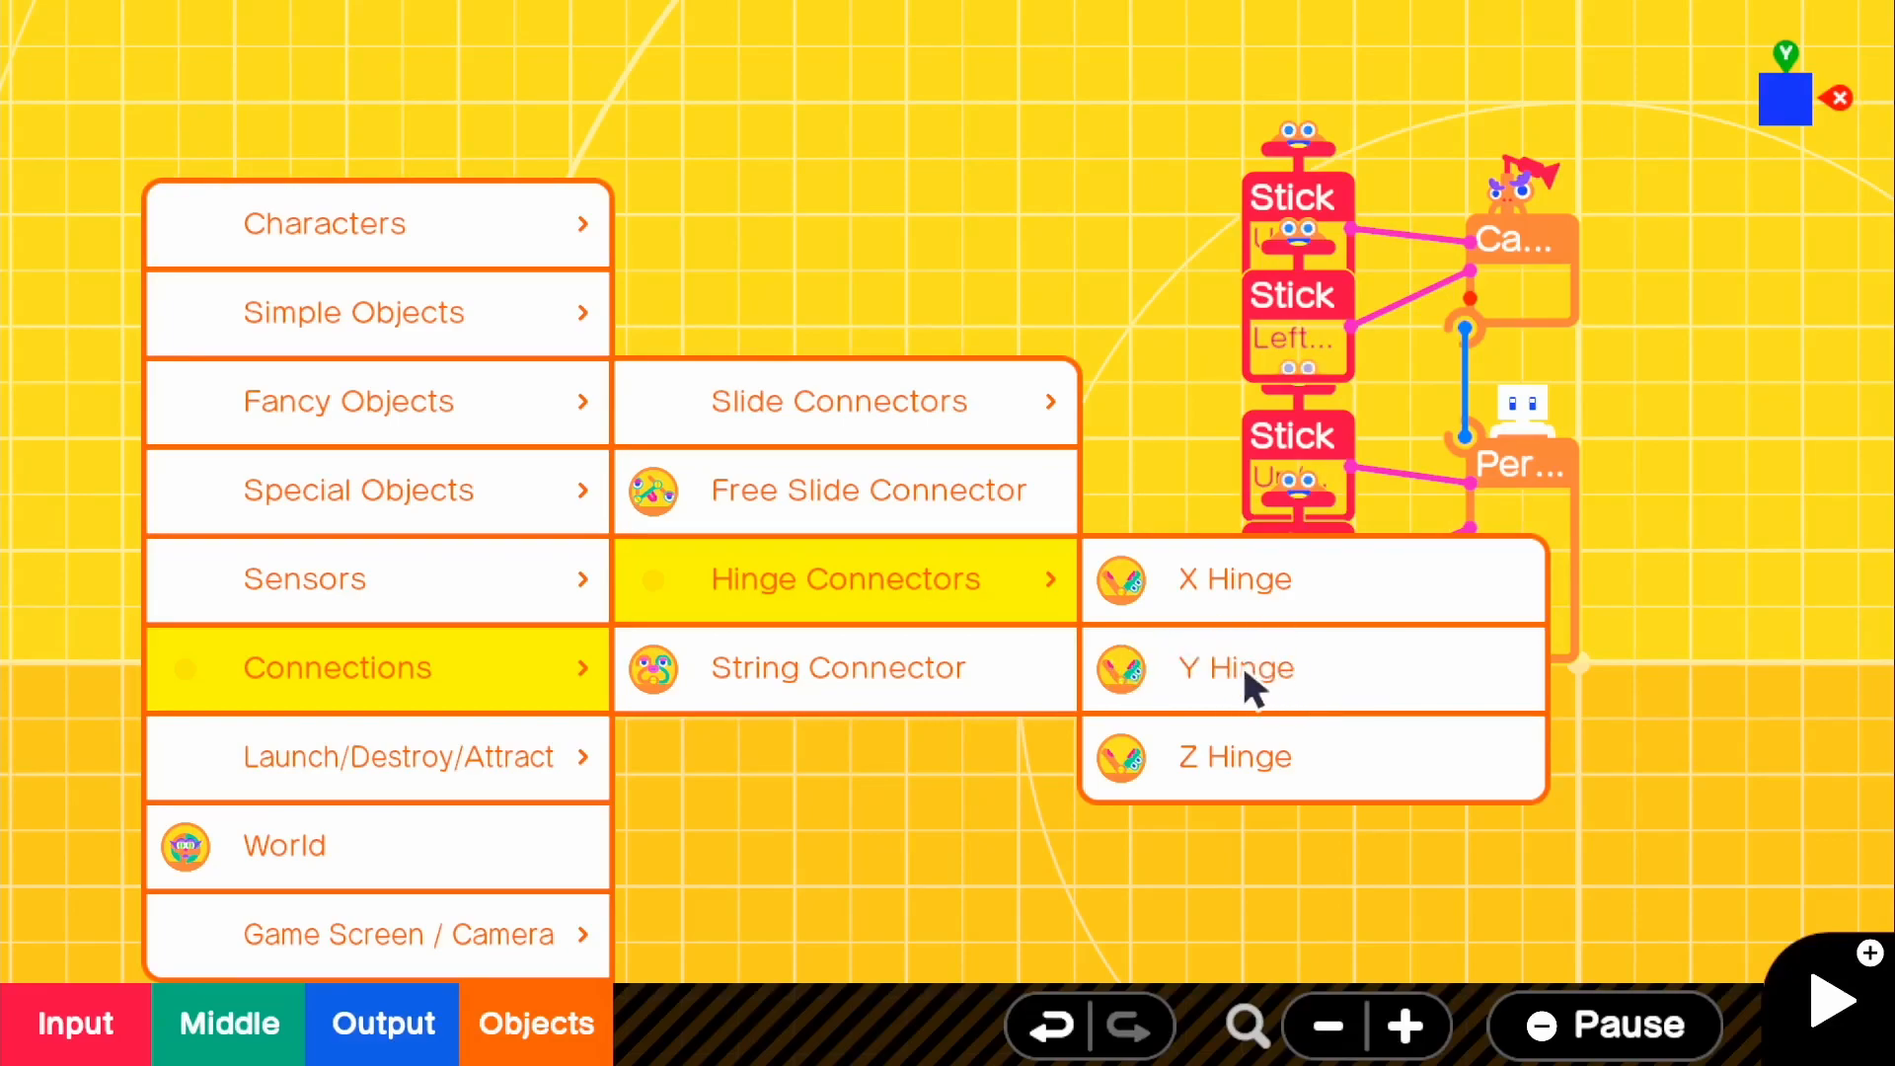
{"action": "left_click", "coordinate": [1234, 668]}
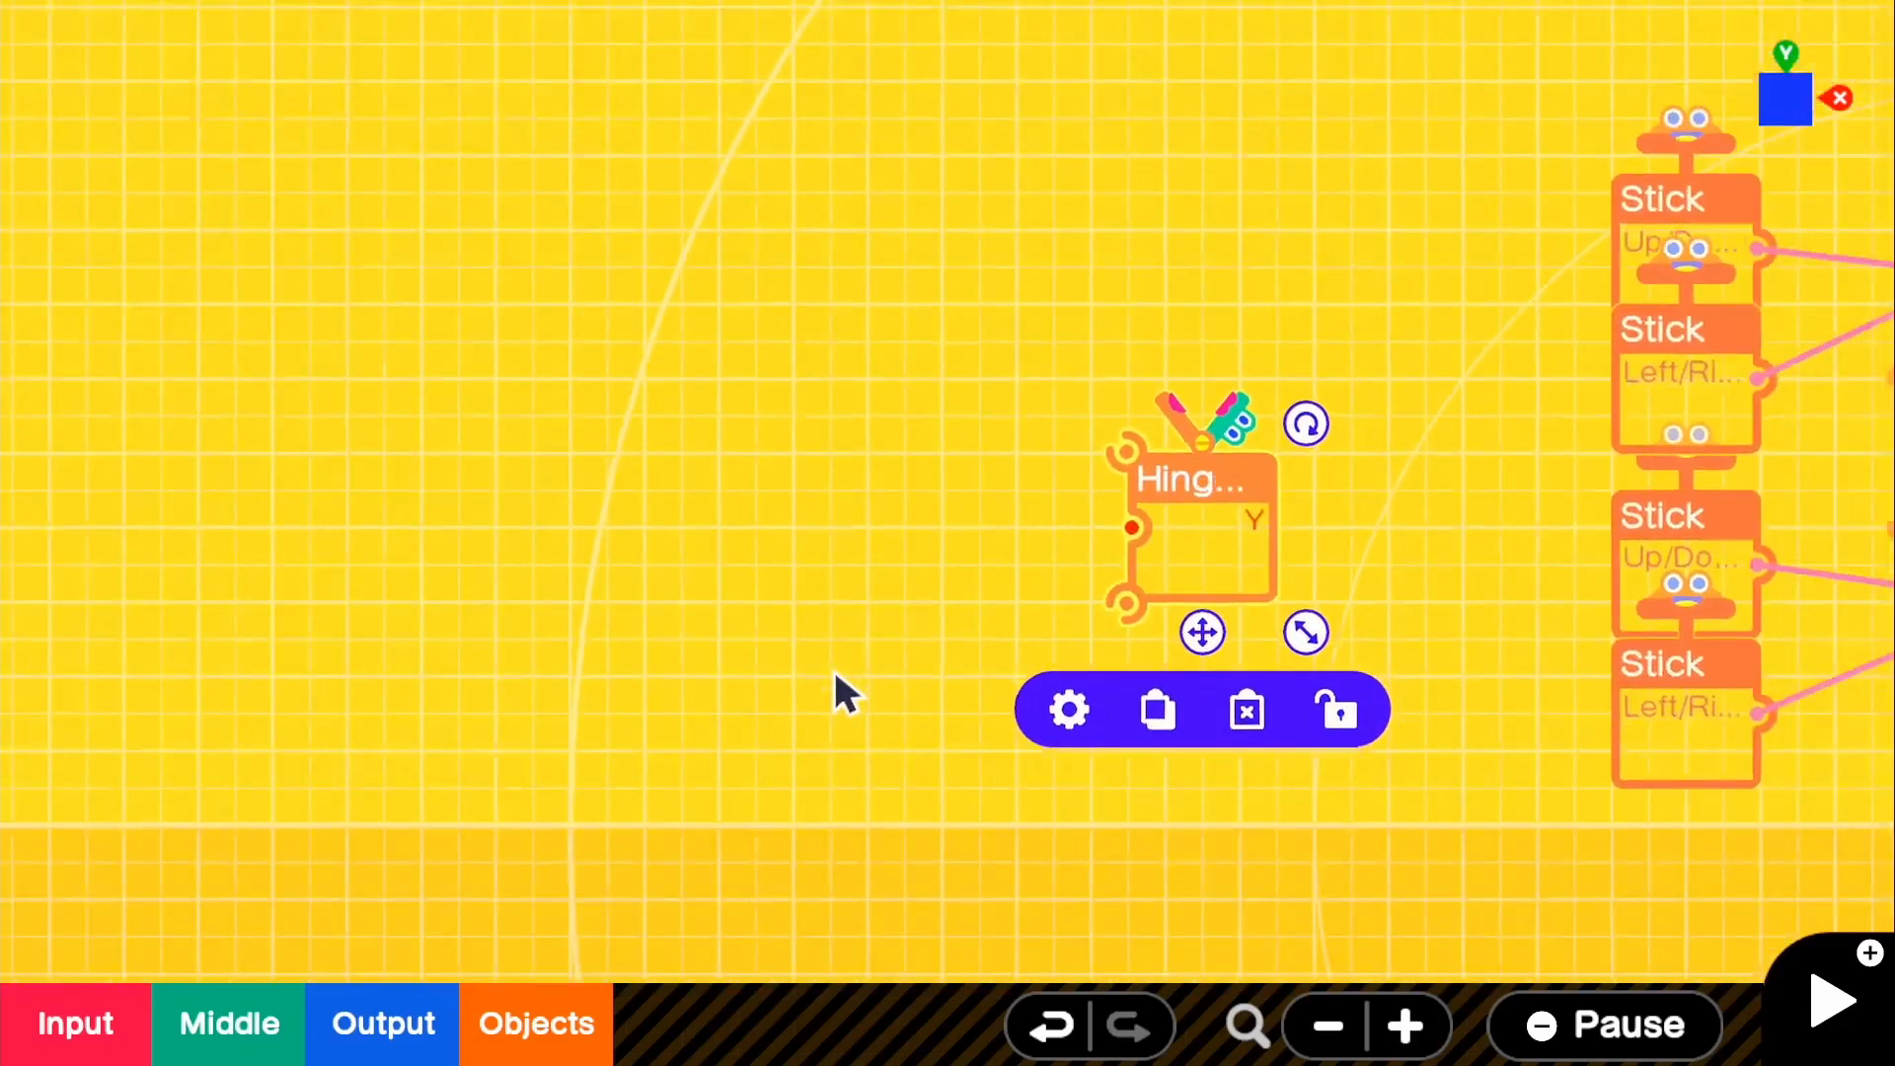
Step: Add a Box object sized 1.20 × 1.80 × 0.10 m
{"action": "left_click", "coordinate": [534, 1022]}
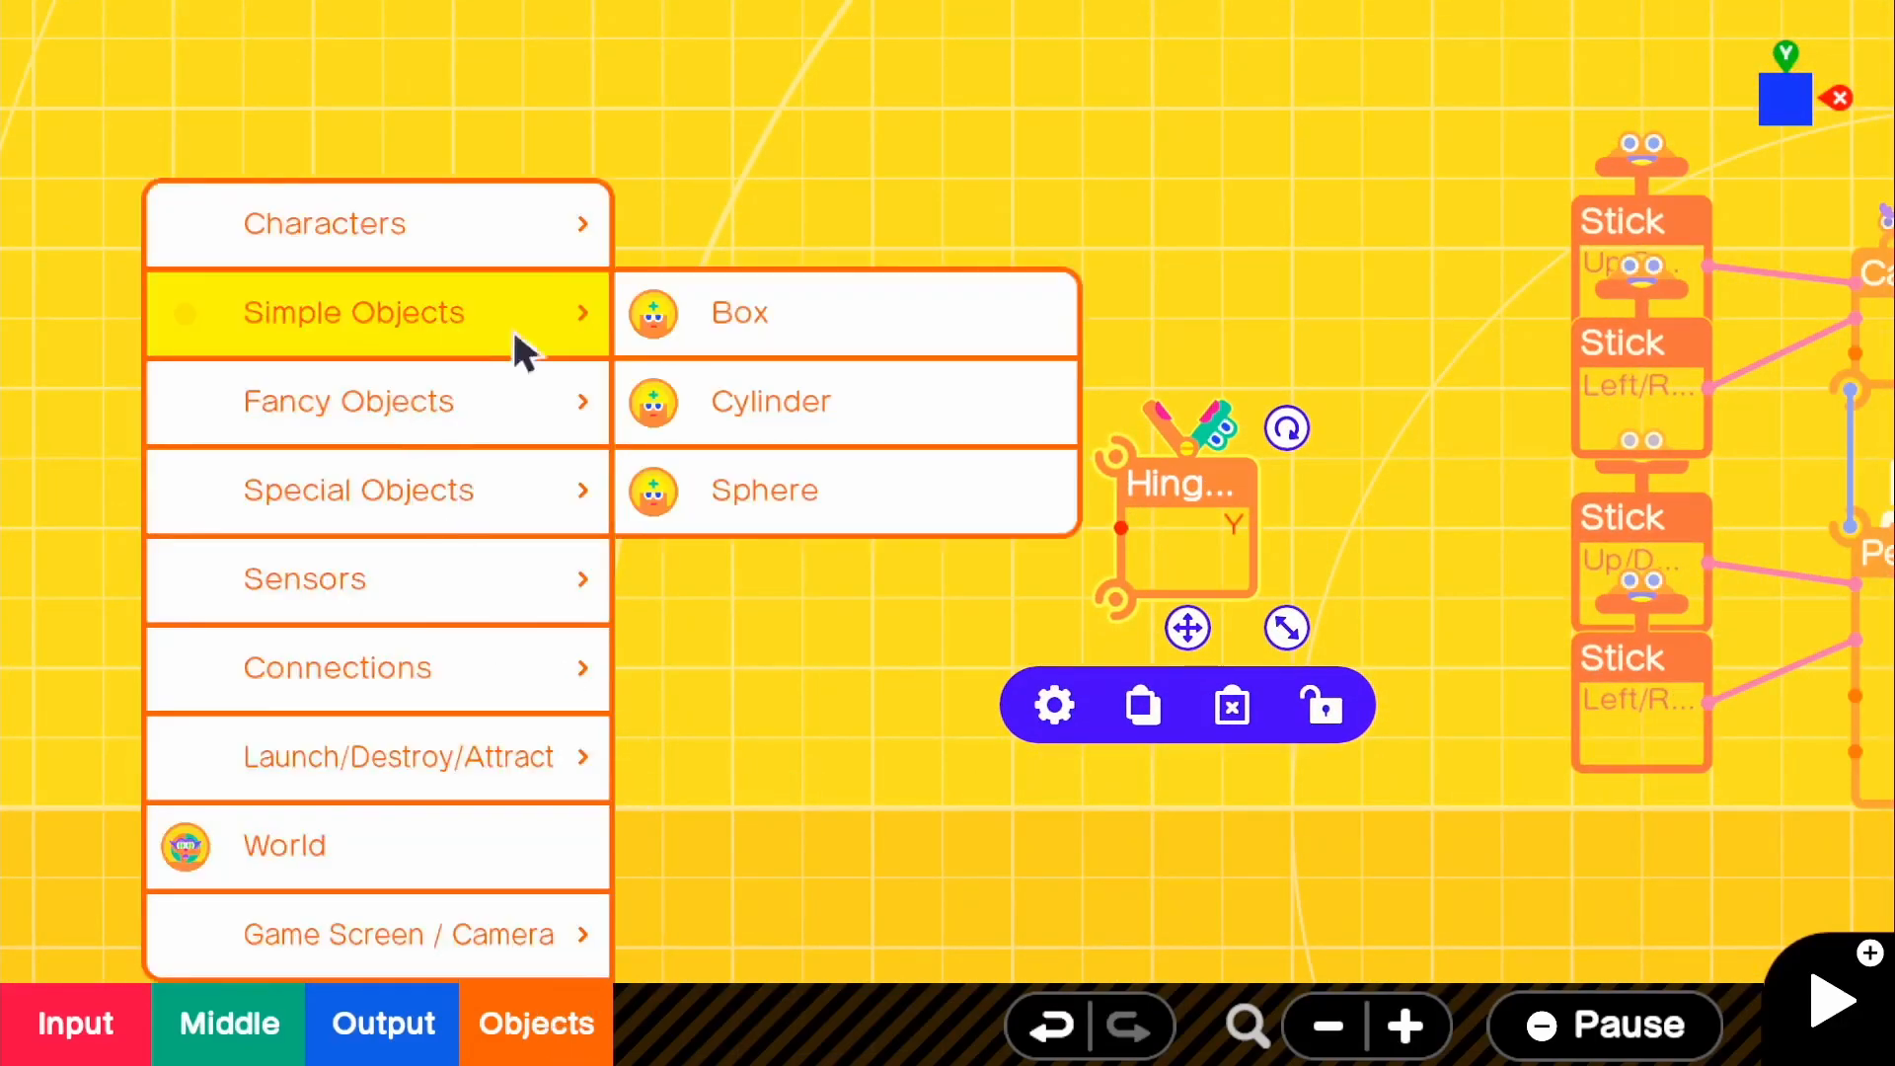
{"action": "left_click", "coordinate": [739, 312]}
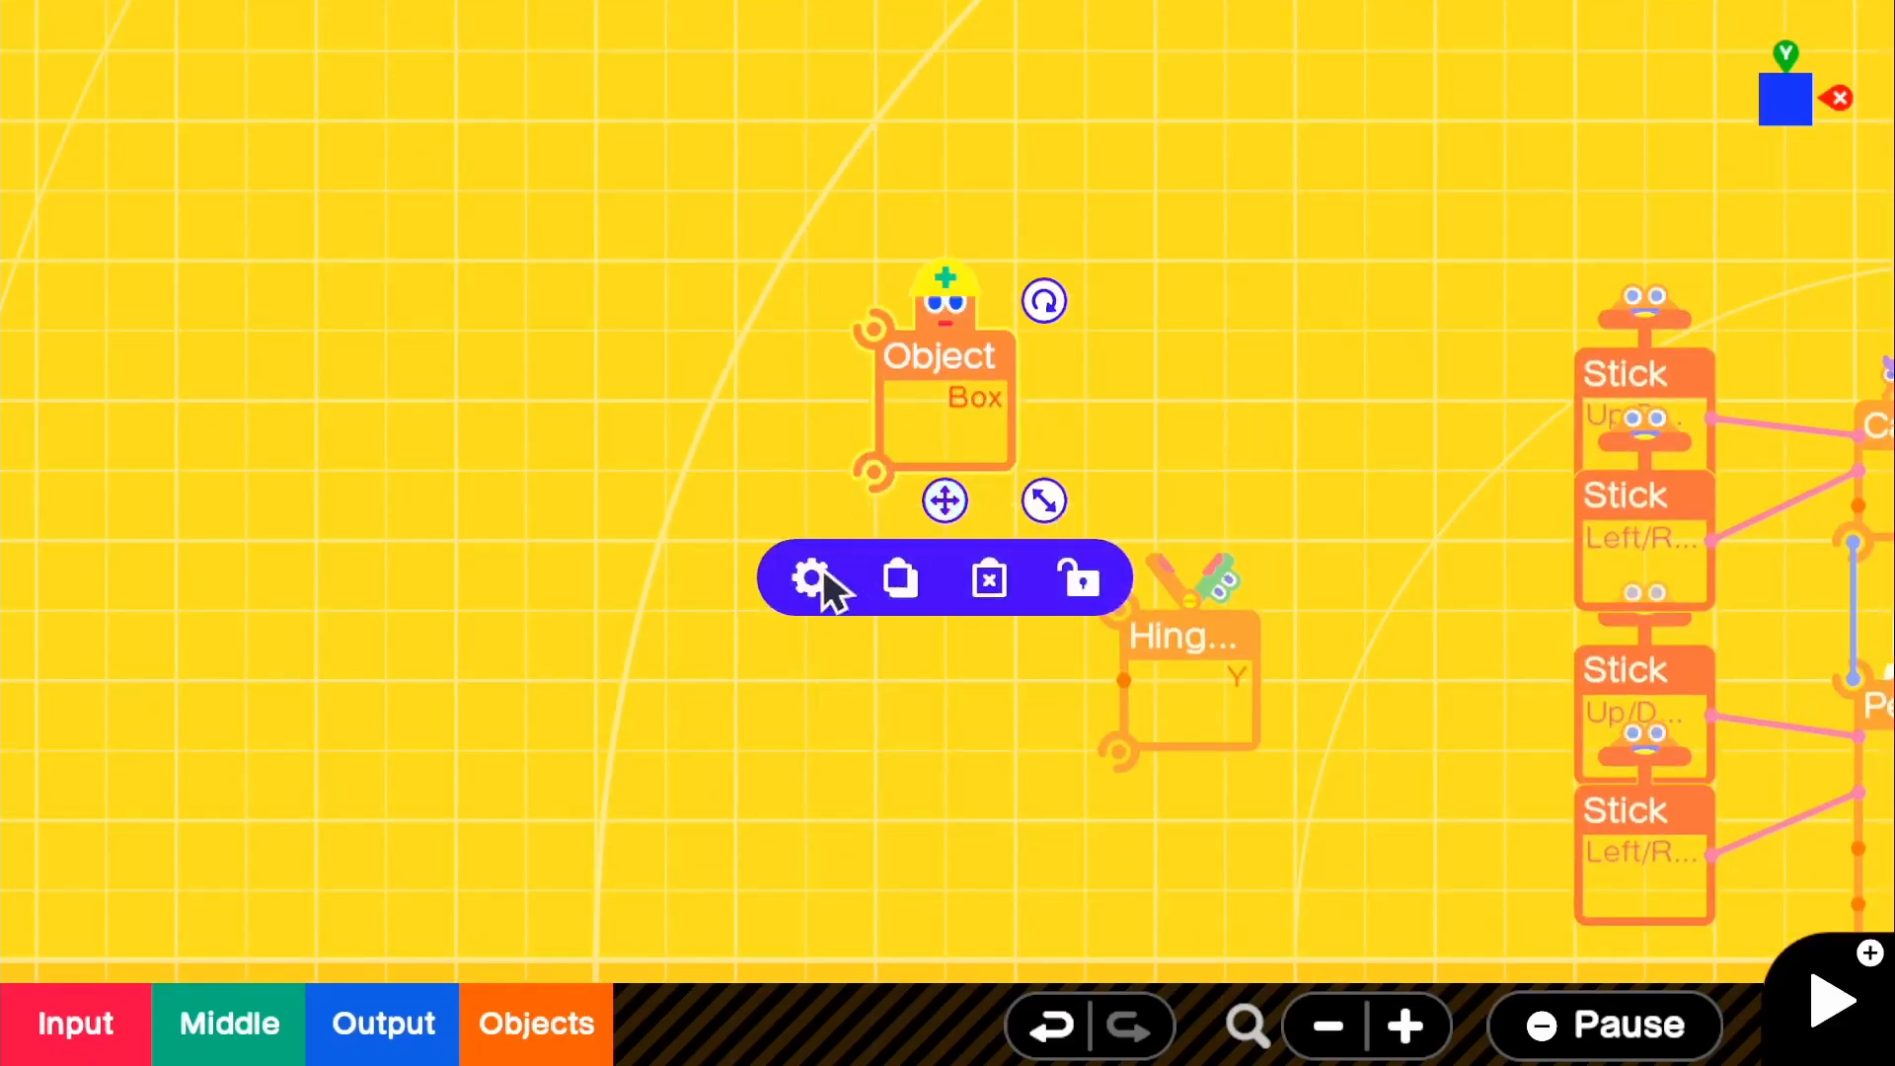
{"action": "left_click", "coordinate": [812, 578]}
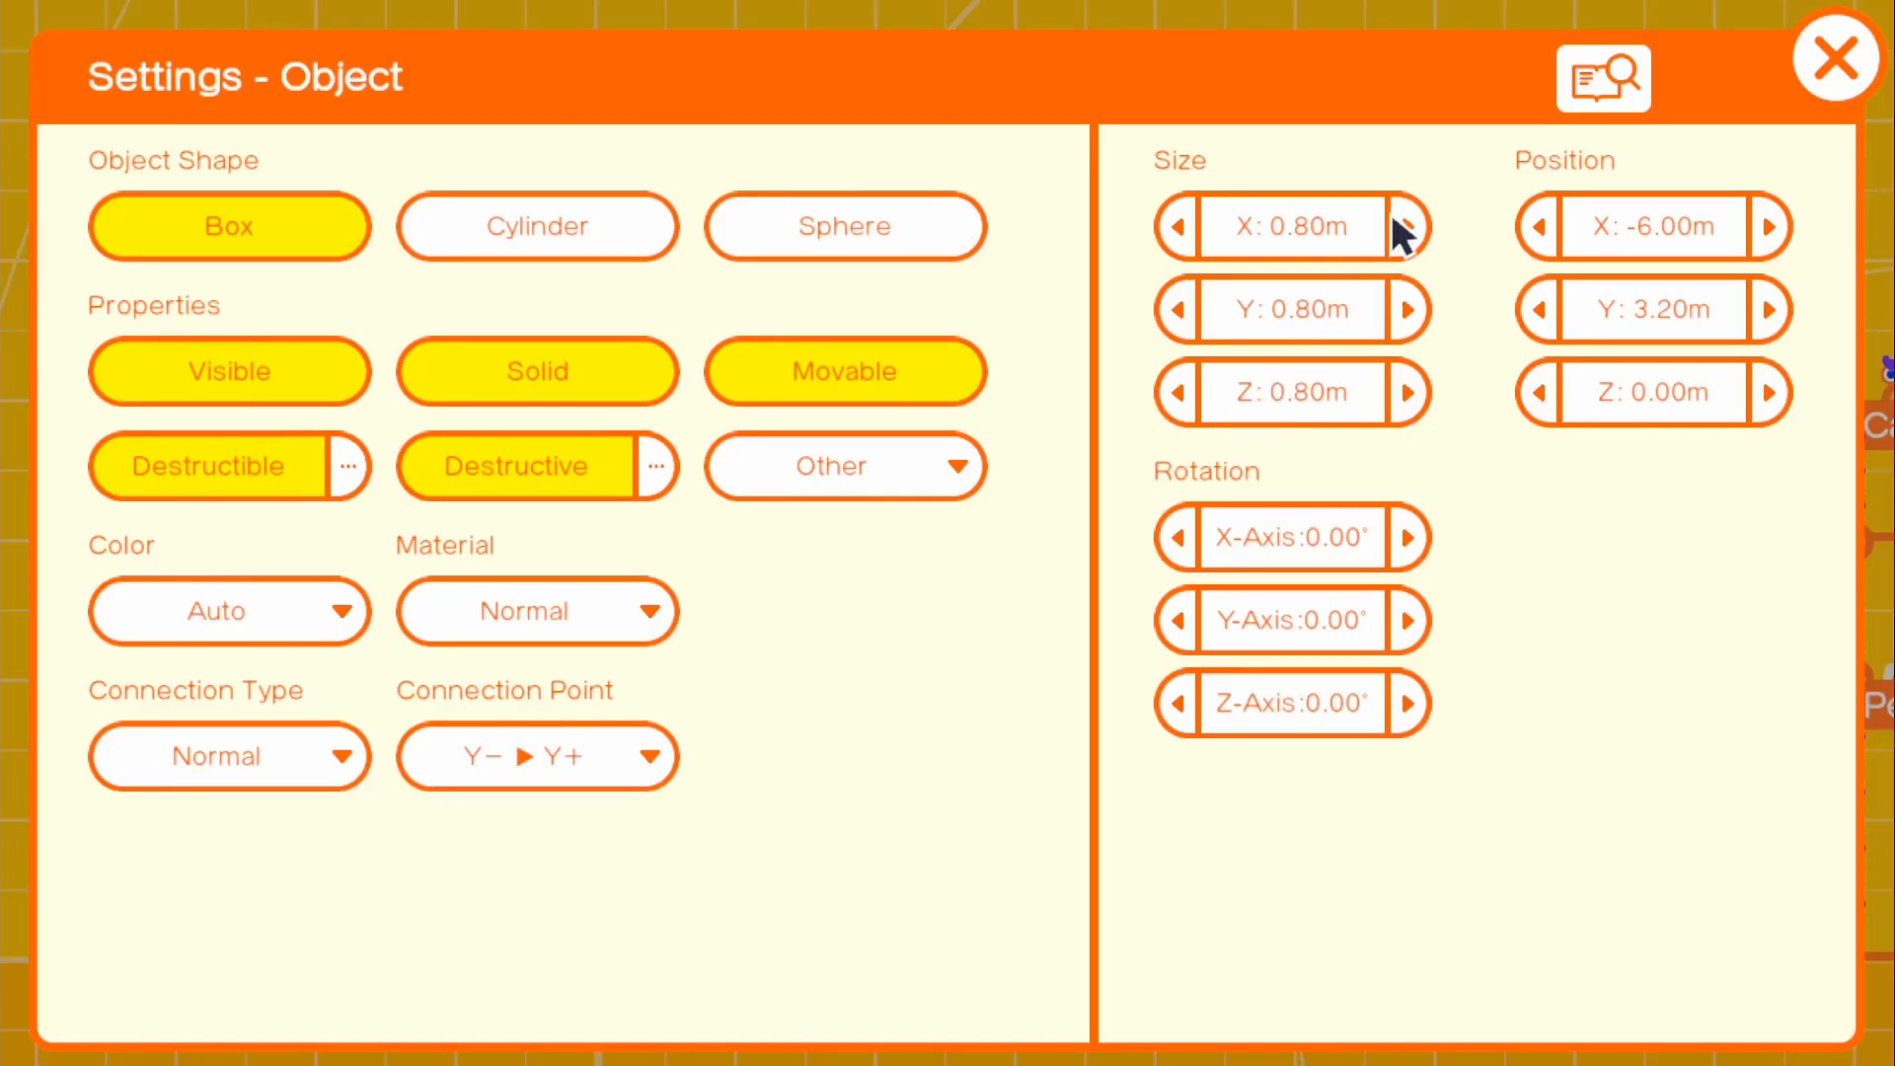
{"action": "left_click", "coordinate": [1403, 226]}
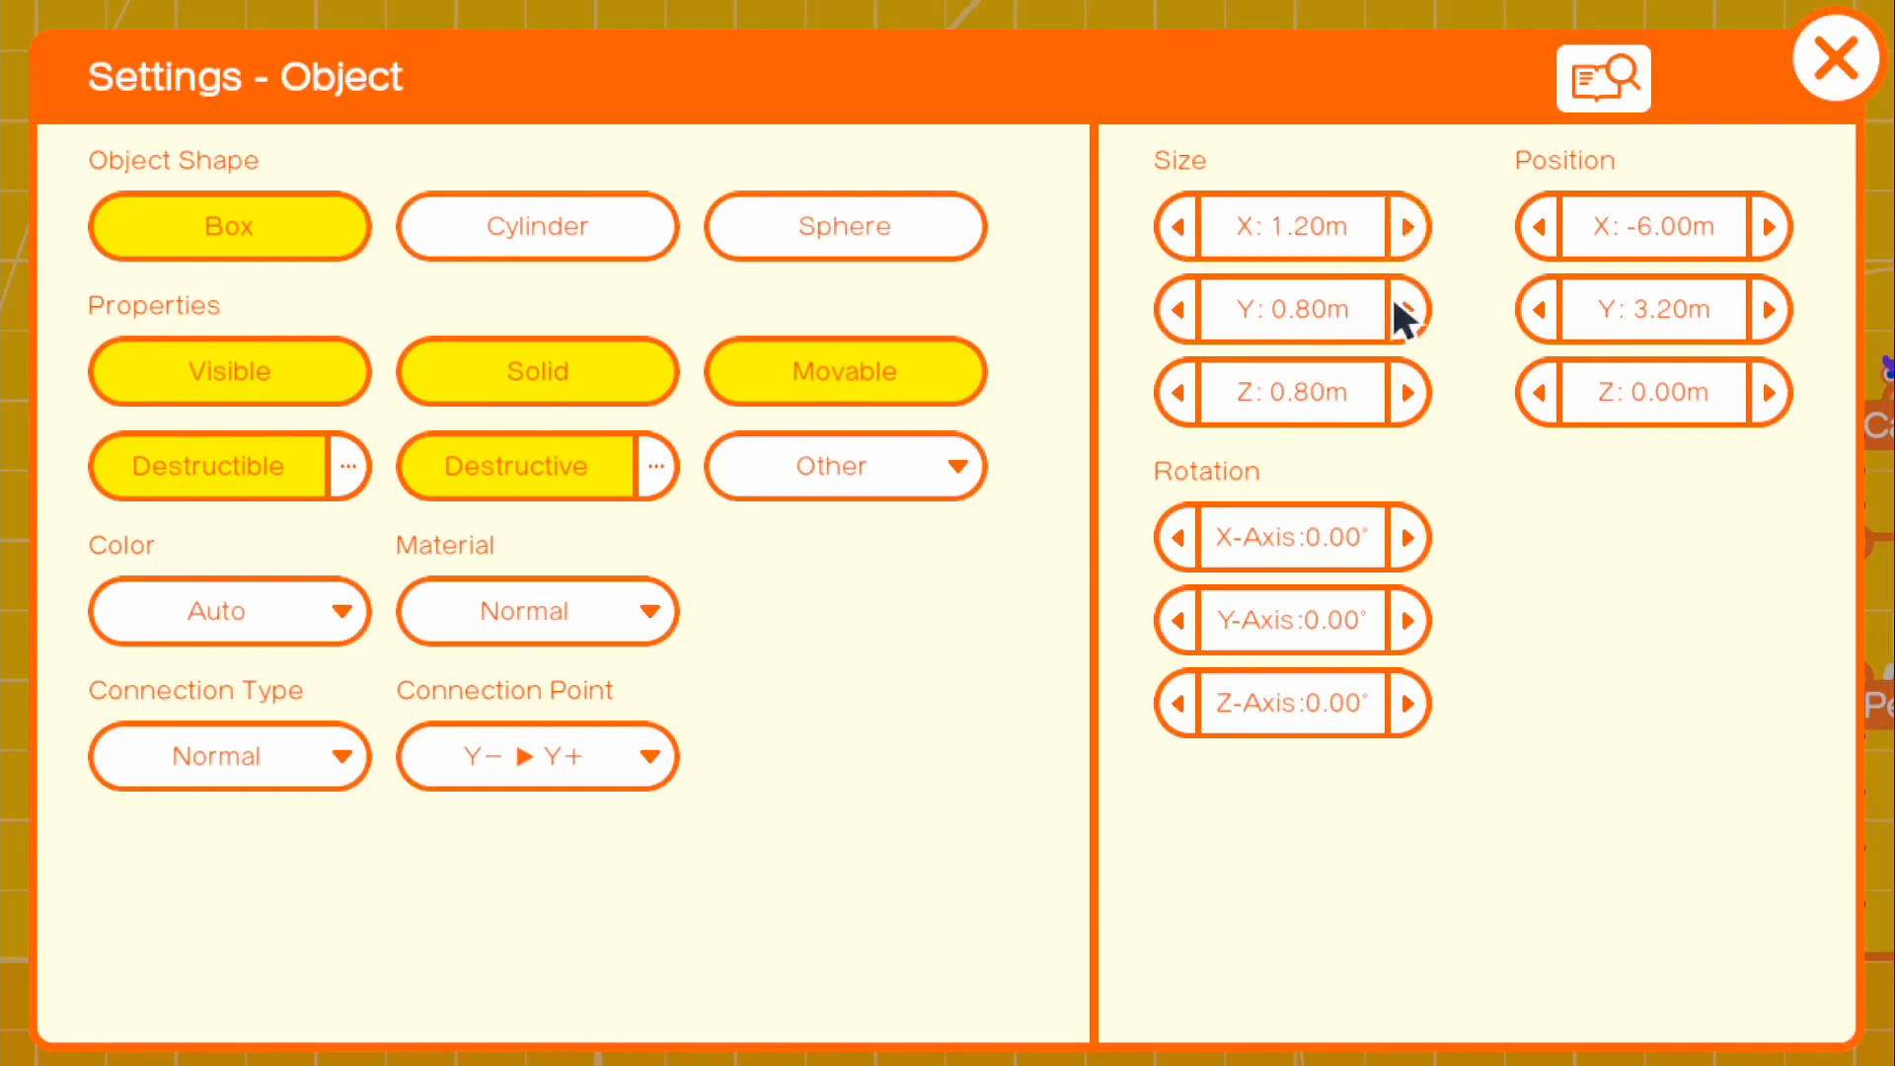
{"action": "left_click", "coordinate": [1415, 310]}
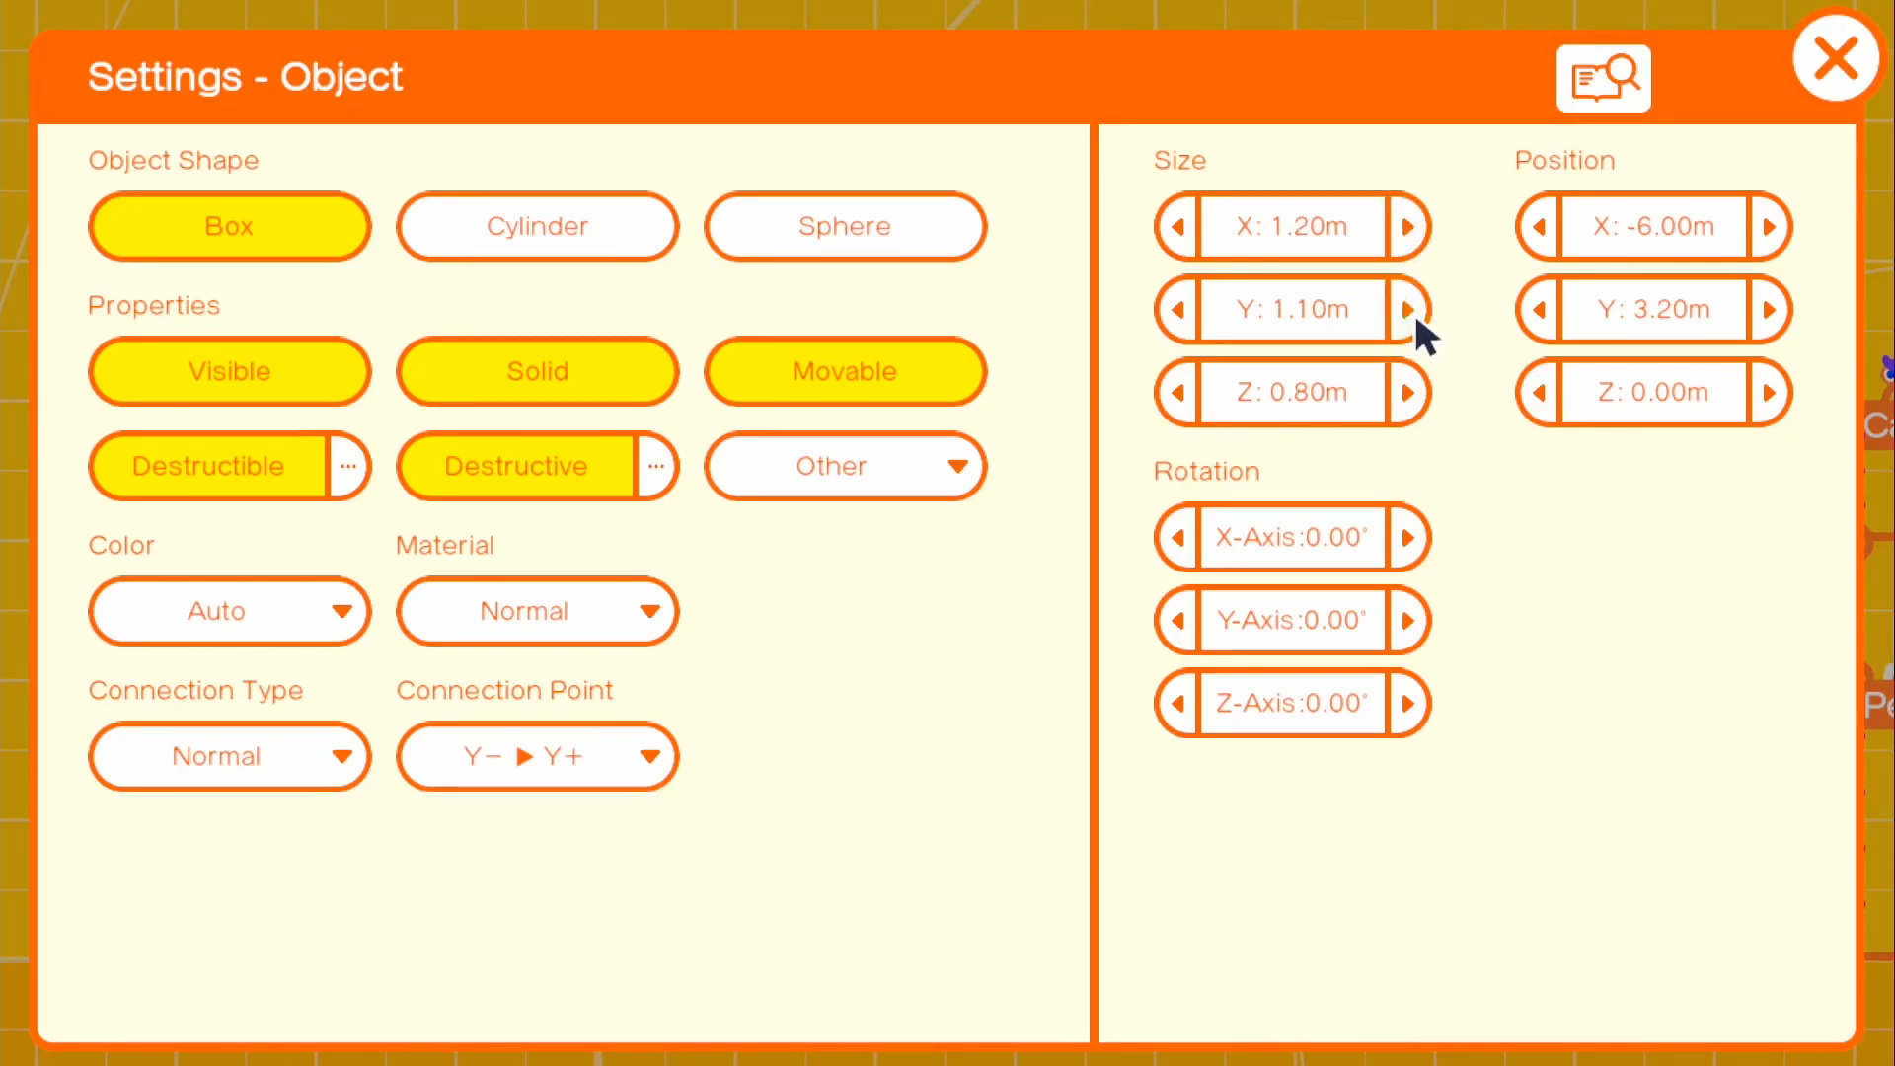
{"action": "left_click", "coordinate": [1410, 308]}
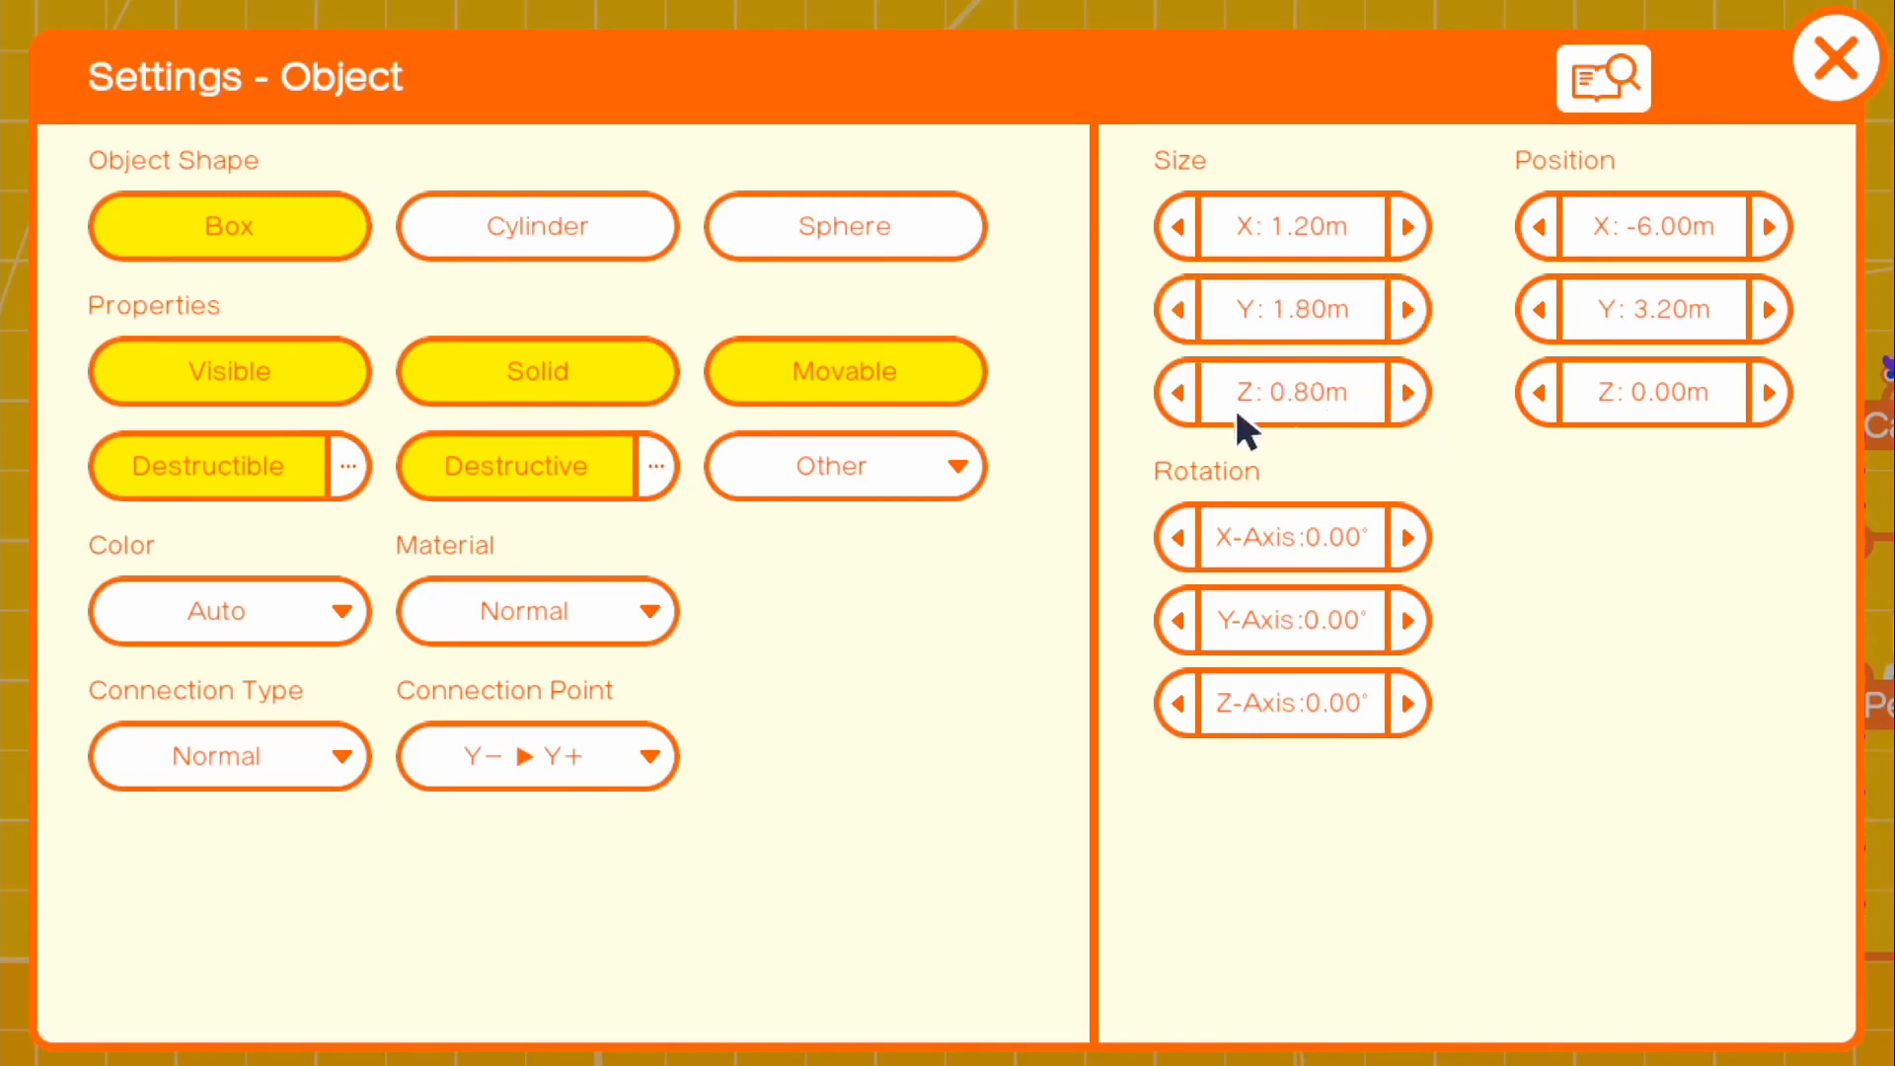
{"action": "left_click", "coordinate": [1174, 393]}
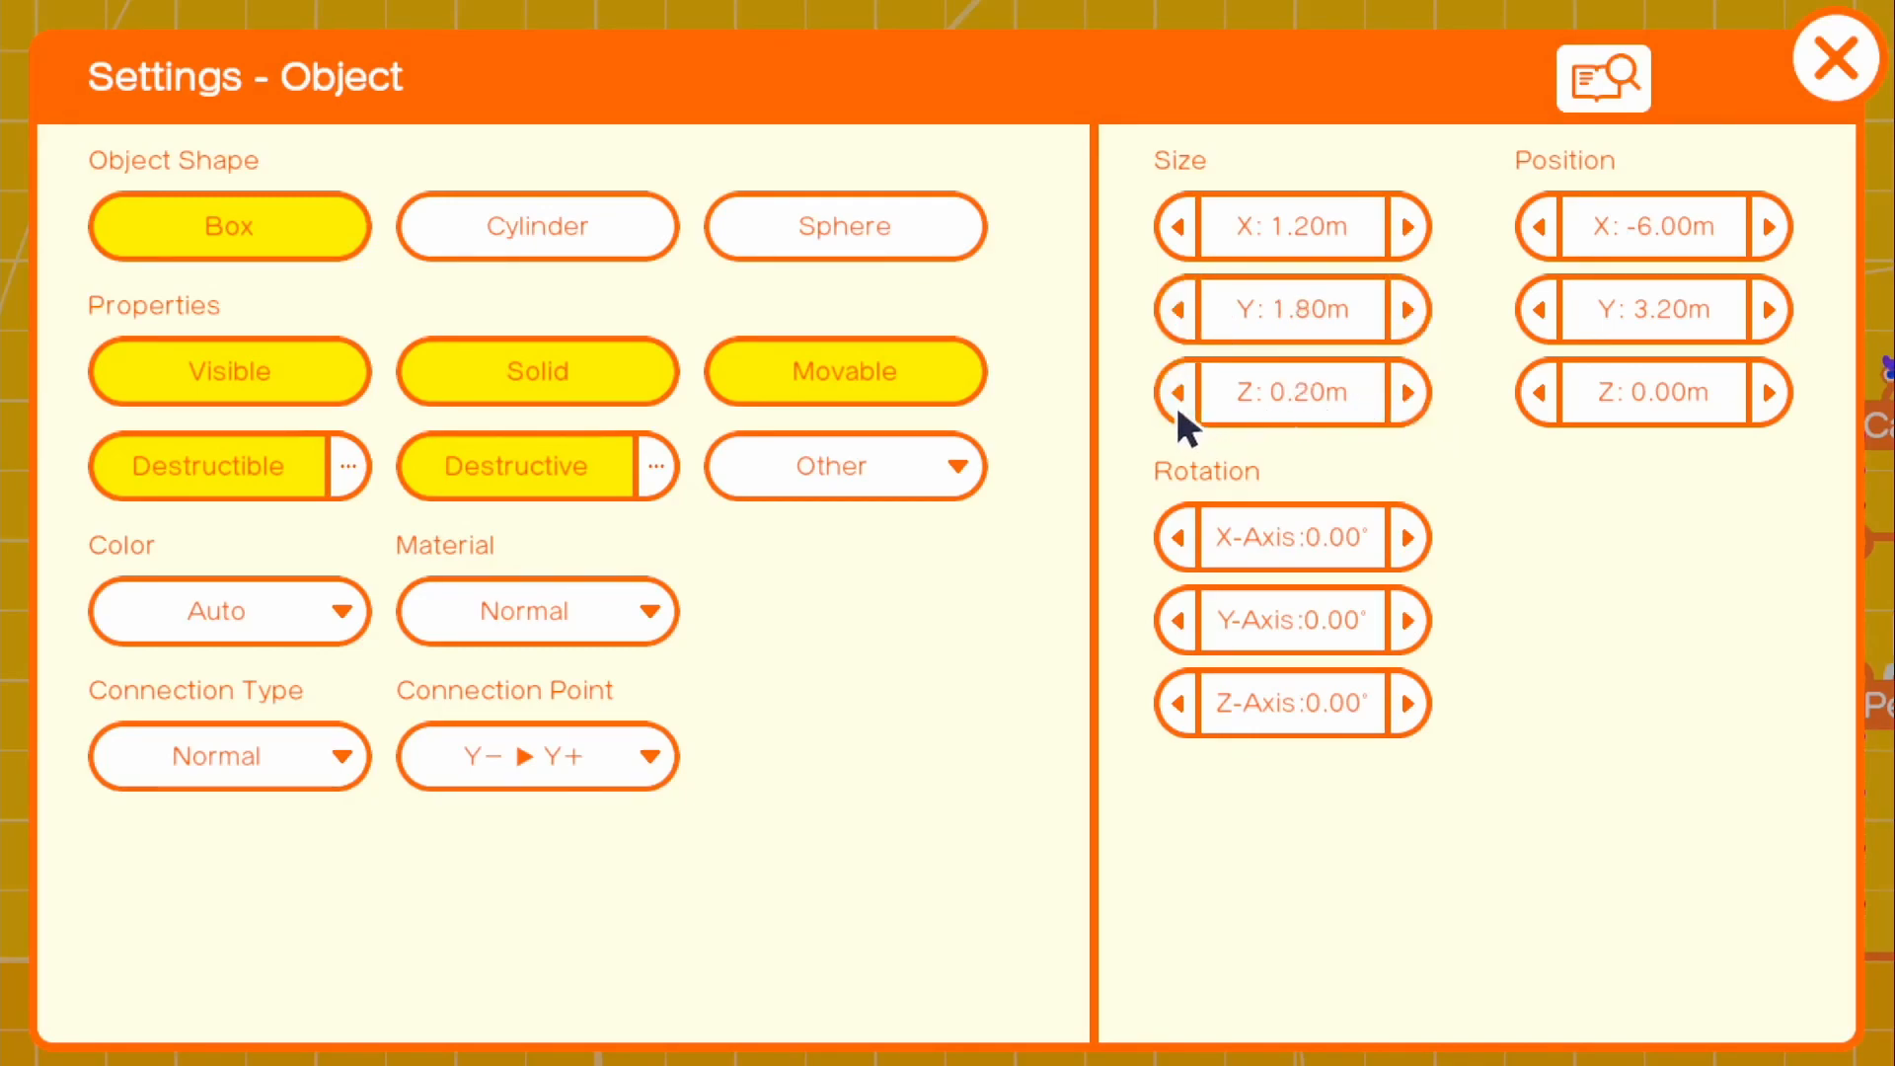
{"action": "left_click", "coordinate": [1176, 392]}
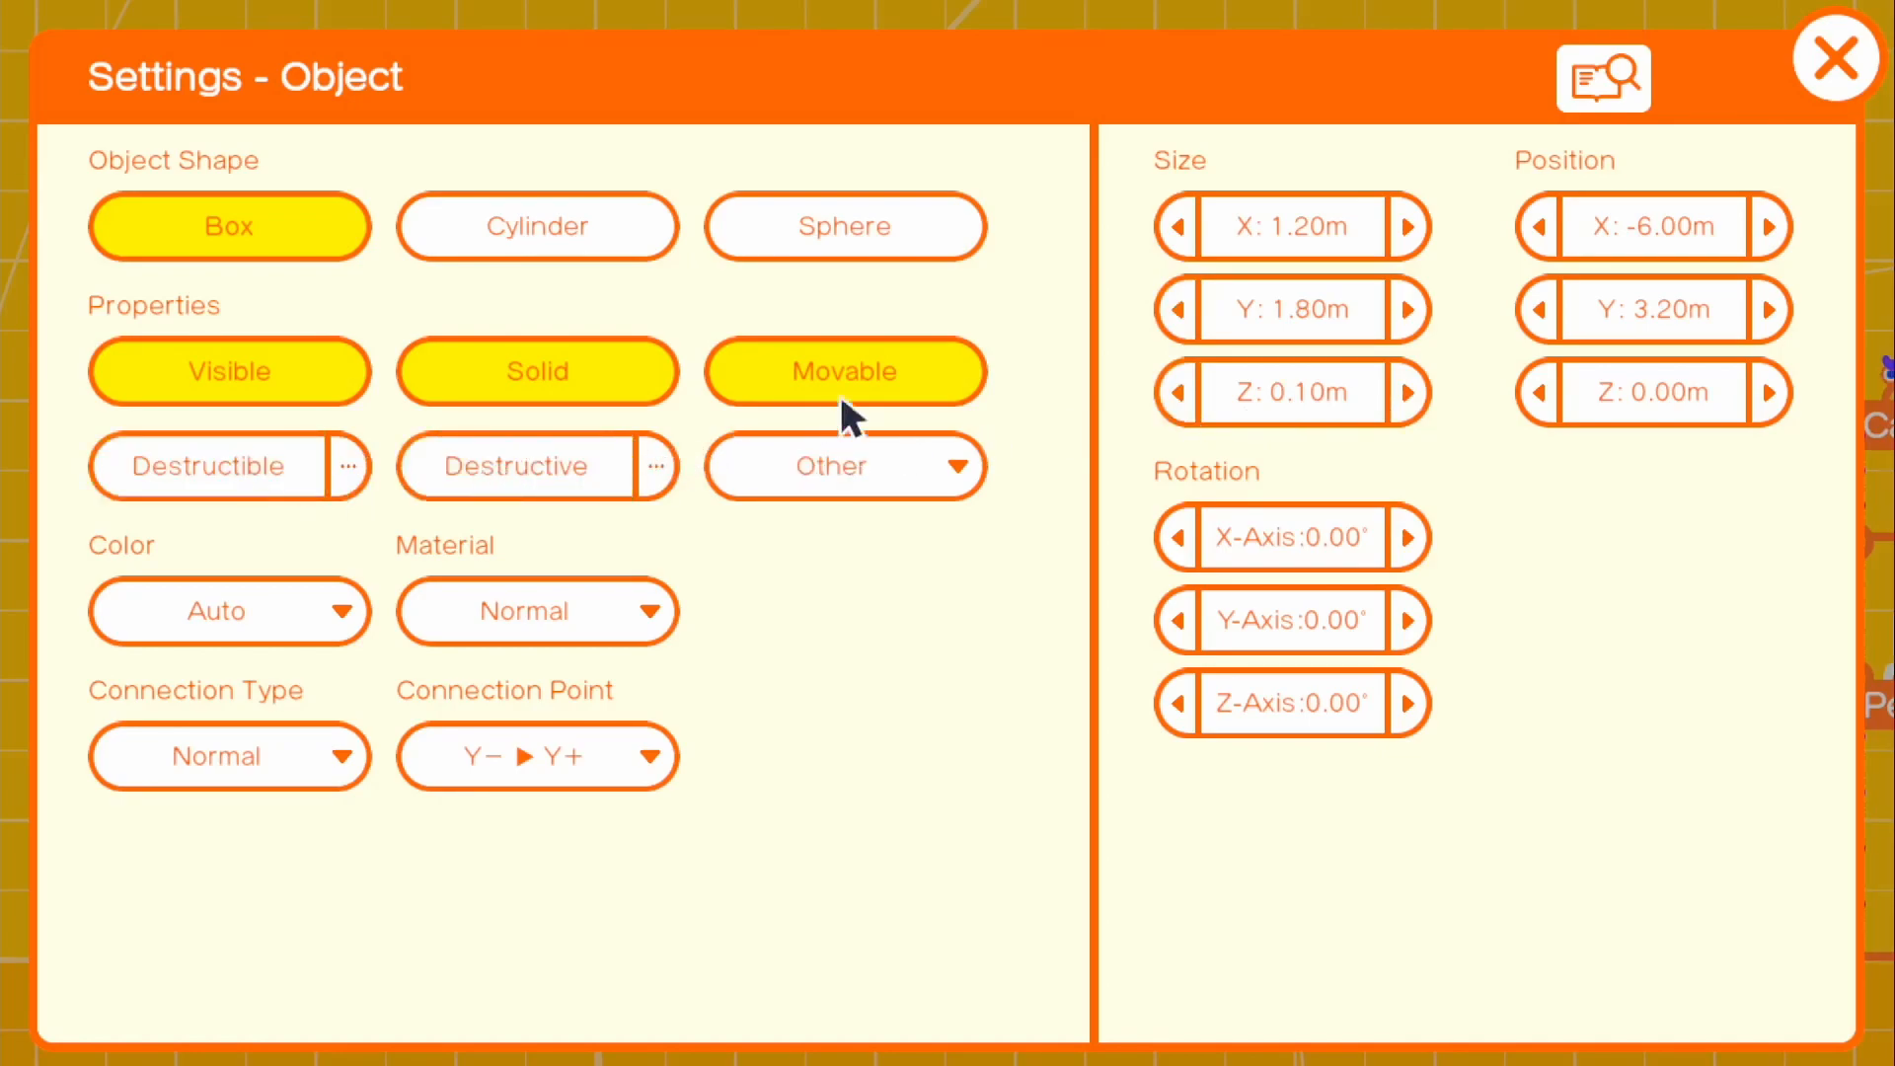
{"action": "left_click", "coordinate": [1836, 58]}
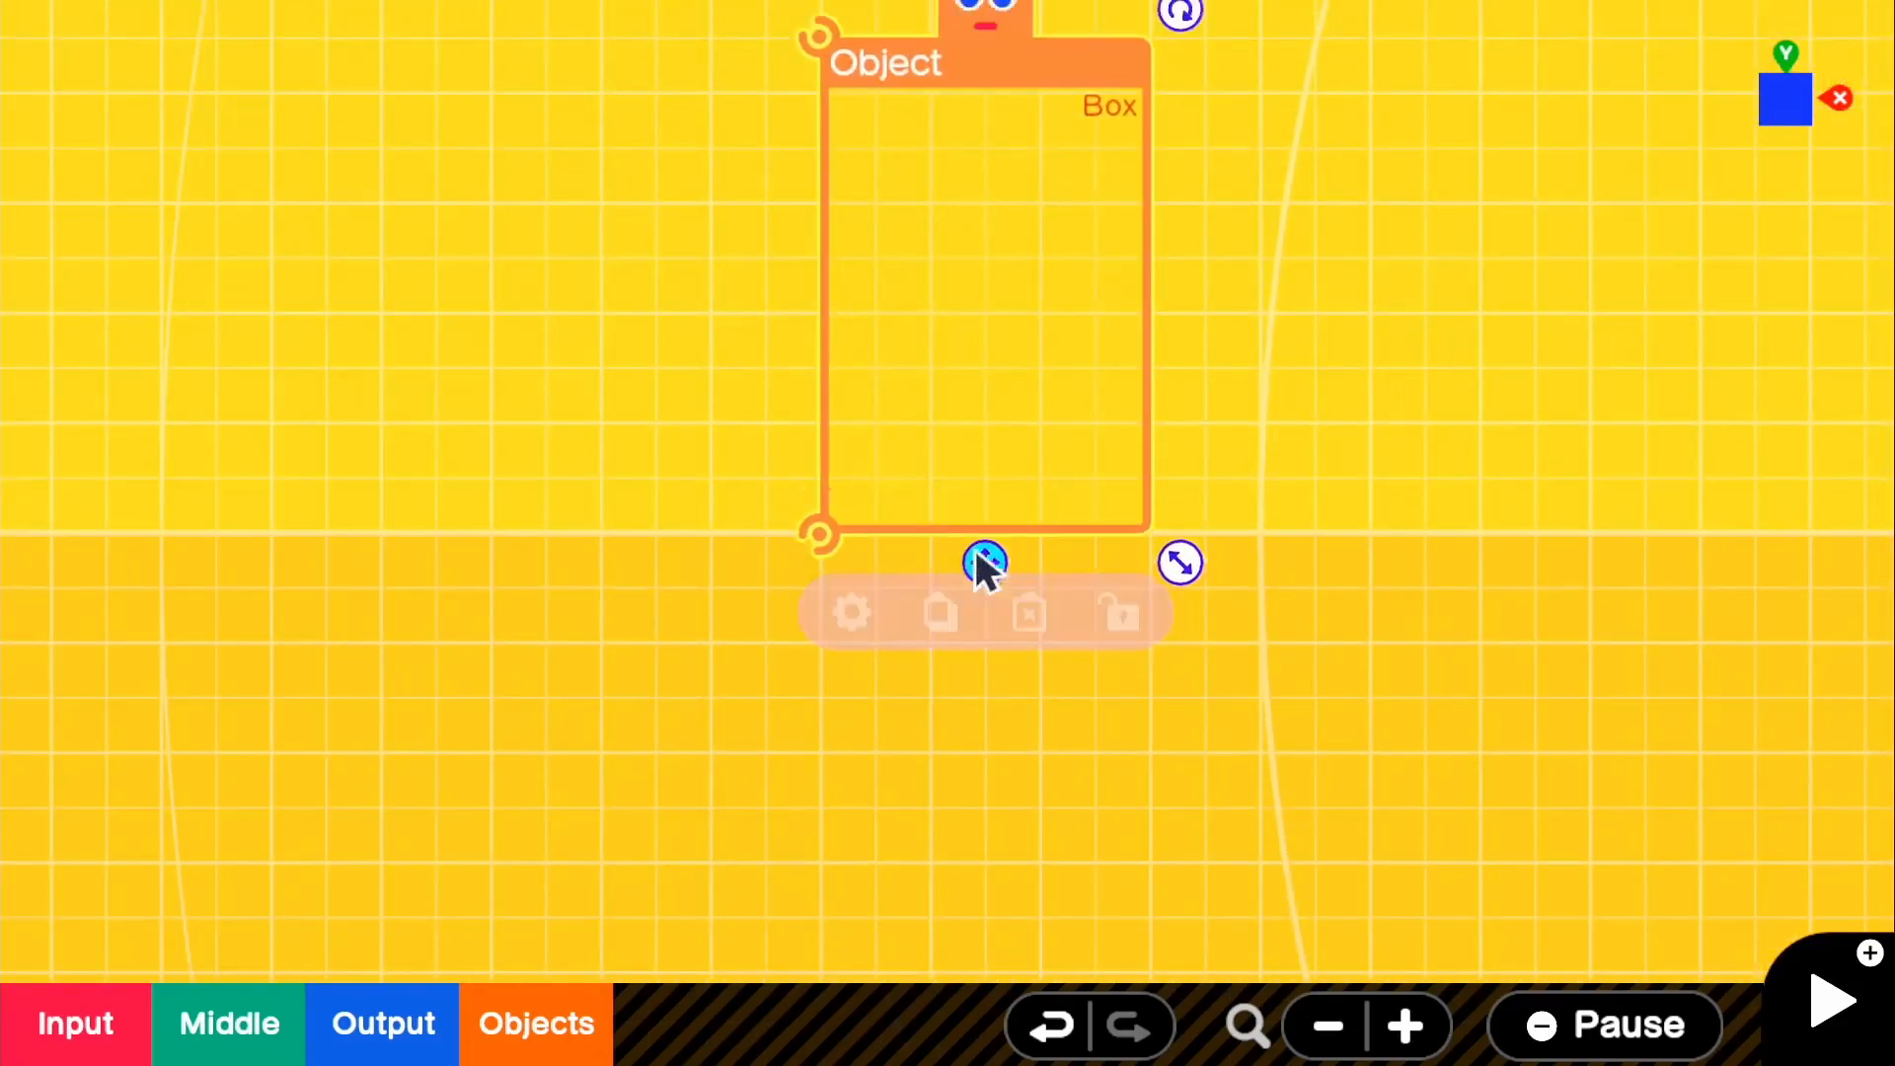
Step: Make the box Movable with a manual connection point of X+ ▶ X−
{"action": "left_click", "coordinate": [850, 613]}
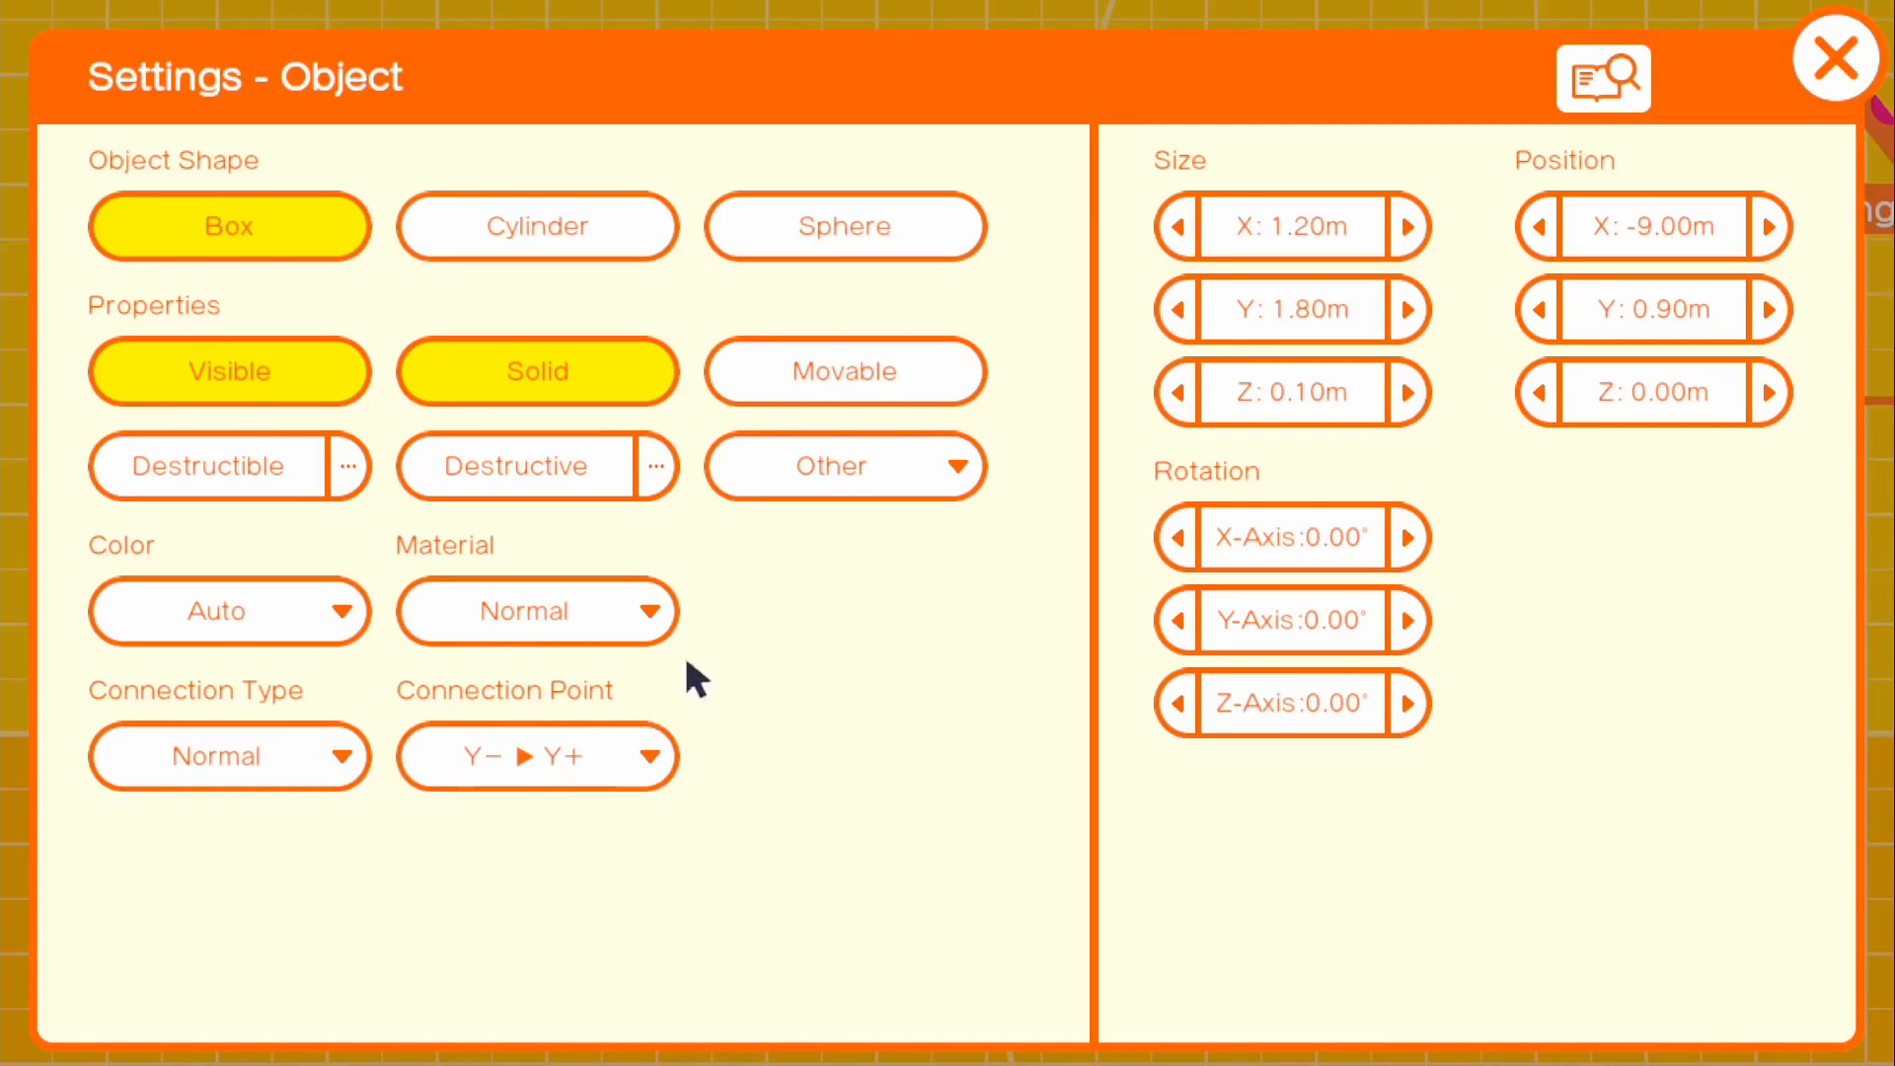
{"action": "mouse_move", "coordinate": [925, 381]}
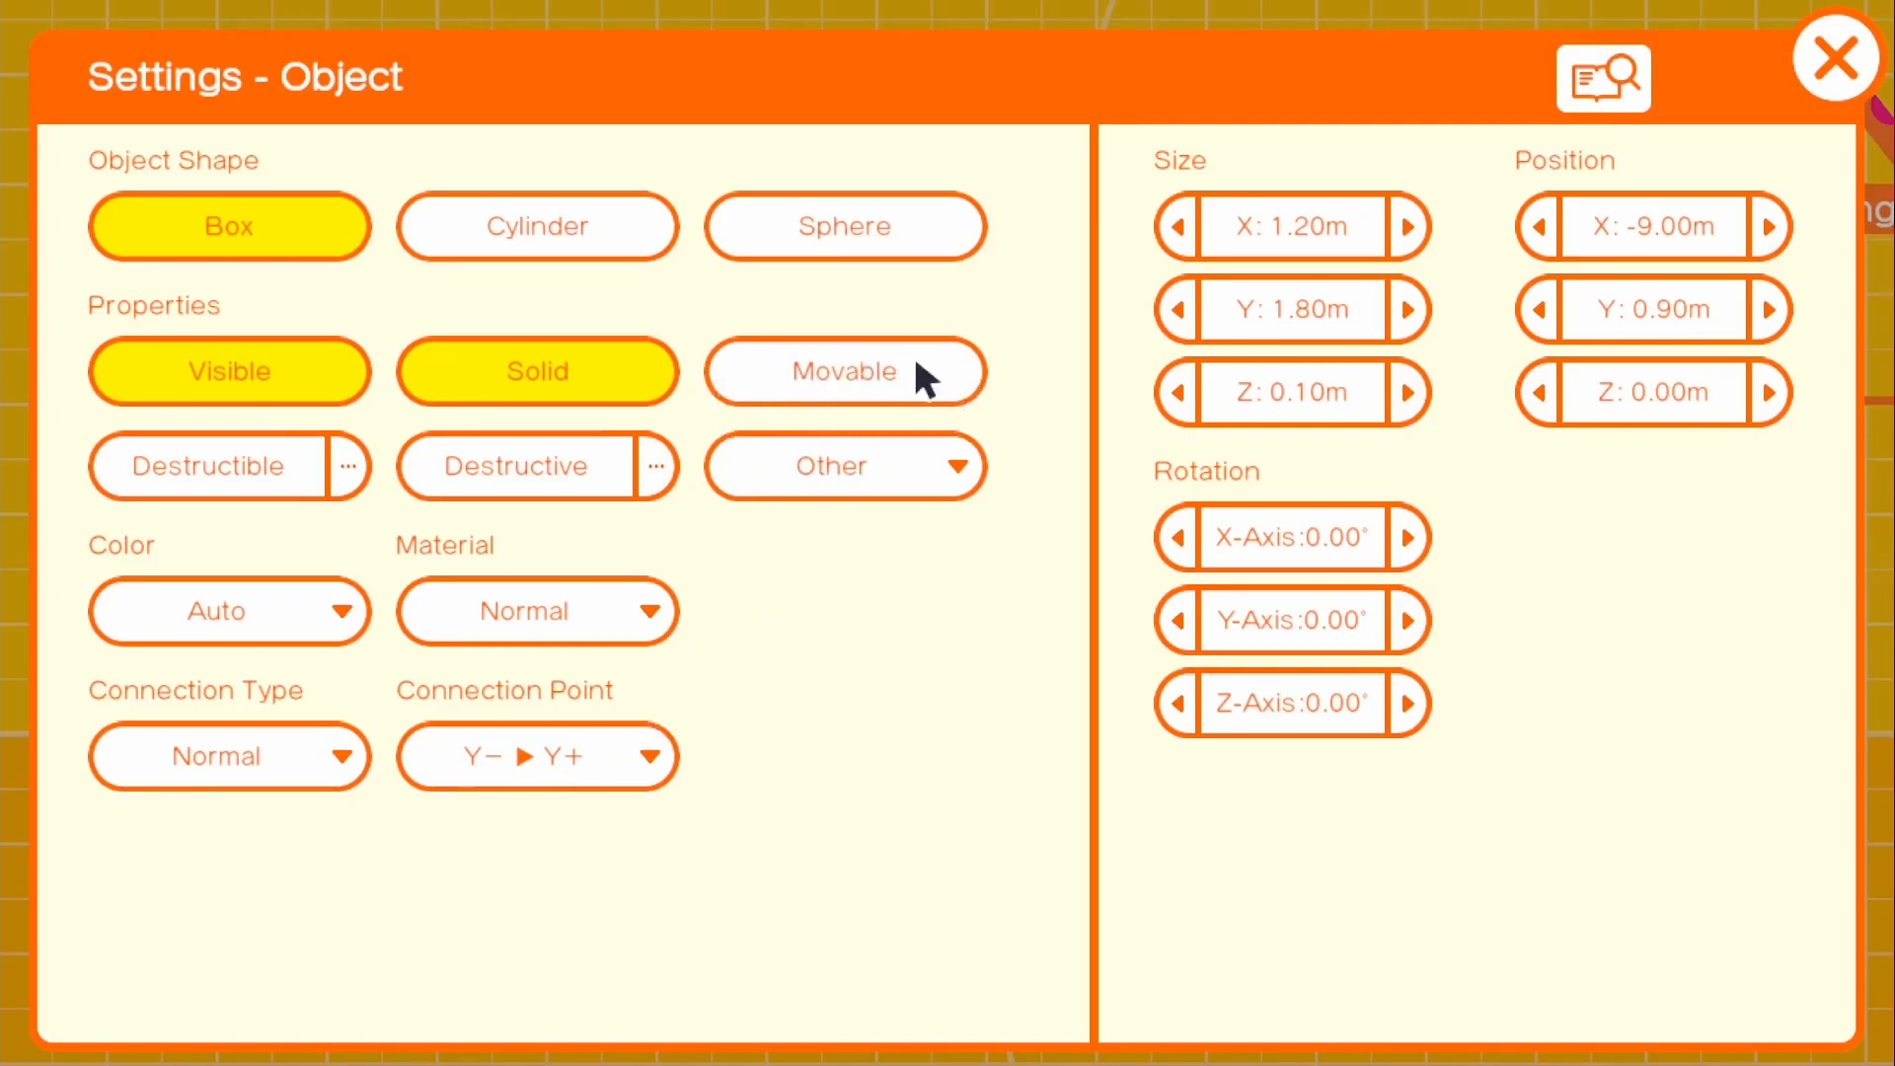
{"action": "left_click", "coordinate": [845, 371]}
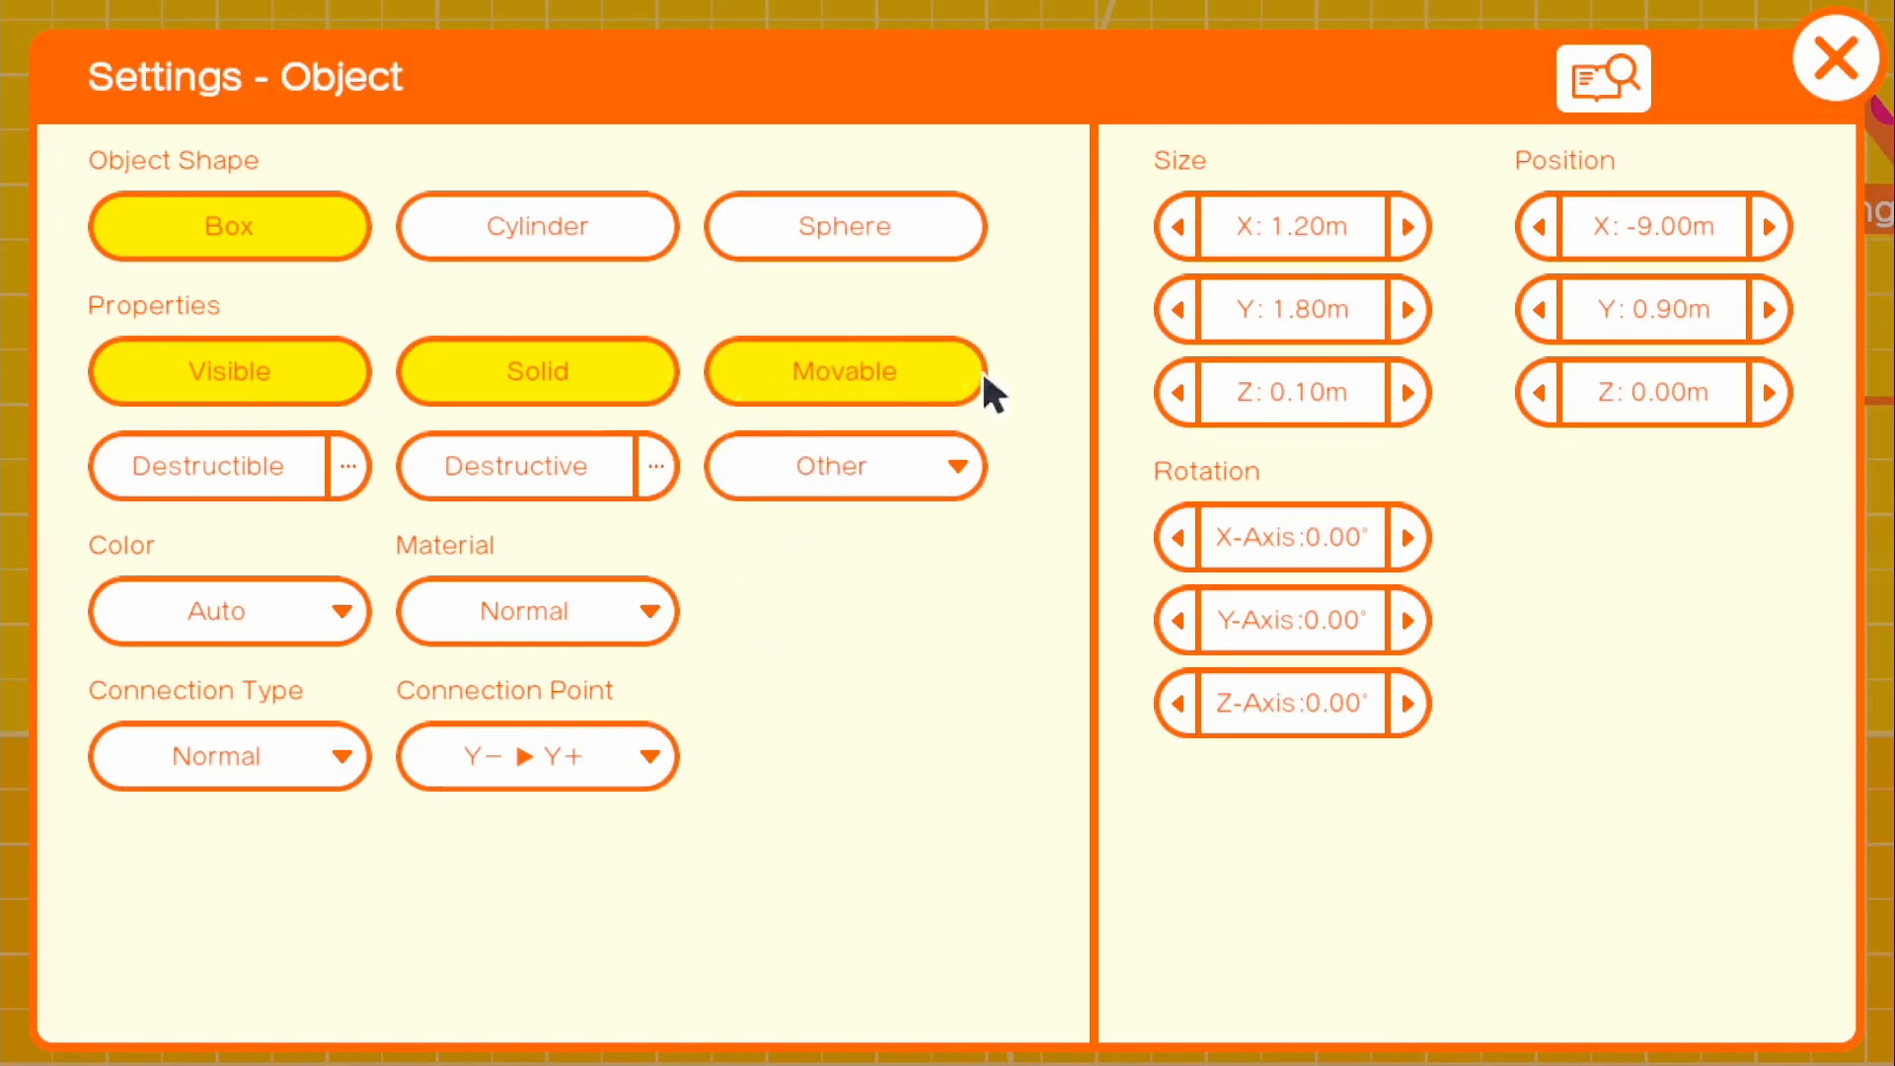
{"action": "left_click", "coordinate": [537, 757]}
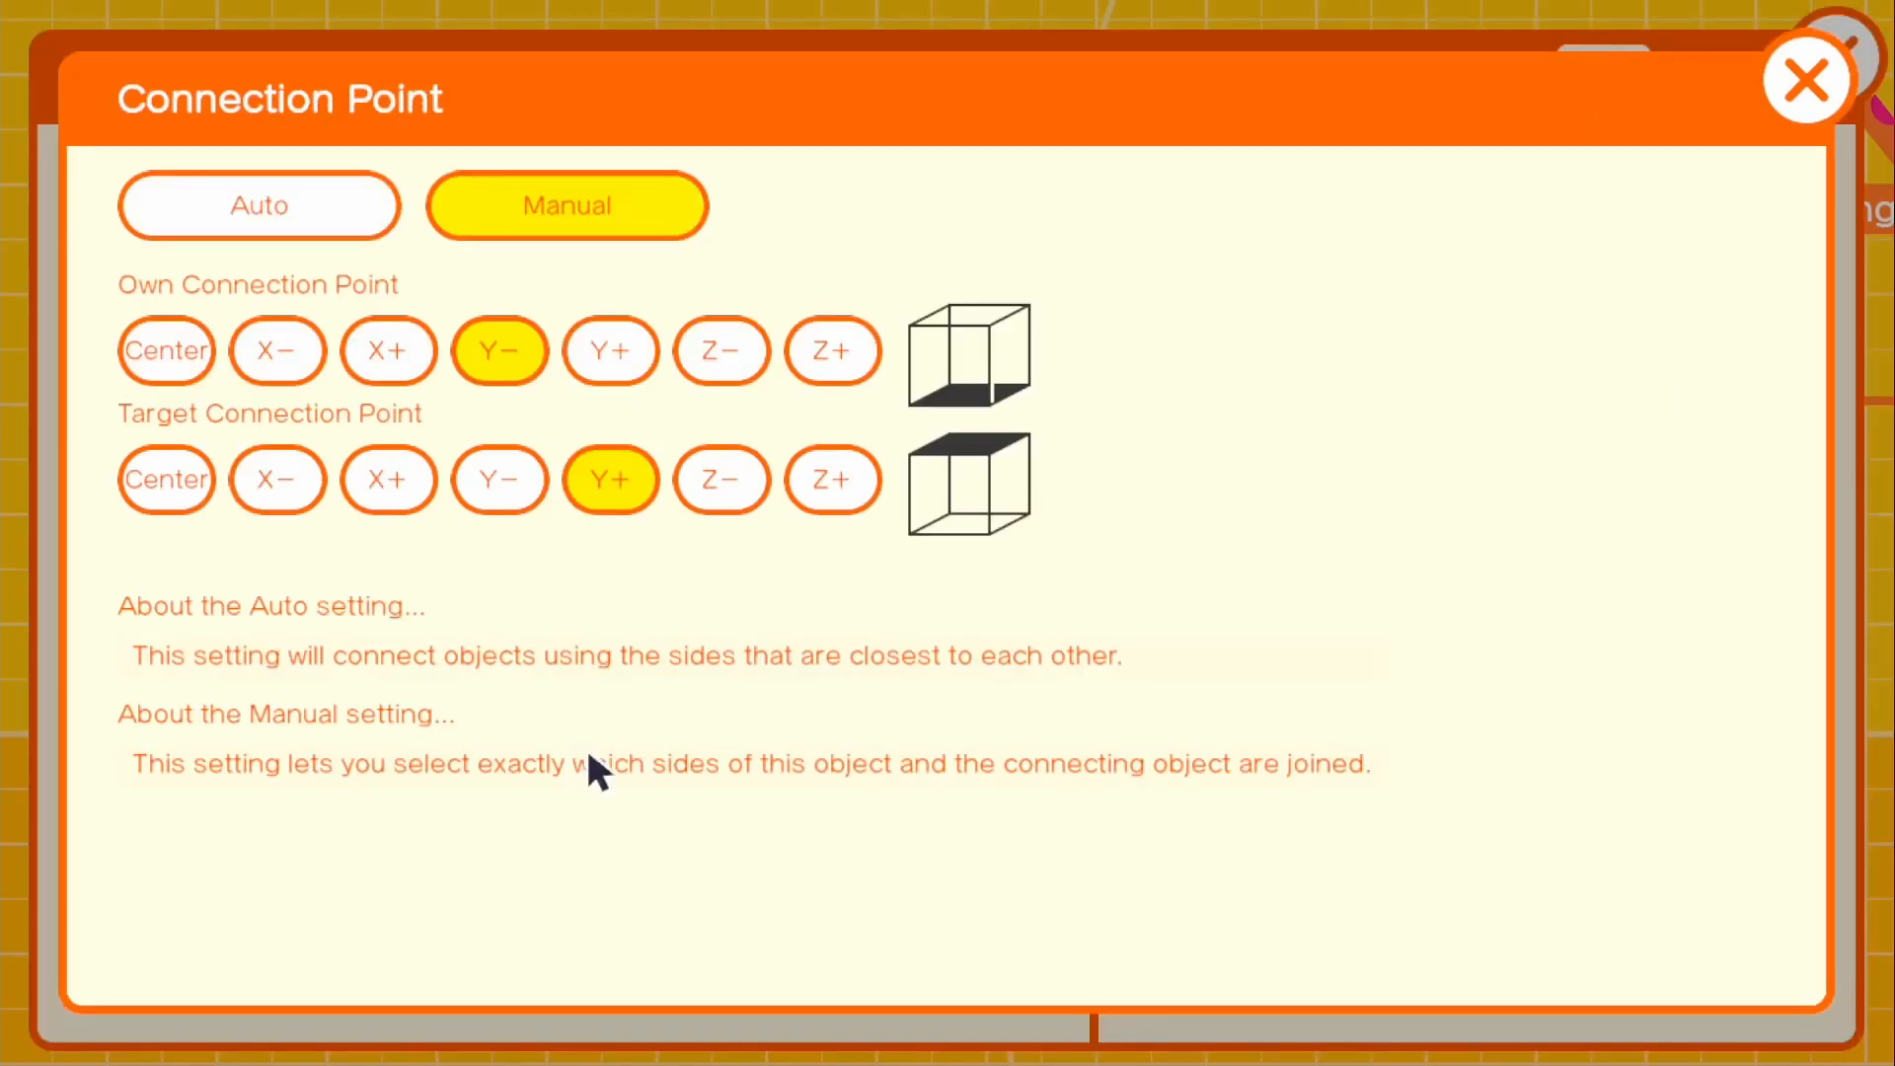
{"action": "mouse_move", "coordinate": [297, 356]}
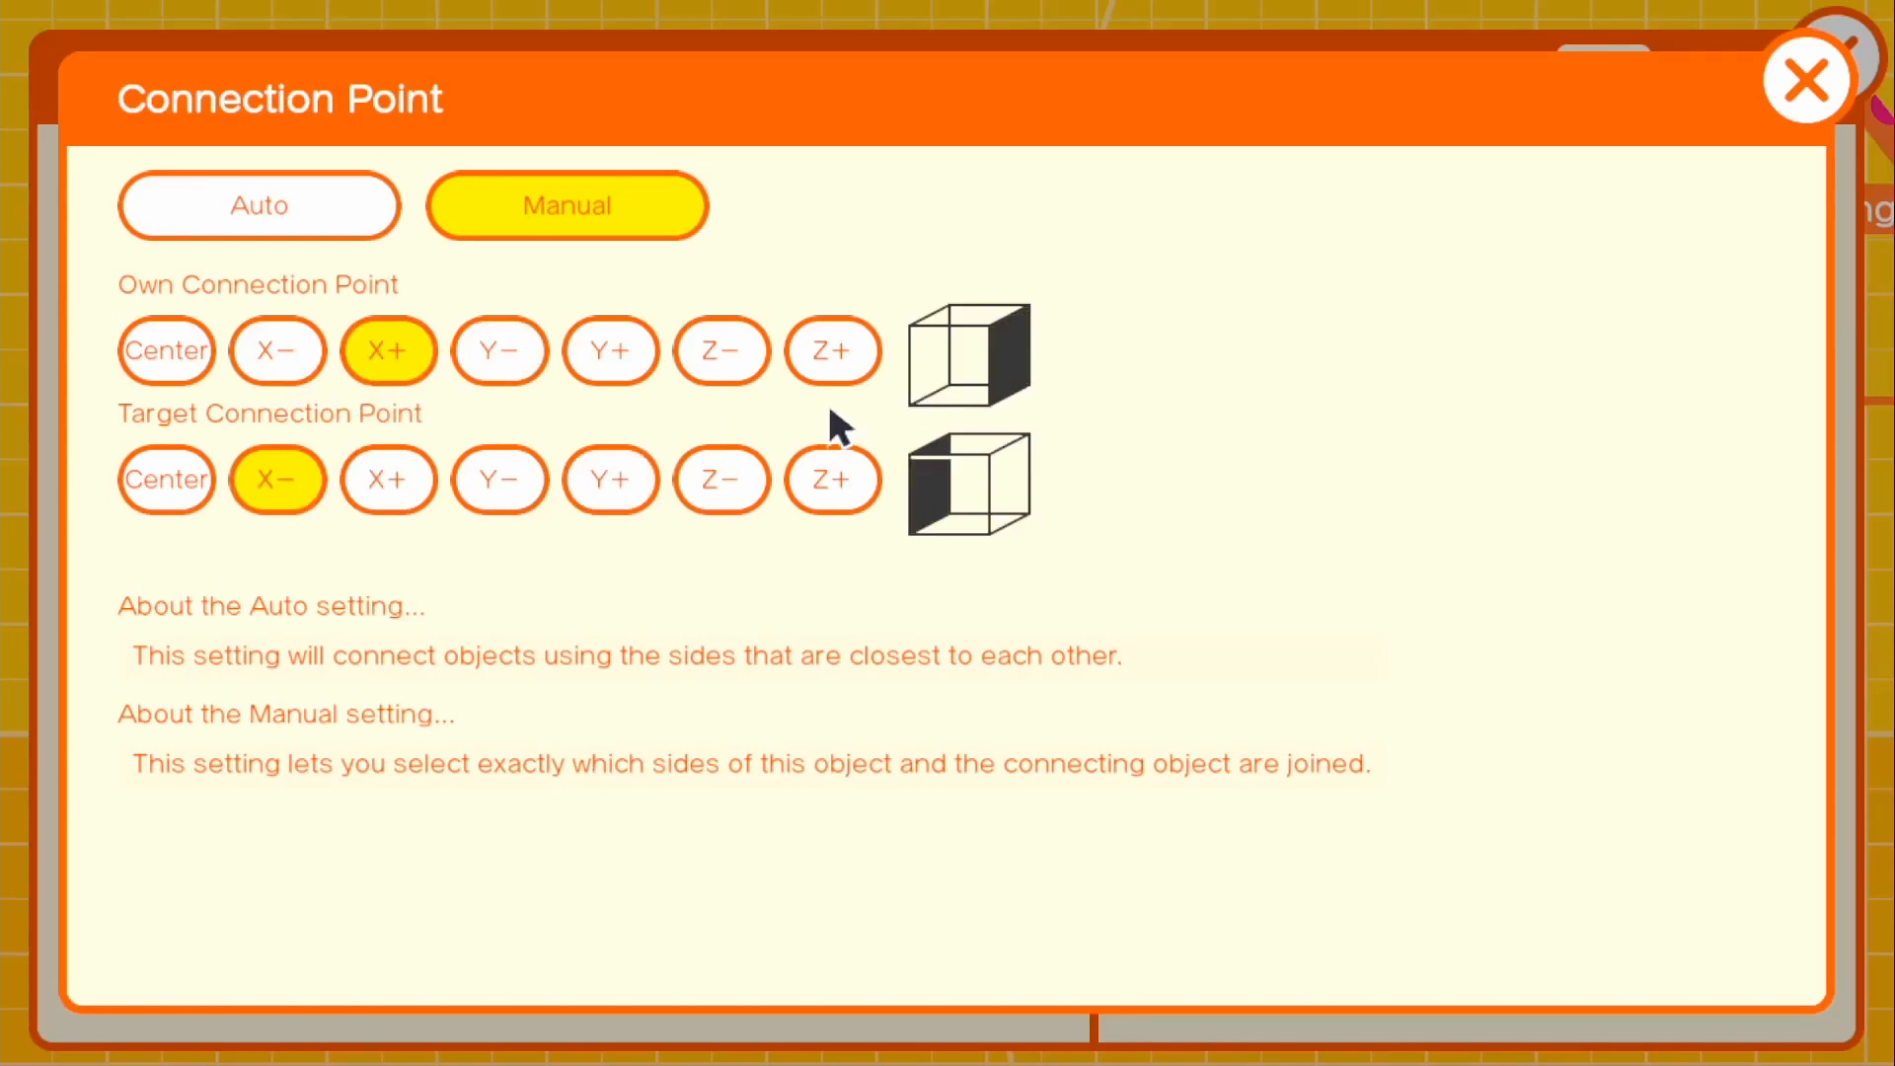
{"action": "mouse_move", "coordinate": [1805, 81]}
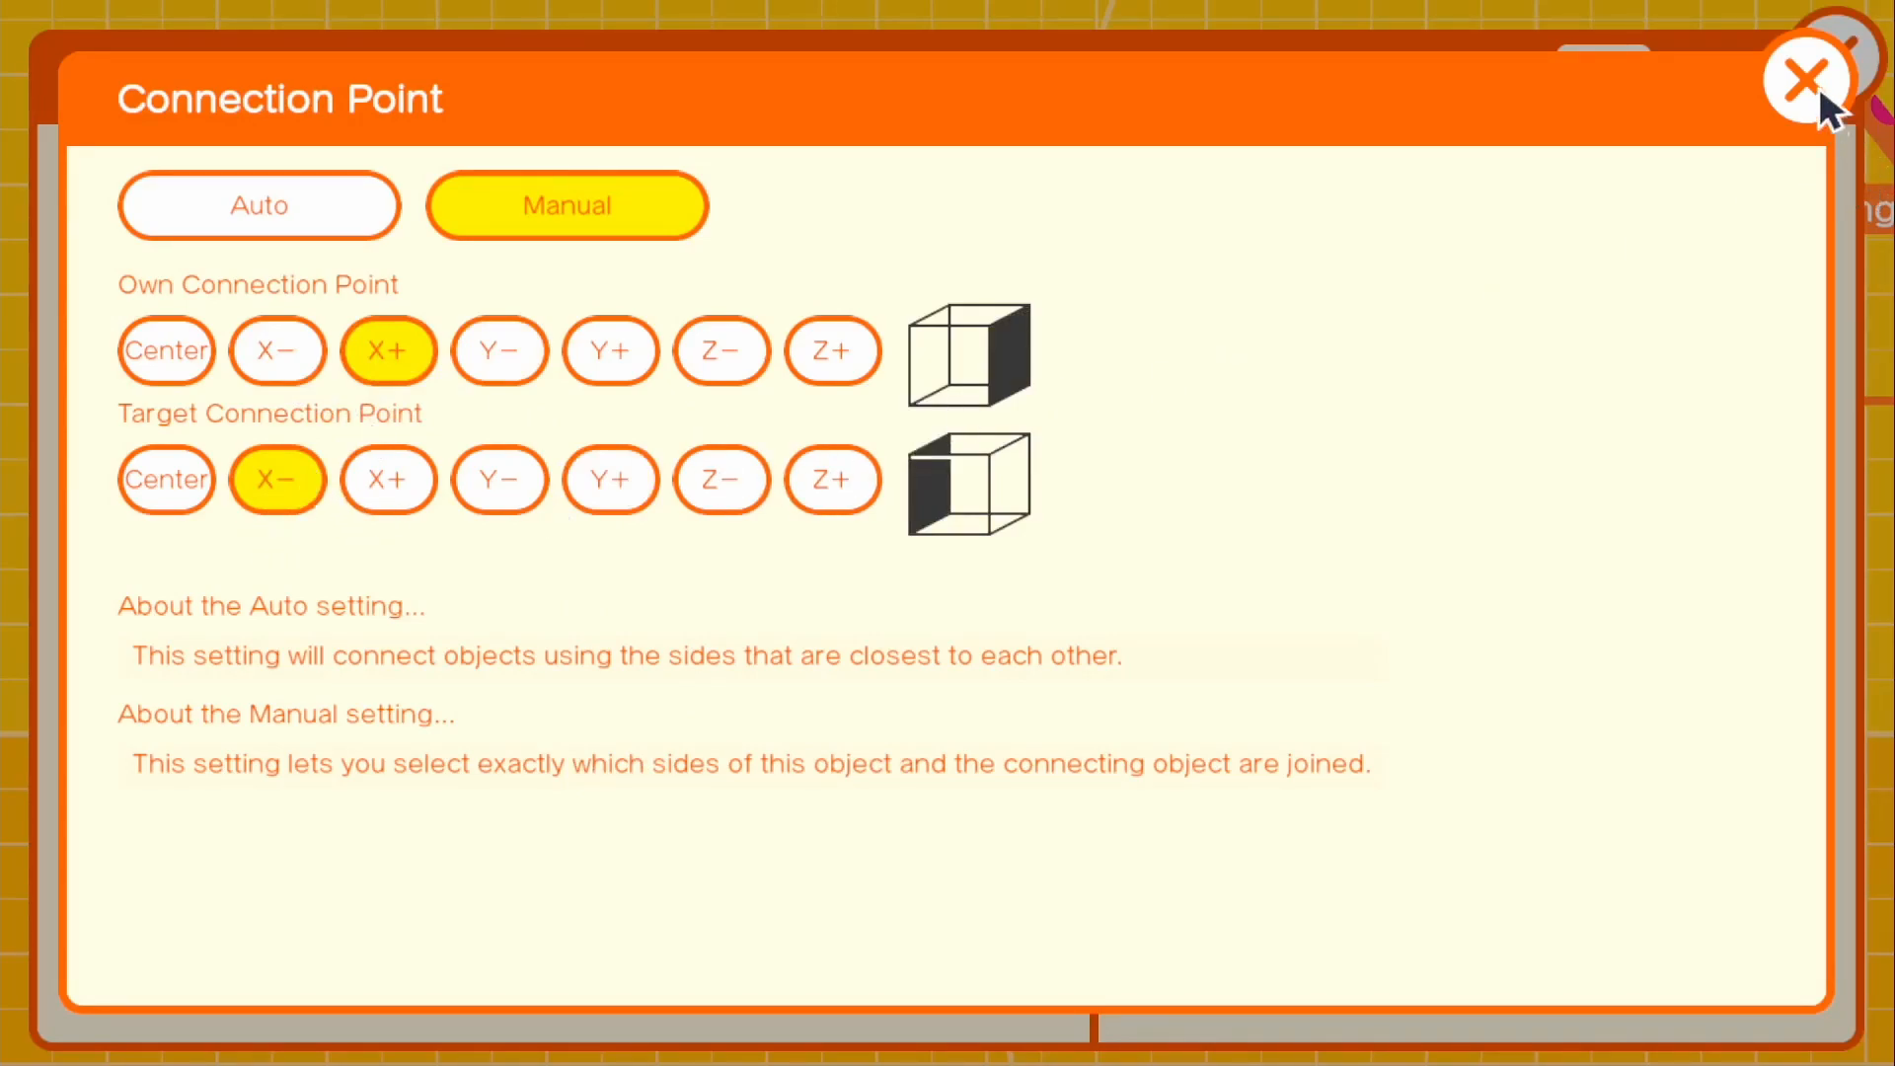
{"action": "left_click", "coordinate": [1803, 79]}
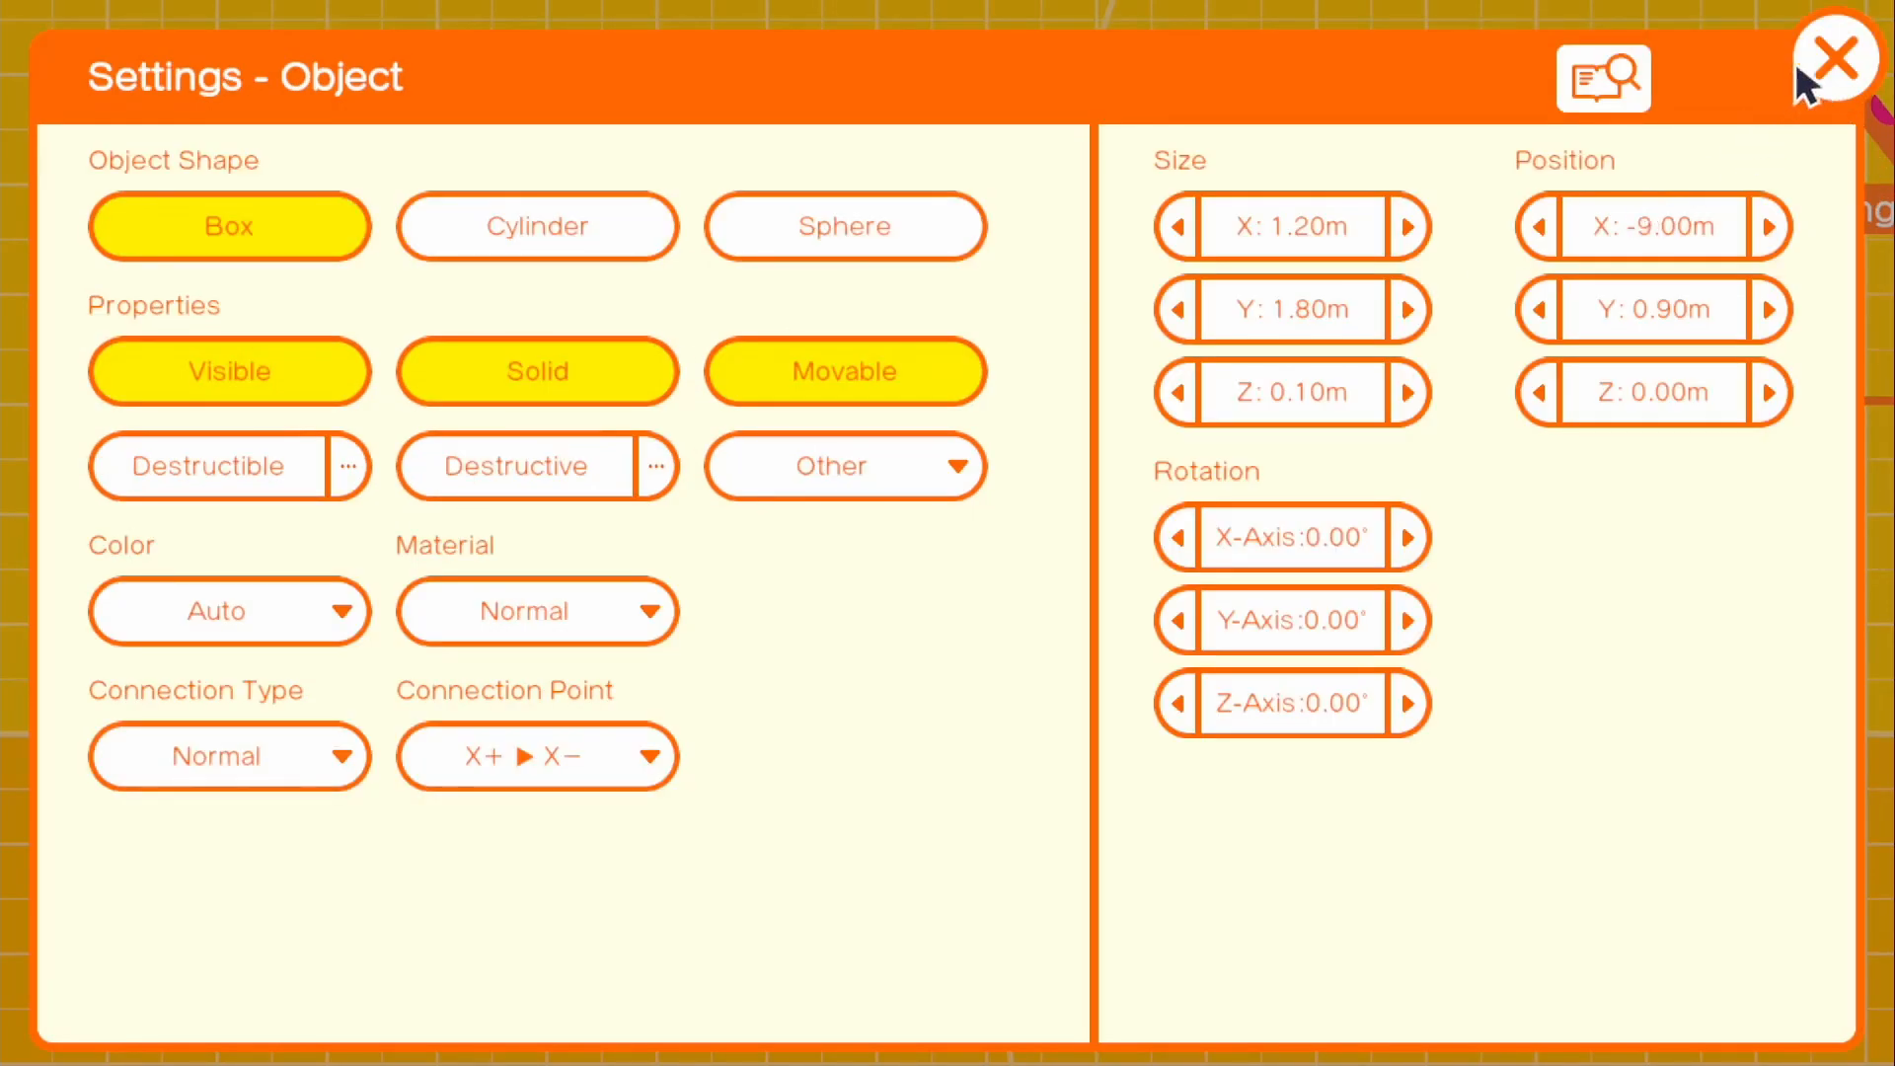
Step: Place another Box with Destructible turned off, sized 3.20 × 1.80 × 0.10 m
{"action": "left_click", "coordinate": [1837, 59]}
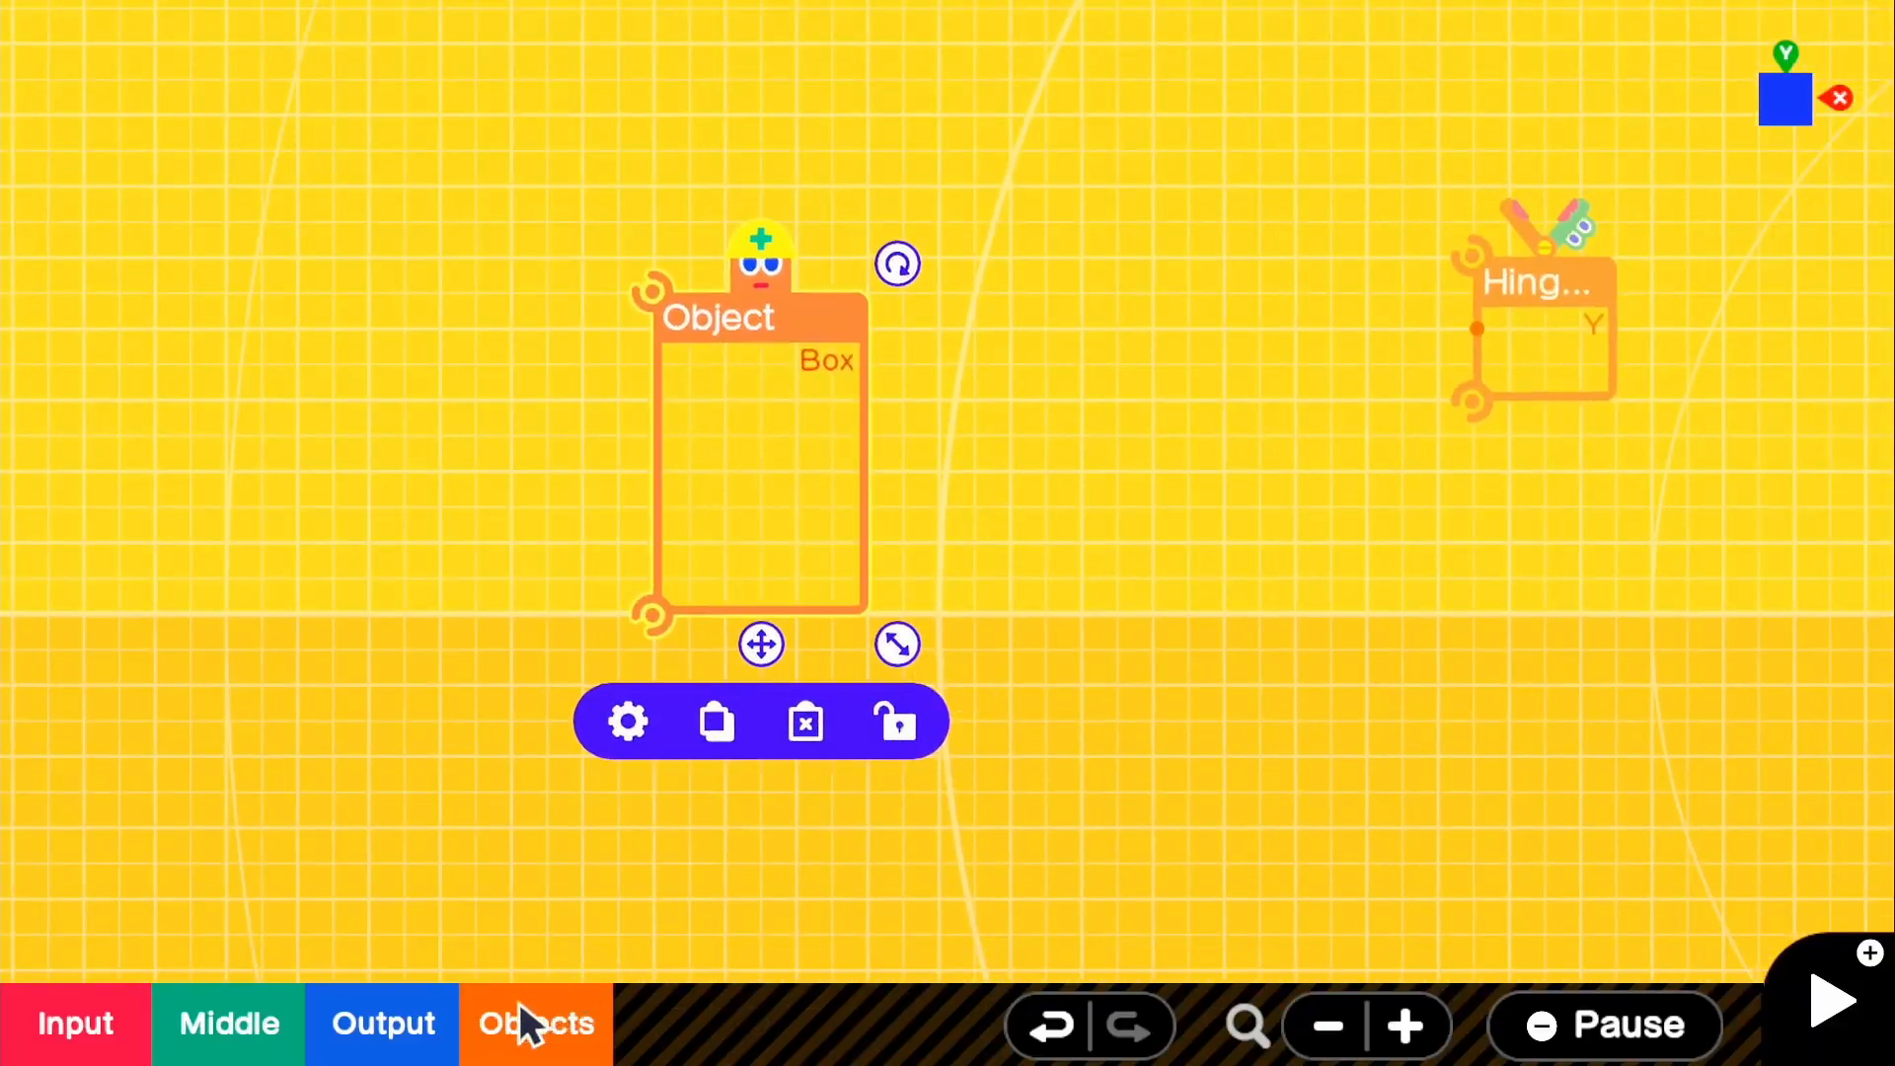
{"action": "left_click", "coordinate": [715, 721]}
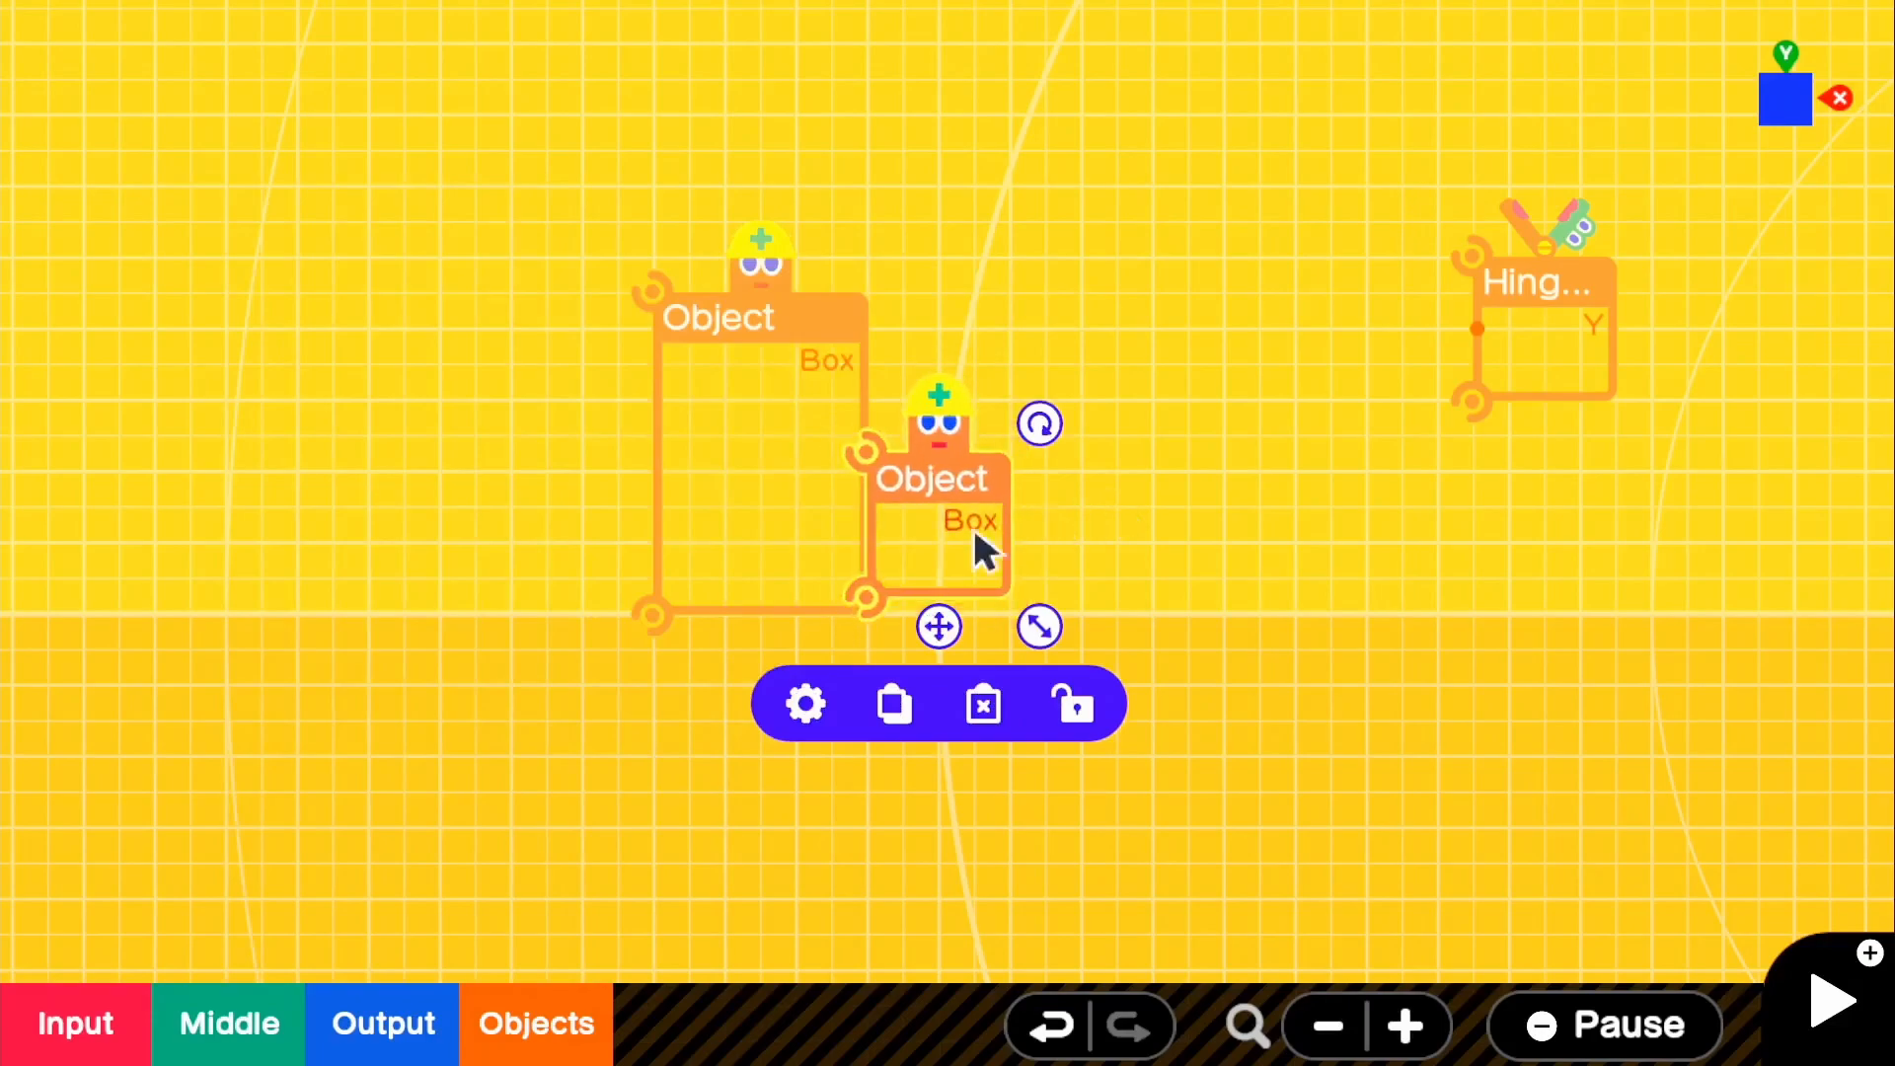
{"action": "left_click", "coordinate": [804, 703]}
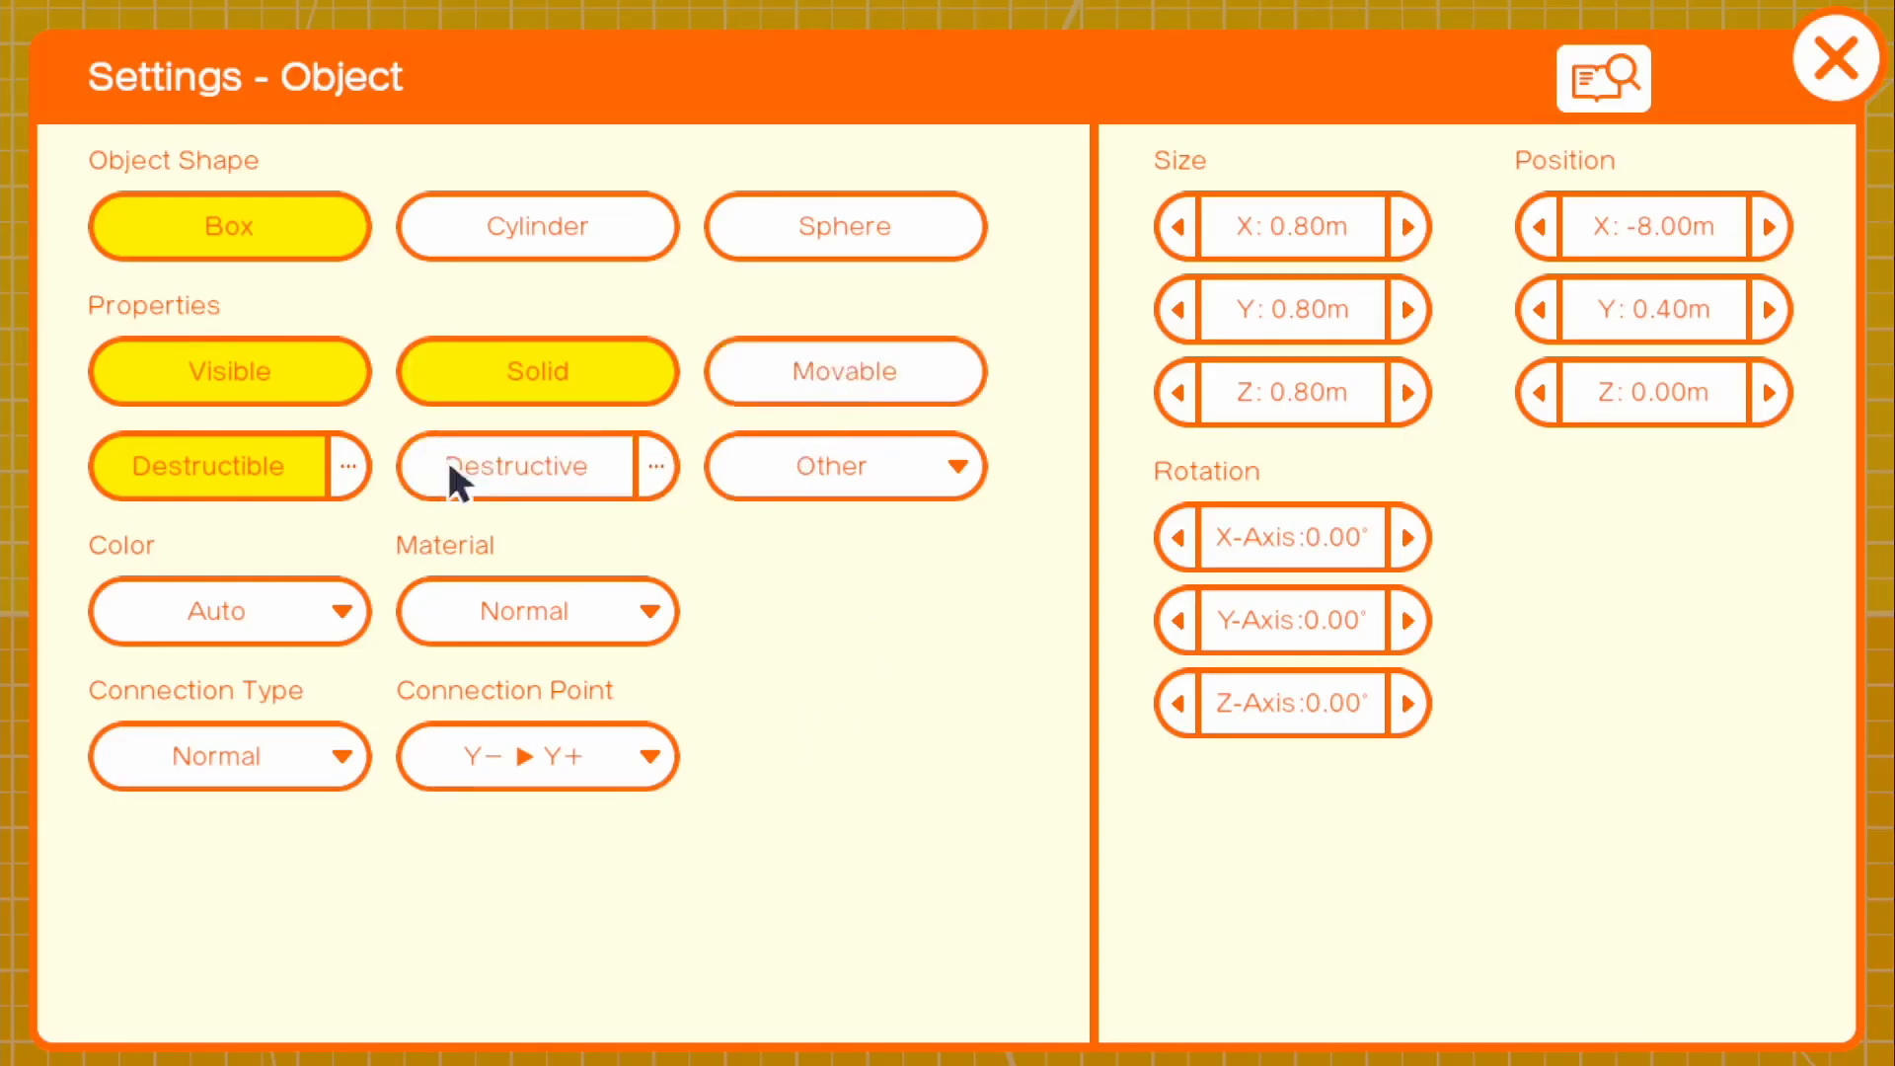
{"action": "left_click", "coordinate": [229, 467]}
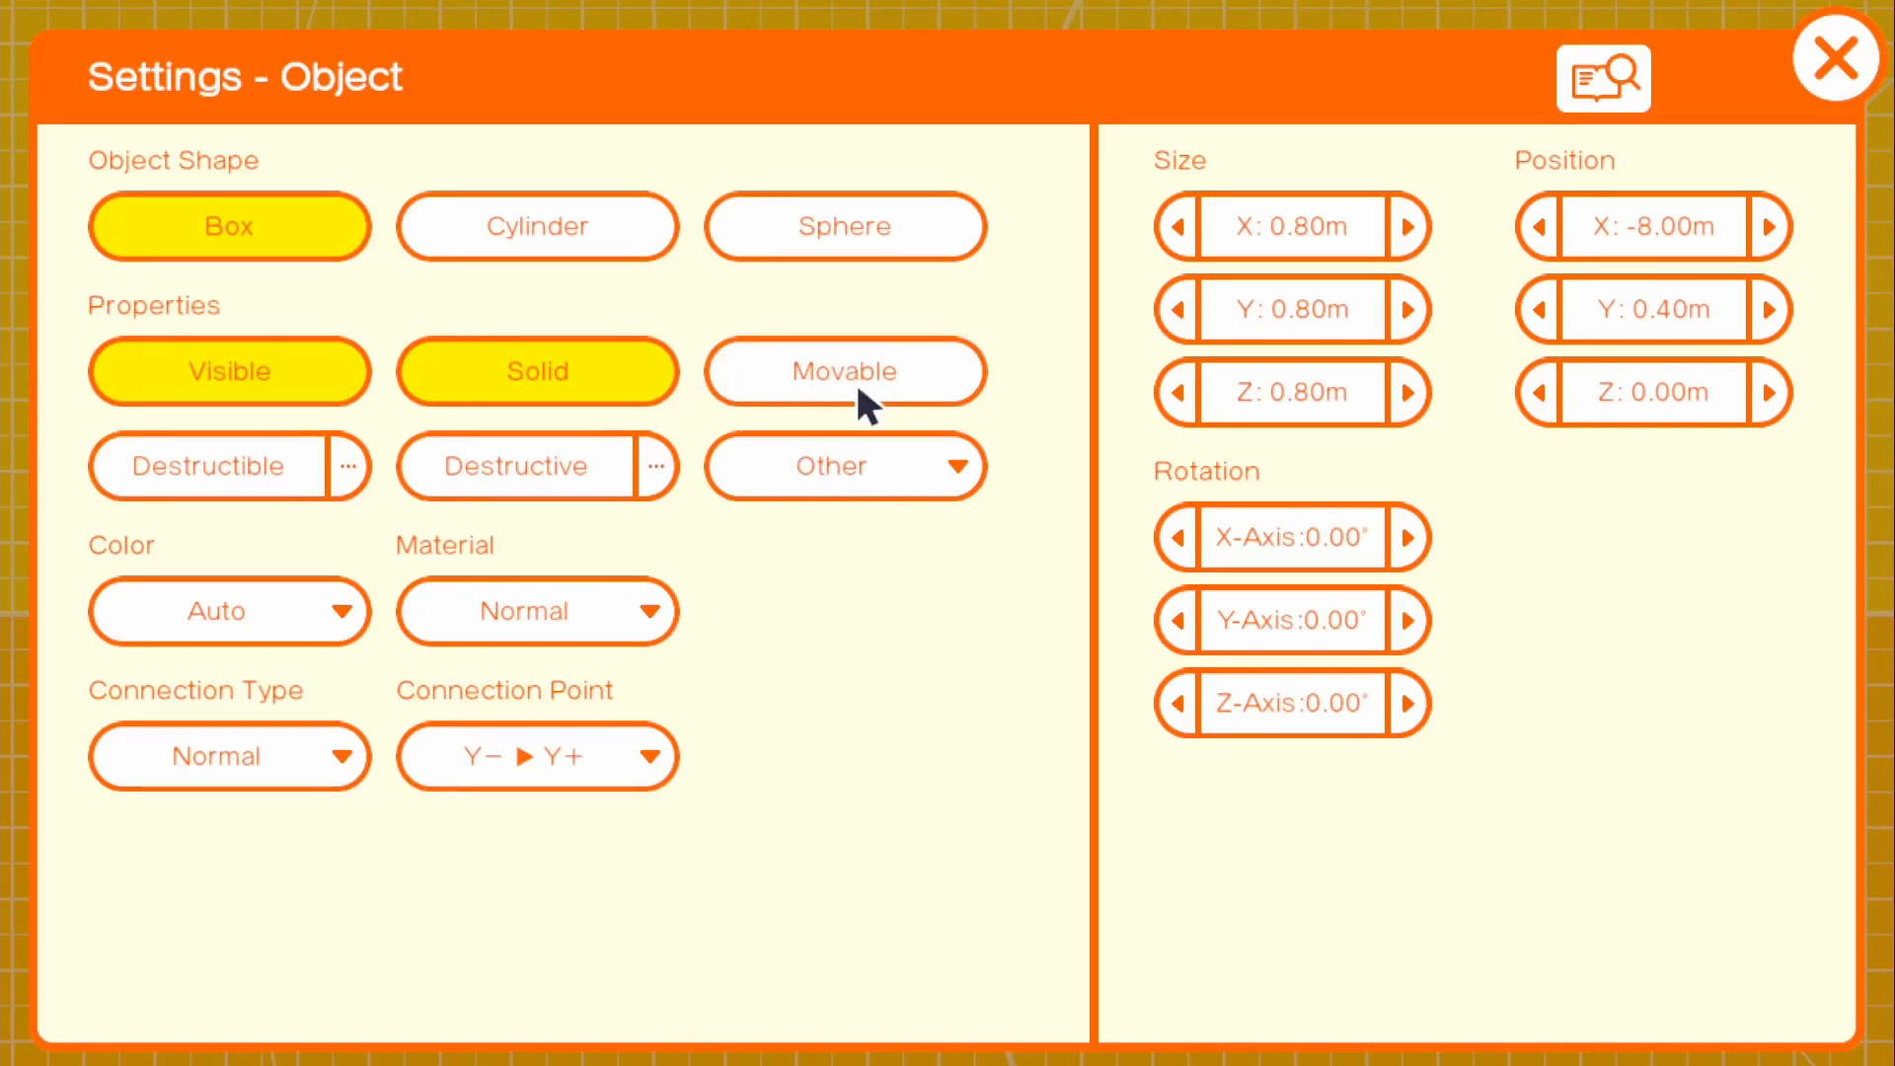
{"action": "mouse_move", "coordinate": [1366, 253]}
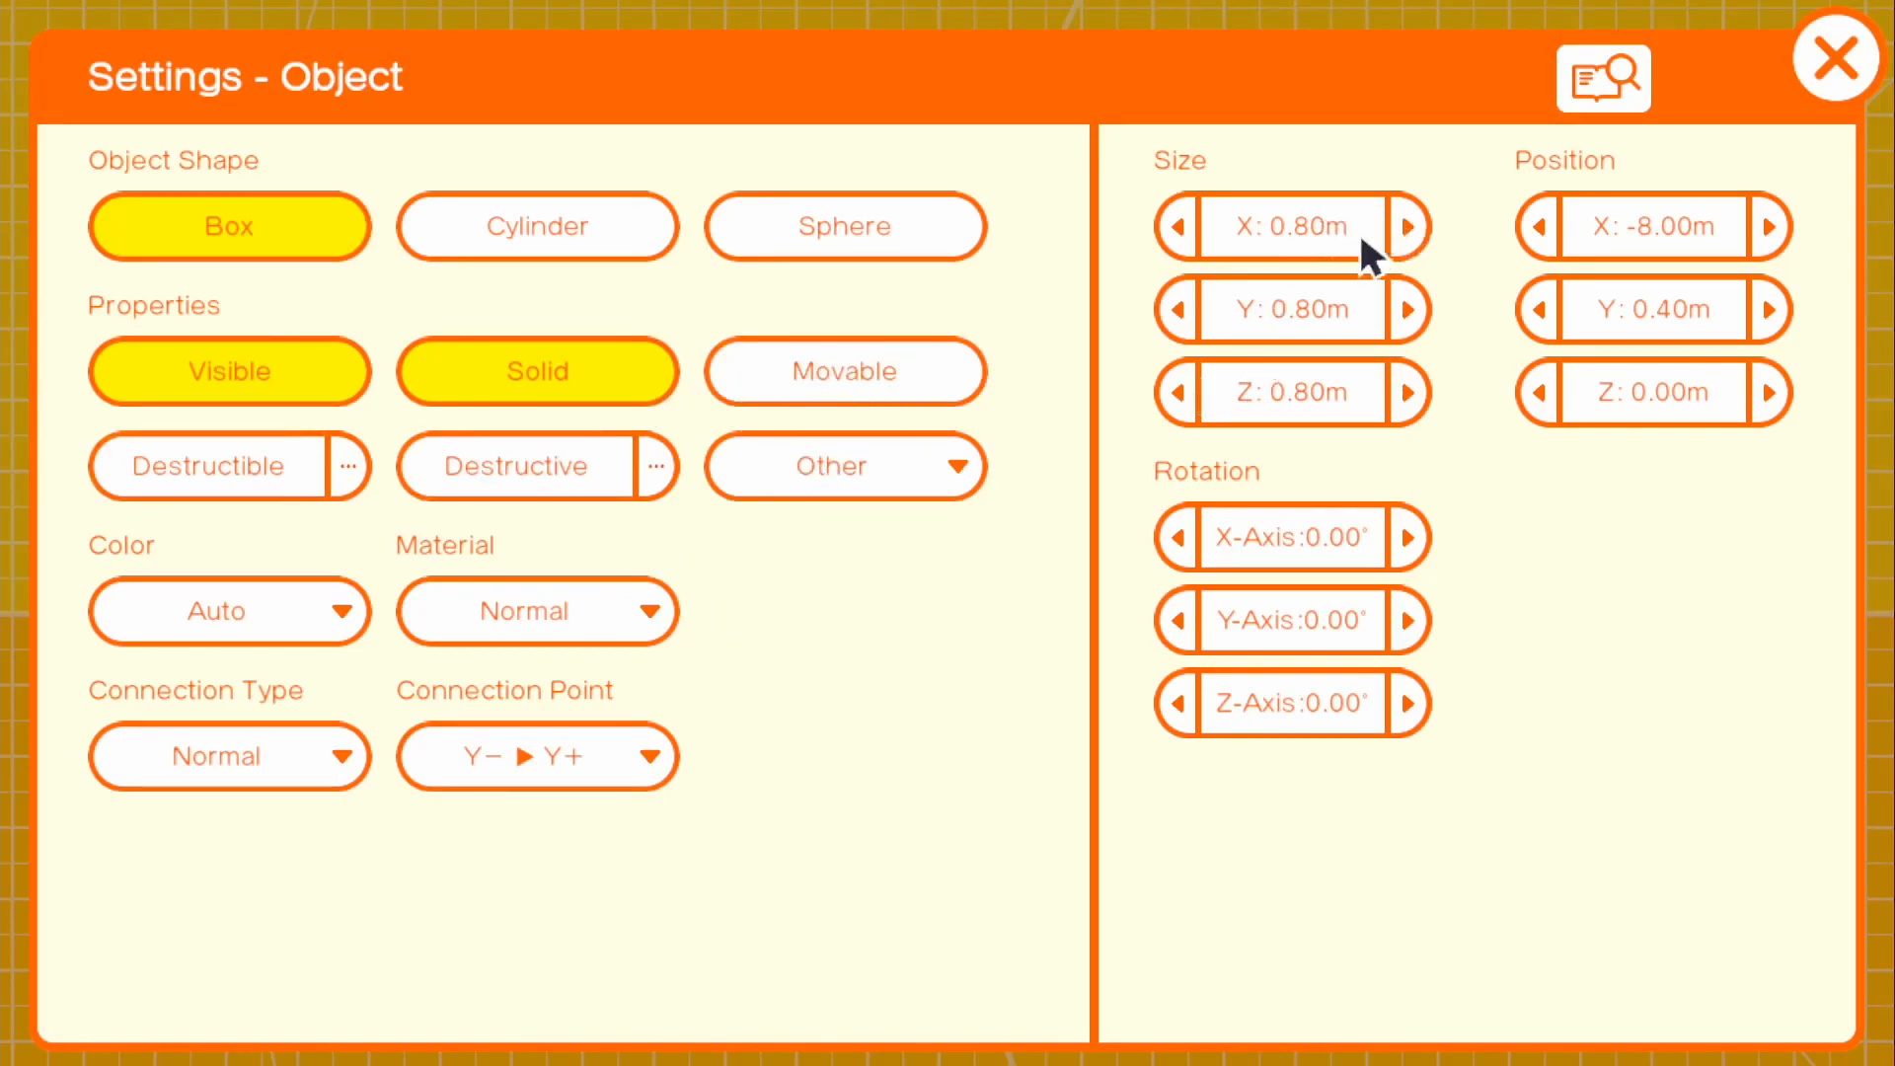
{"action": "mouse_move", "coordinate": [1439, 257]}
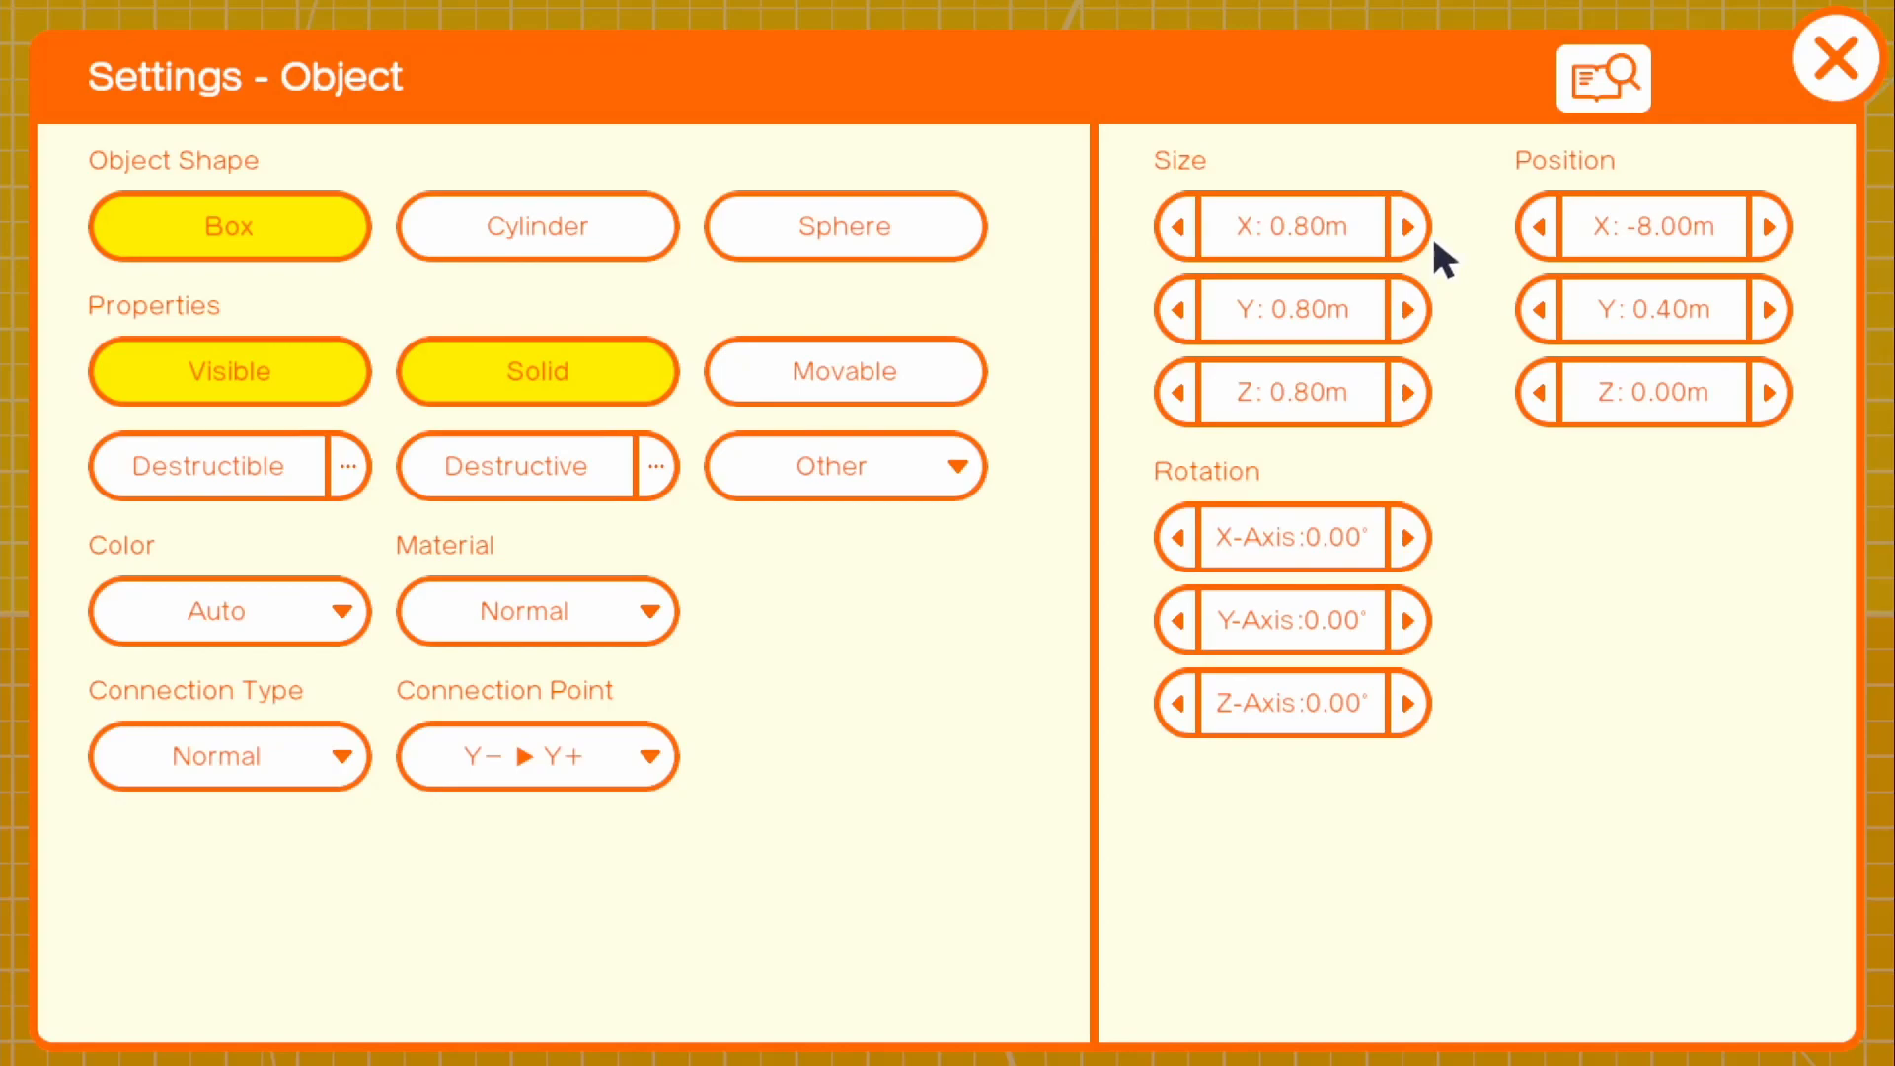
{"action": "left_click", "coordinate": [1407, 227]}
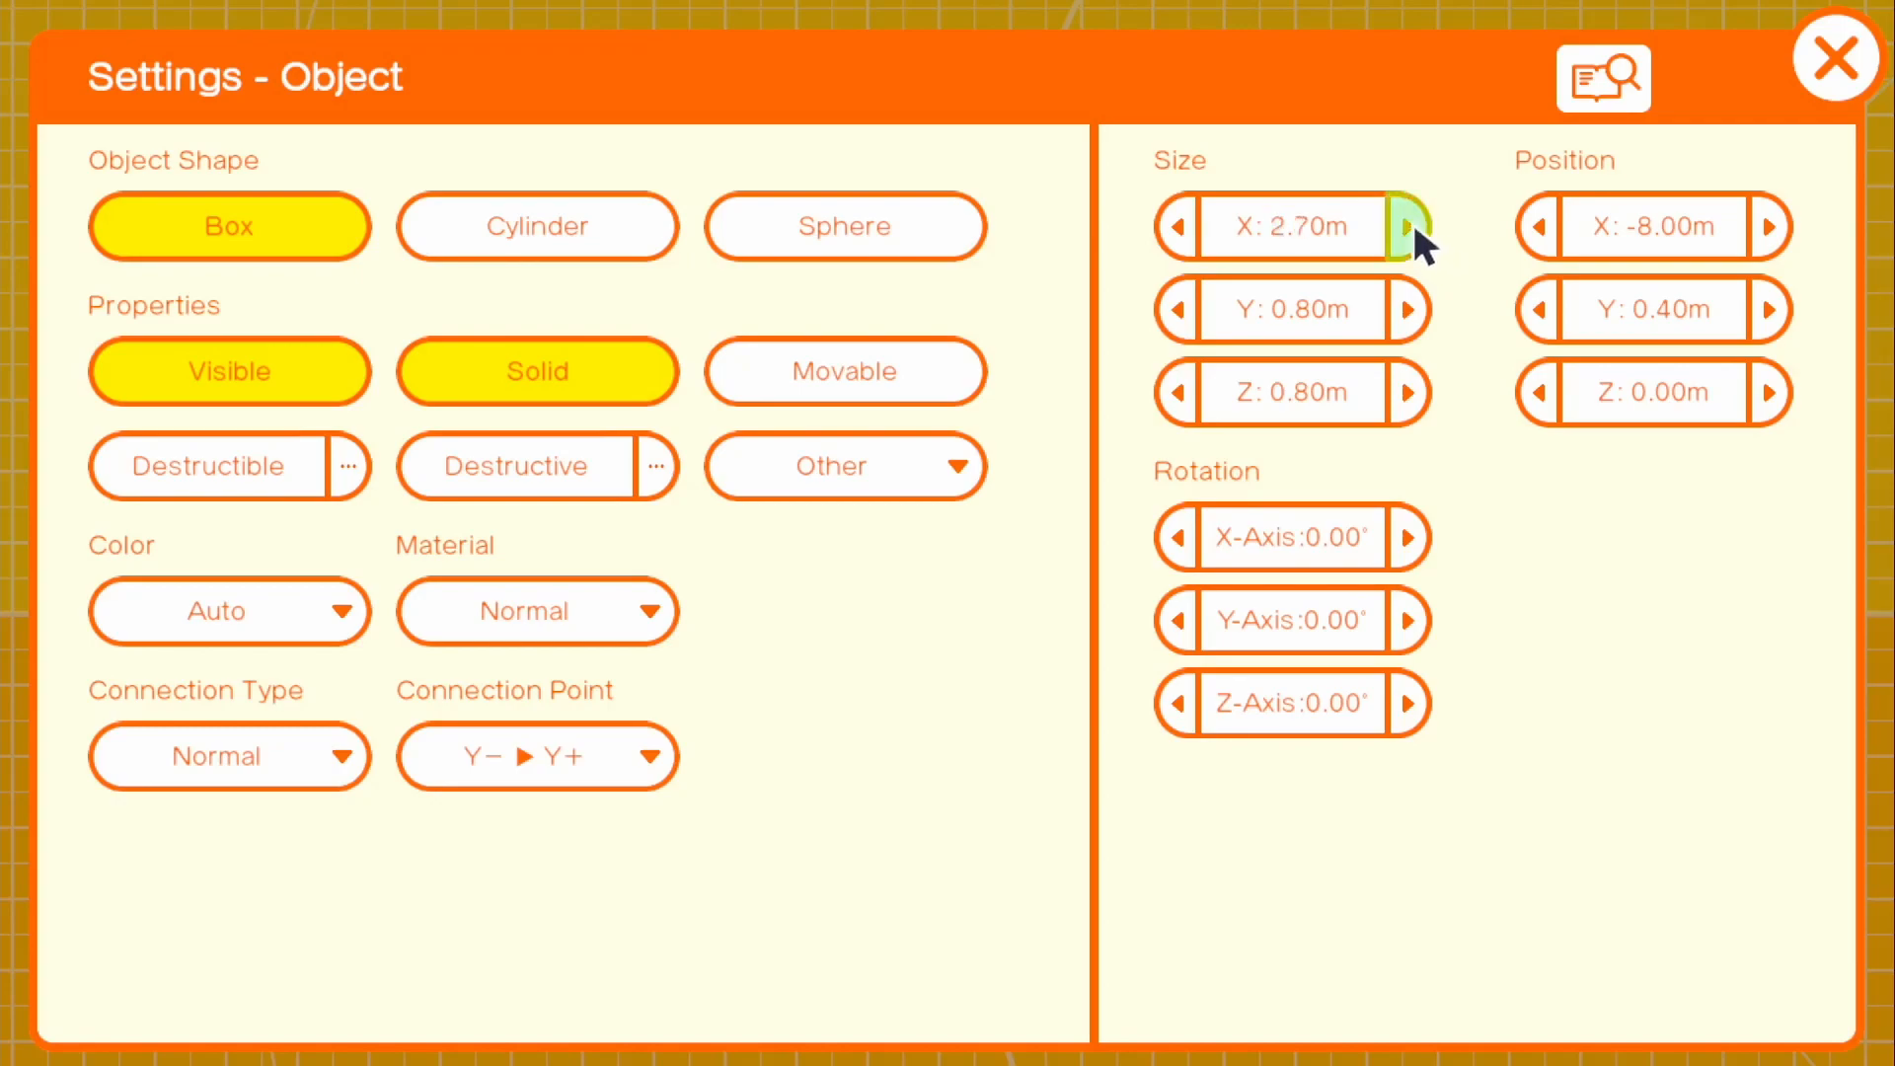
{"action": "left_click", "coordinate": [1409, 227]}
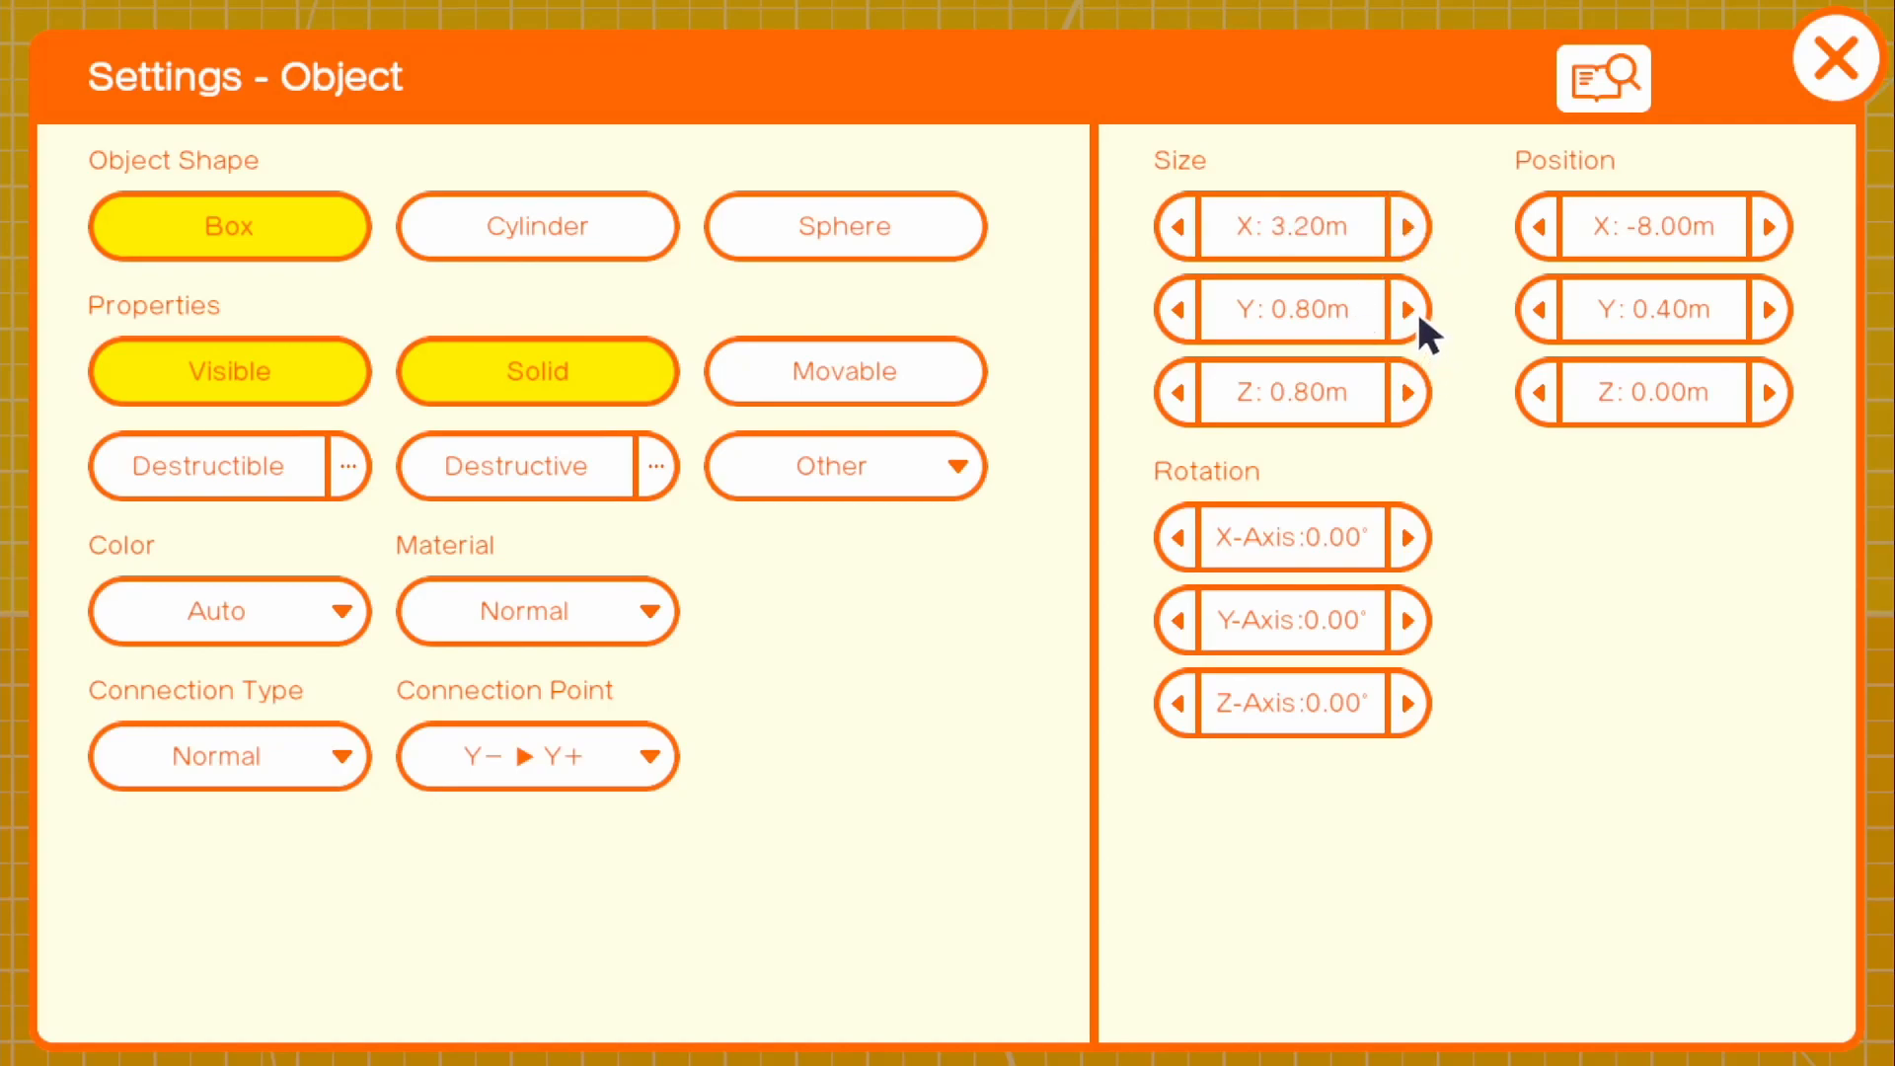
{"action": "mouse_move", "coordinate": [1444, 336]}
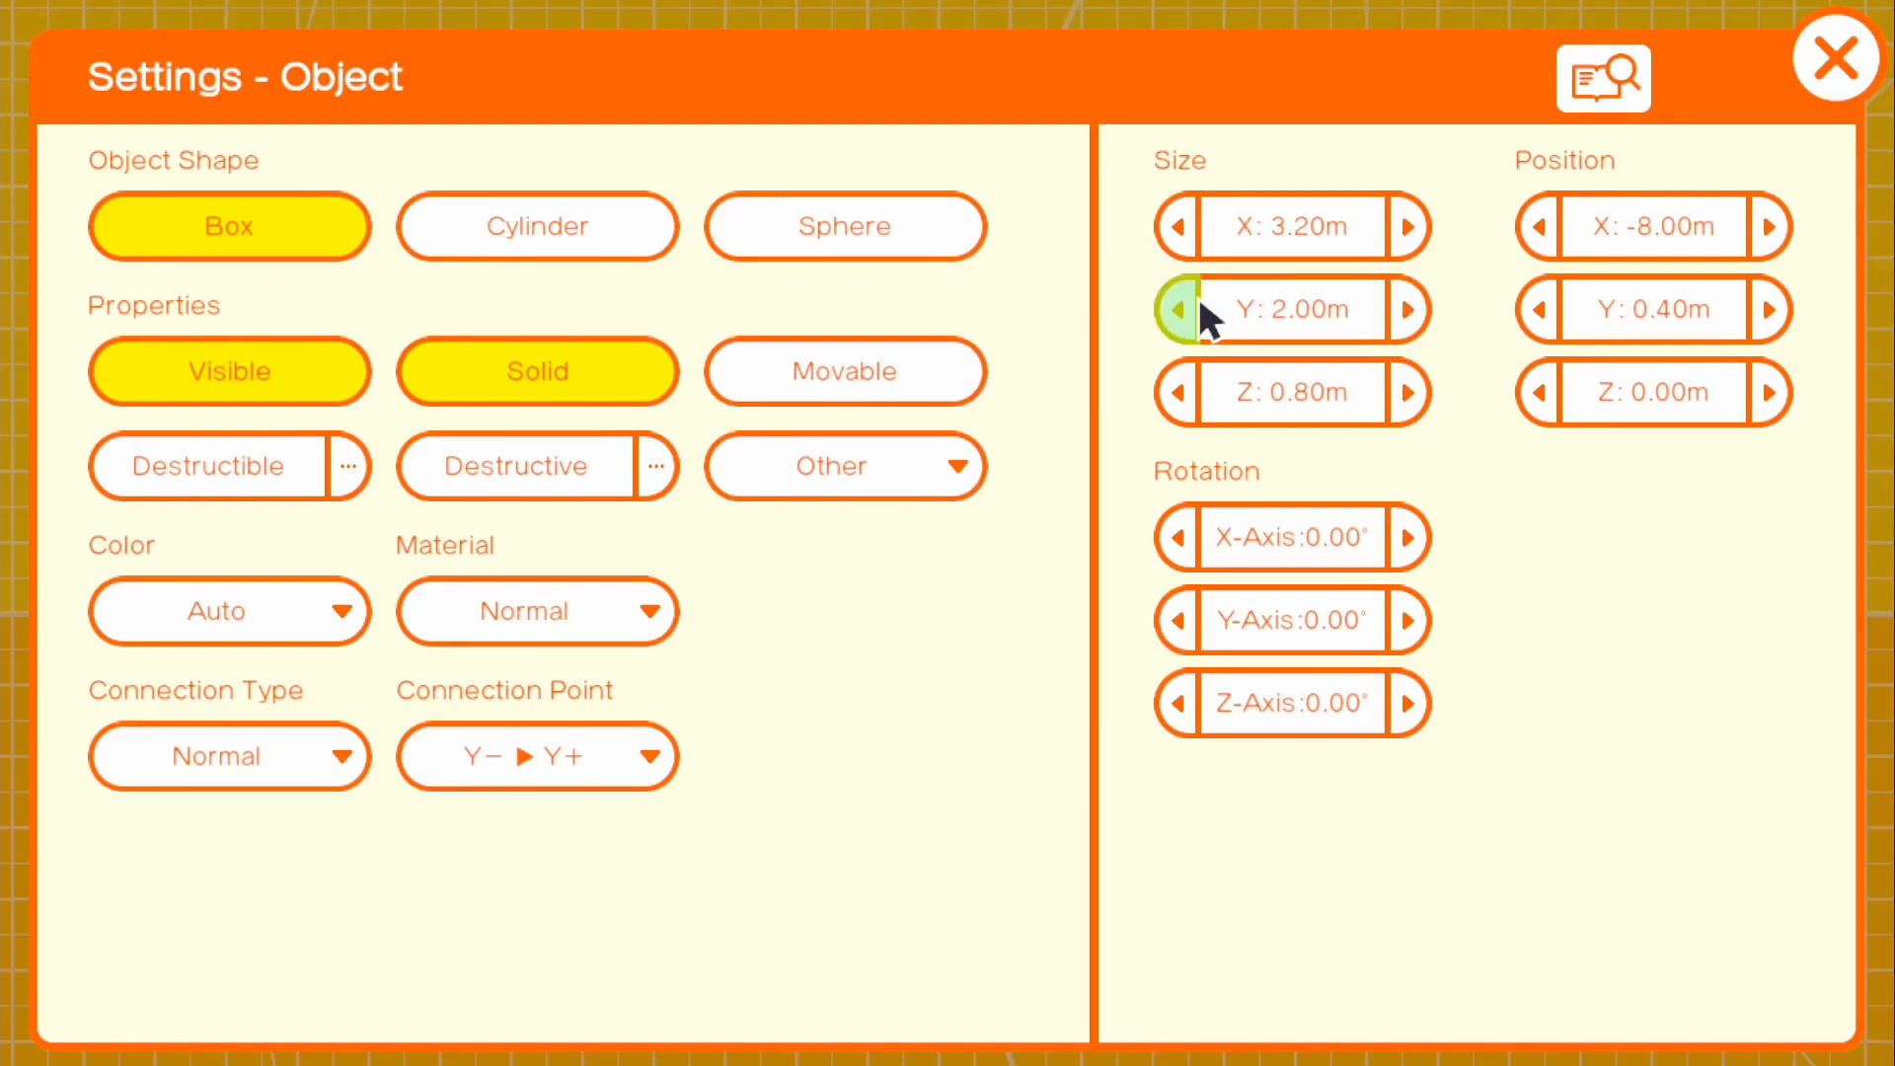
{"action": "left_click", "coordinate": [1174, 309]}
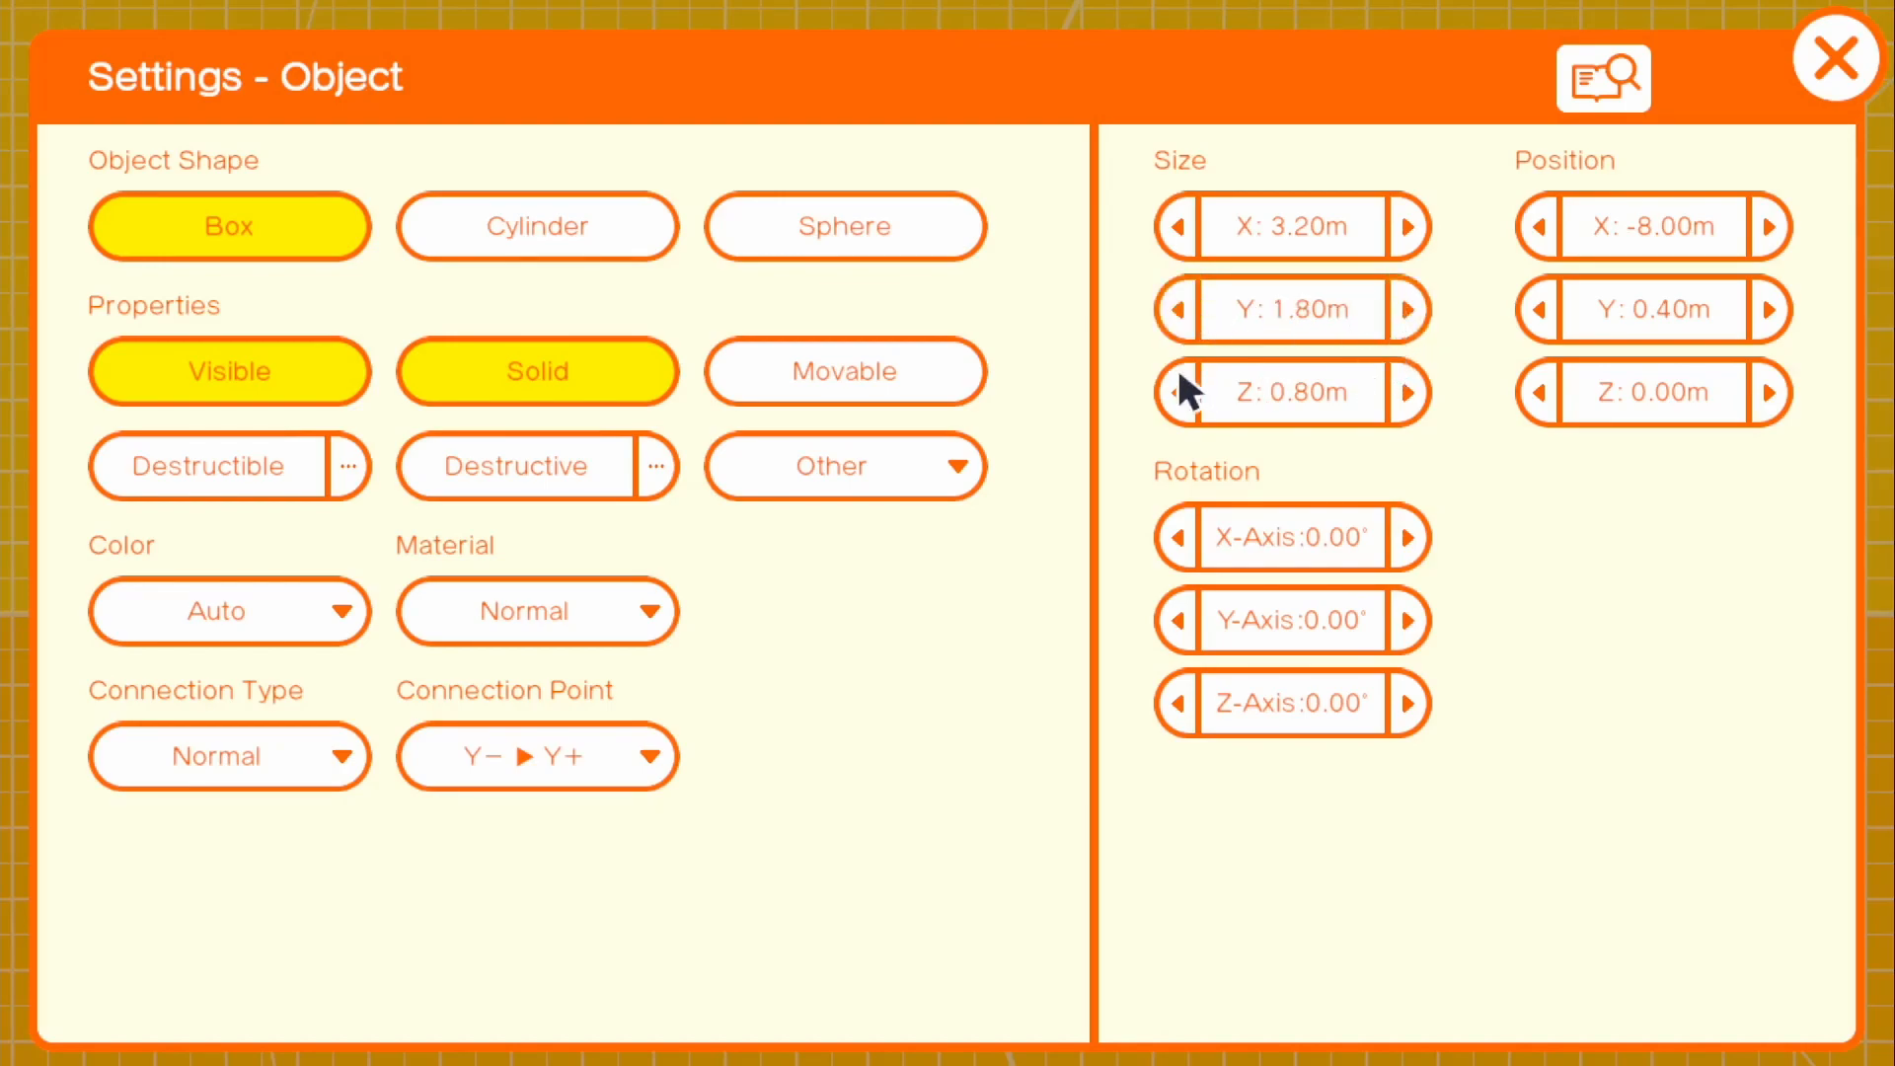
{"action": "left_click", "coordinate": [1174, 392]}
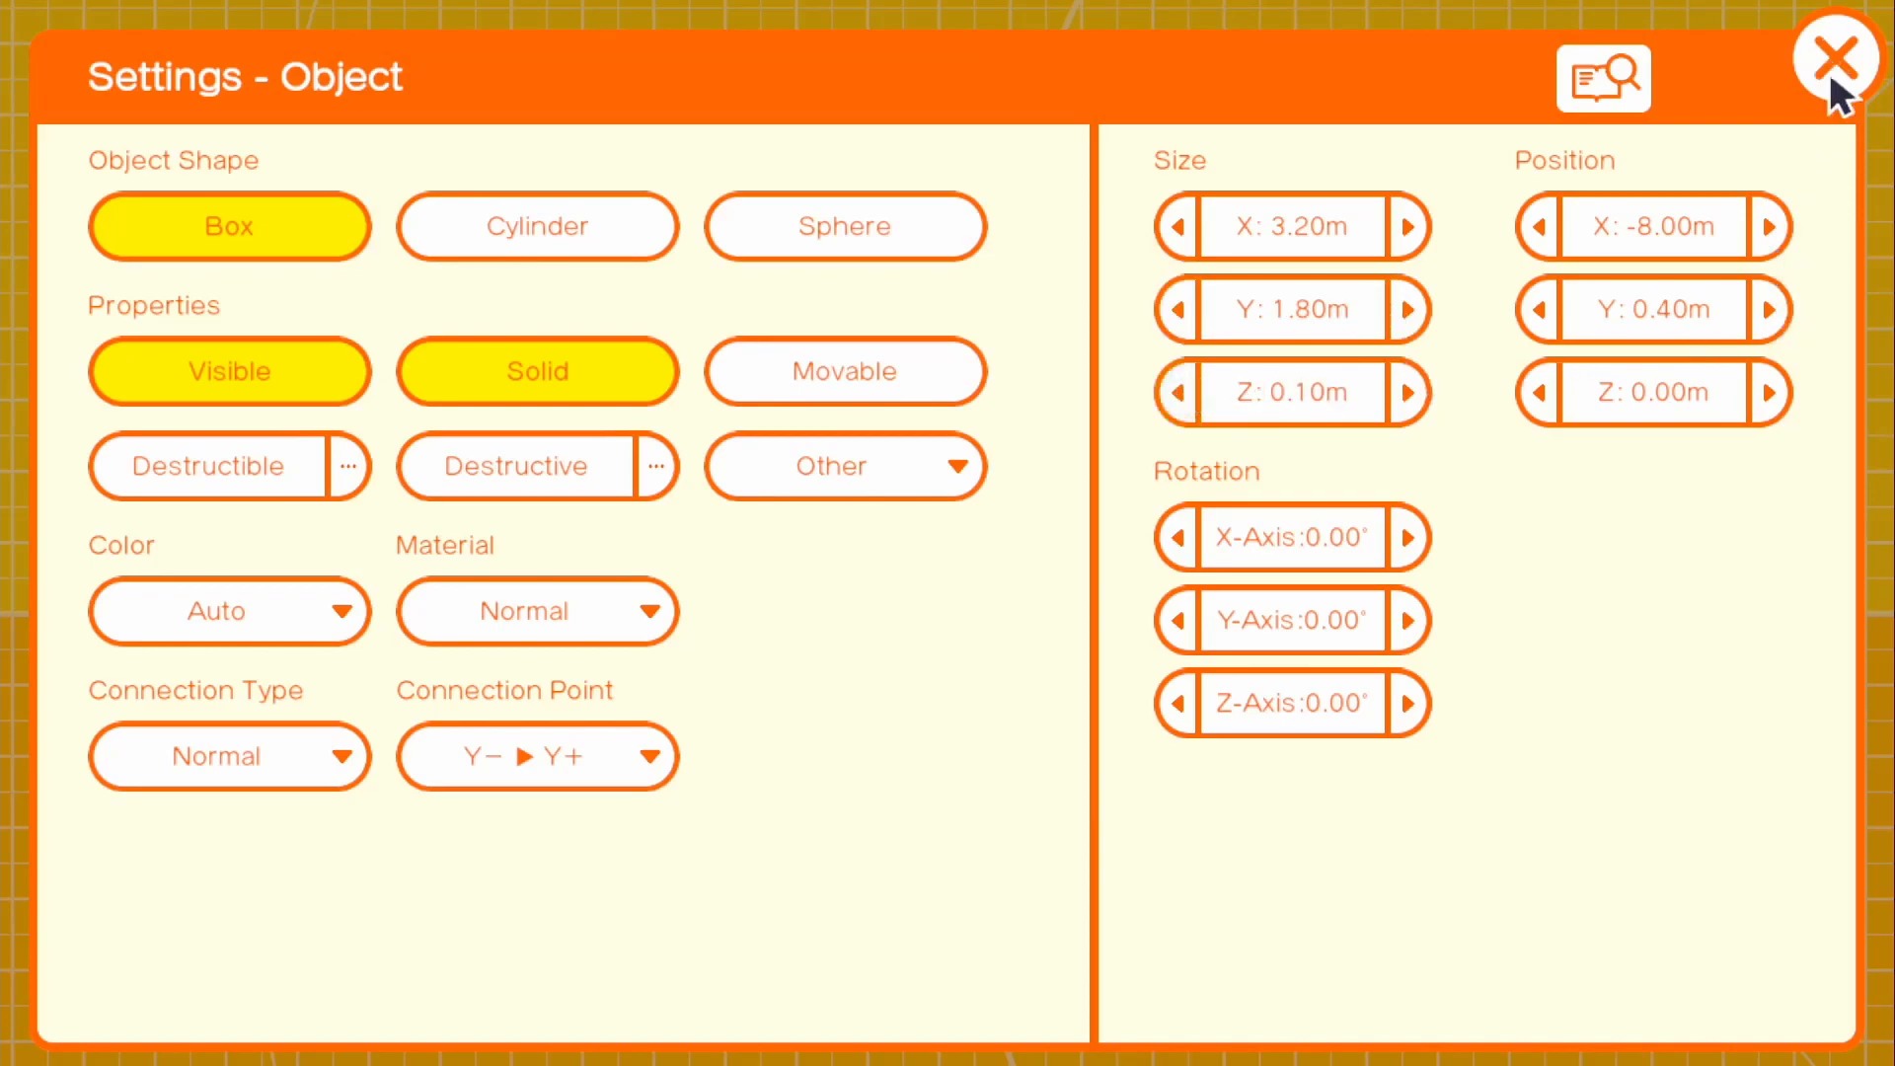
{"action": "left_click", "coordinate": [1836, 60]}
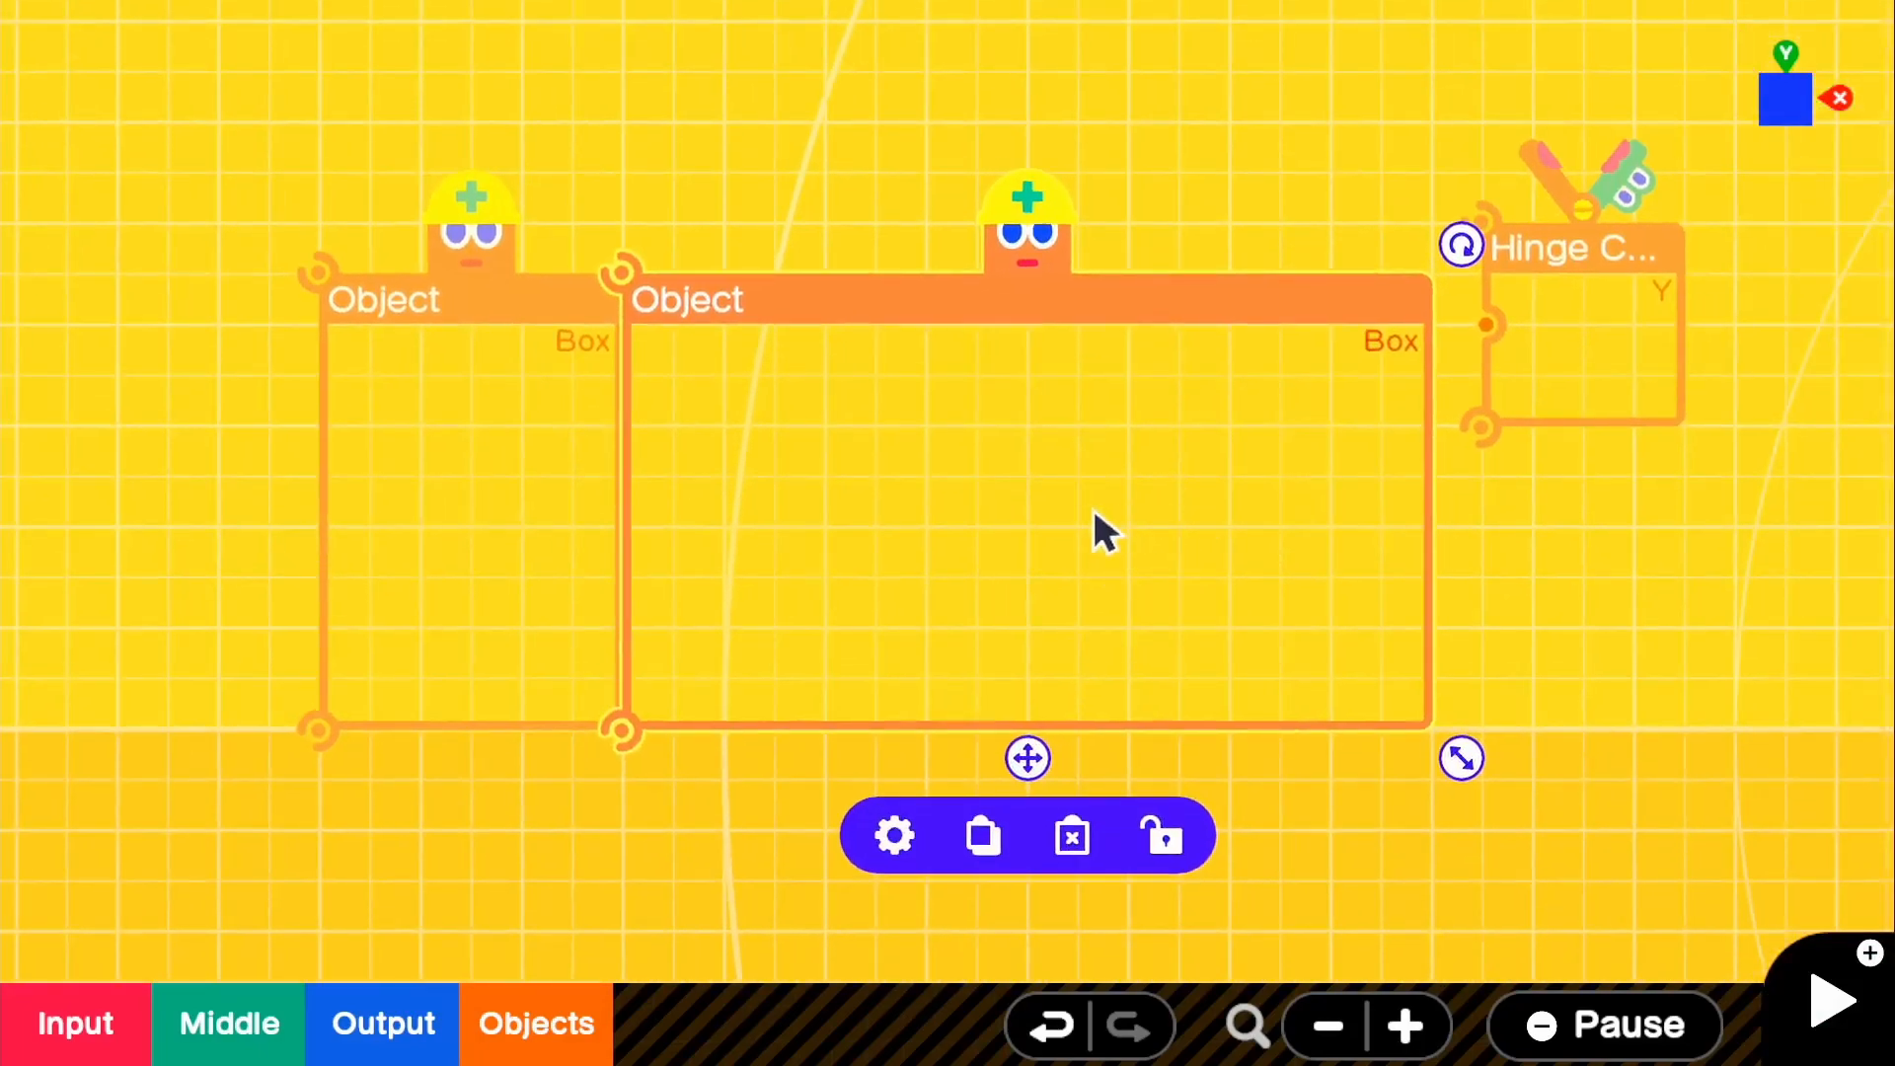
{"action": "mouse_move", "coordinate": [1100, 562]}
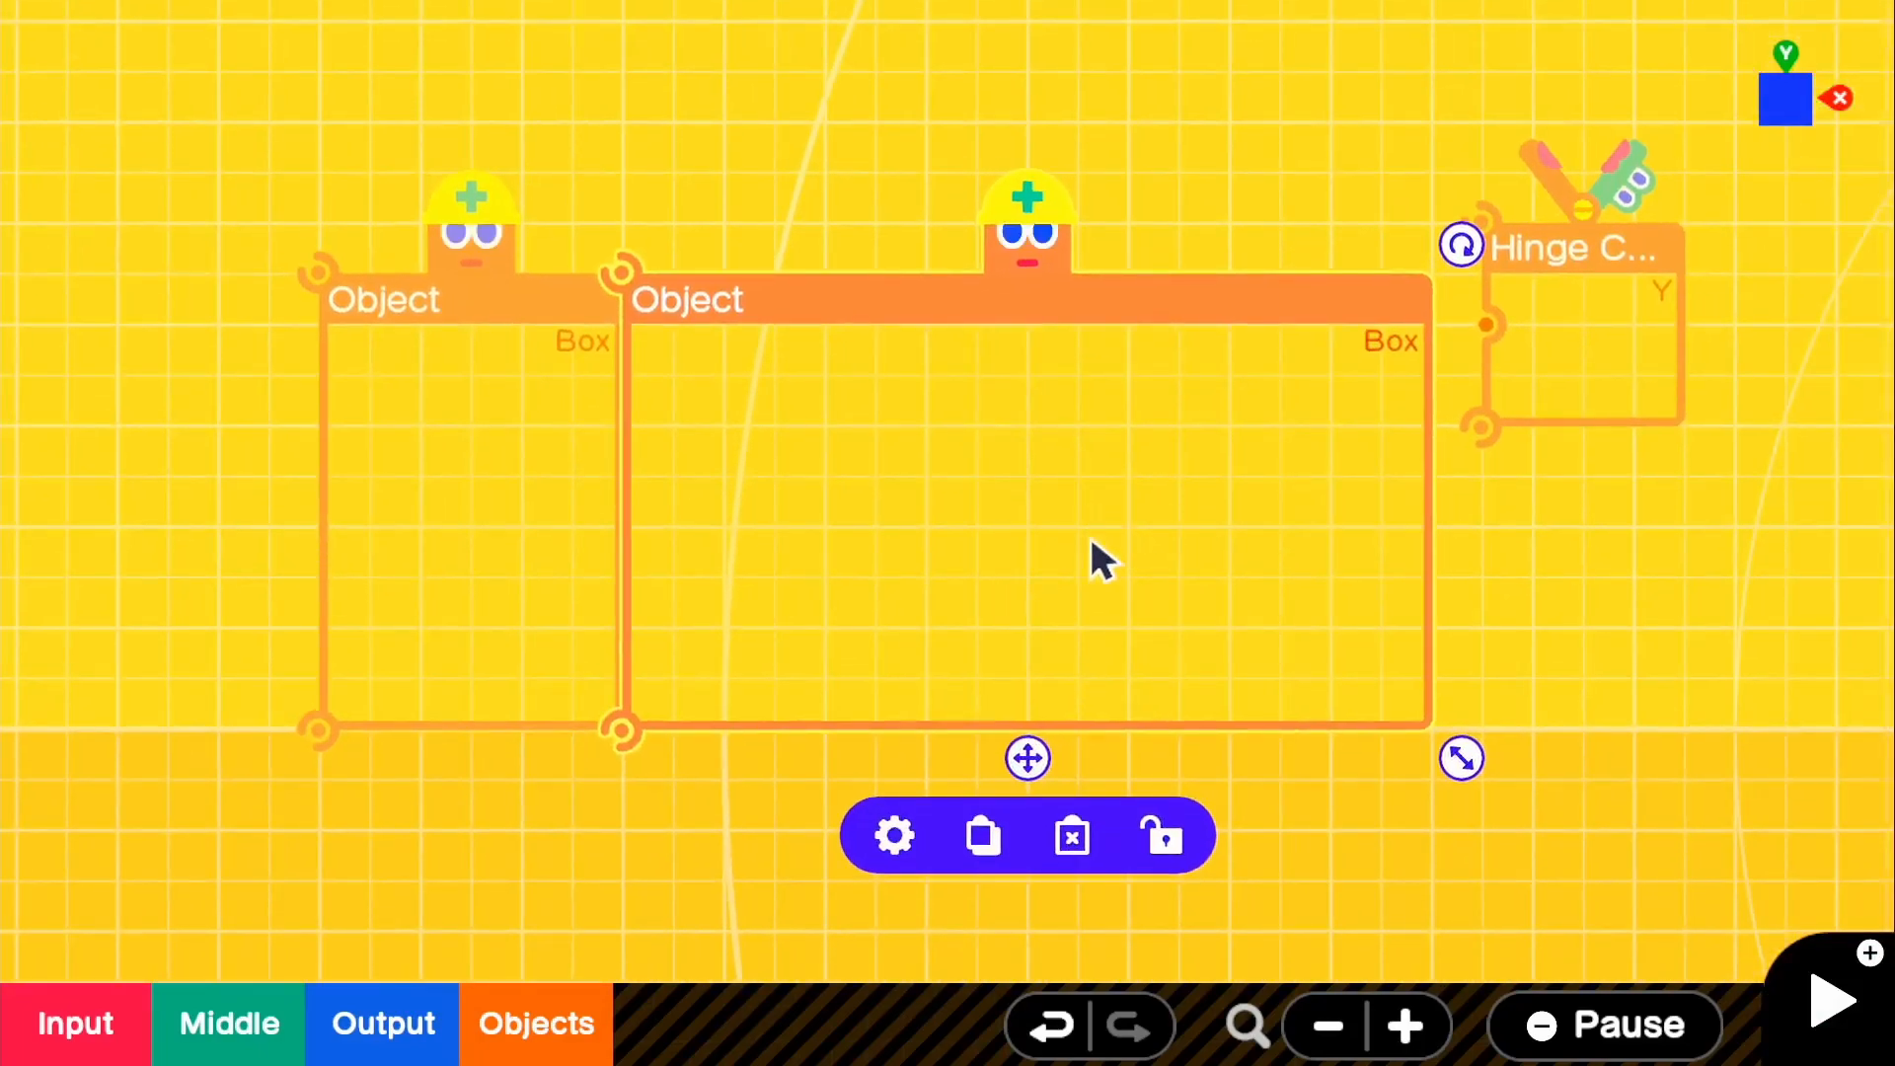
{"action": "mouse_move", "coordinate": [1142, 513]}
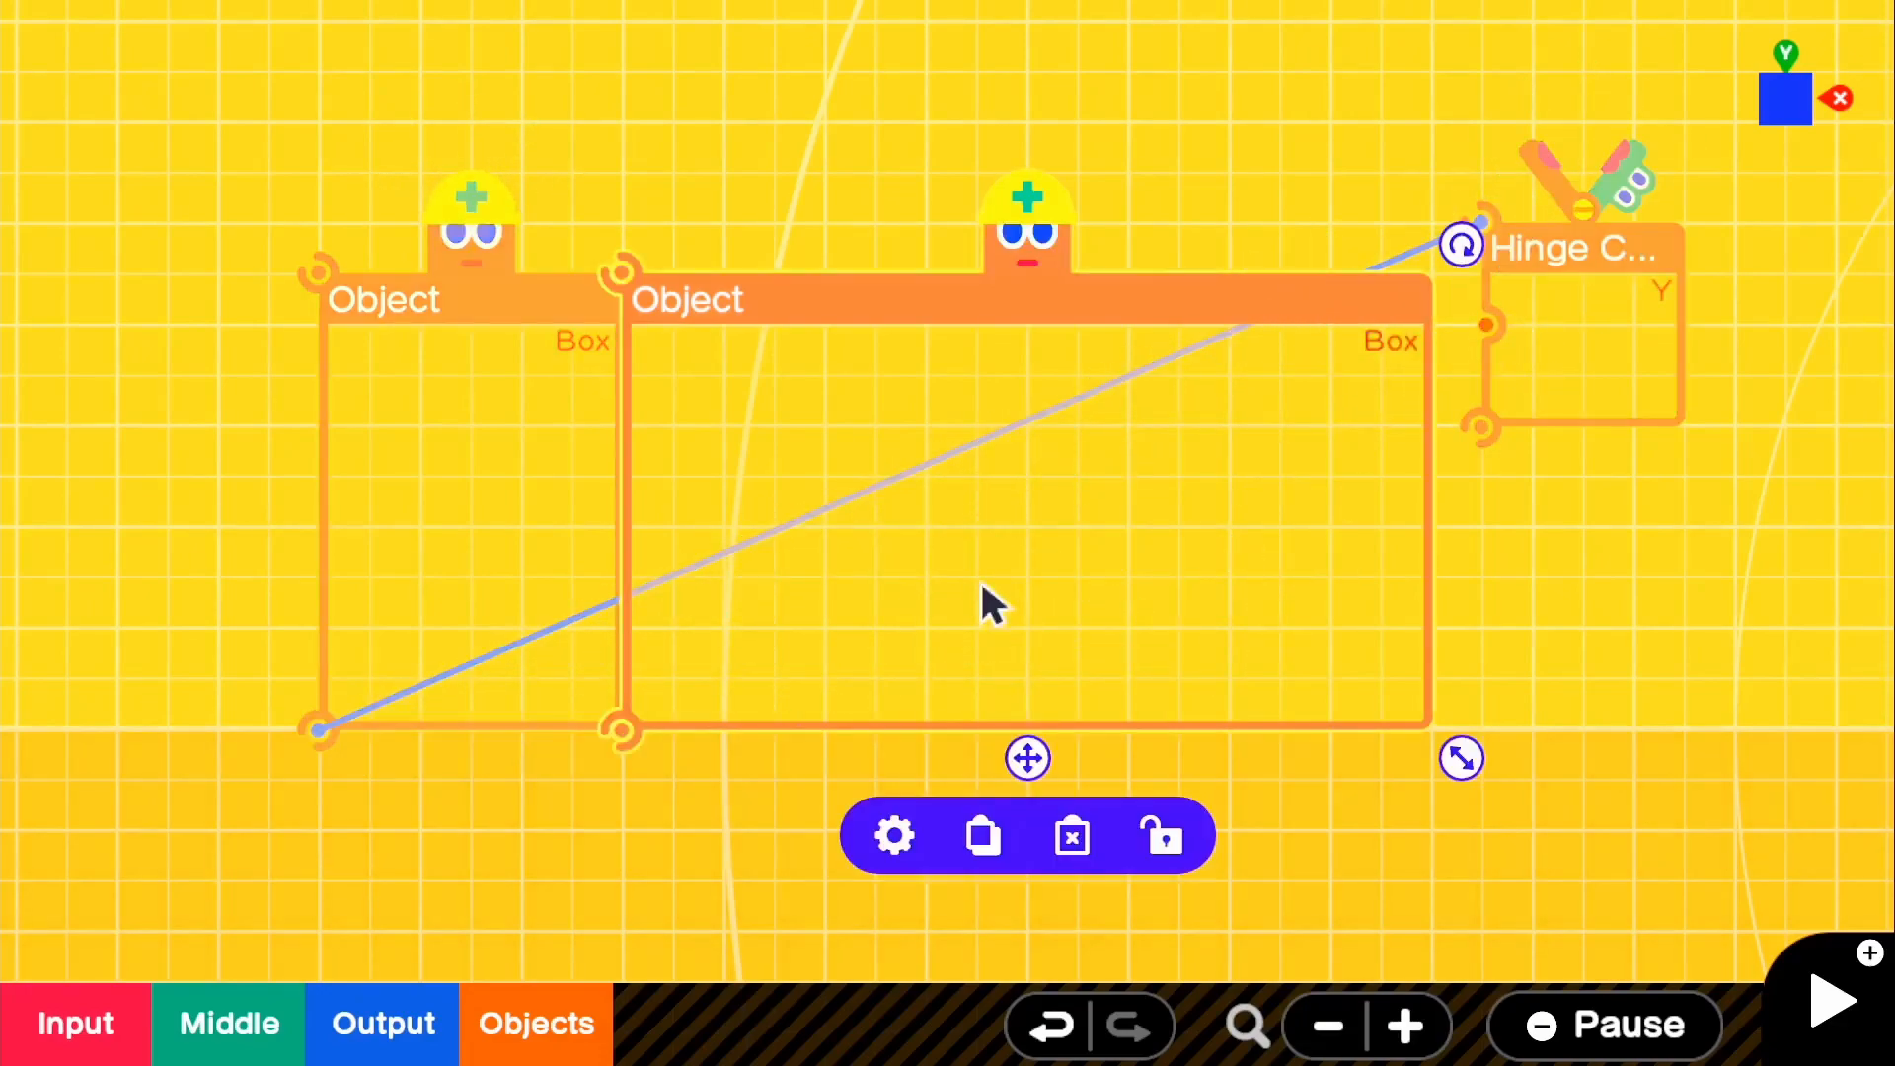
{"action": "mouse_move", "coordinate": [641, 290]}
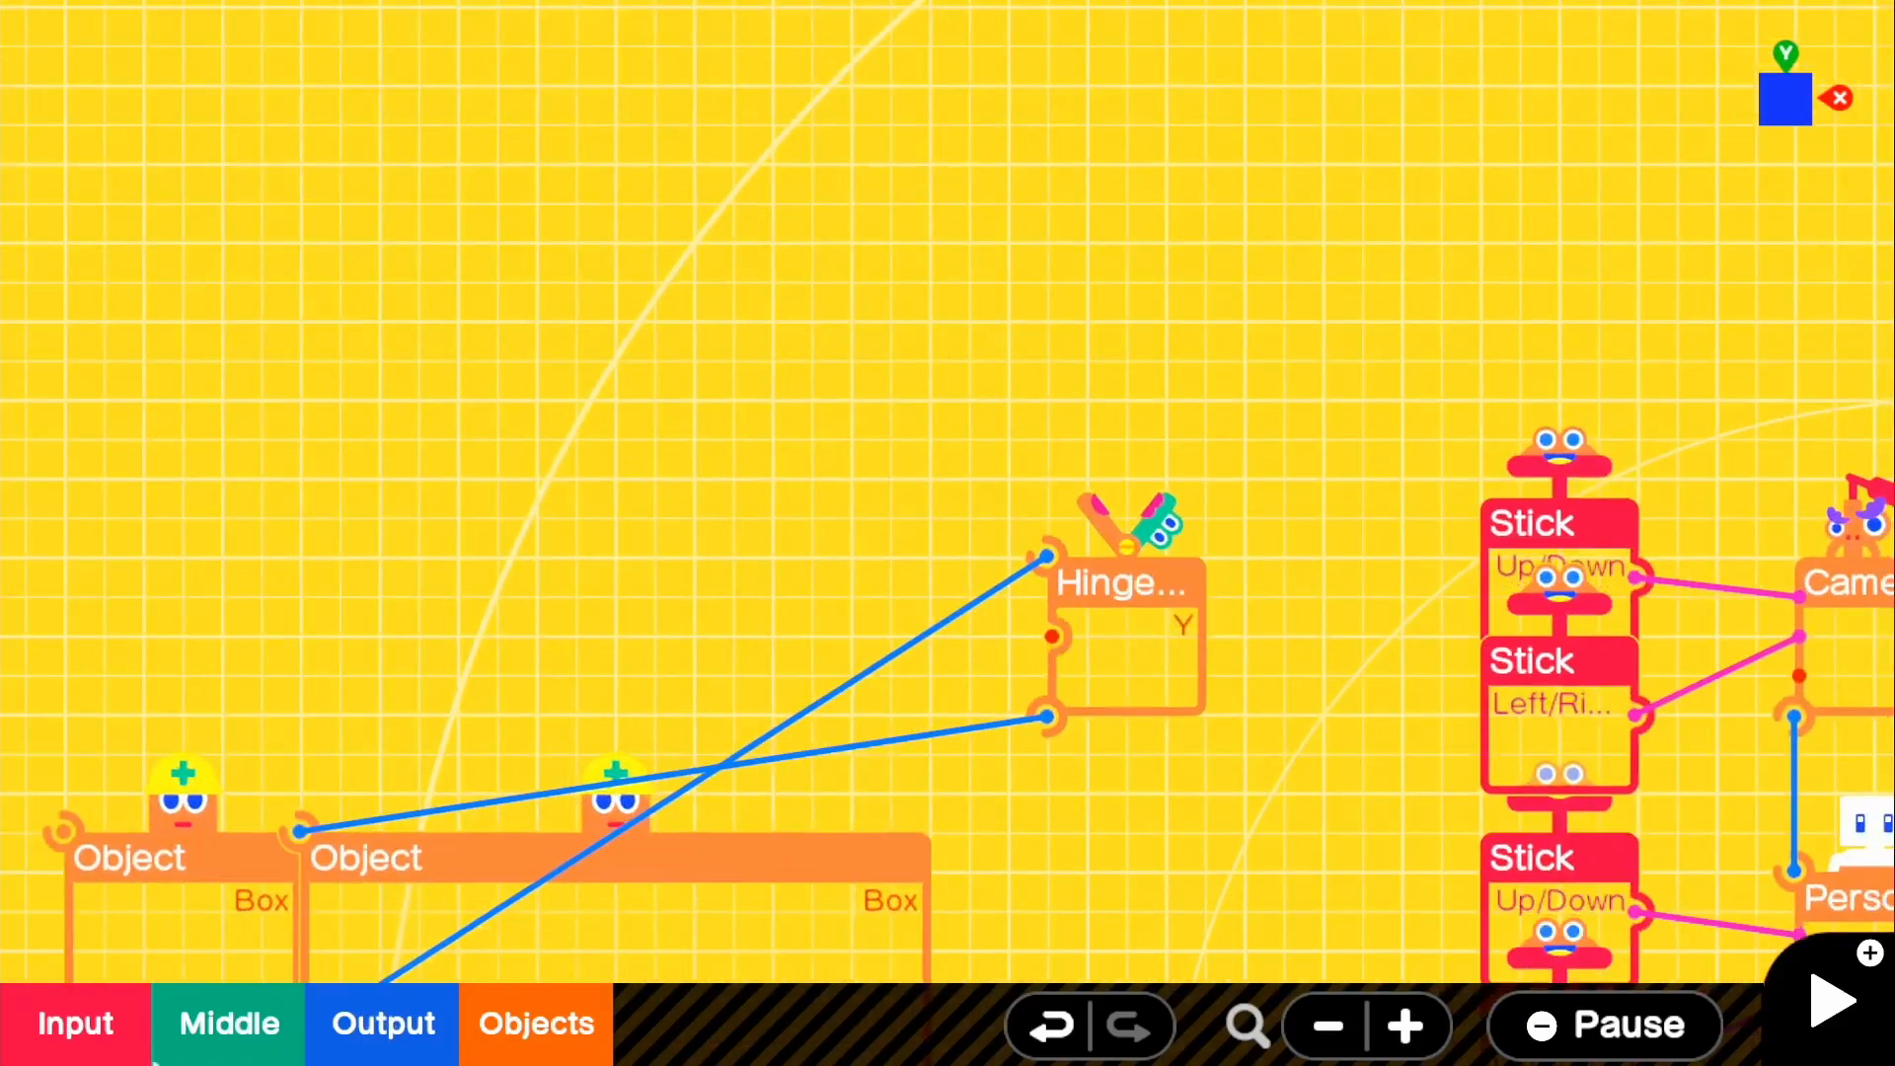
Step: Add an X Button nodon and review the Hinge Connector's Y axis, −180 to 180 range
{"action": "left_click", "coordinate": [75, 1023]}
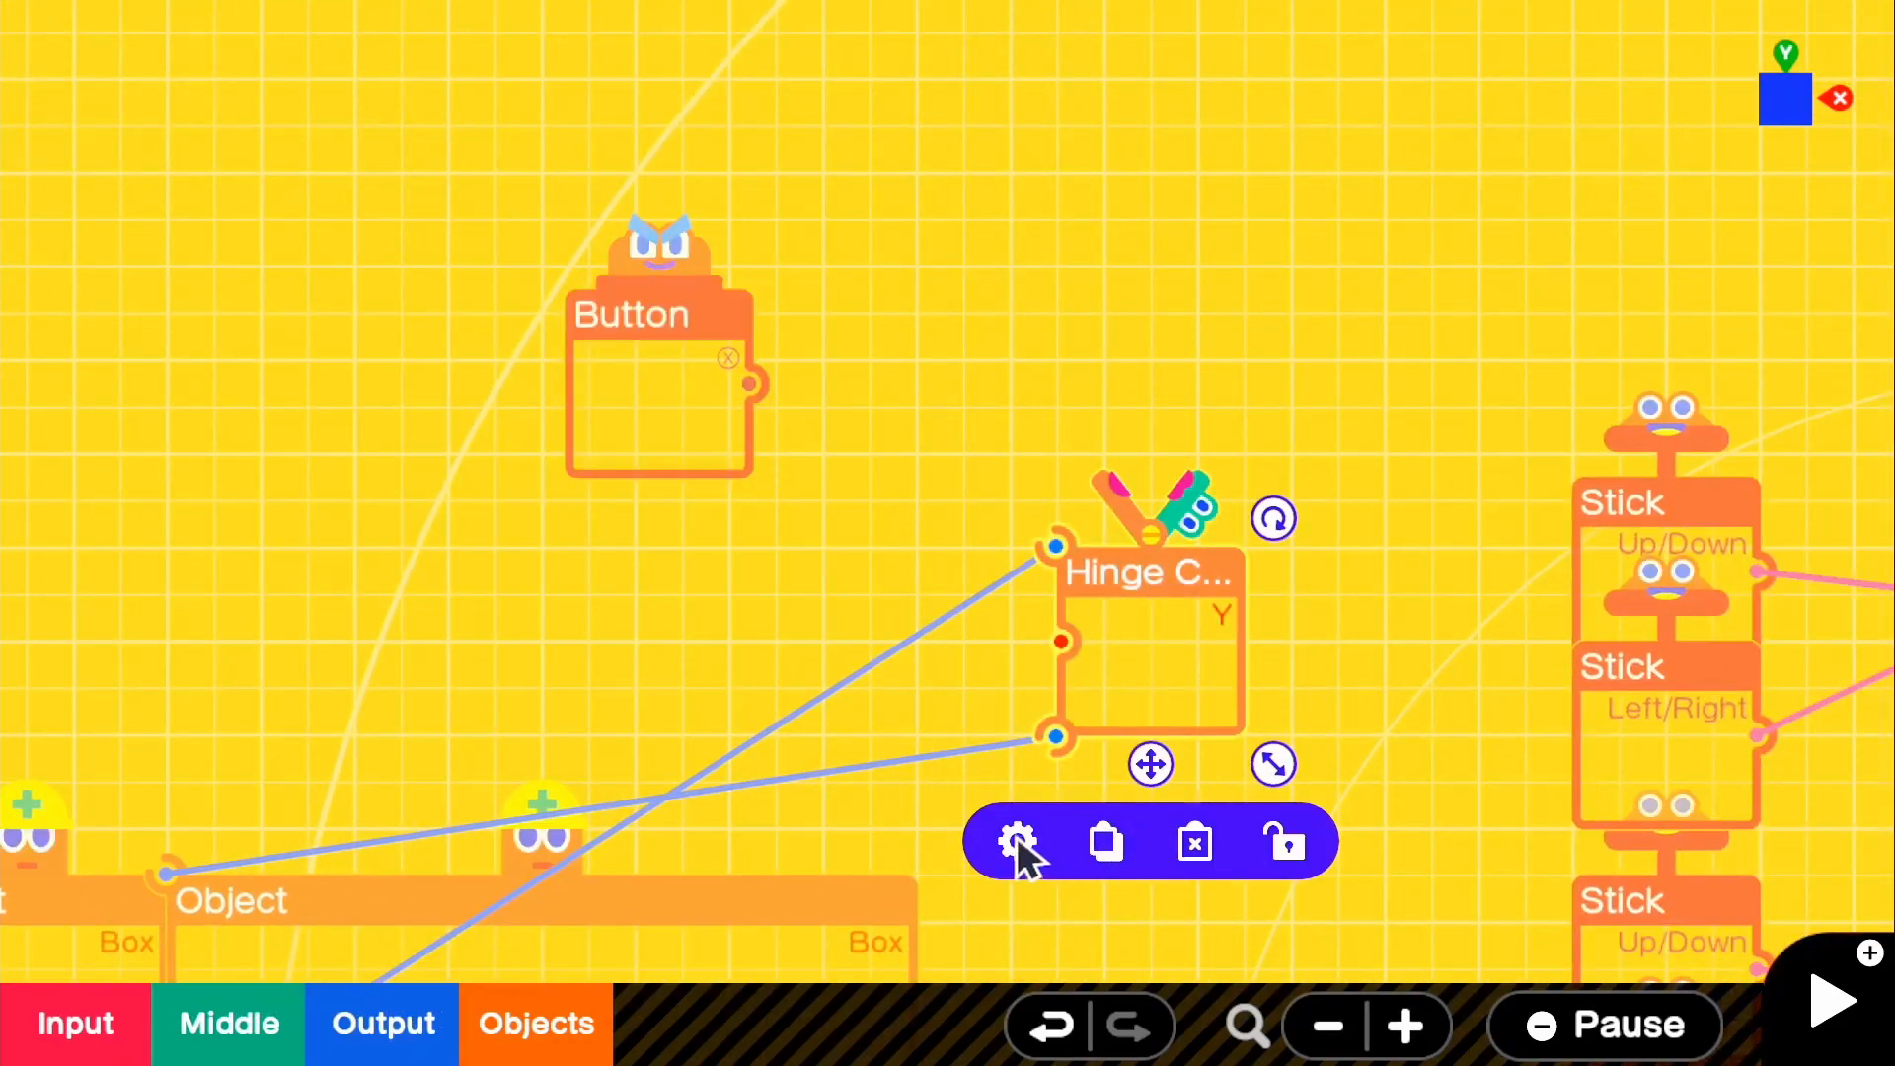
{"action": "left_click", "coordinate": [1017, 840]}
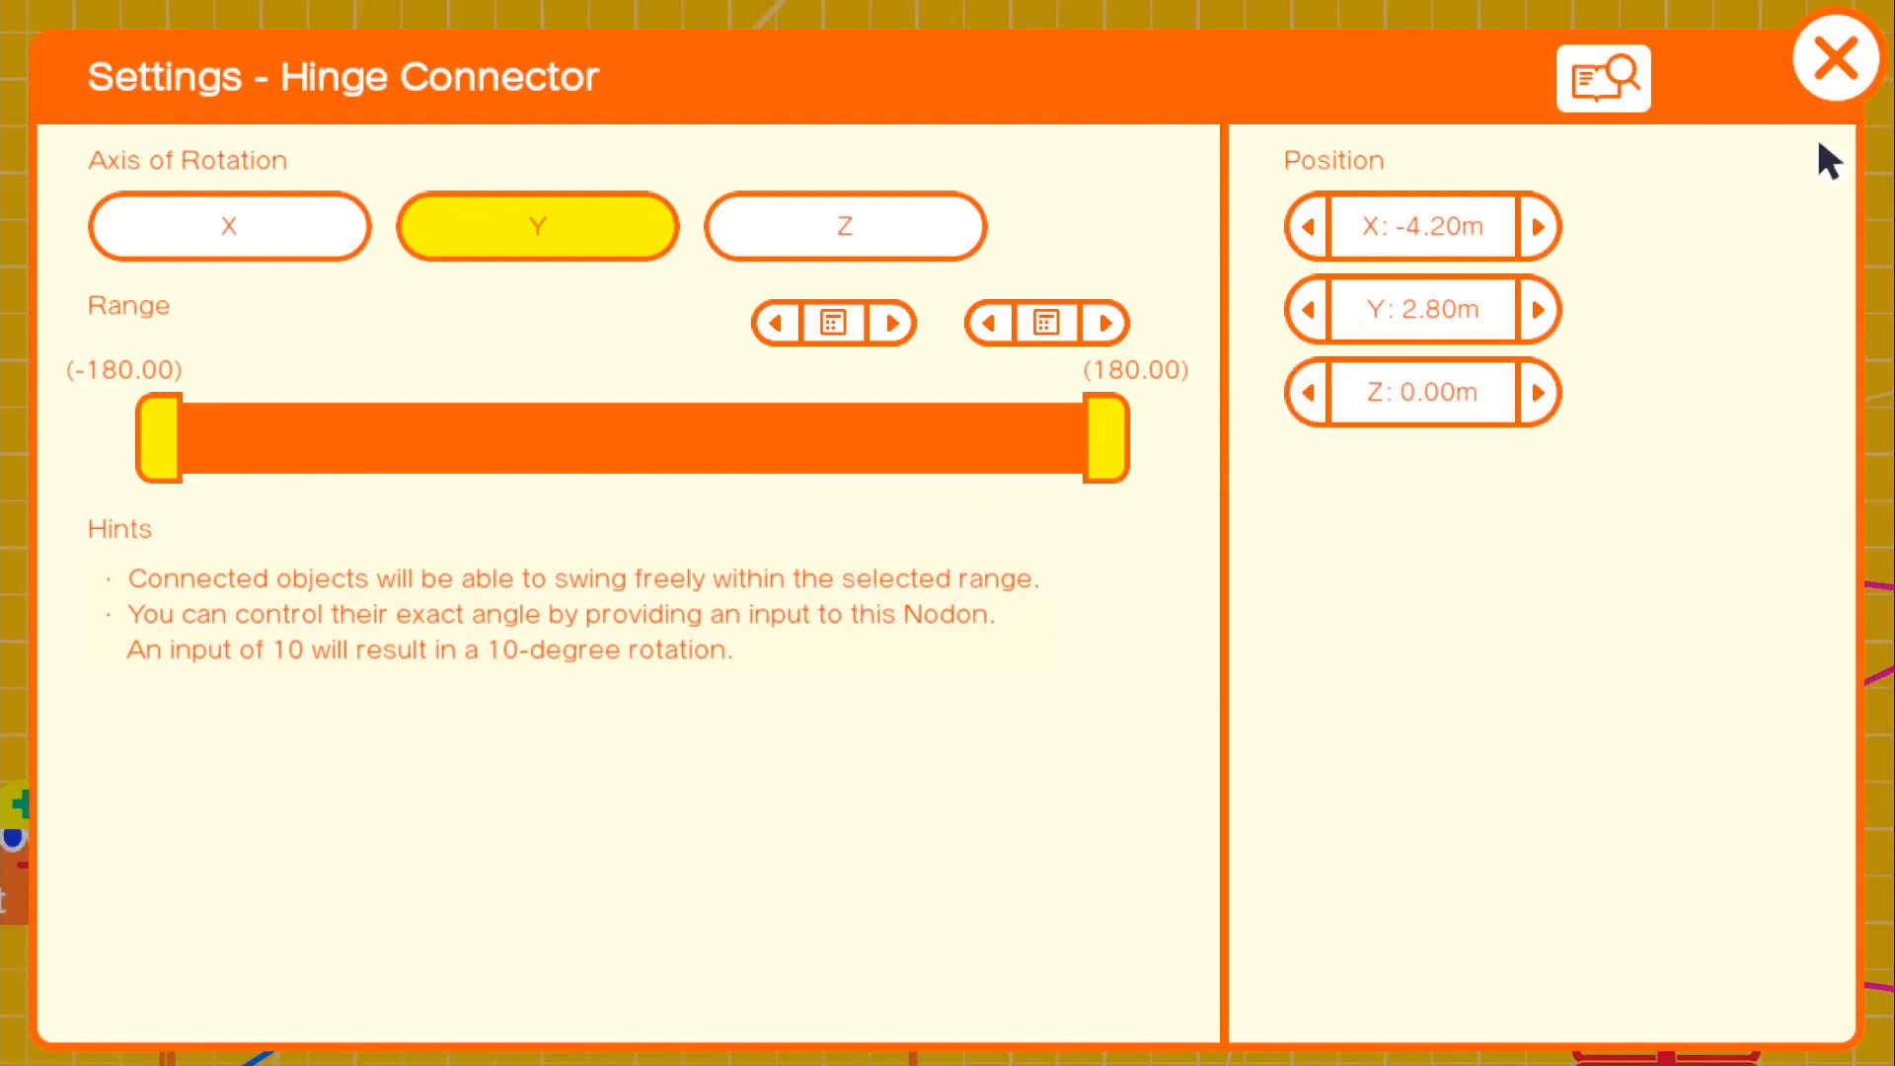
{"action": "left_click", "coordinate": [1835, 57]}
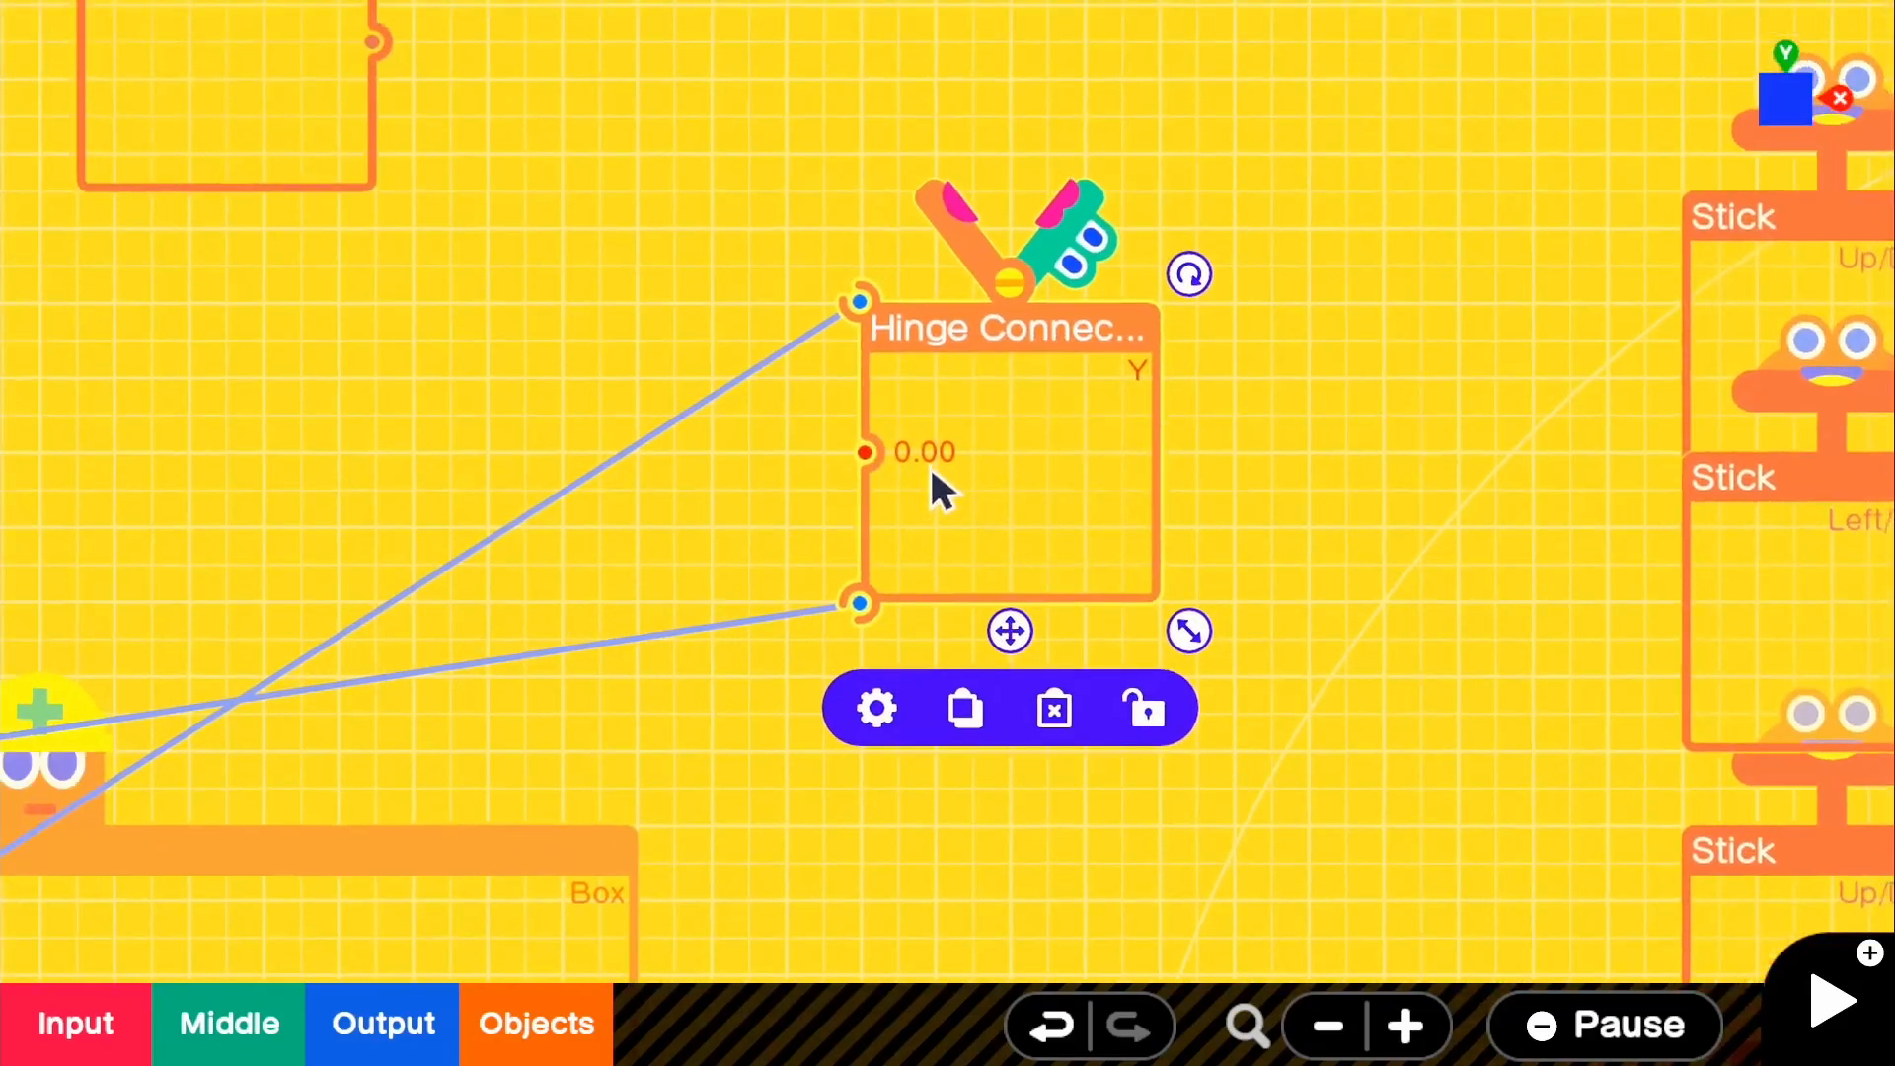
{"action": "left_click", "coordinate": [75, 1022]}
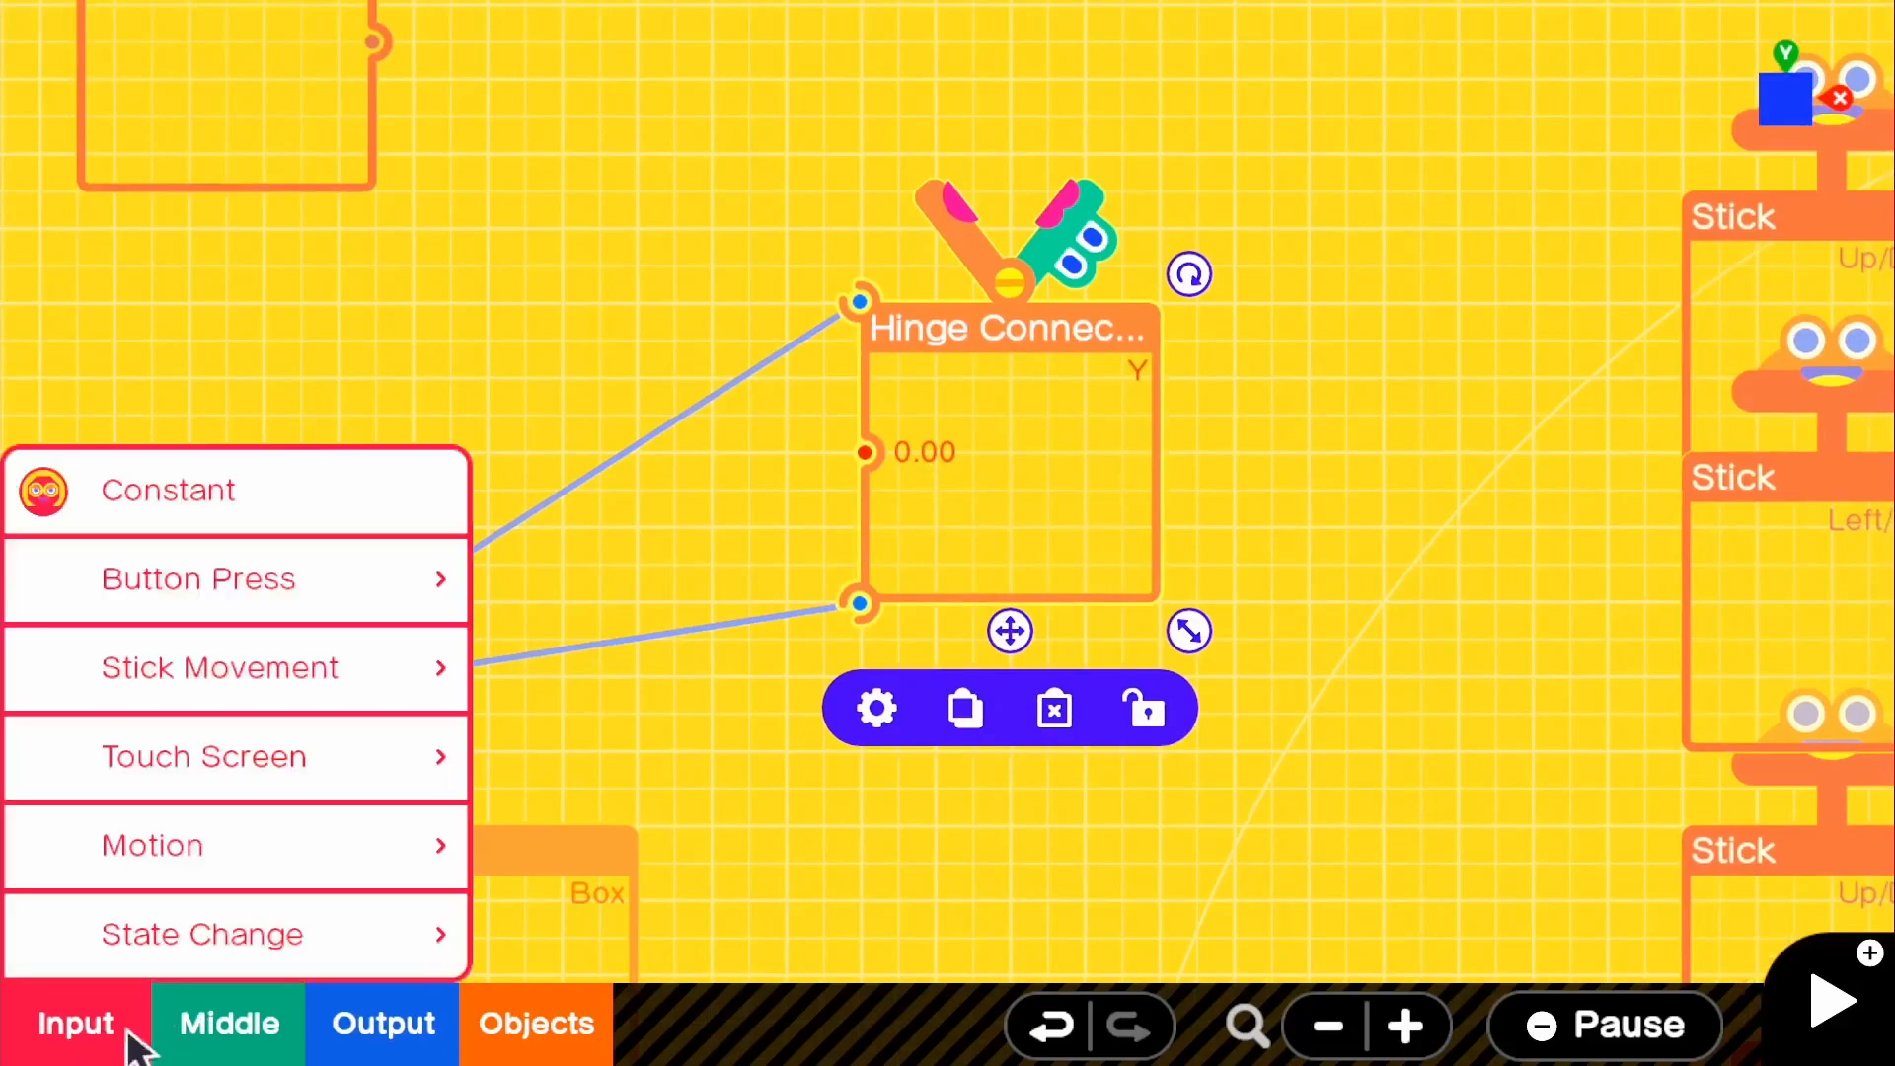
Step: Add a Constant nodon below the Button with Output Value set to 90
{"action": "left_click", "coordinate": [167, 489]}
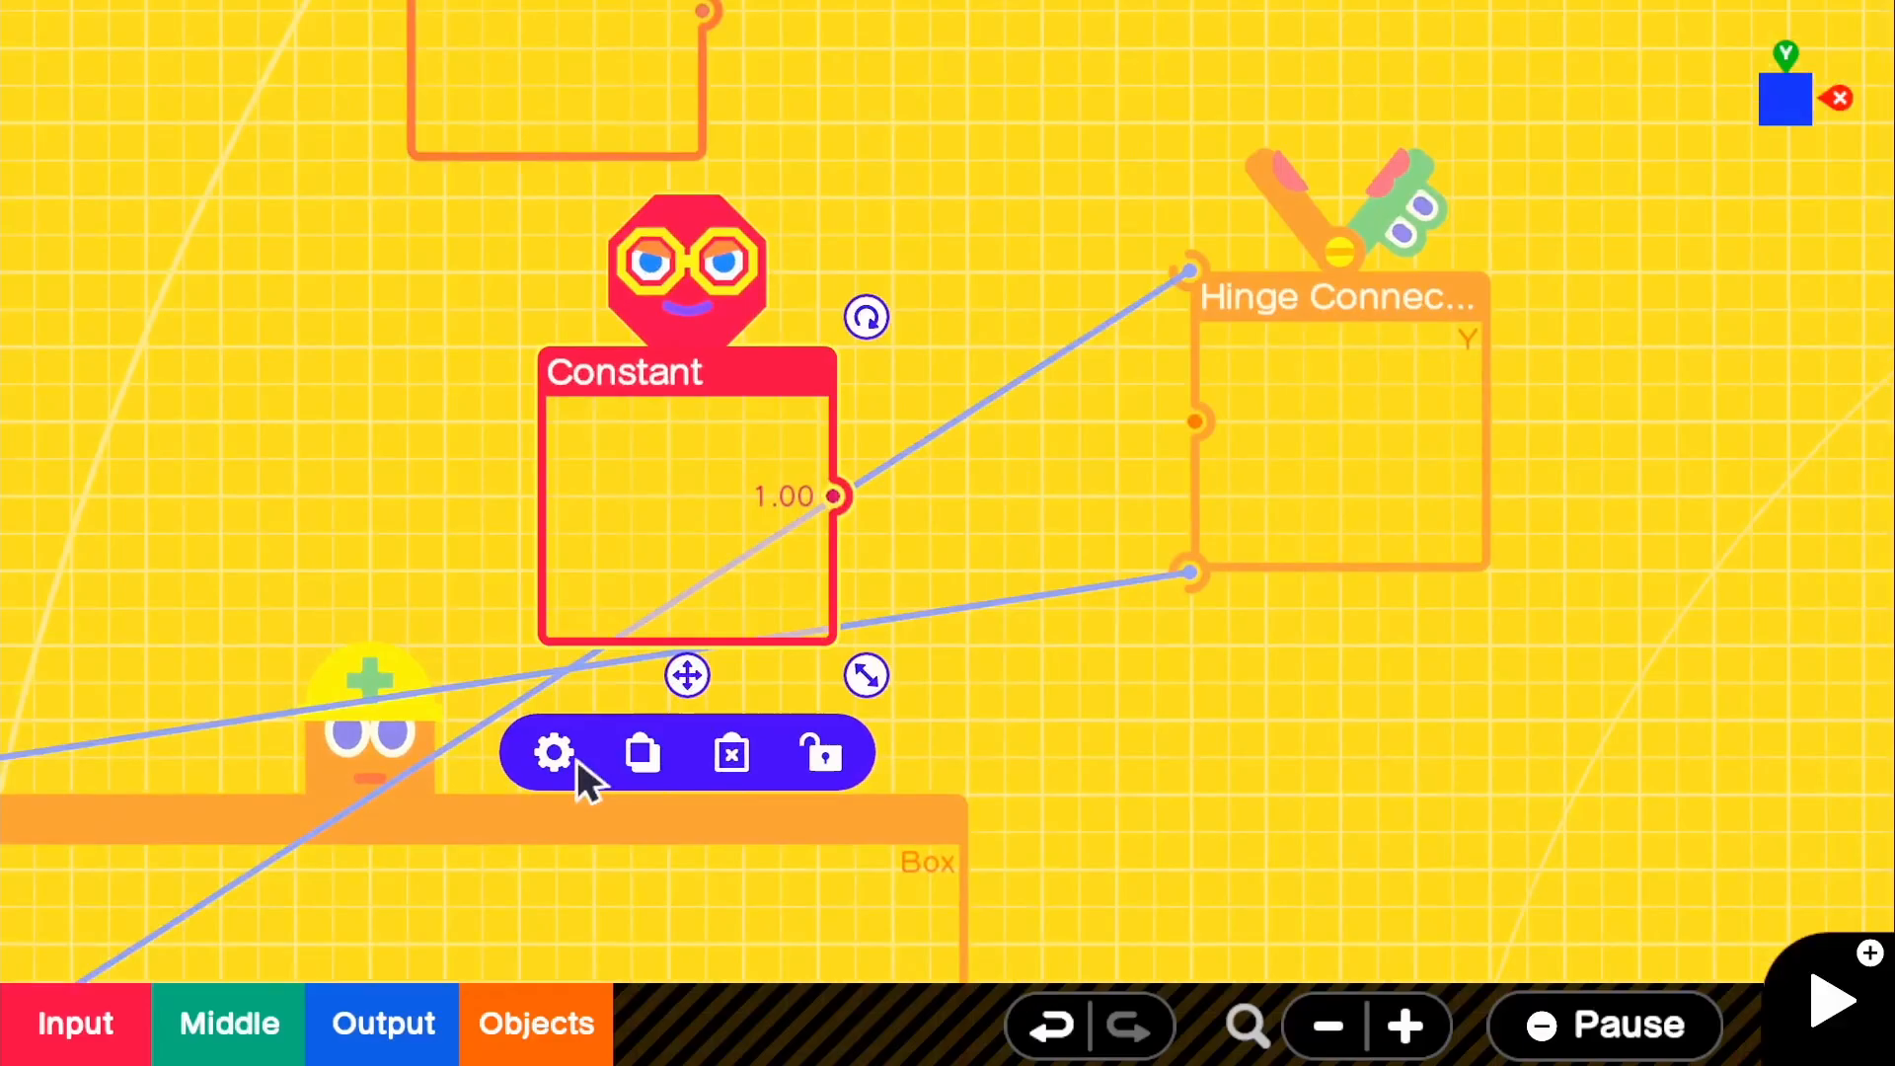
{"action": "left_click", "coordinate": [553, 752]}
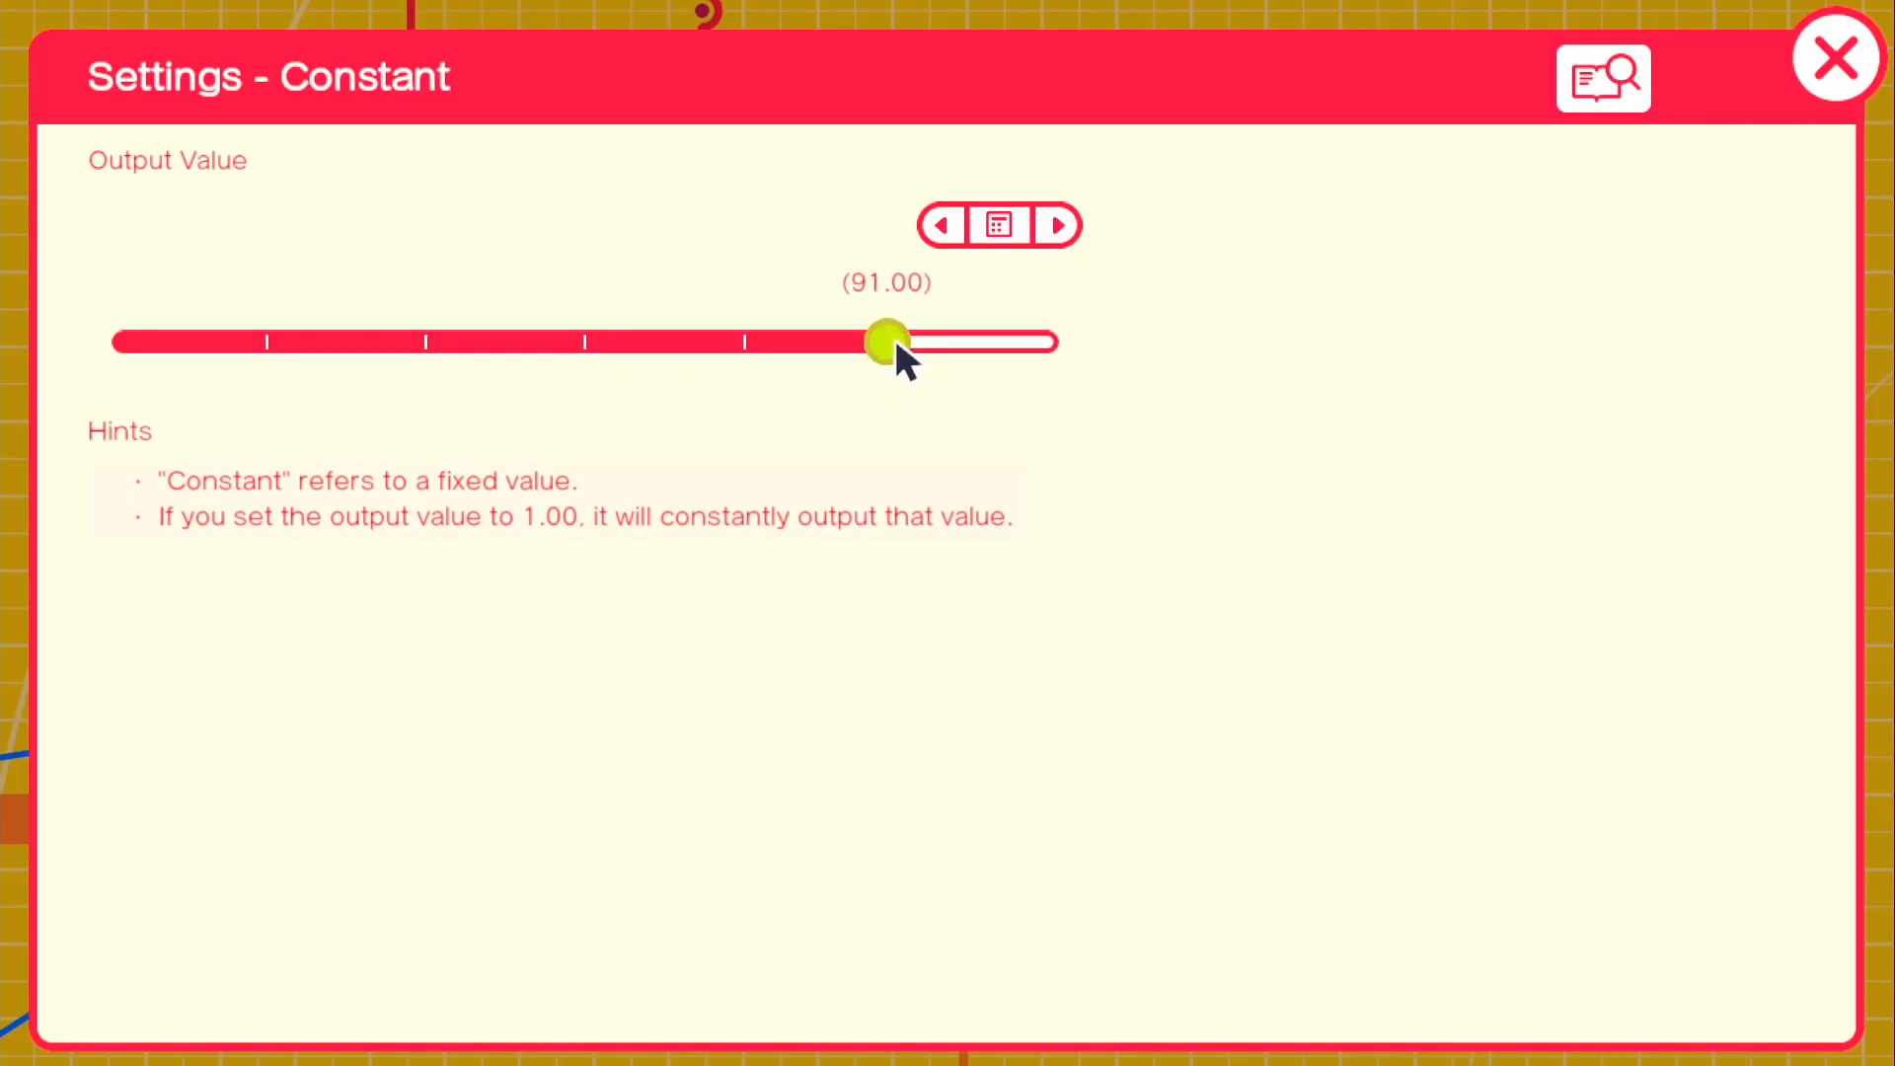
{"action": "left_click", "coordinate": [1835, 57]}
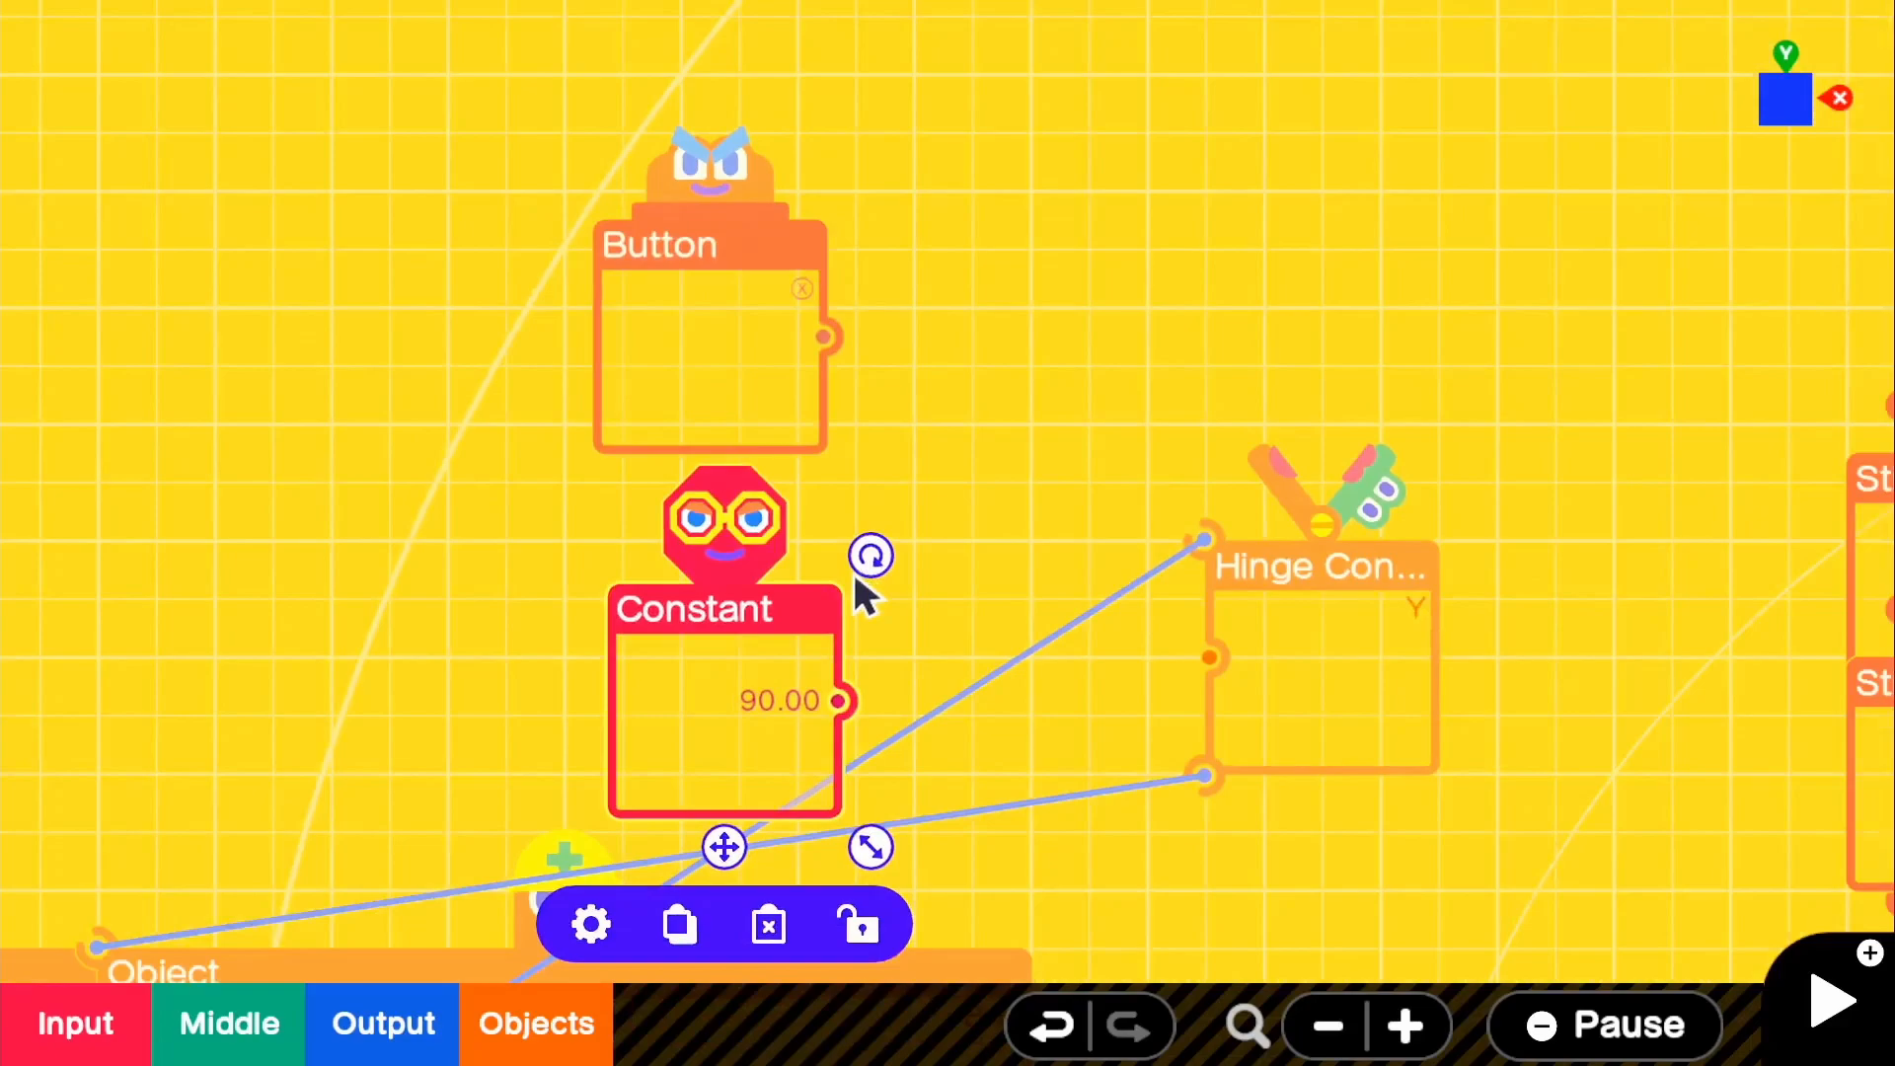
{"action": "mouse_move", "coordinate": [852, 402]}
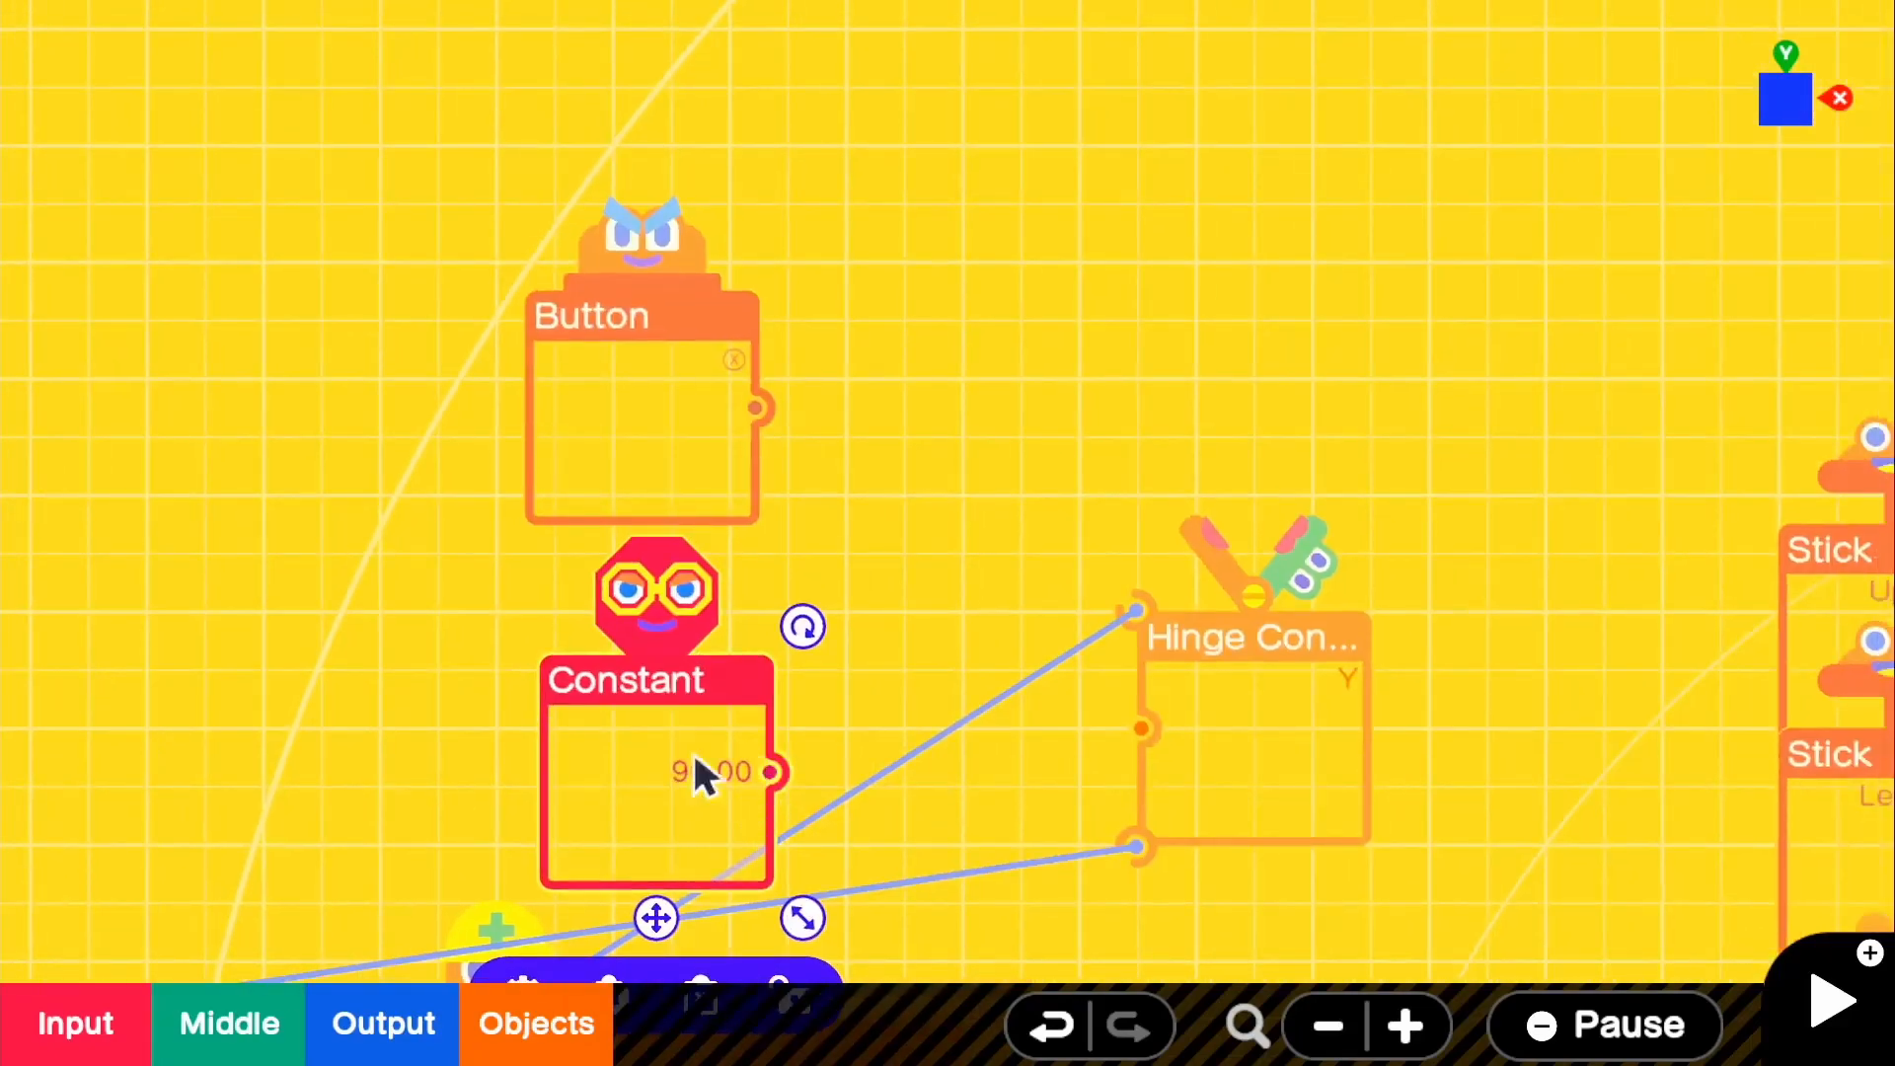
{"action": "left_click", "coordinate": [227, 1022]}
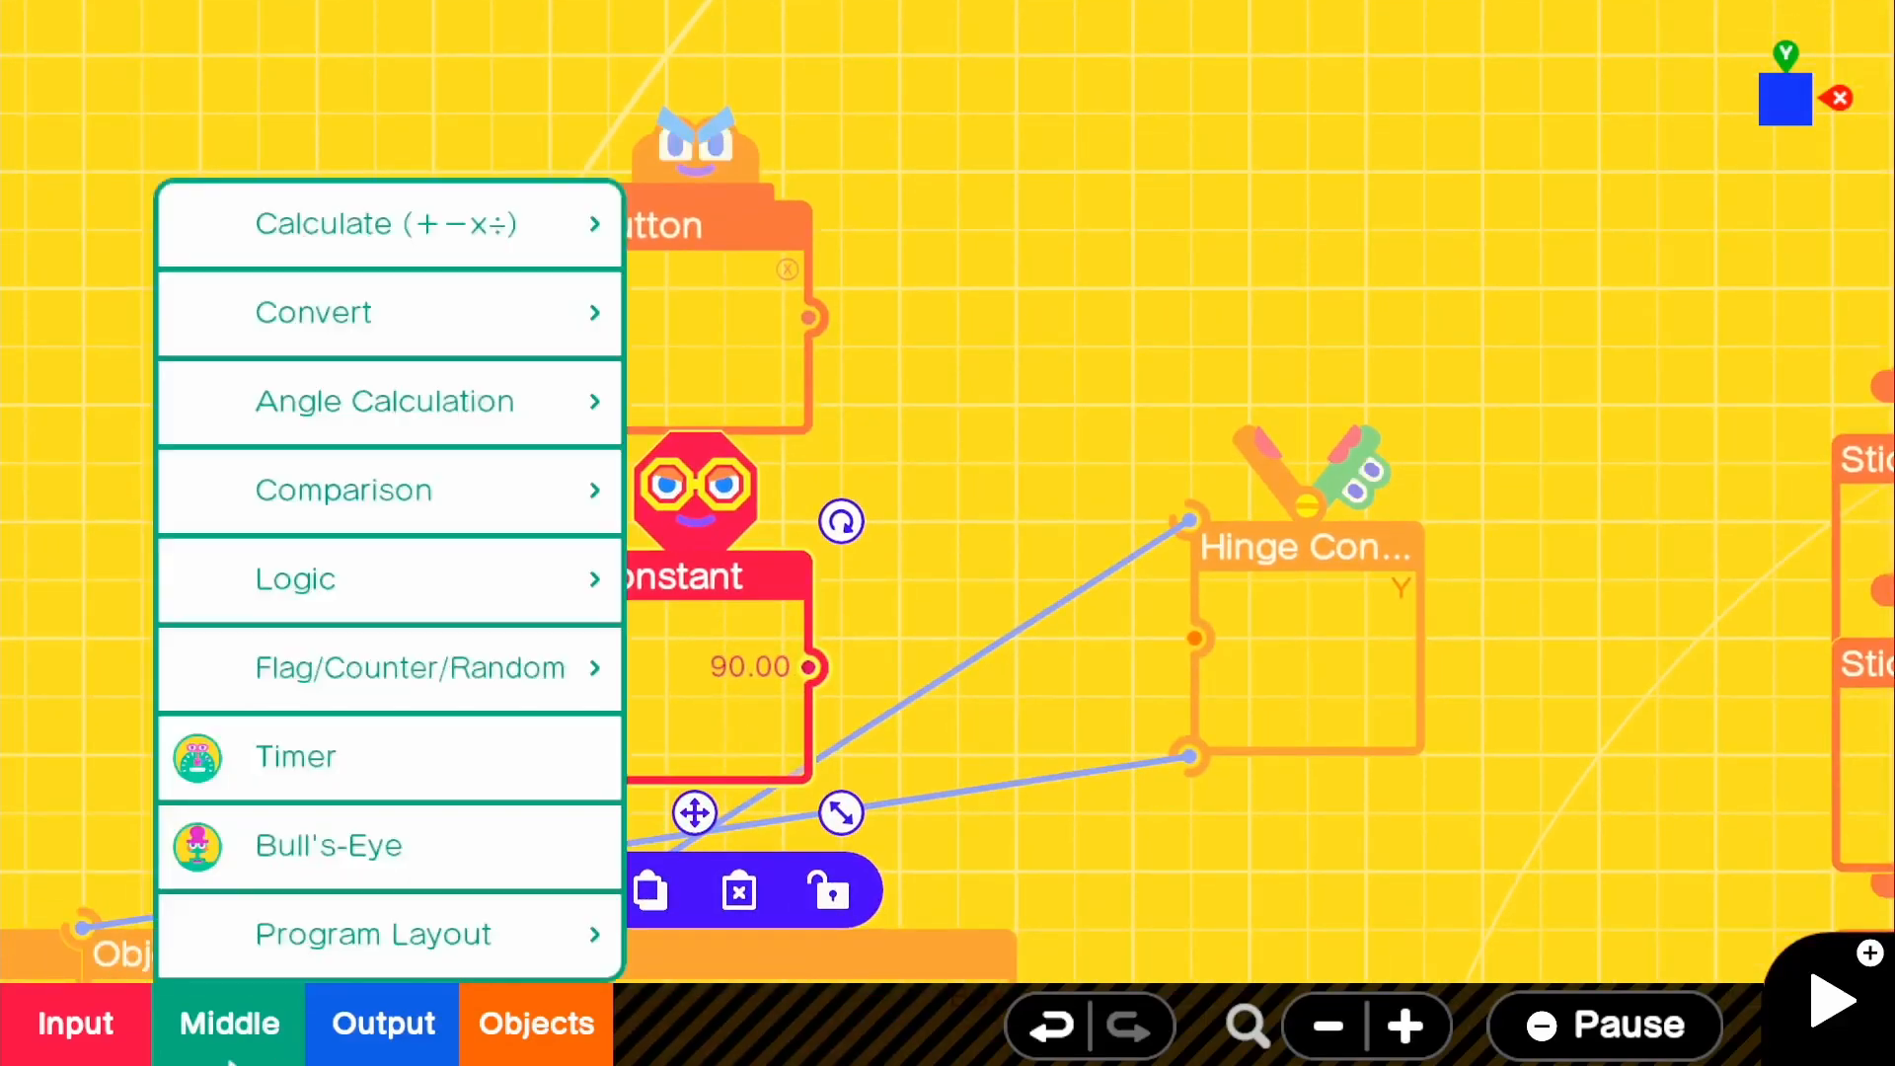
Step: Add a multiply Calculator taking Button and Constant 90, wired into the Hinge Connector
{"action": "left_click", "coordinate": [384, 224]}
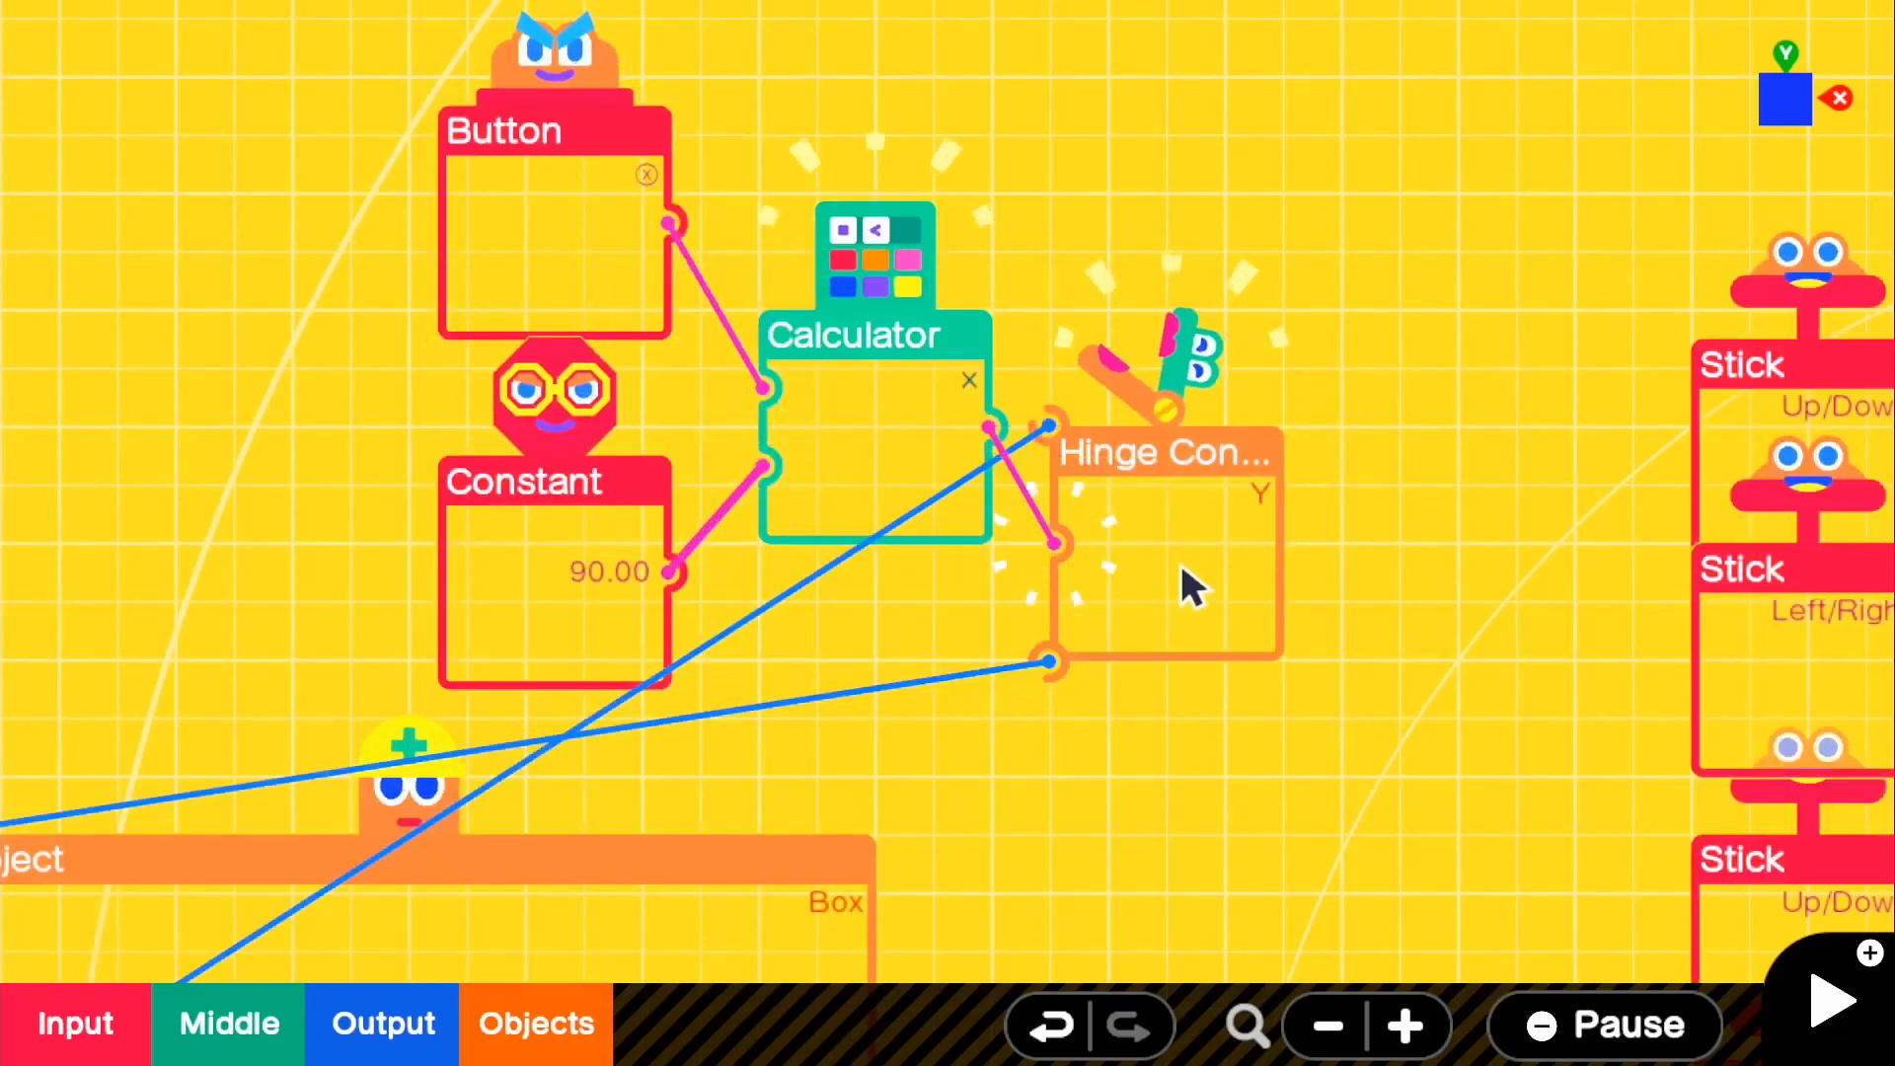
{"action": "left_click", "coordinate": [1325, 1025]}
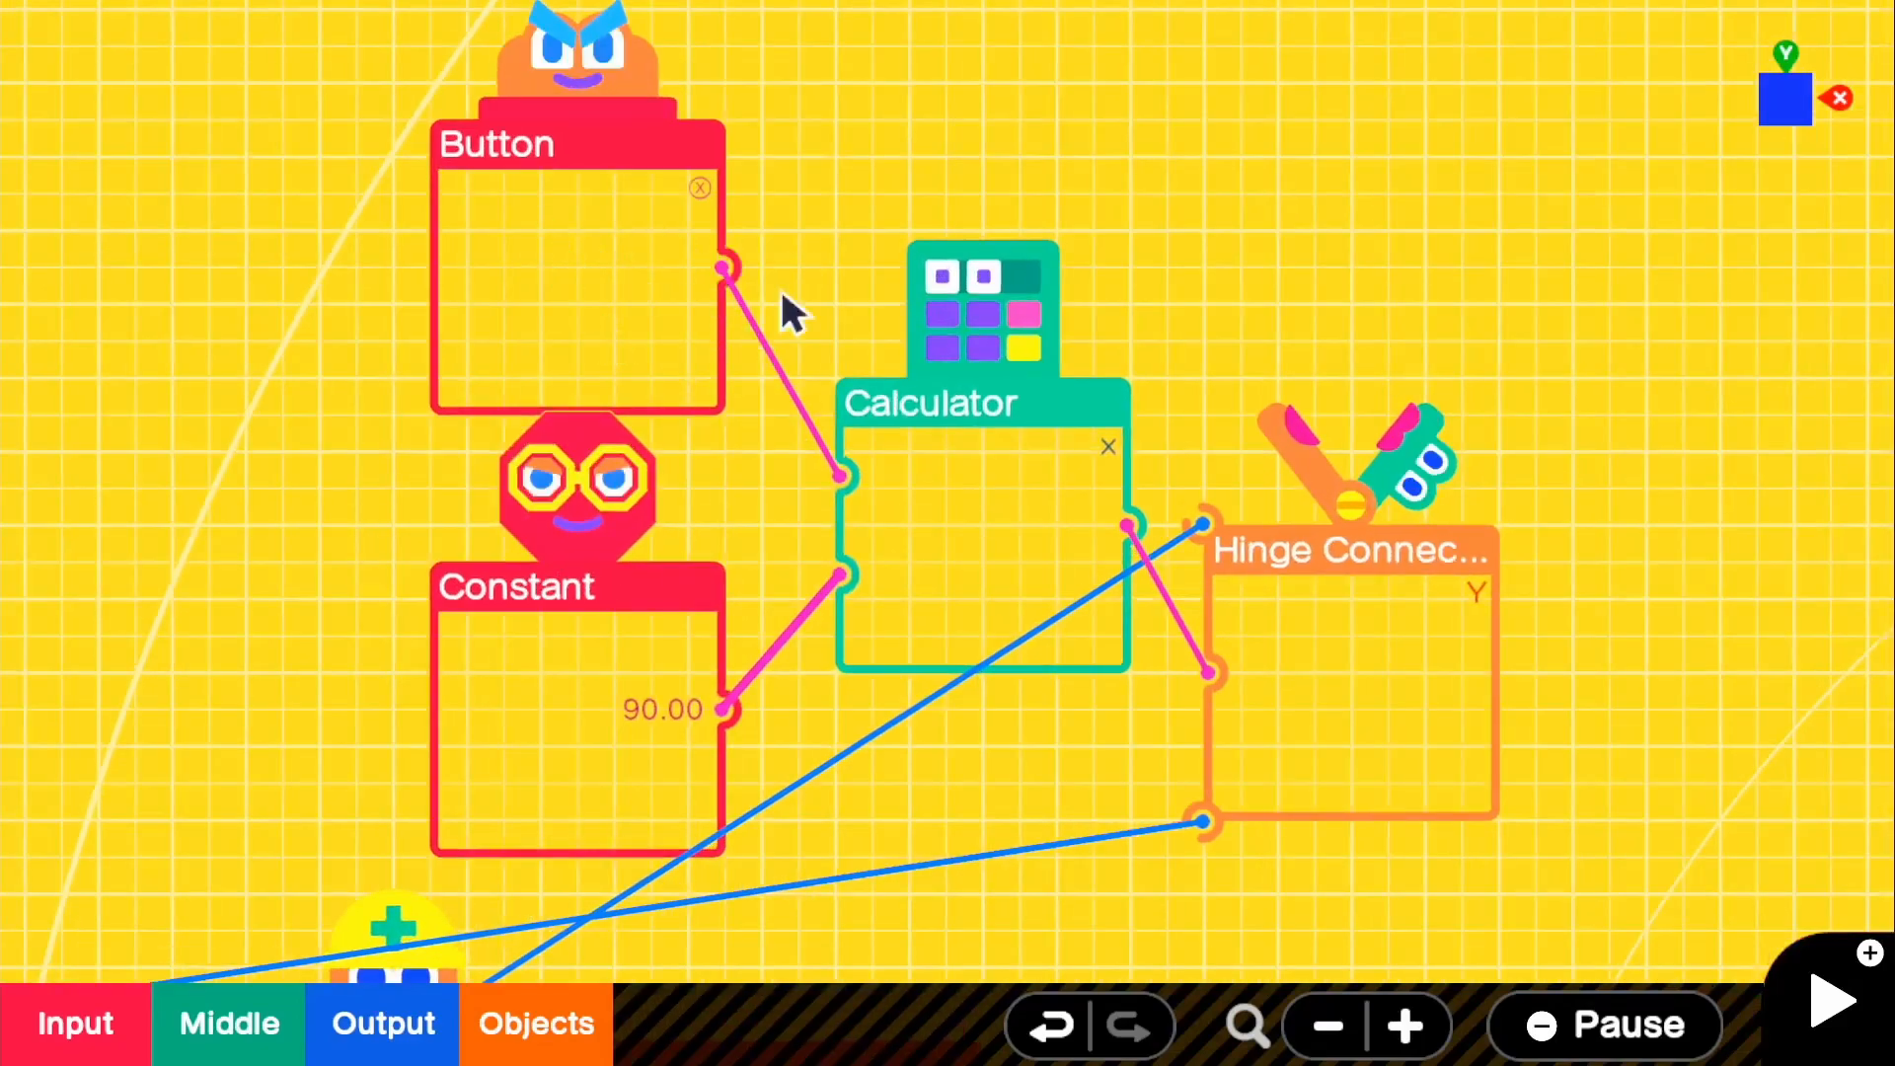
{"action": "mouse_move", "coordinate": [587, 768]}
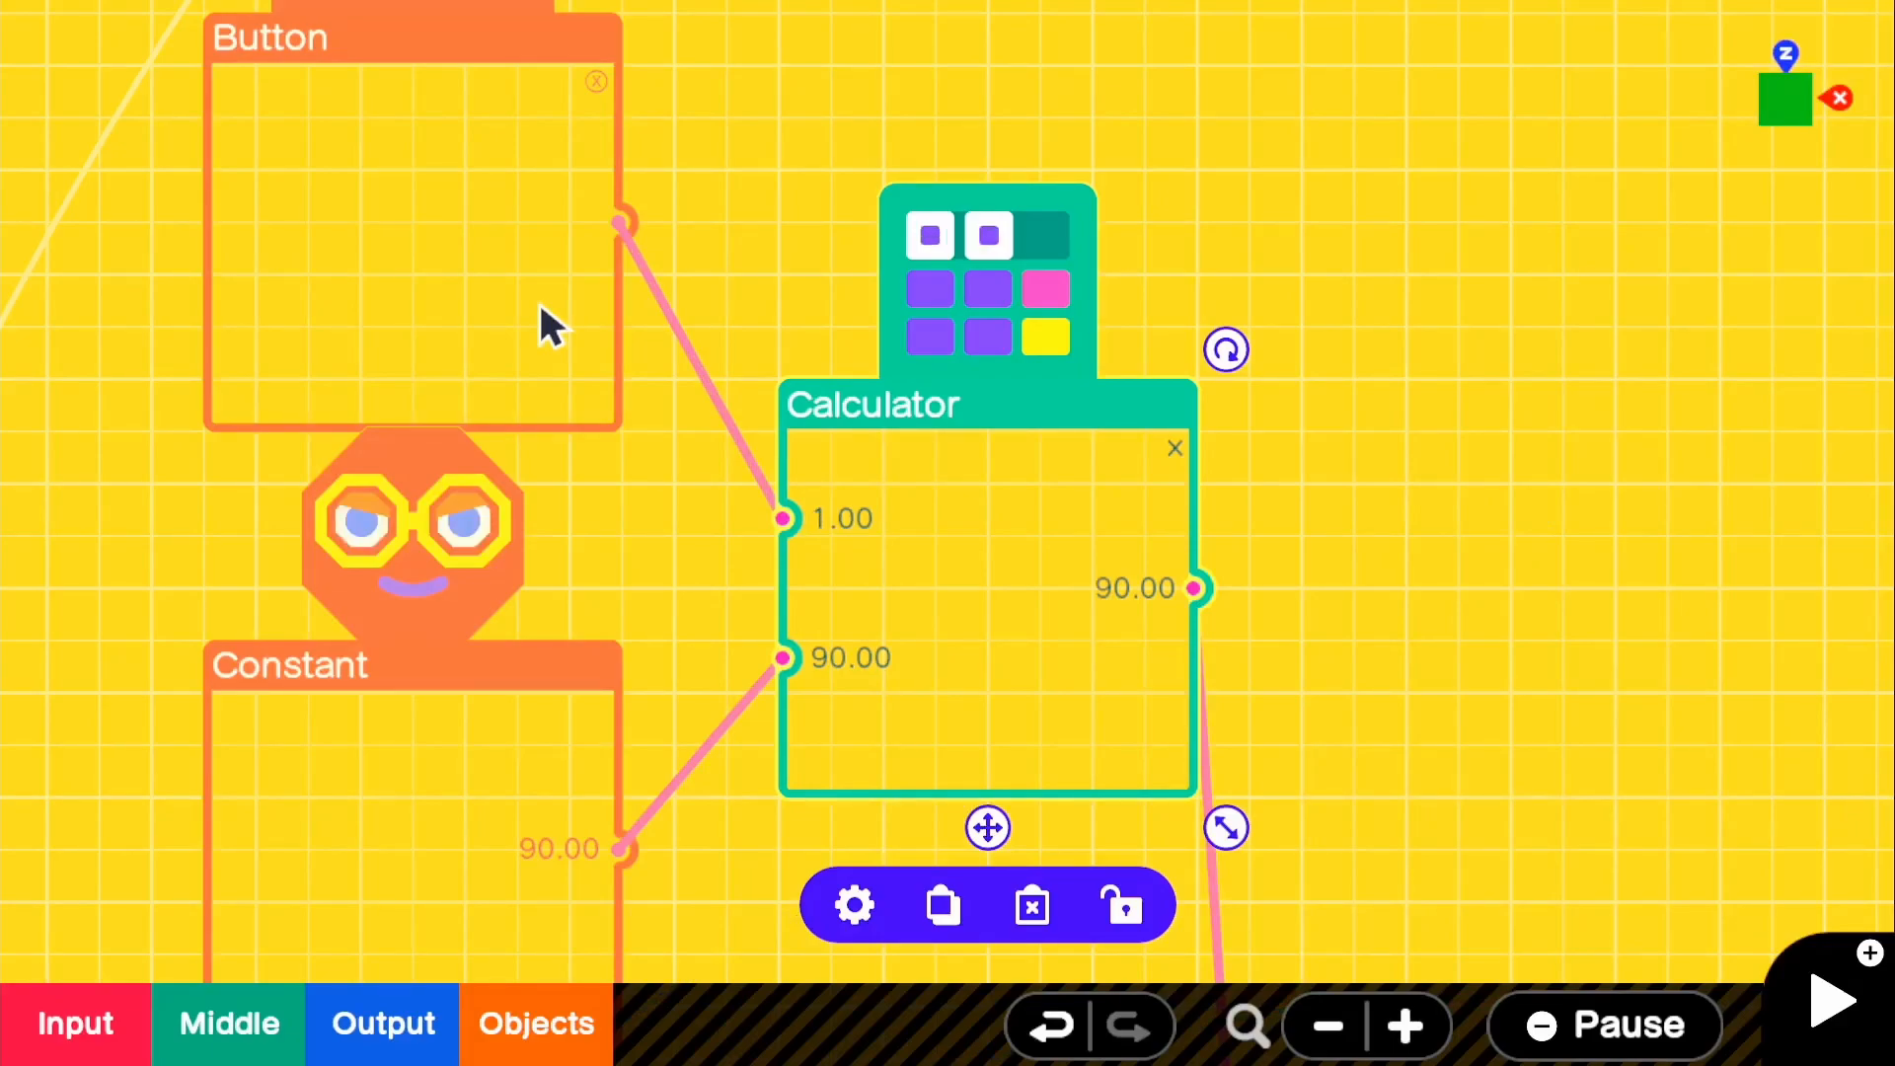
{"action": "left_click", "coordinate": [1326, 1025]}
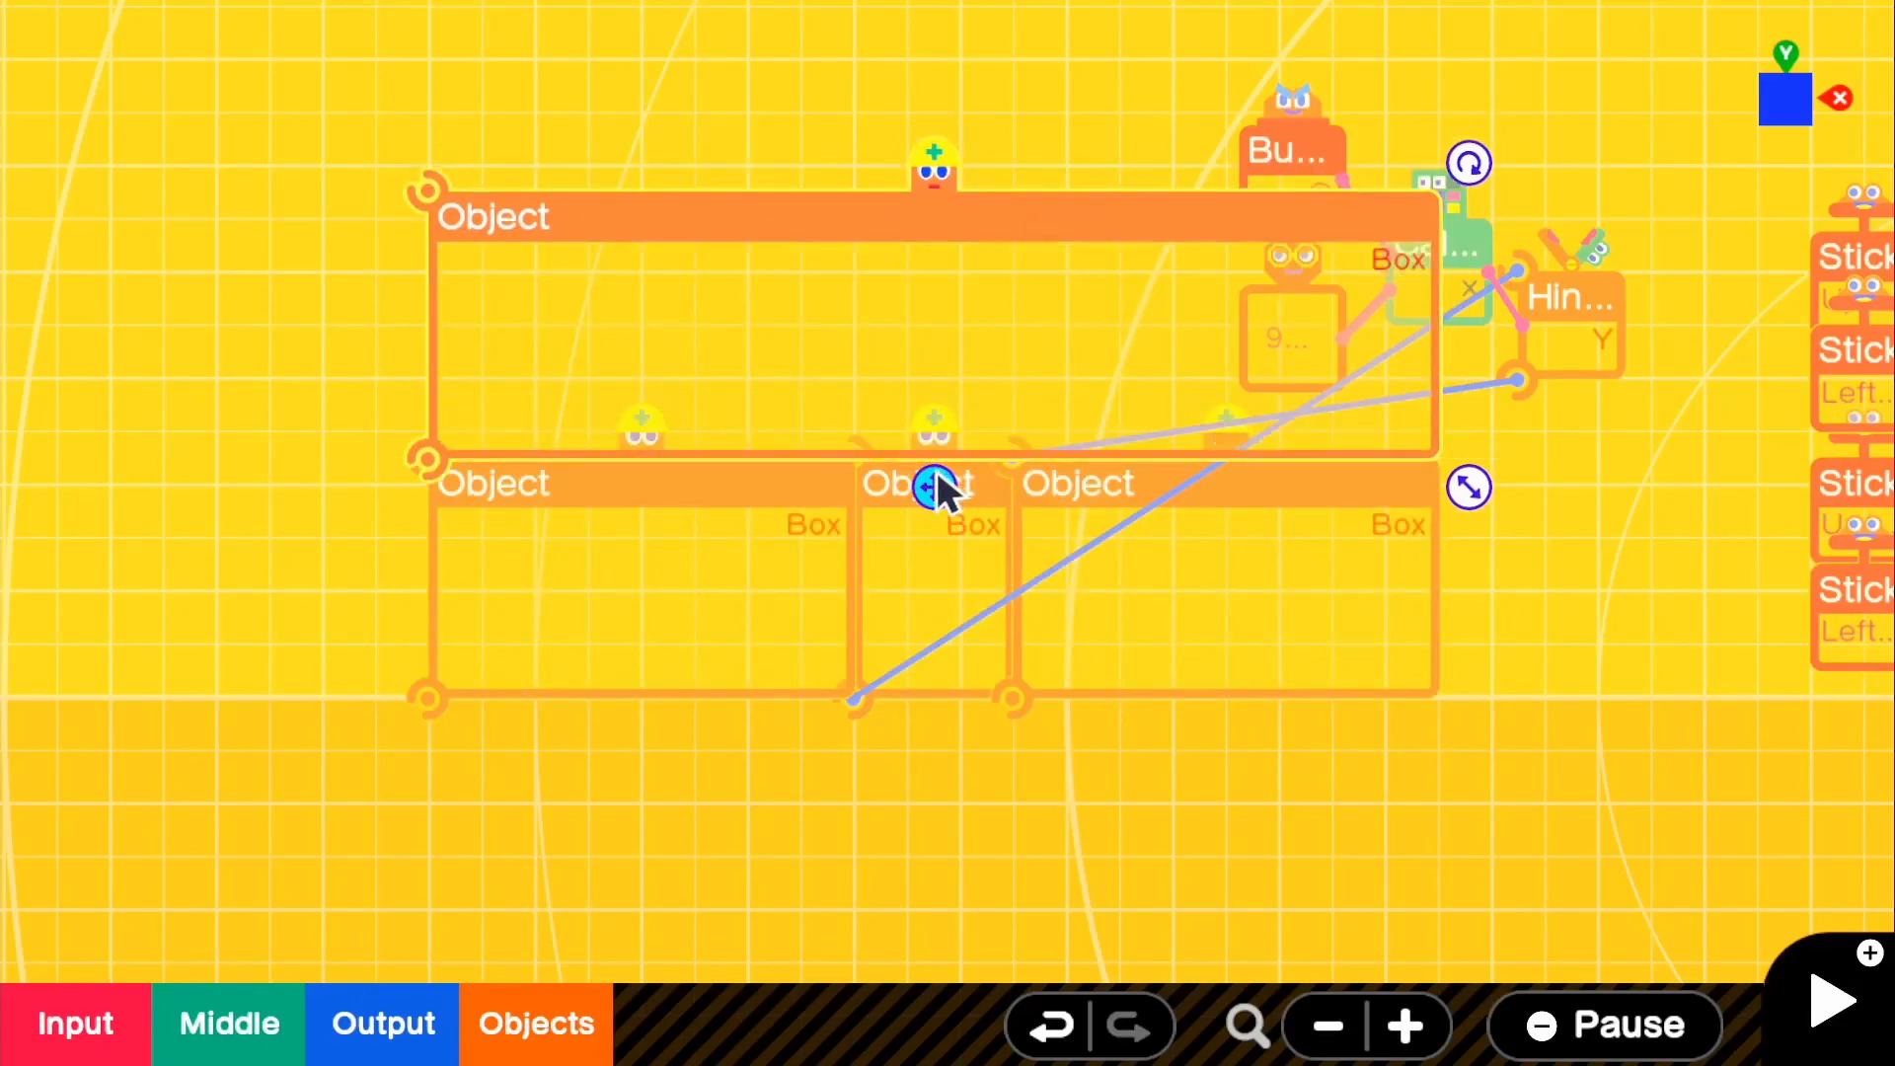
Step: Arrange the Box nodons into a wall with a doorway gap and start test play
{"action": "left_click", "coordinate": [933, 486]}
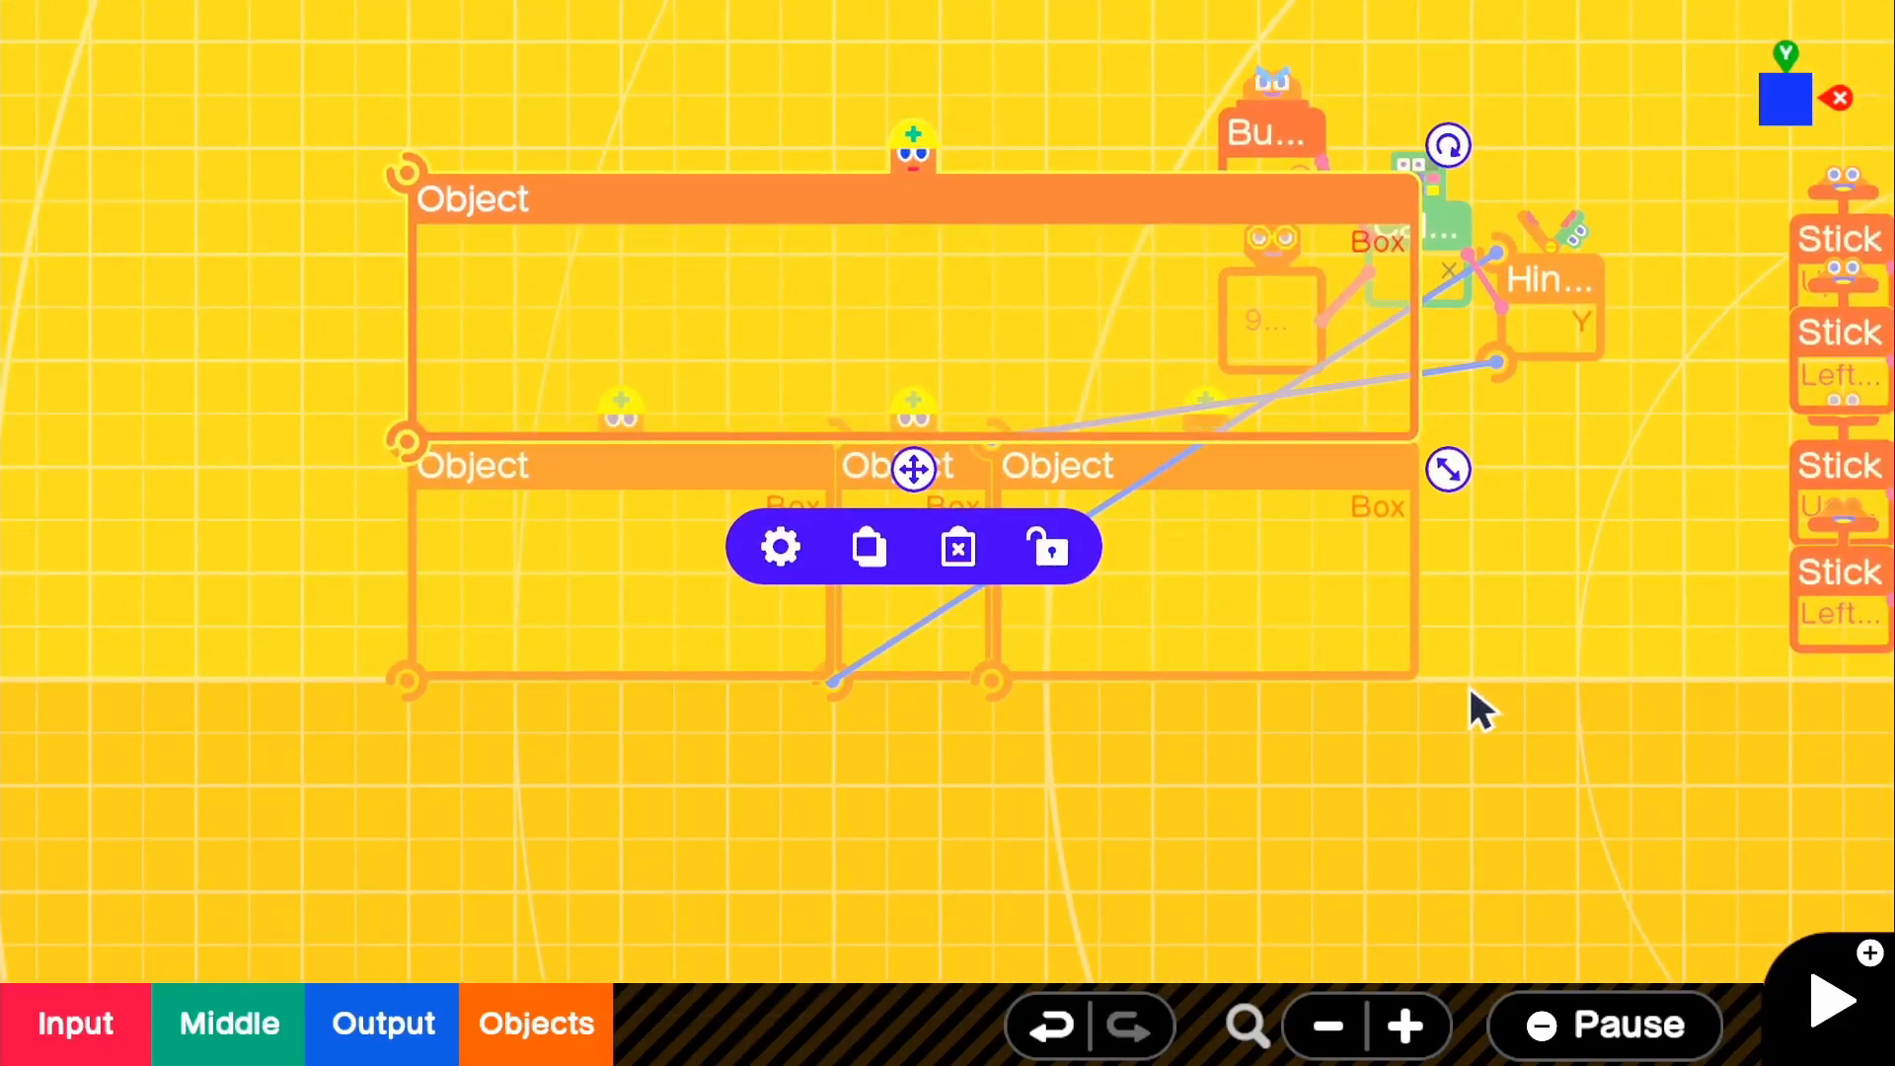
{"action": "mouse_move", "coordinate": [1233, 626]}
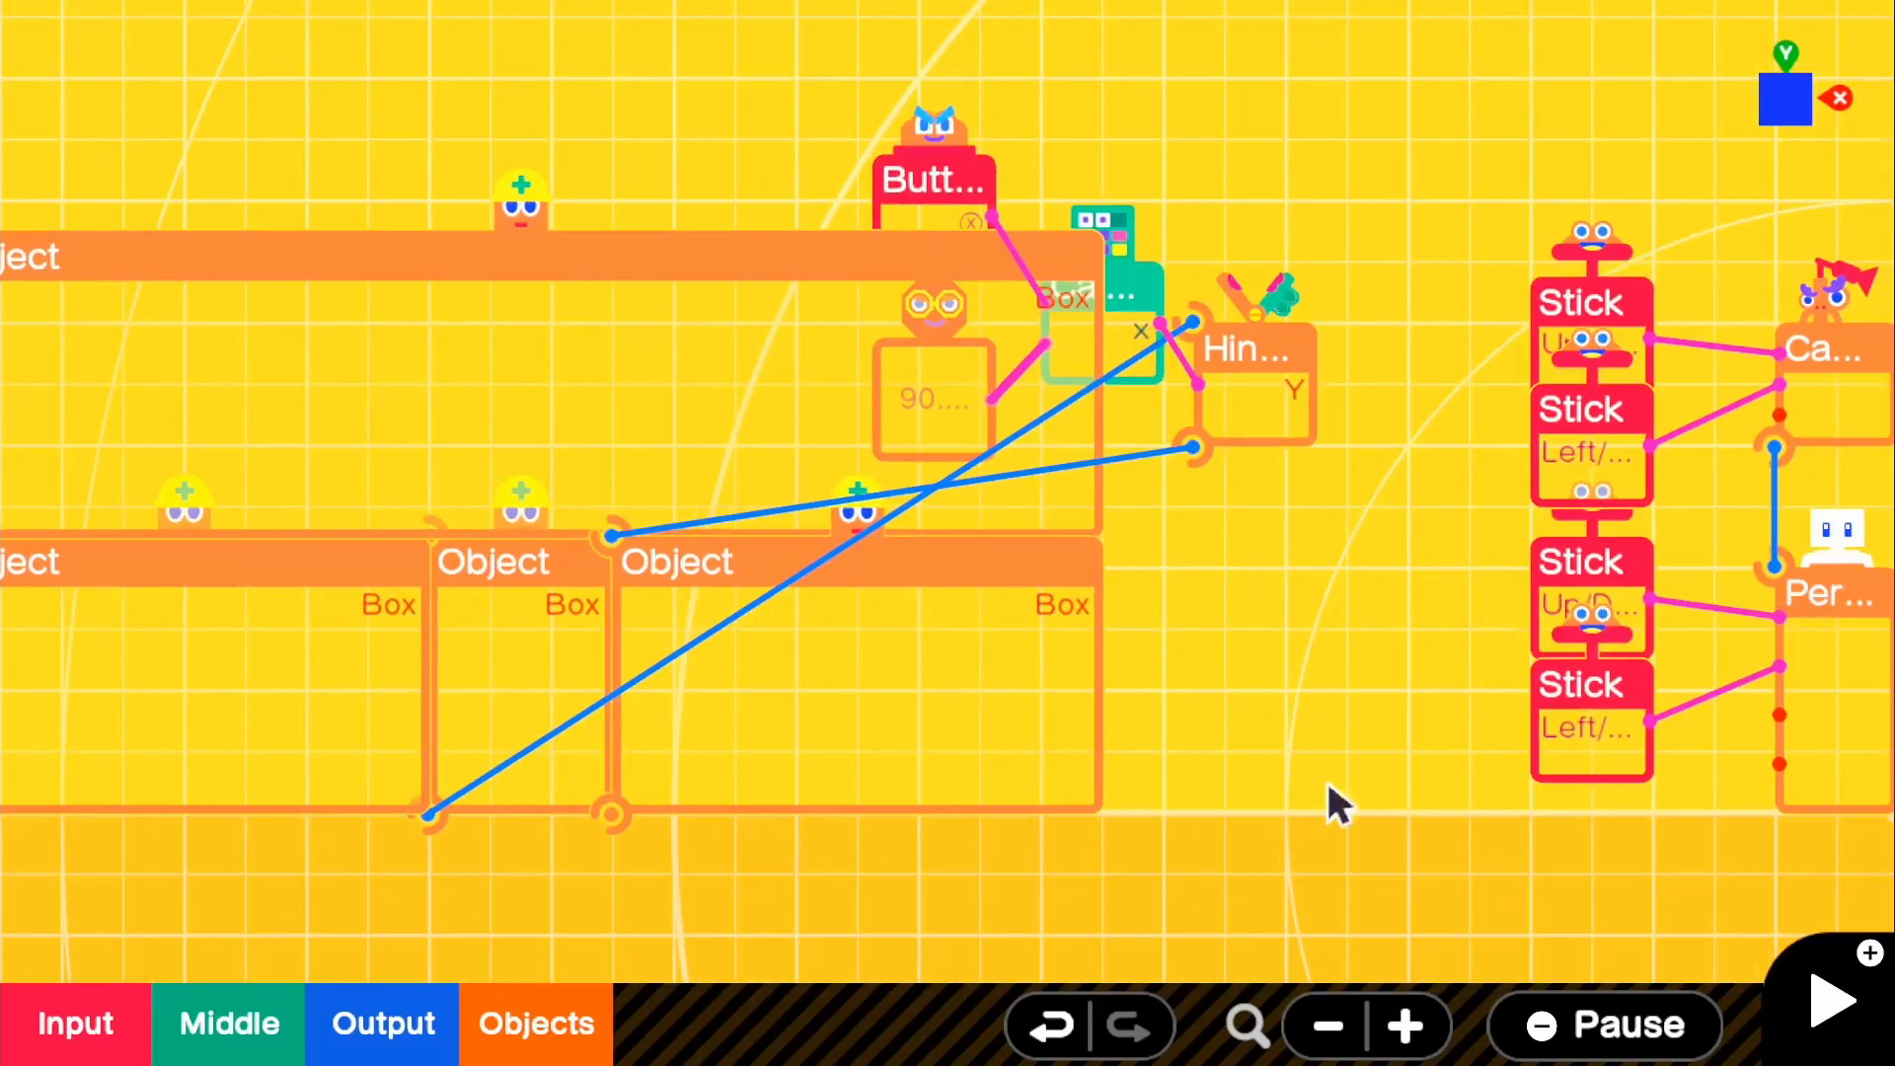
{"action": "left_click", "coordinate": [1829, 998]}
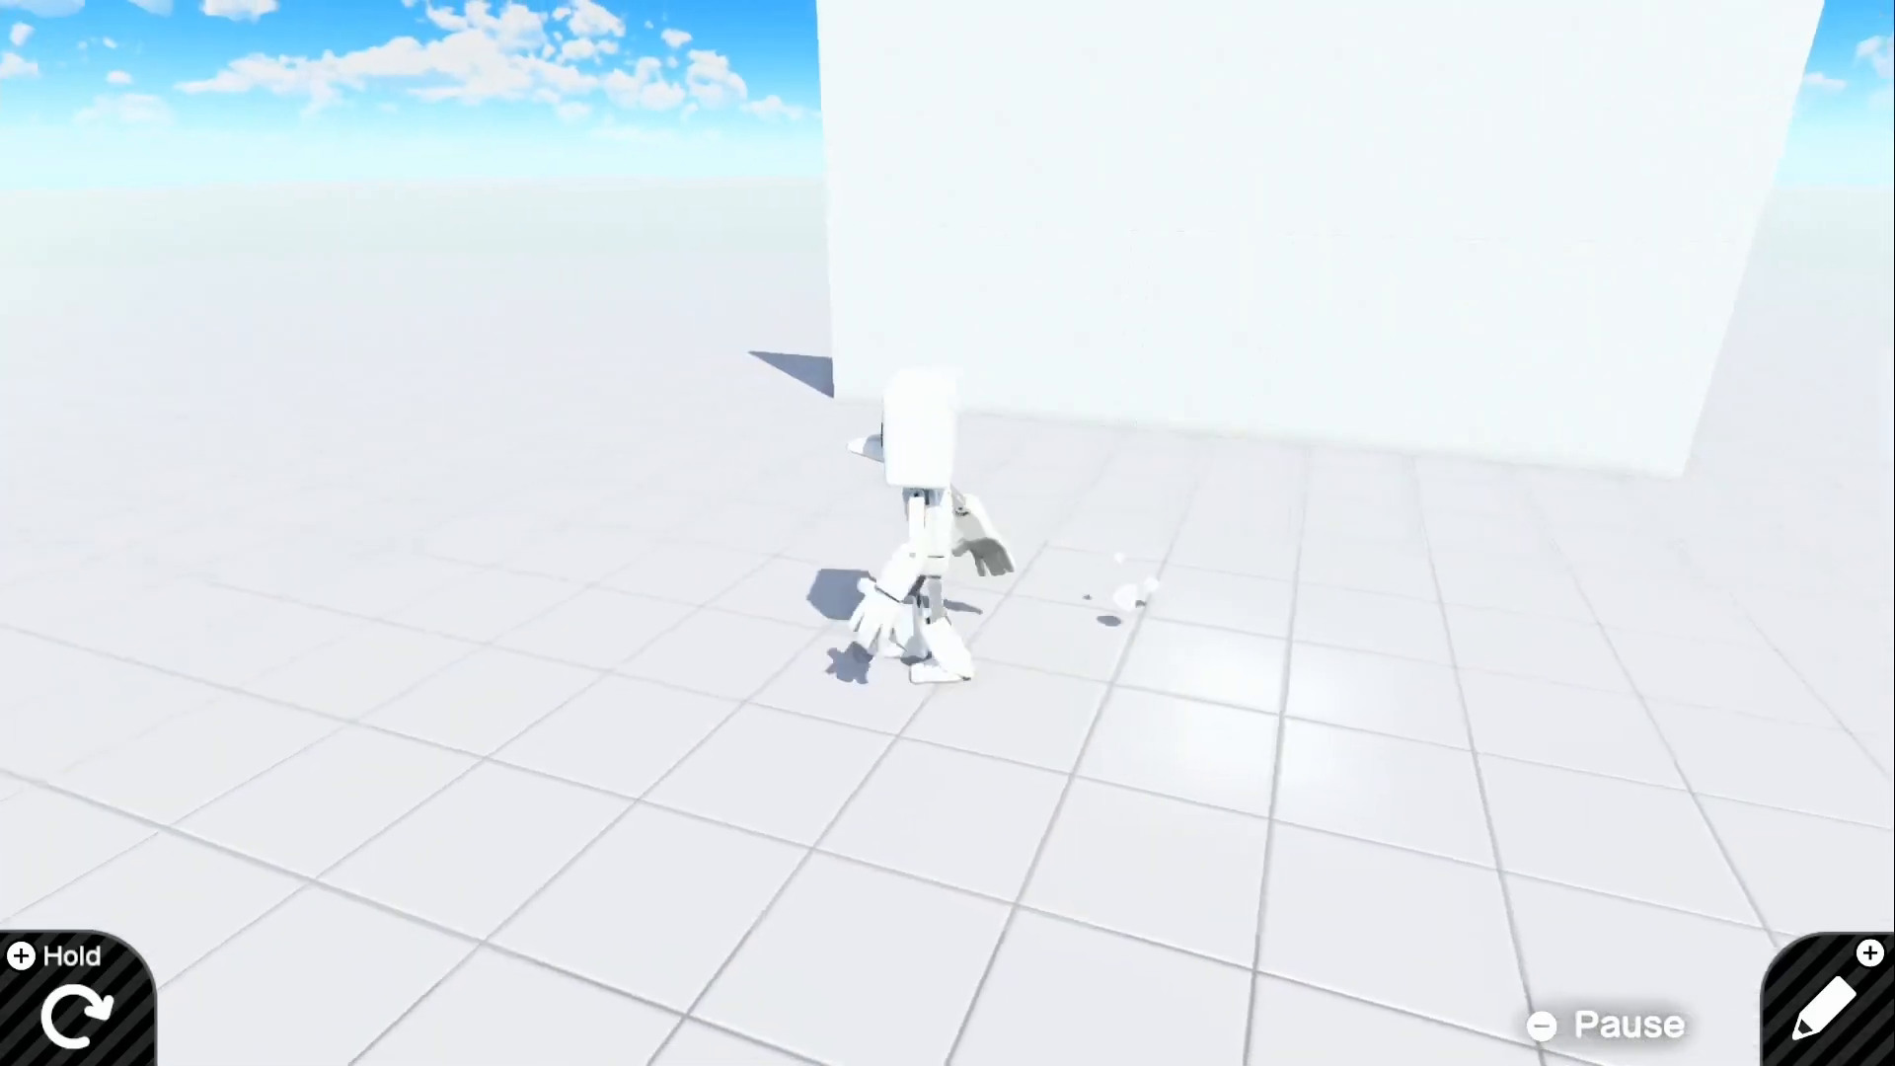
Step: End the test play and return to the Nodon programming screen
{"action": "left_click", "coordinate": [1804, 1003]}
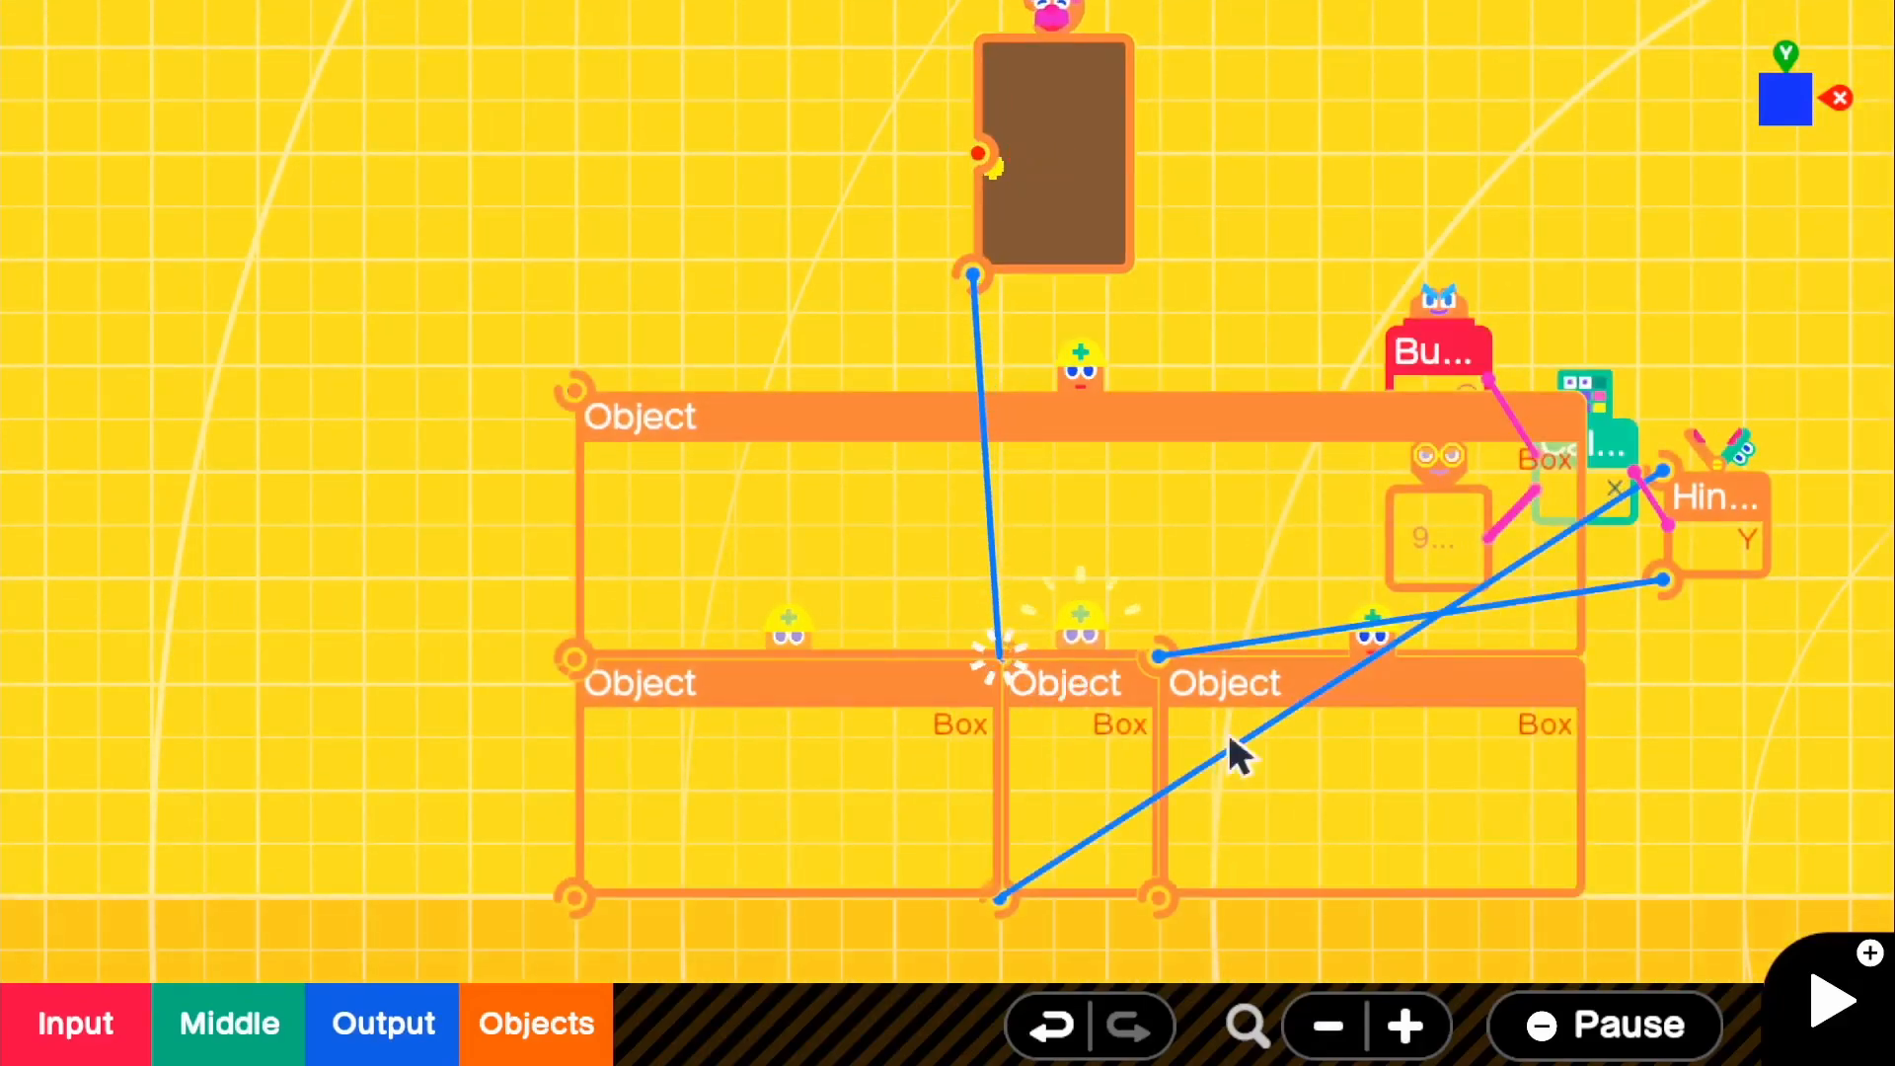
Step: Start another test play to view the brown door in the wall
{"action": "left_click", "coordinate": [1829, 1000]}
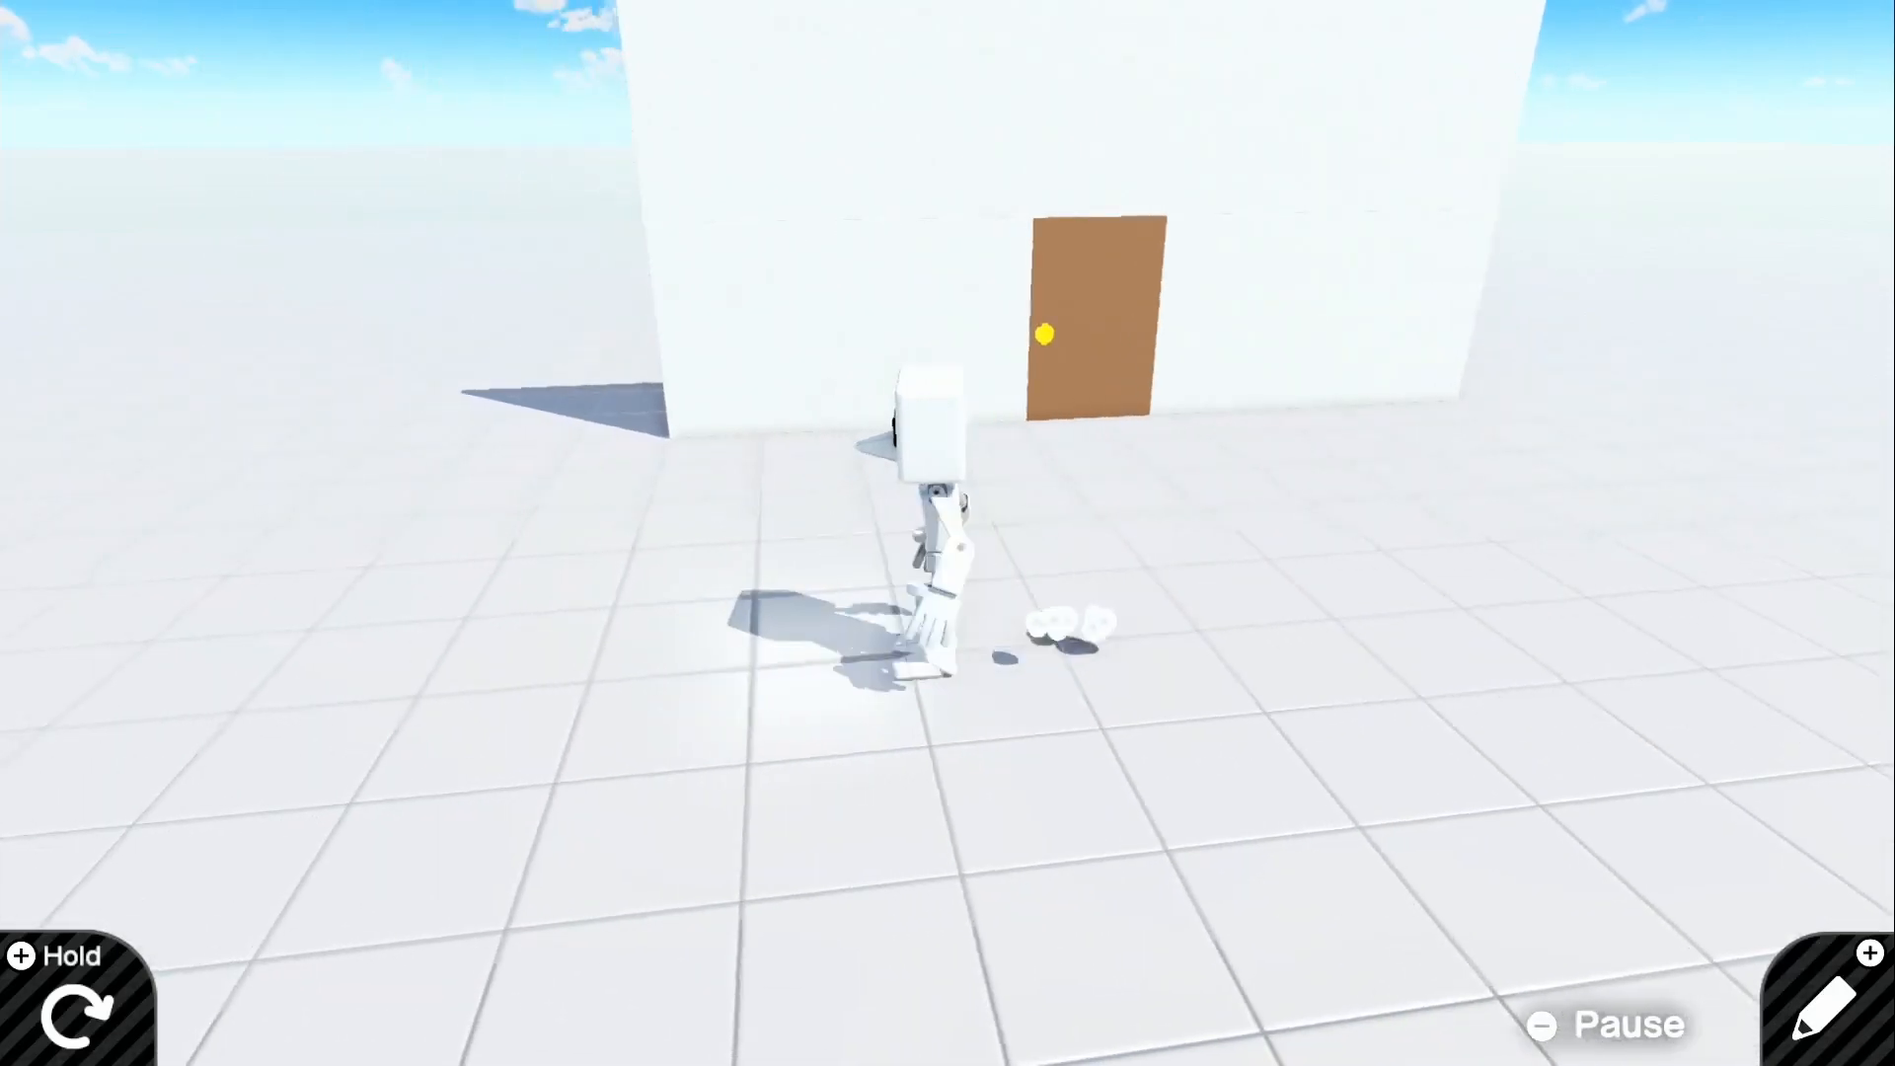
Step: Stop the door test play and go back to the Nodon programming screen
{"action": "left_click", "coordinate": [1834, 1007]}
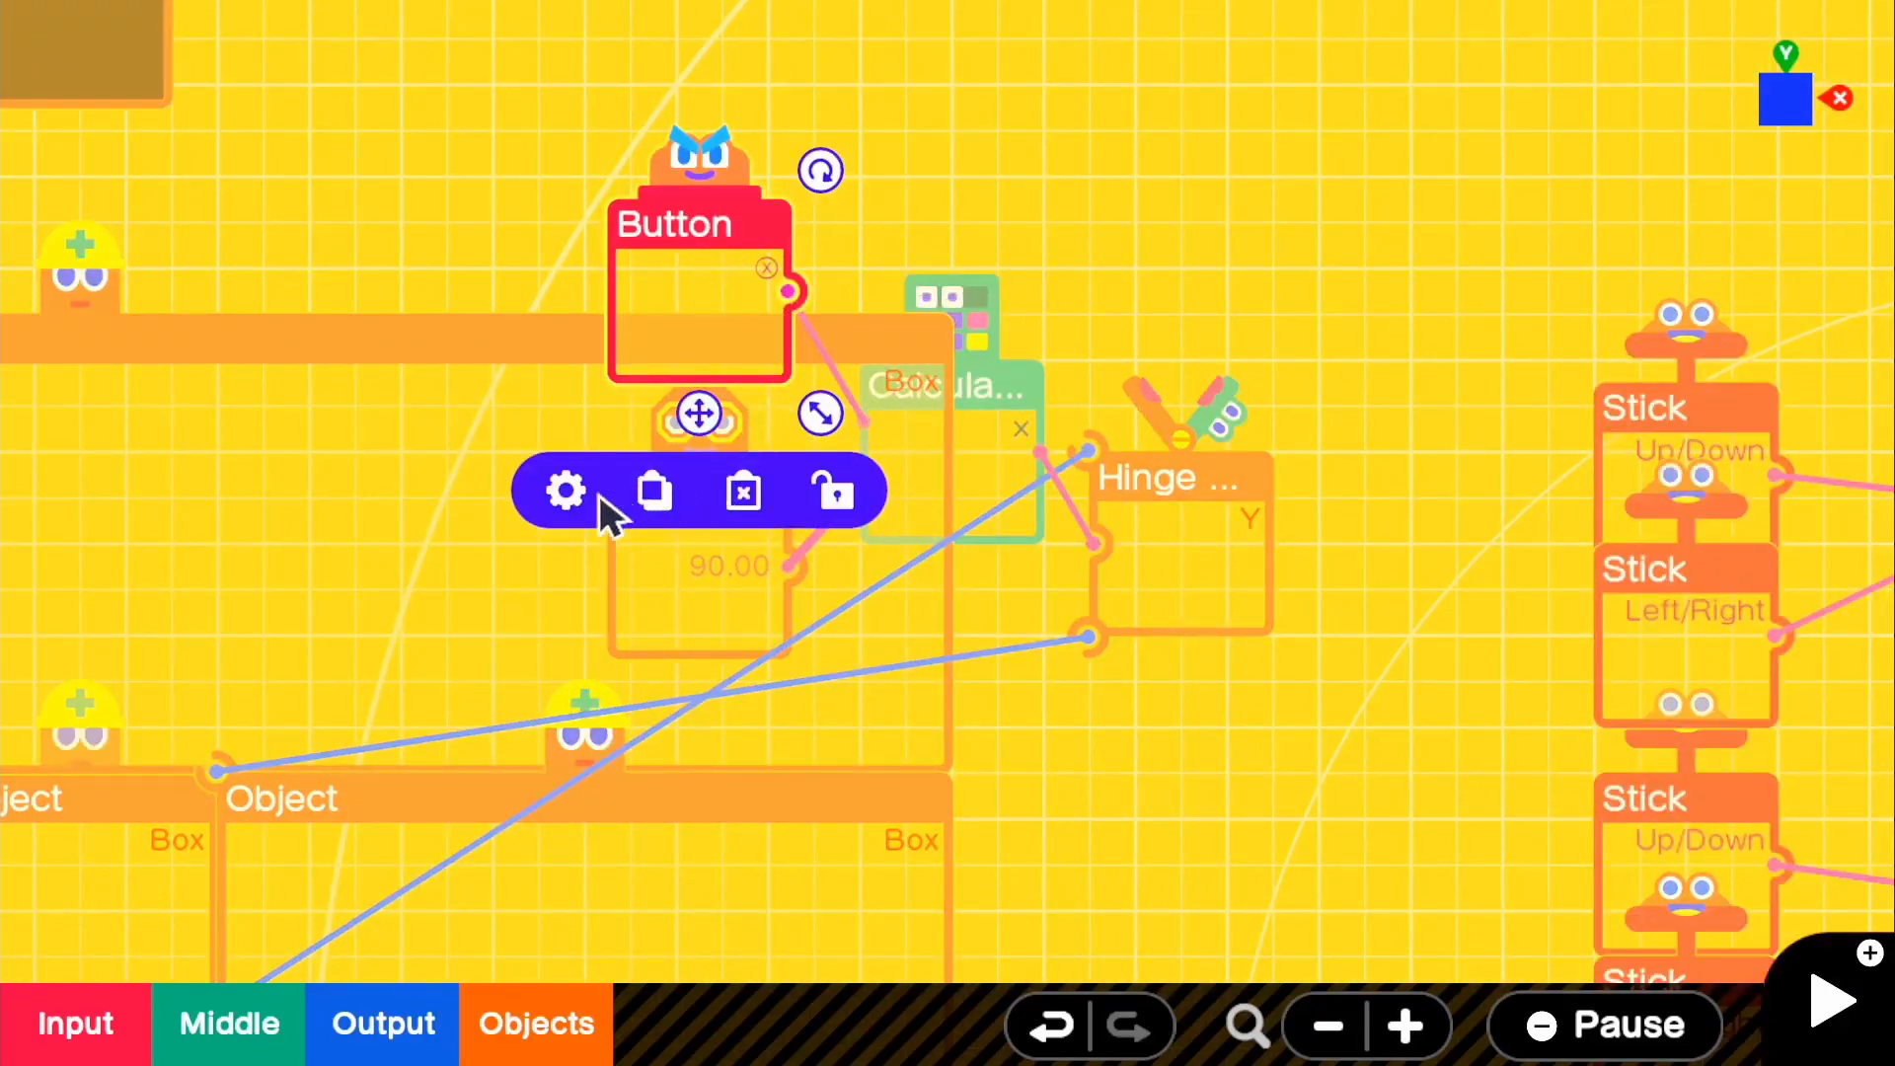
{"action": "mouse_move", "coordinate": [647, 495]}
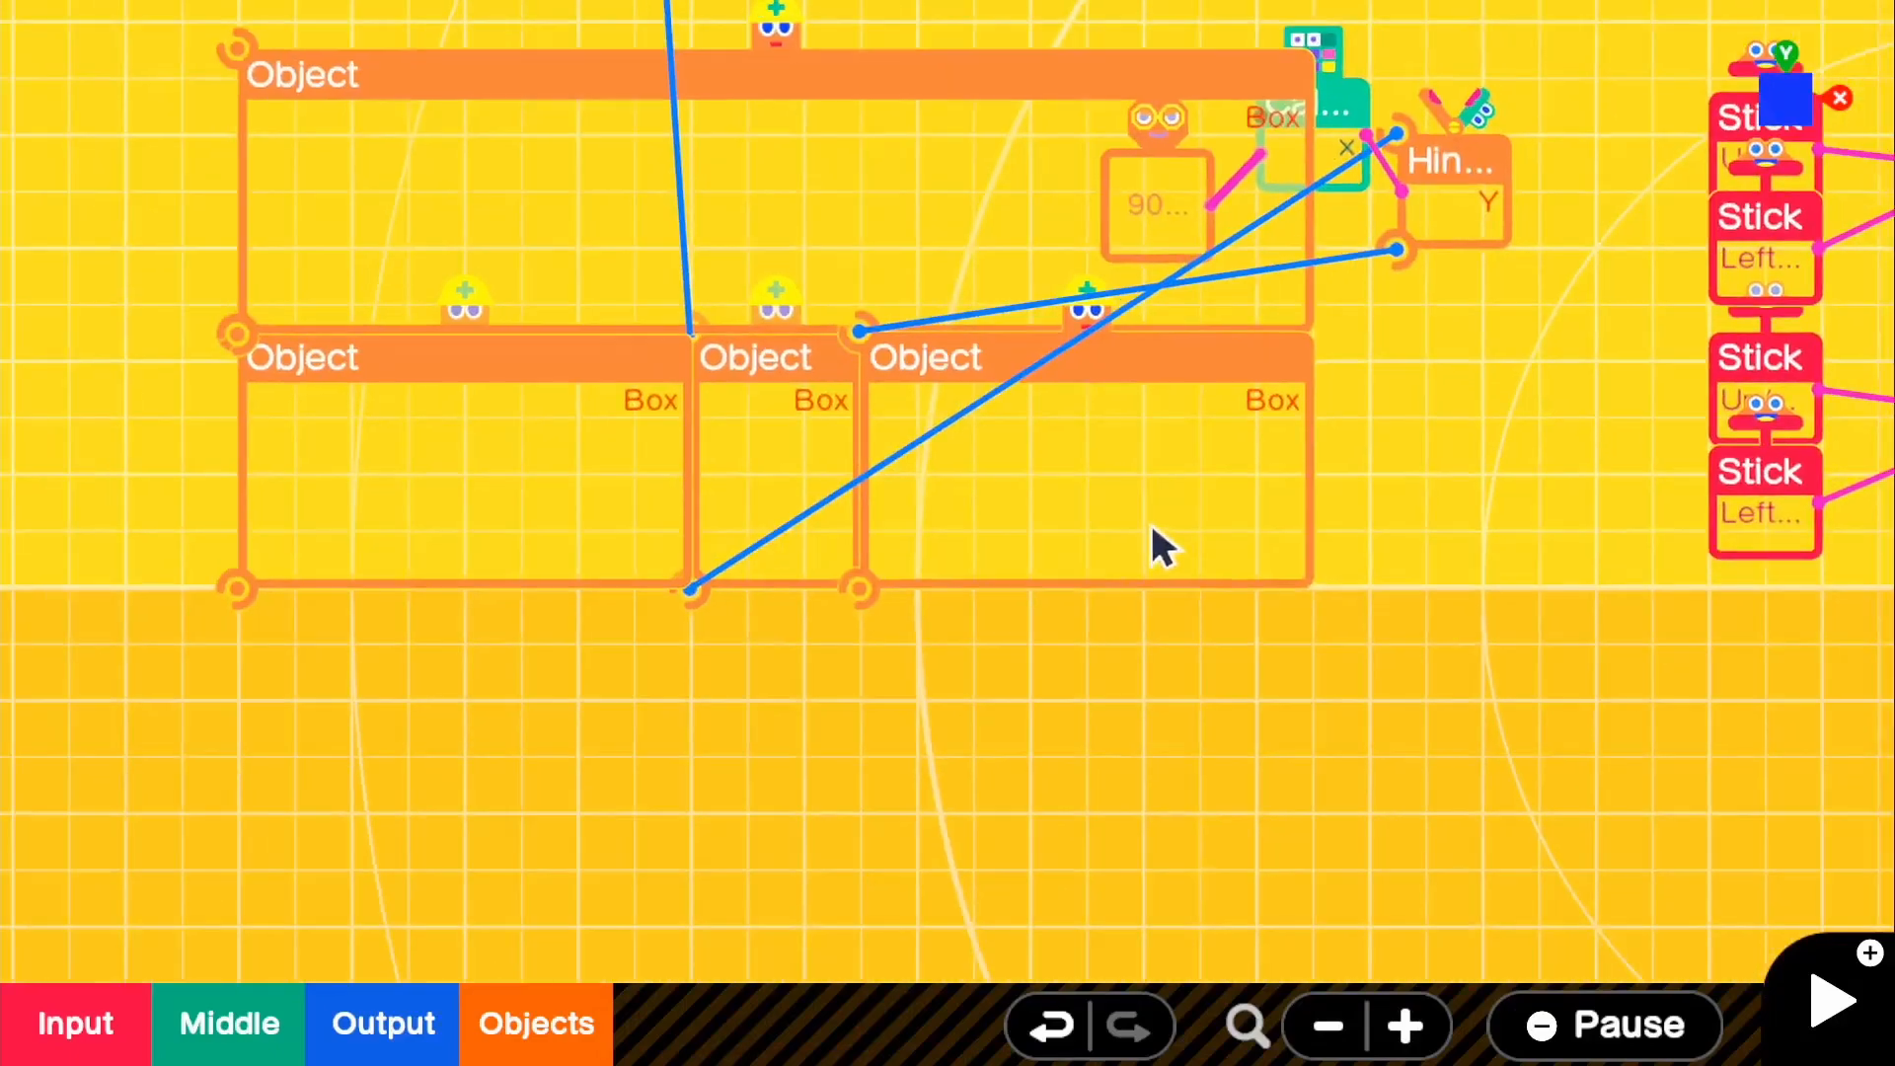
Step: Place a Touch Sensor nodon from the Objects nodon list
{"action": "left_click", "coordinate": [535, 1022]}
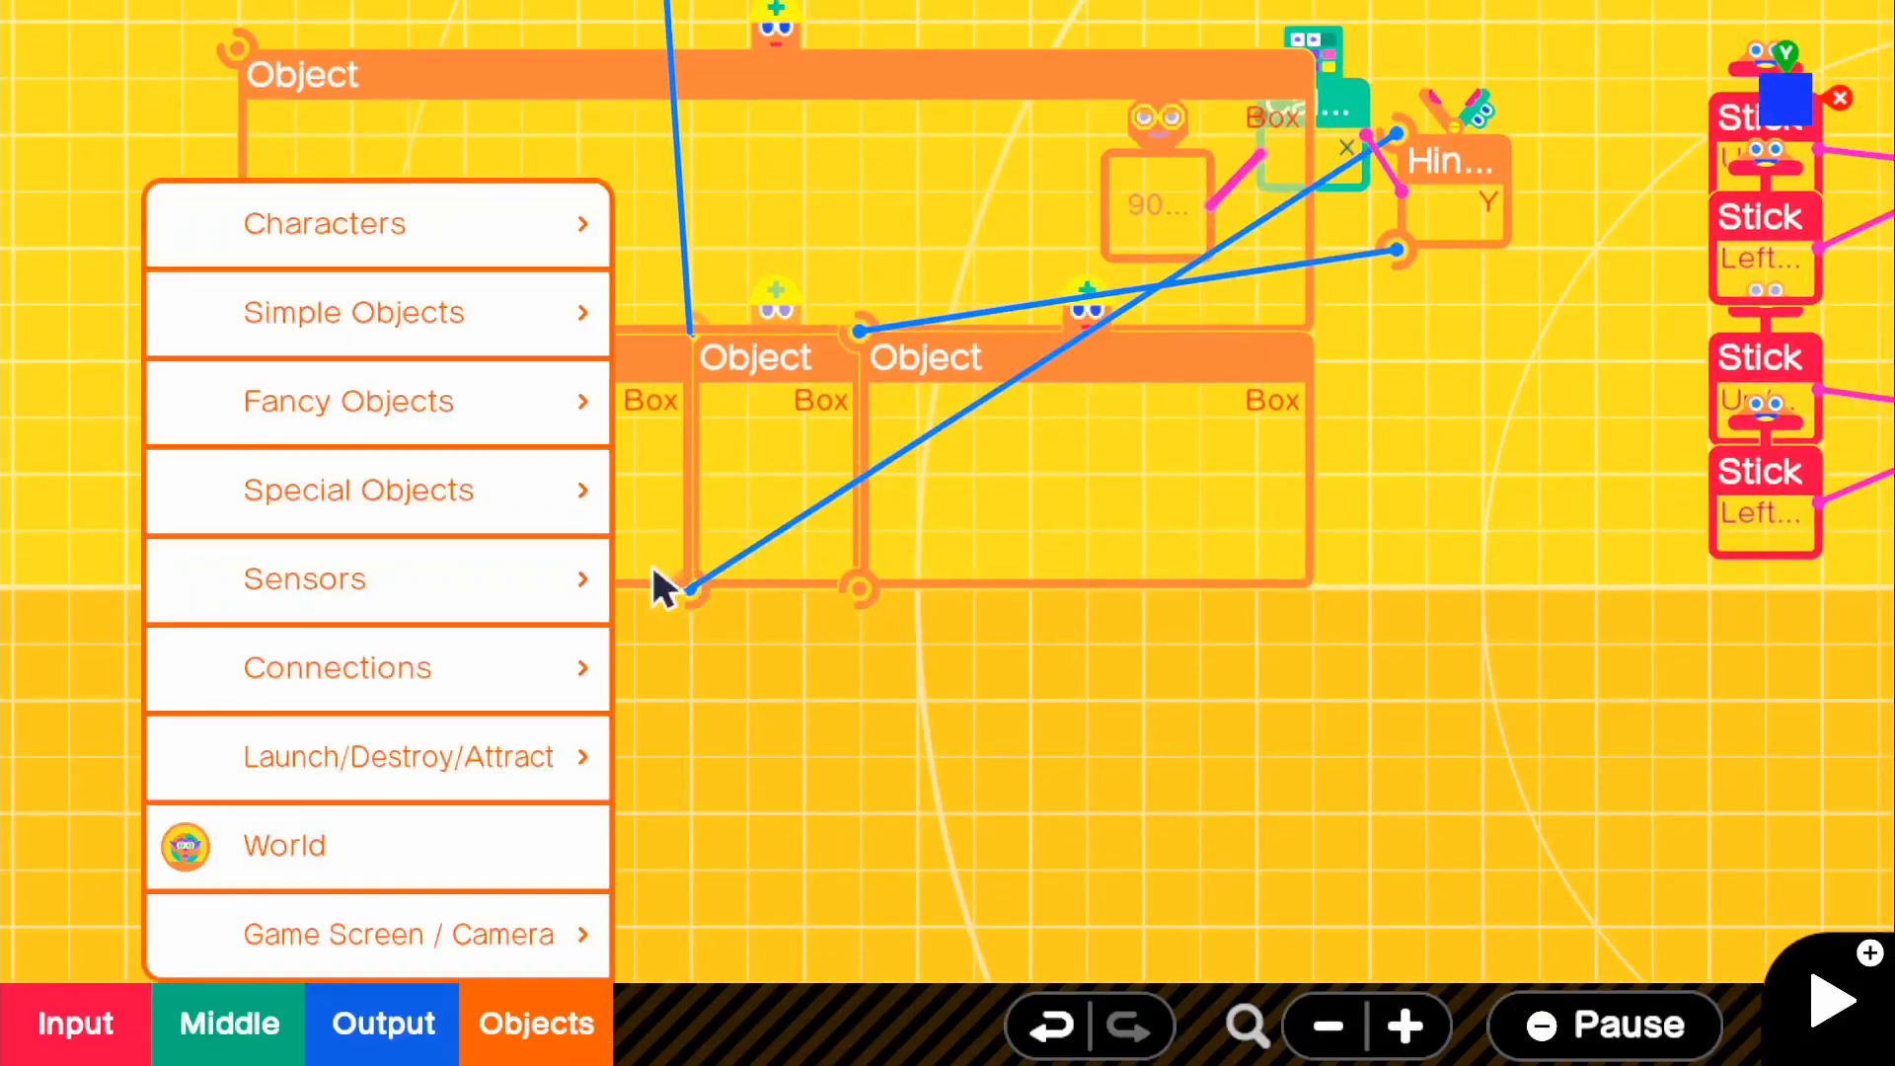
{"action": "mouse_move", "coordinate": [469, 559]}
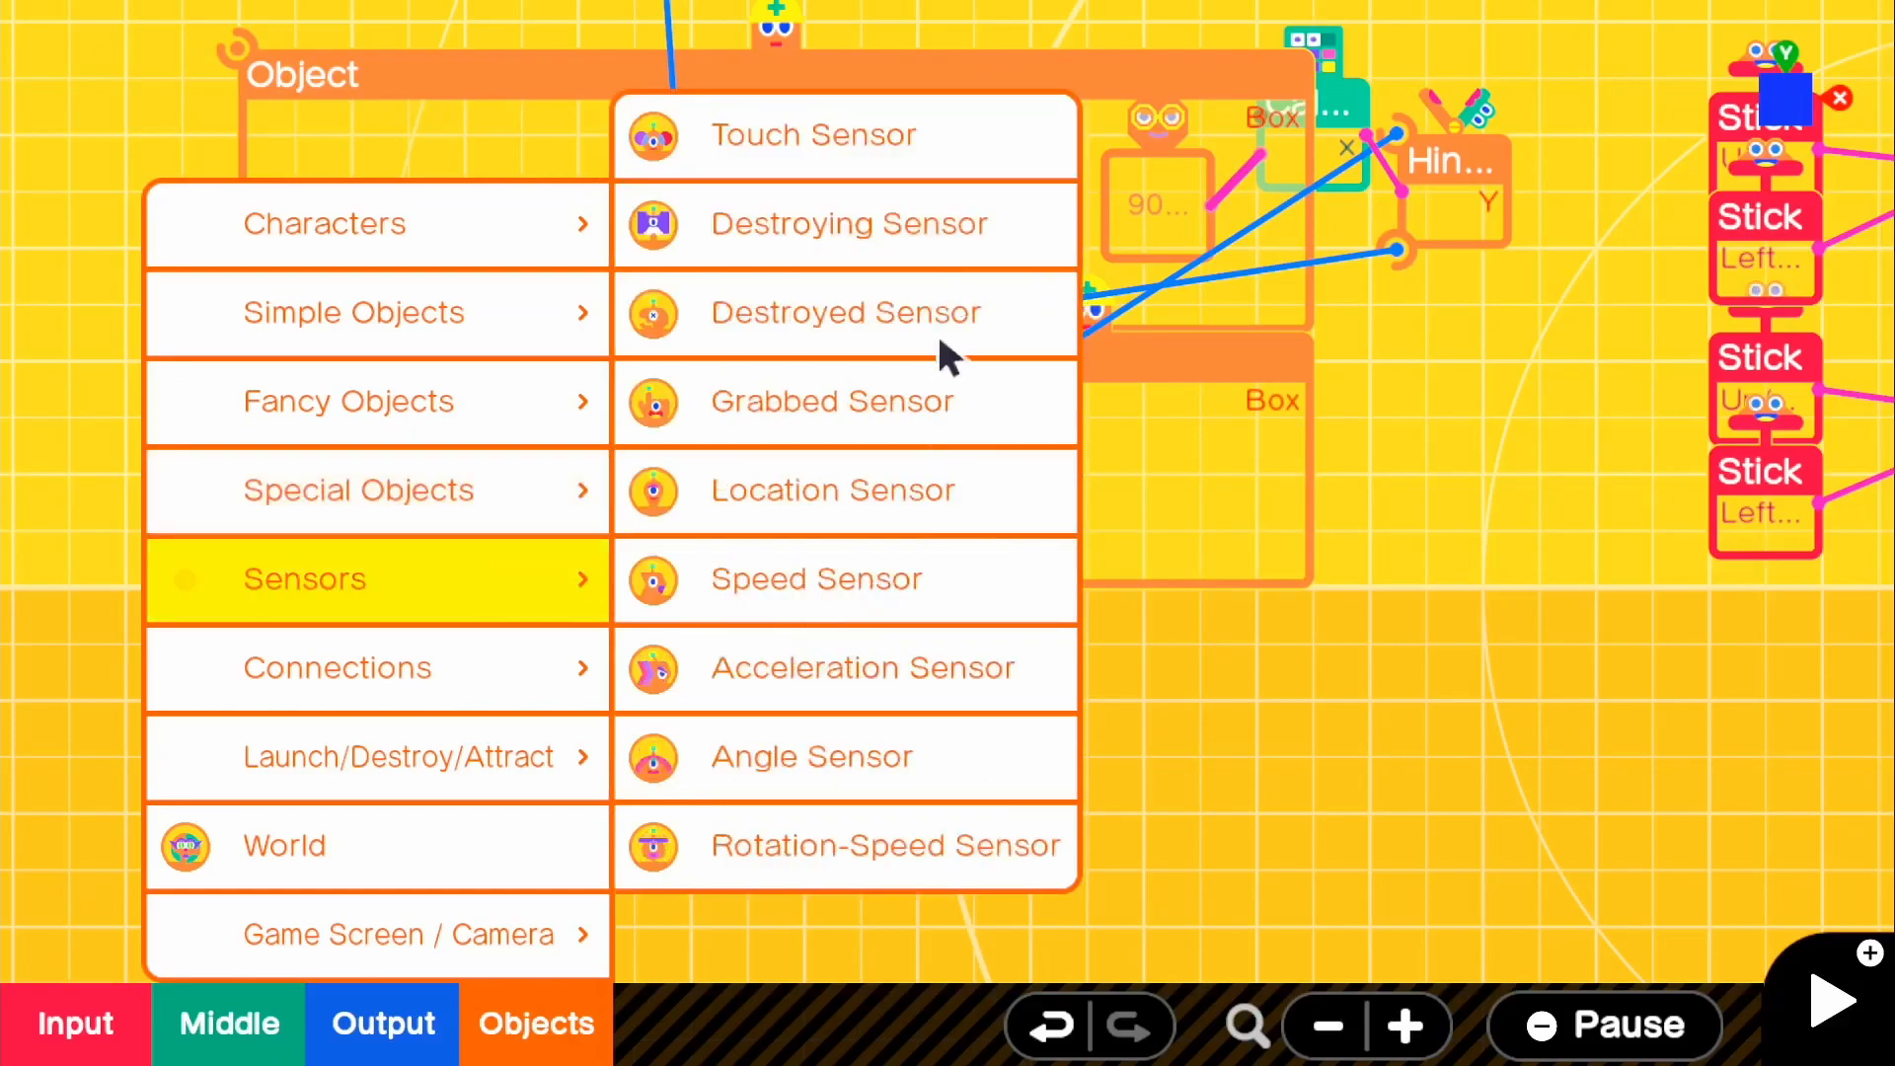
{"action": "left_click", "coordinate": [812, 134]}
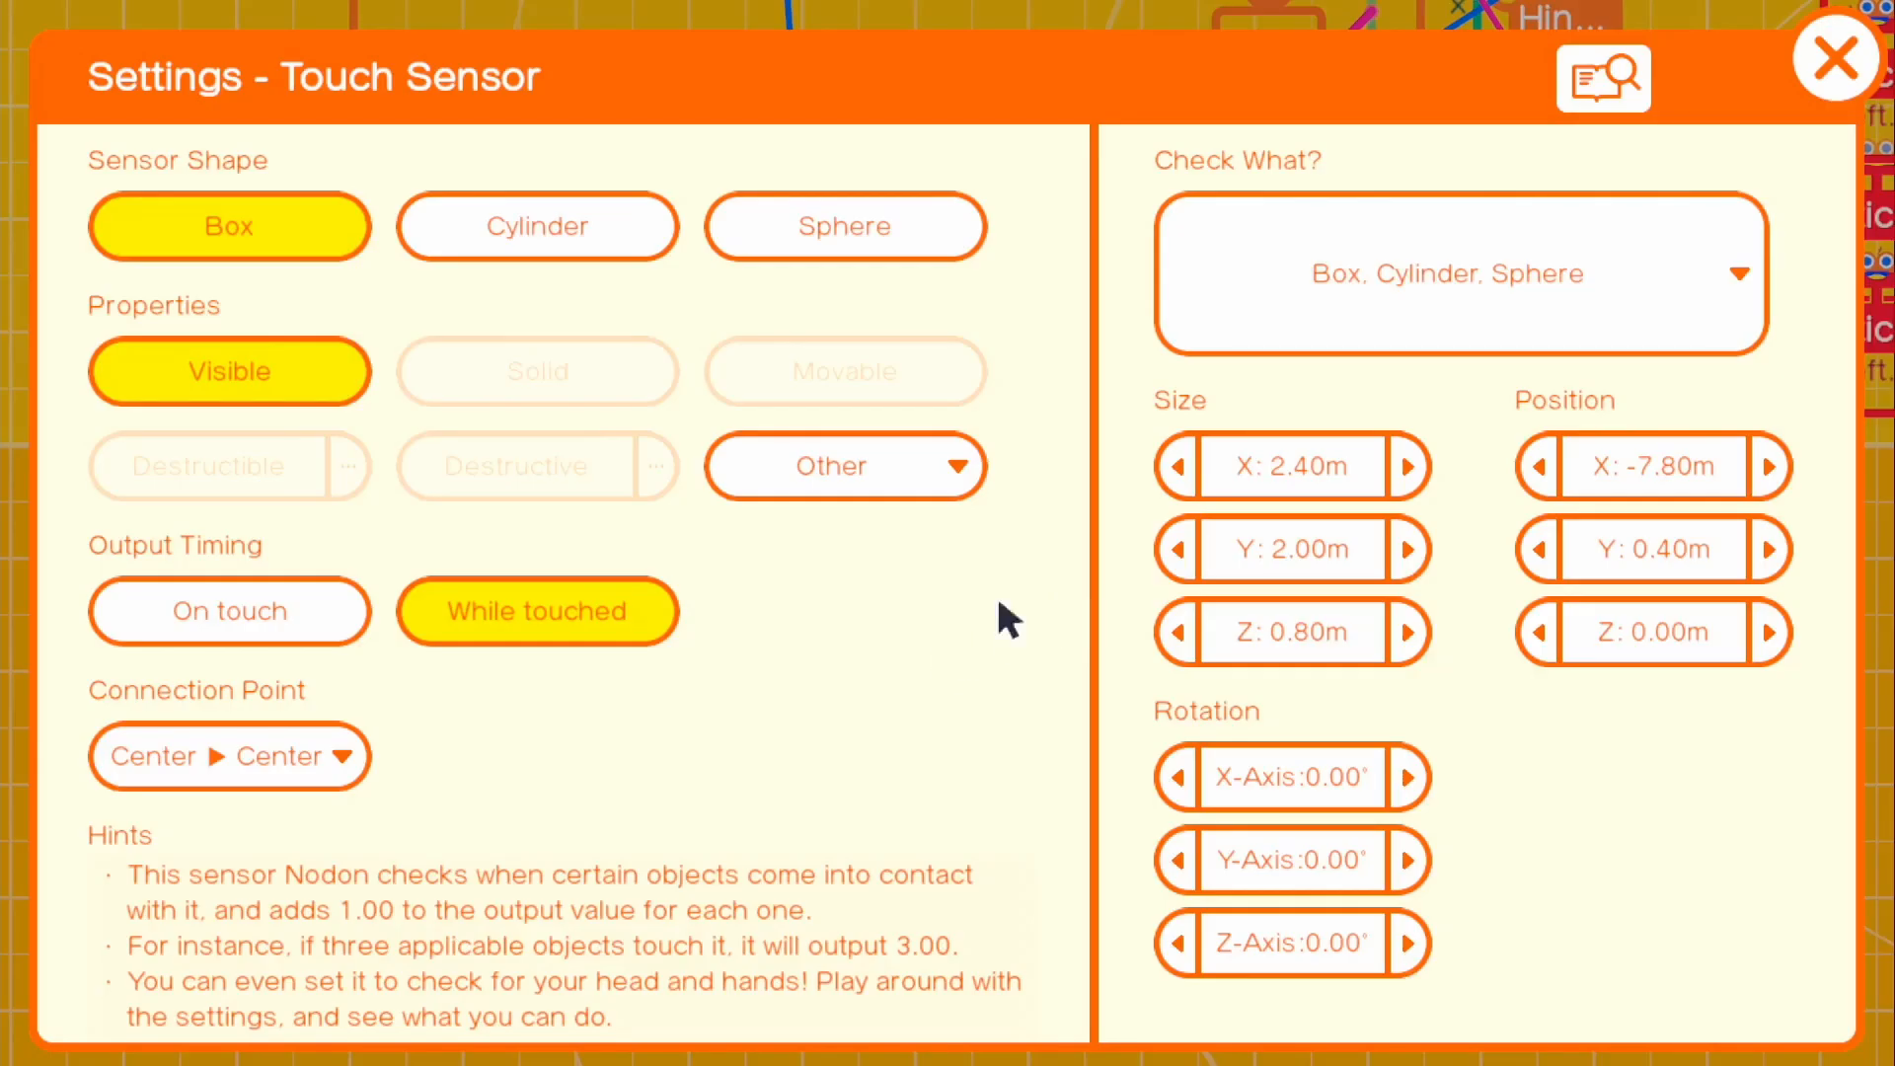
{"action": "mouse_move", "coordinate": [398, 357]}
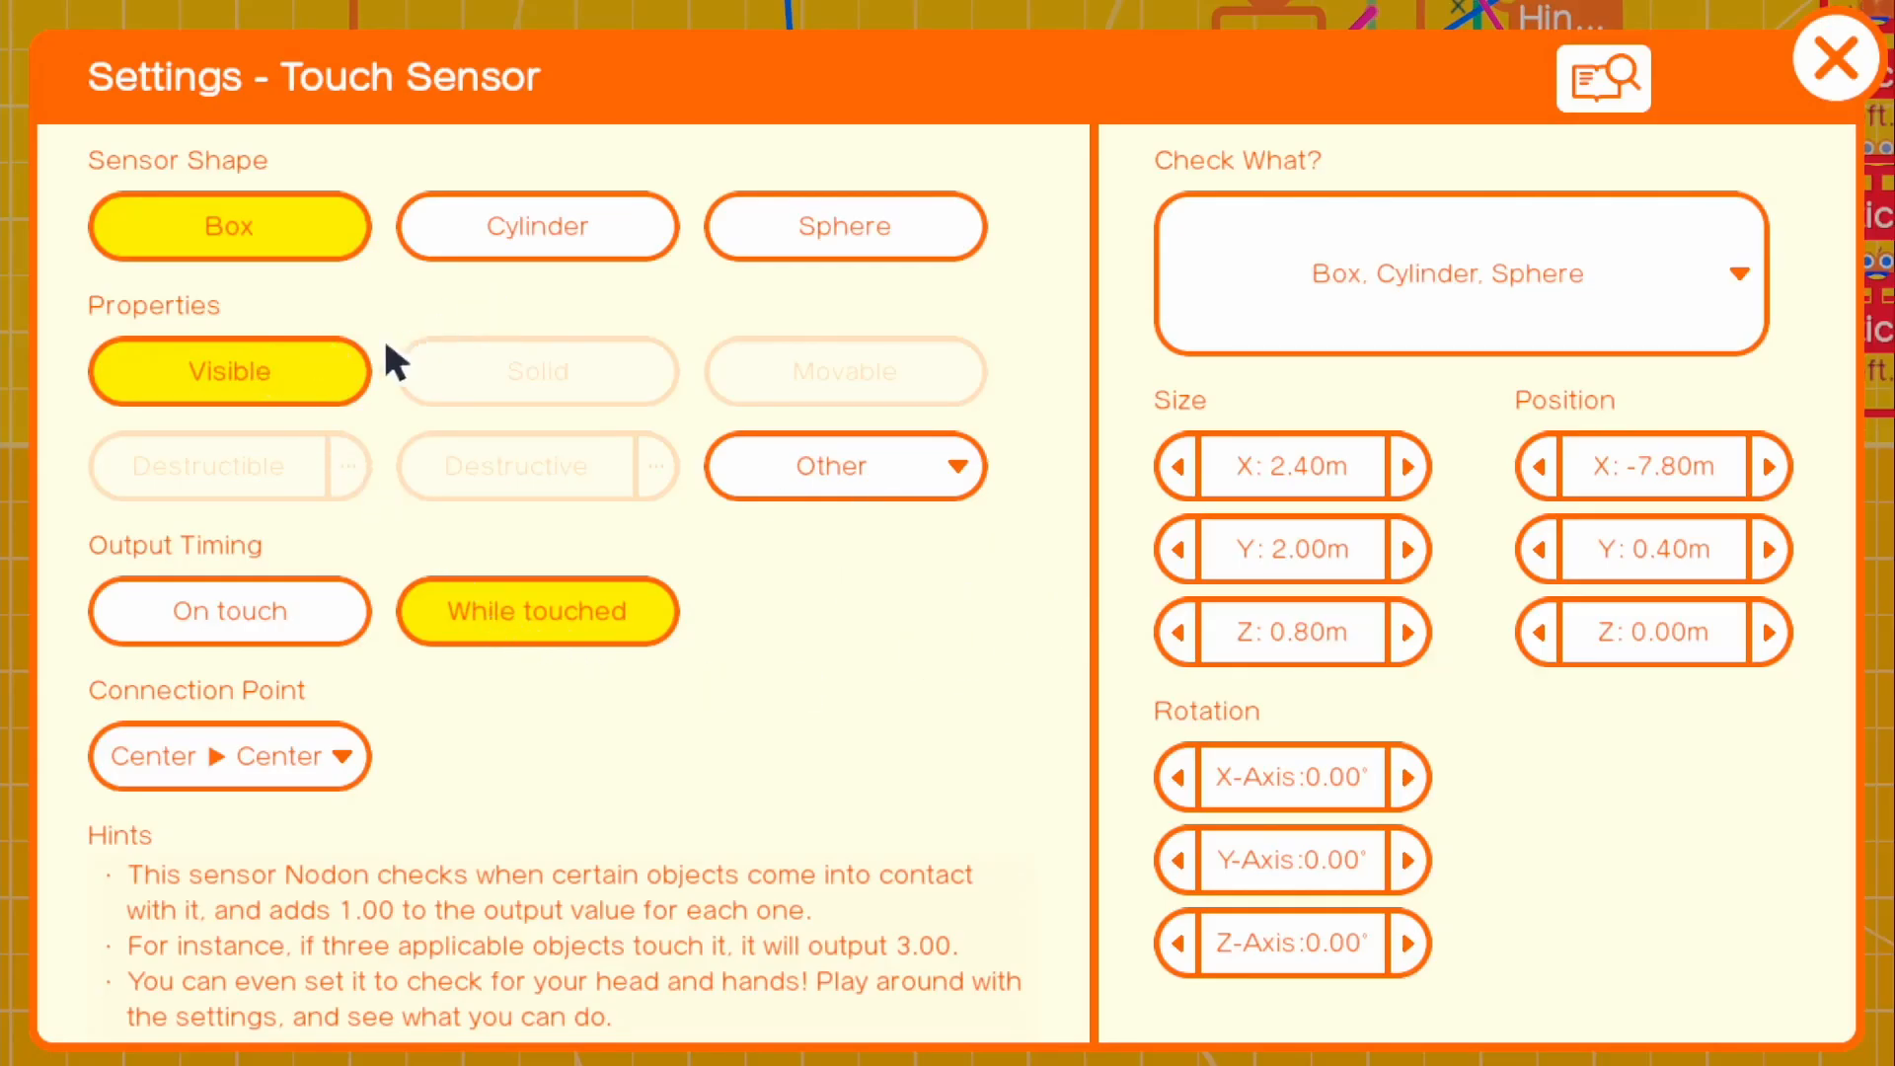
Step: Set the Touch Sensor's Check What? to Person and stretch it over the doorway
{"action": "left_click", "coordinate": [1459, 272]}
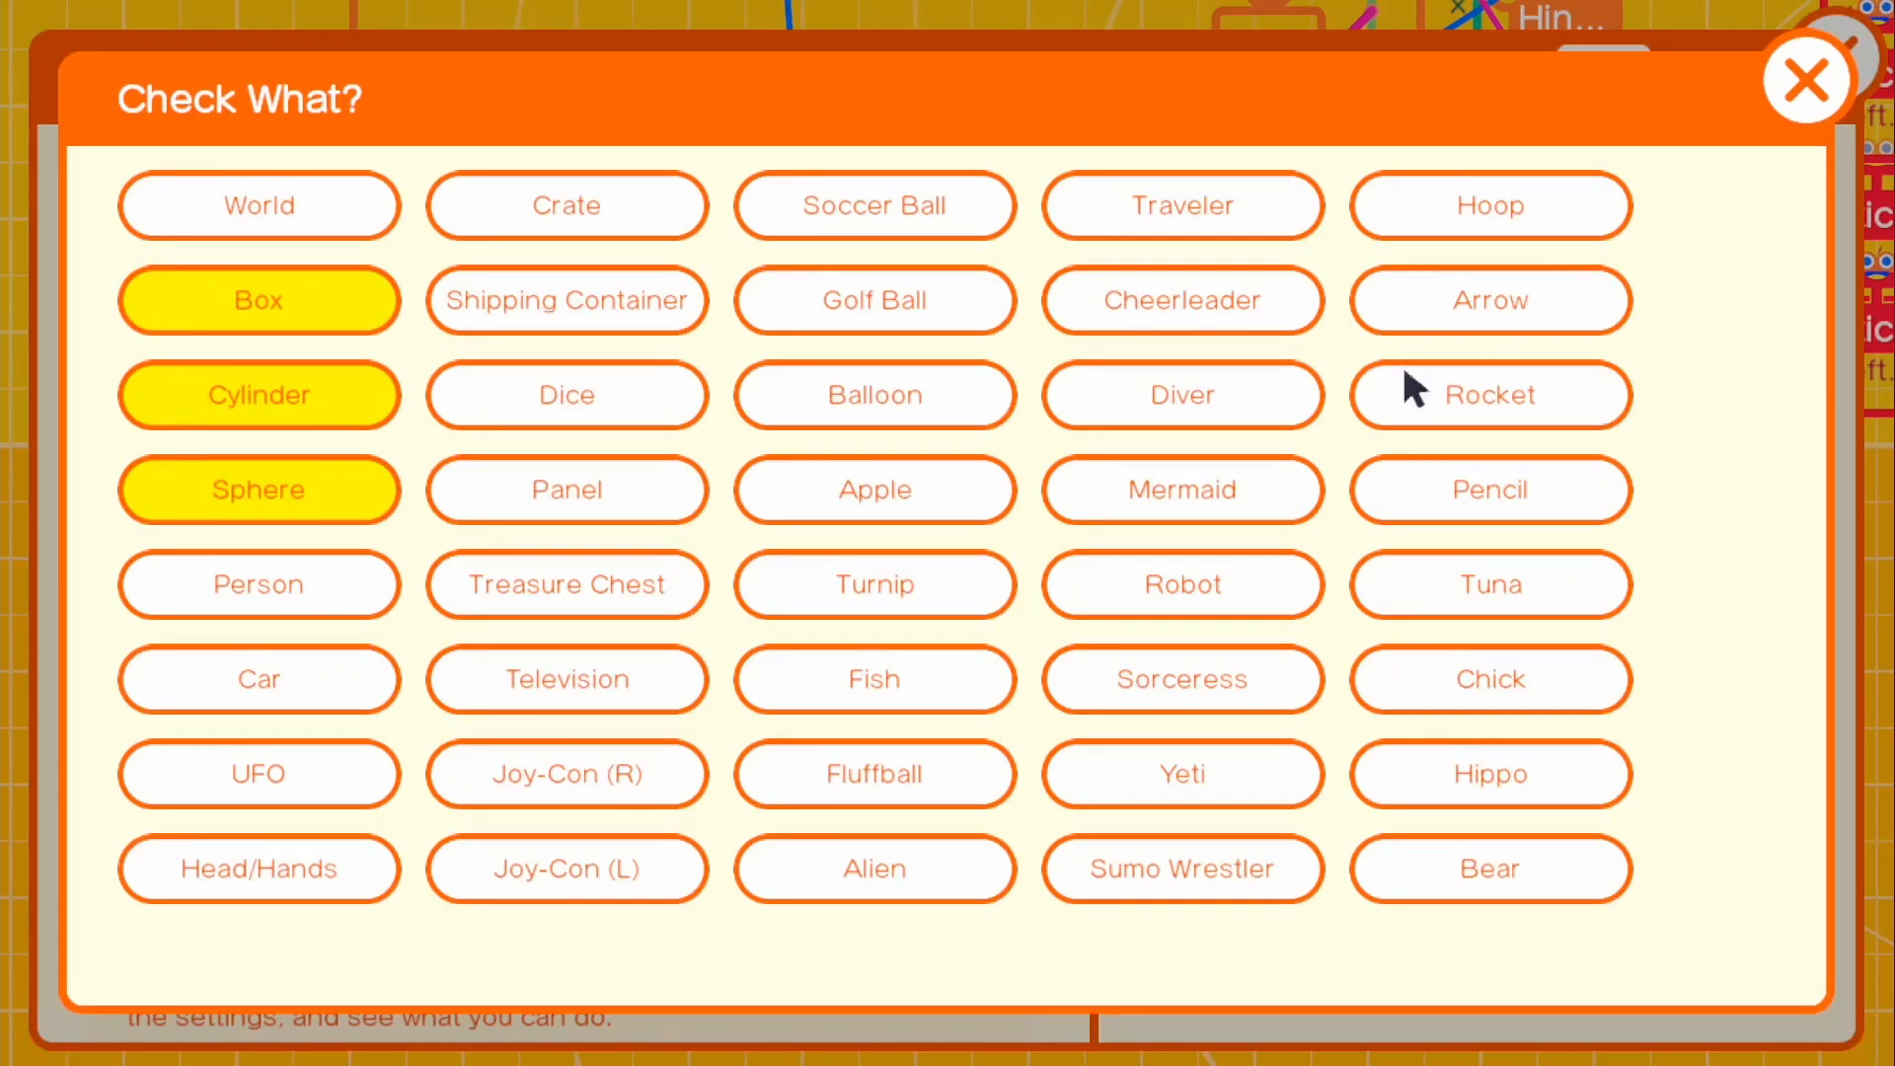
{"action": "left_click", "coordinate": [258, 584]}
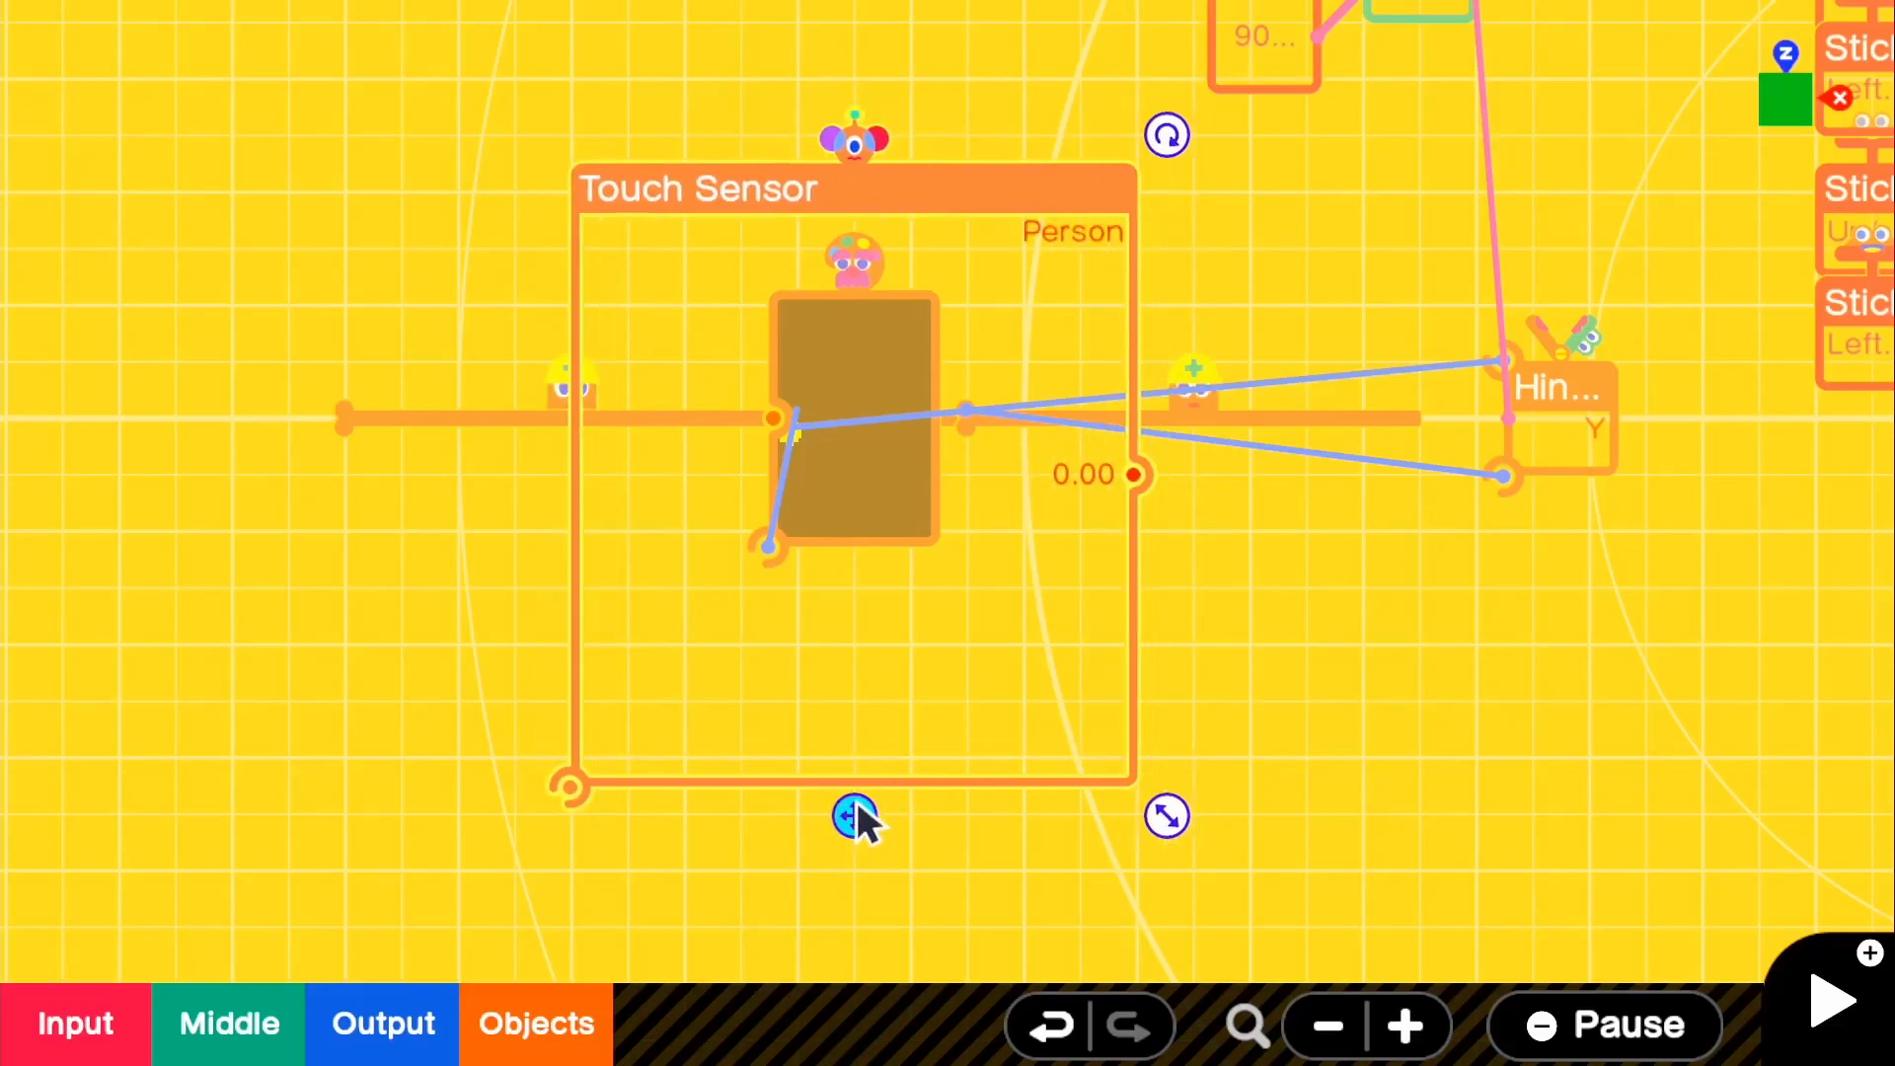
{"action": "left_click", "coordinate": [855, 817]}
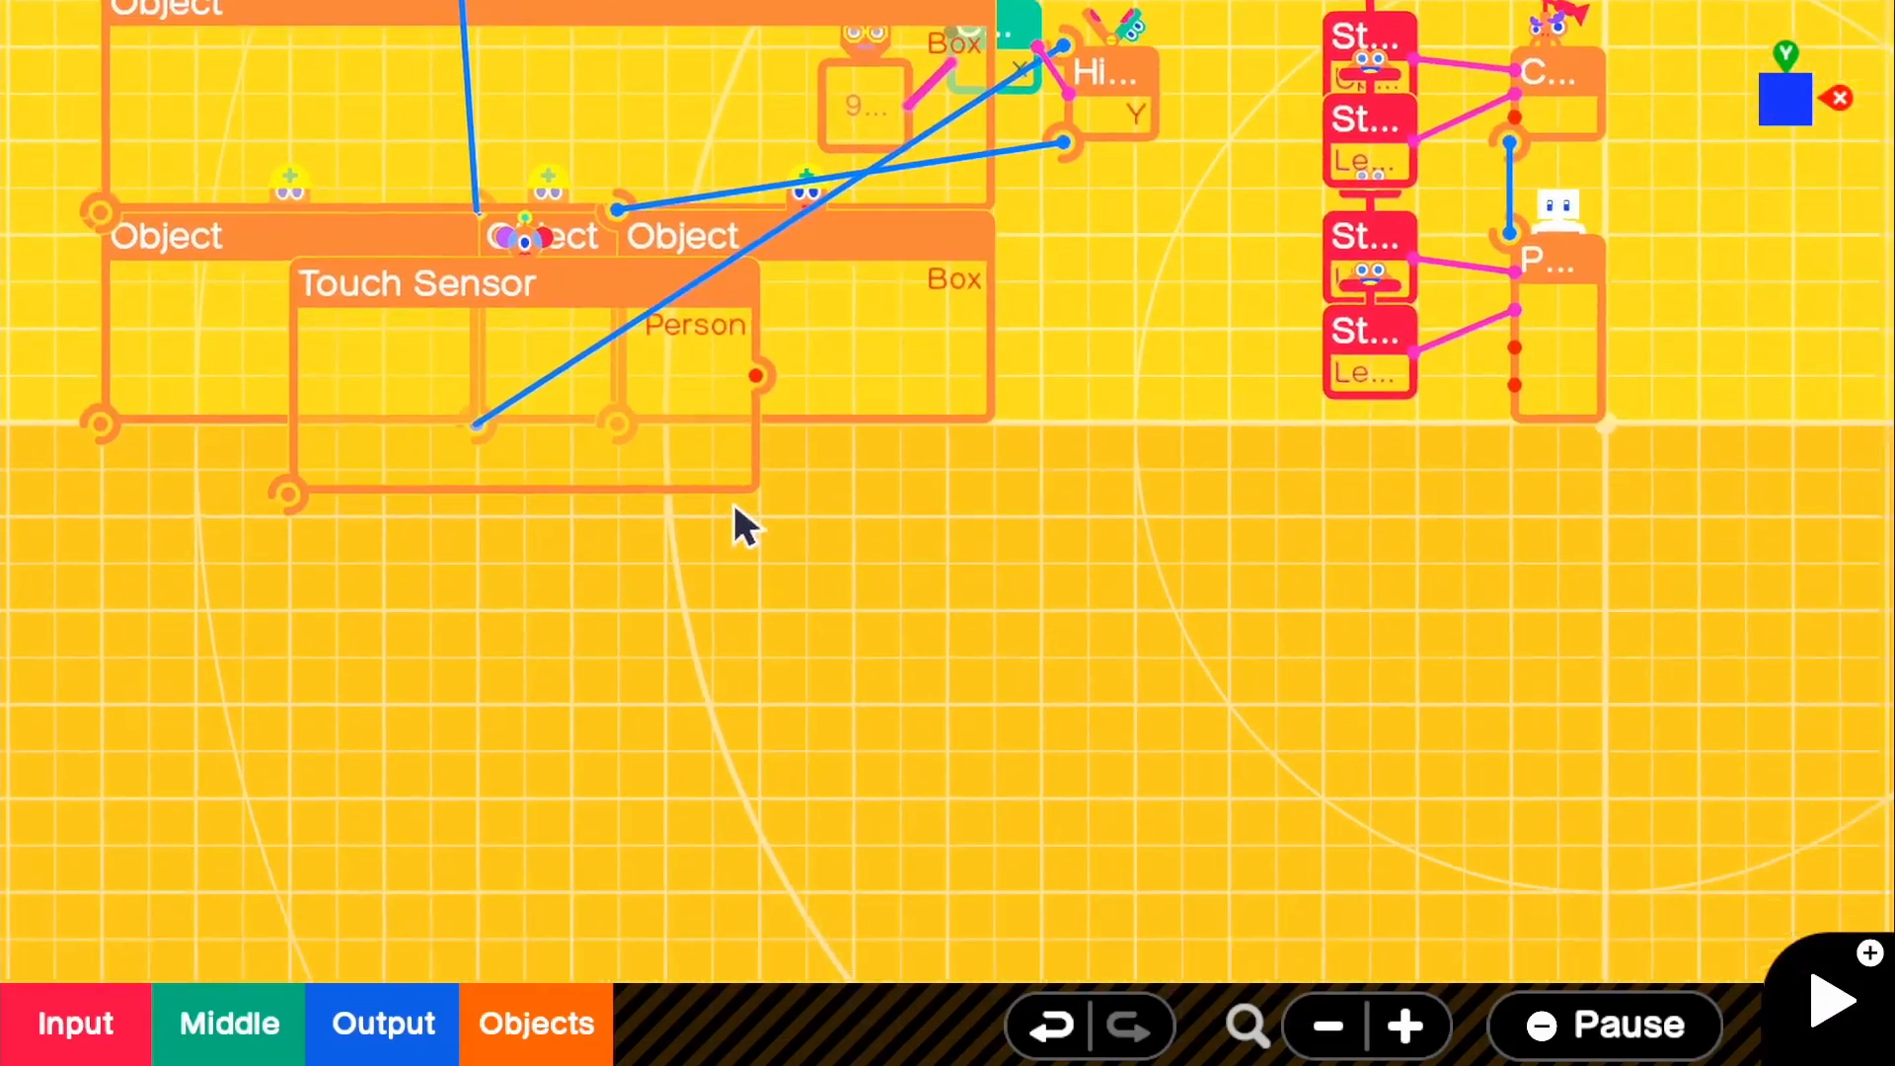
Step: Place an AND nodon taking the Touch Sensor and X Button outputs as inputs
{"action": "left_click", "coordinate": [228, 1022]}
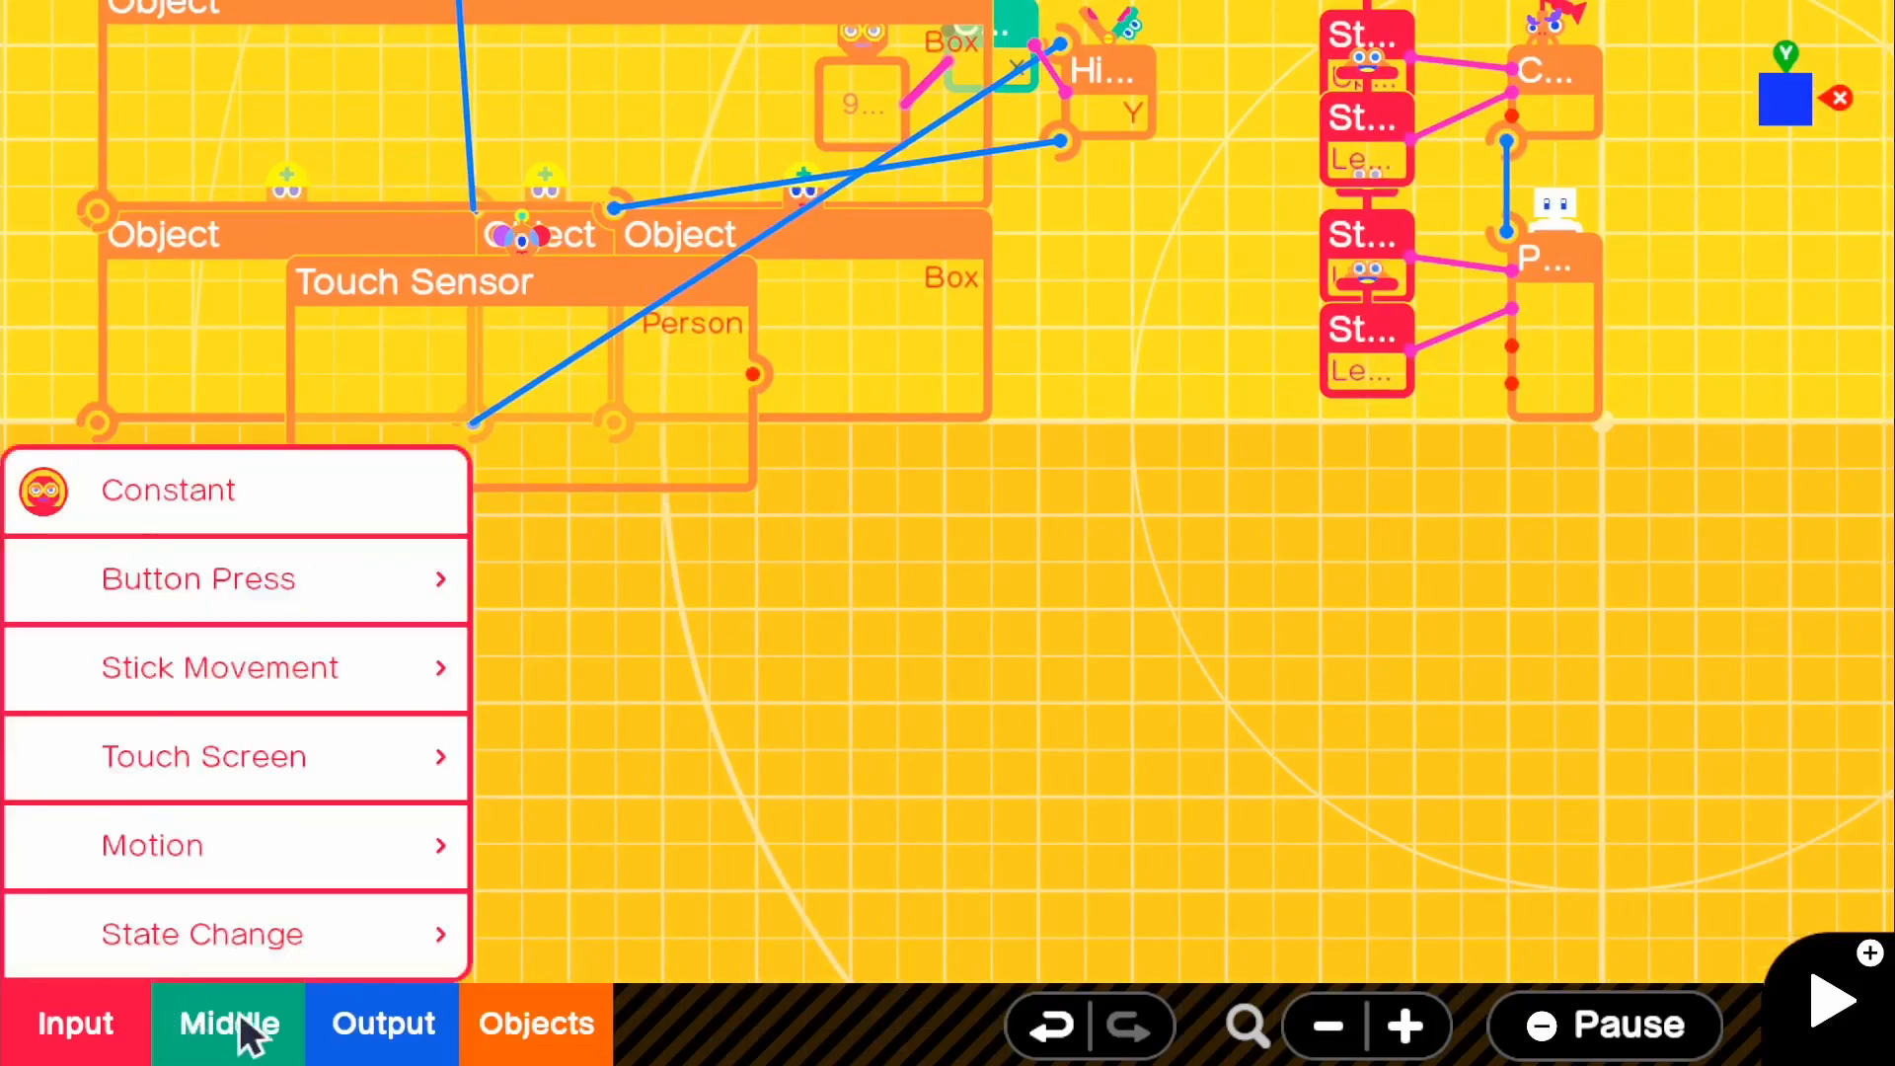
{"action": "left_click", "coordinate": [227, 1022]}
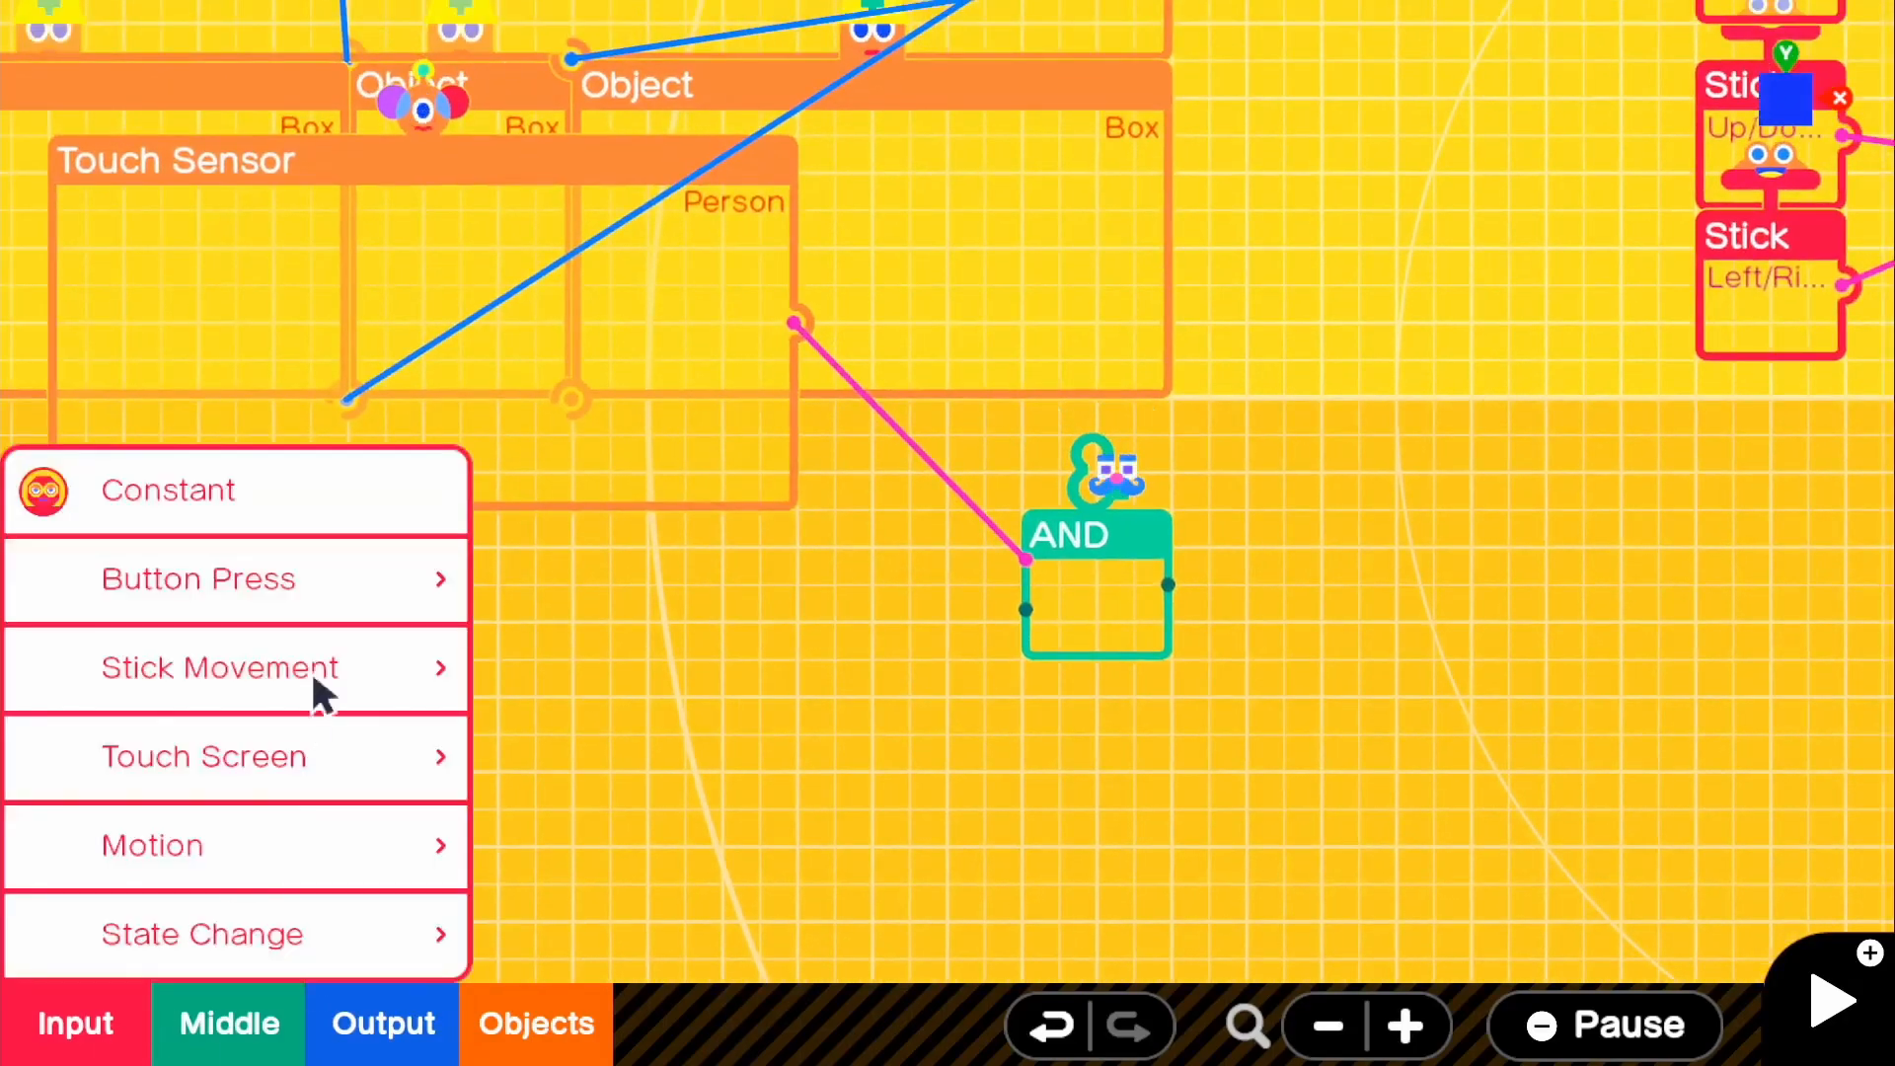
{"action": "left_click", "coordinate": [197, 578]}
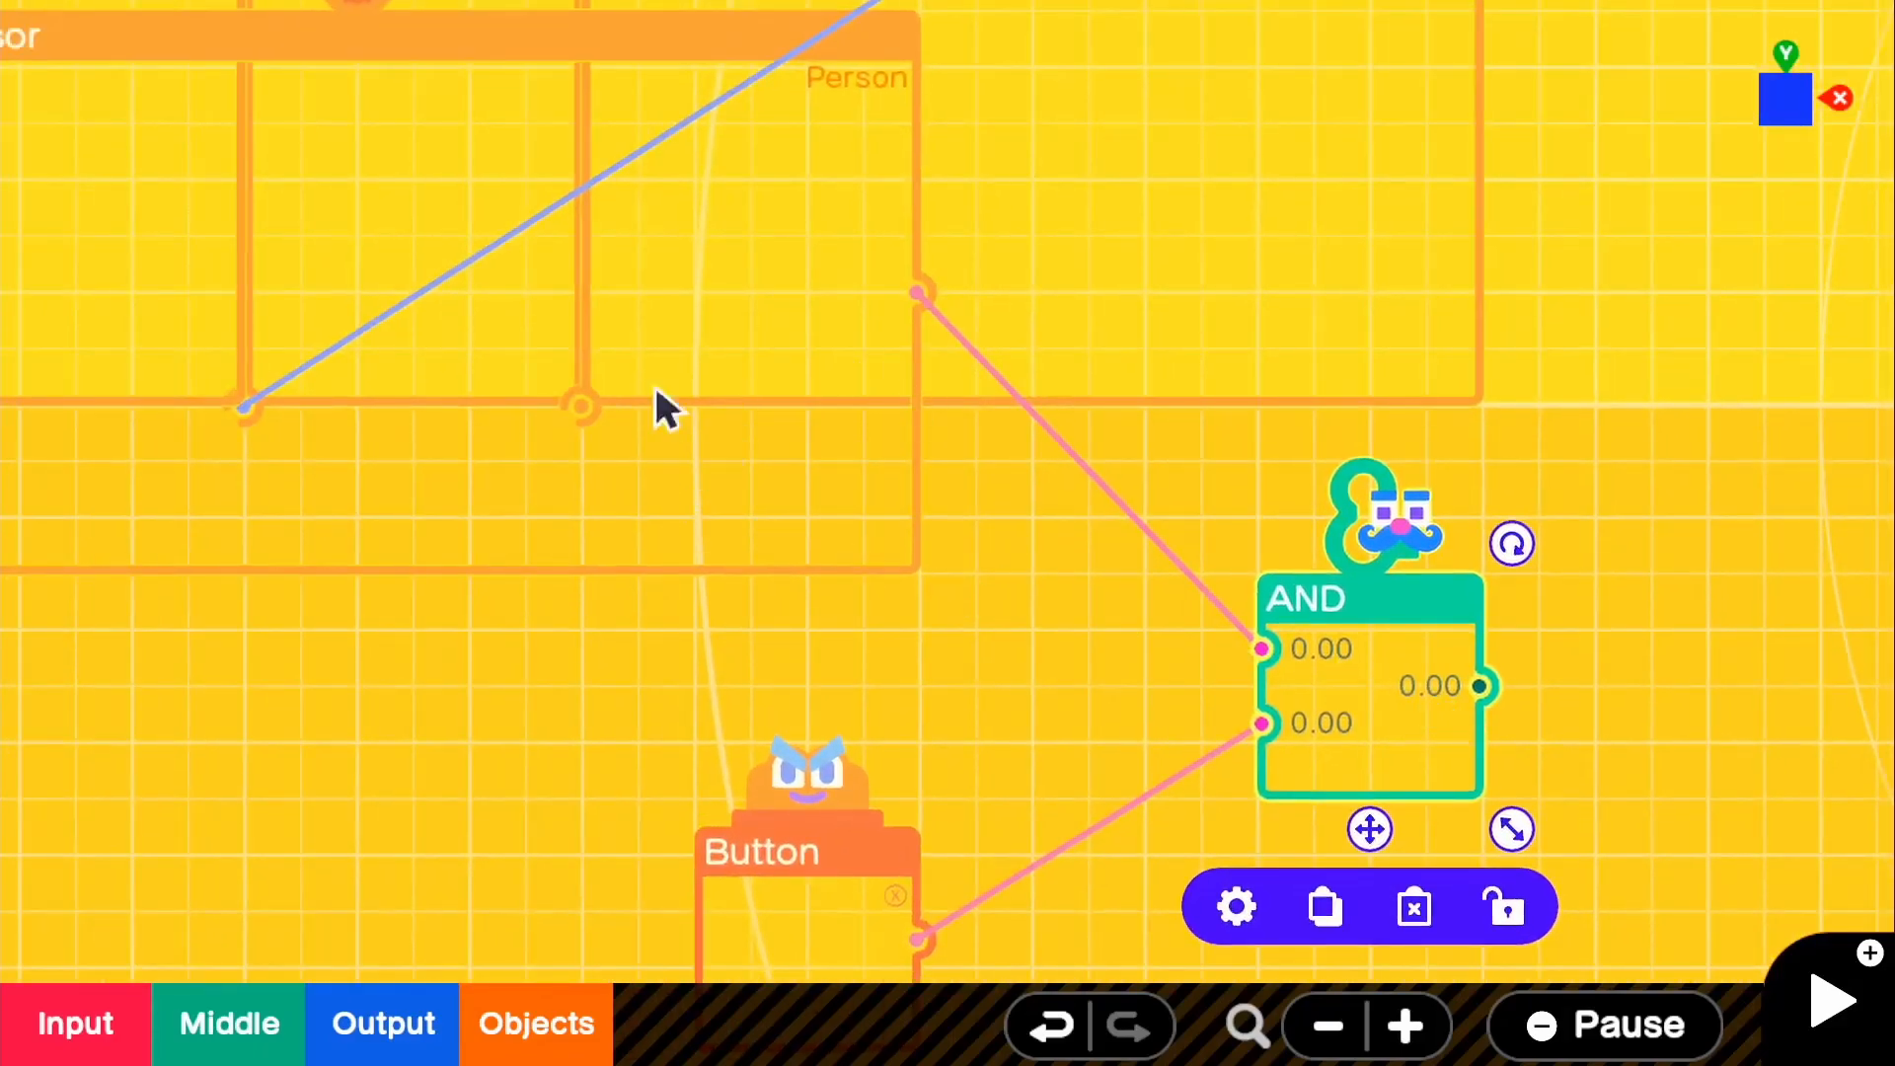
{"action": "mouse_move", "coordinate": [598, 520]}
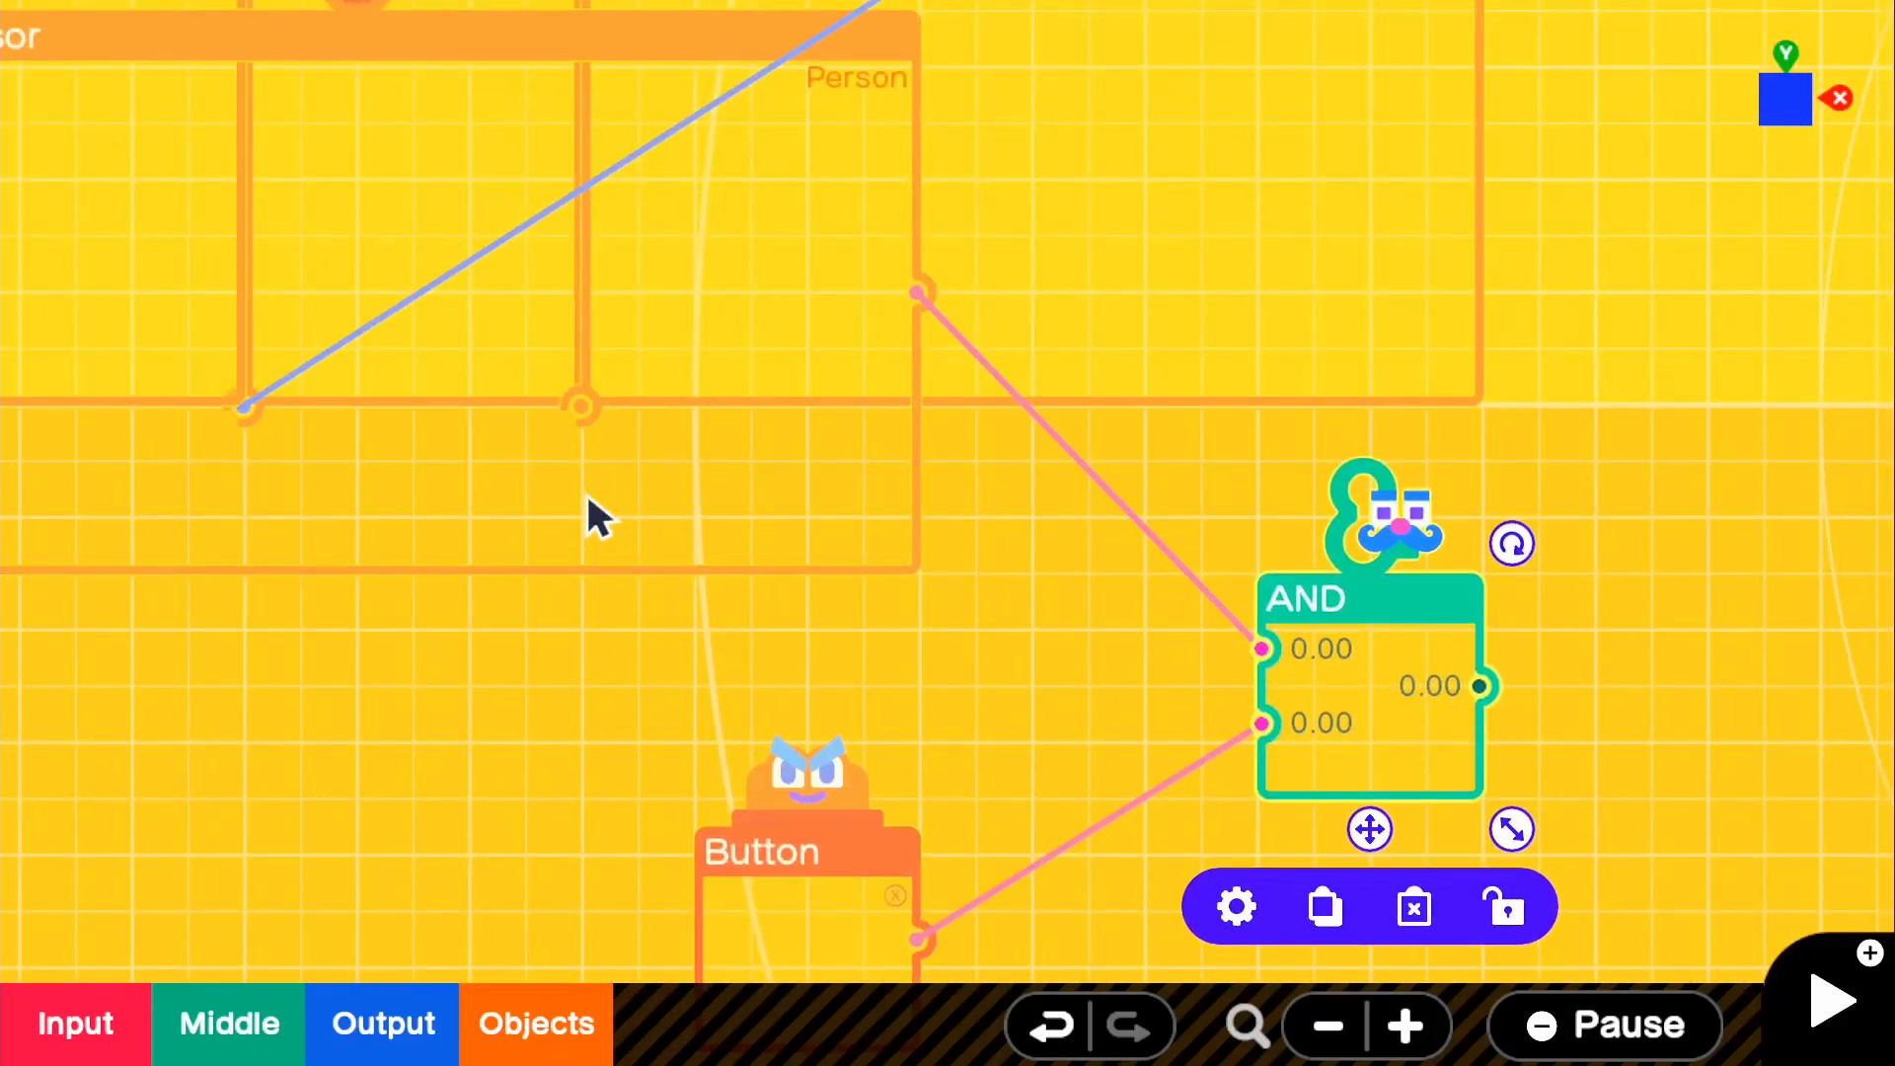
{"action": "mouse_move", "coordinate": [1299, 677]}
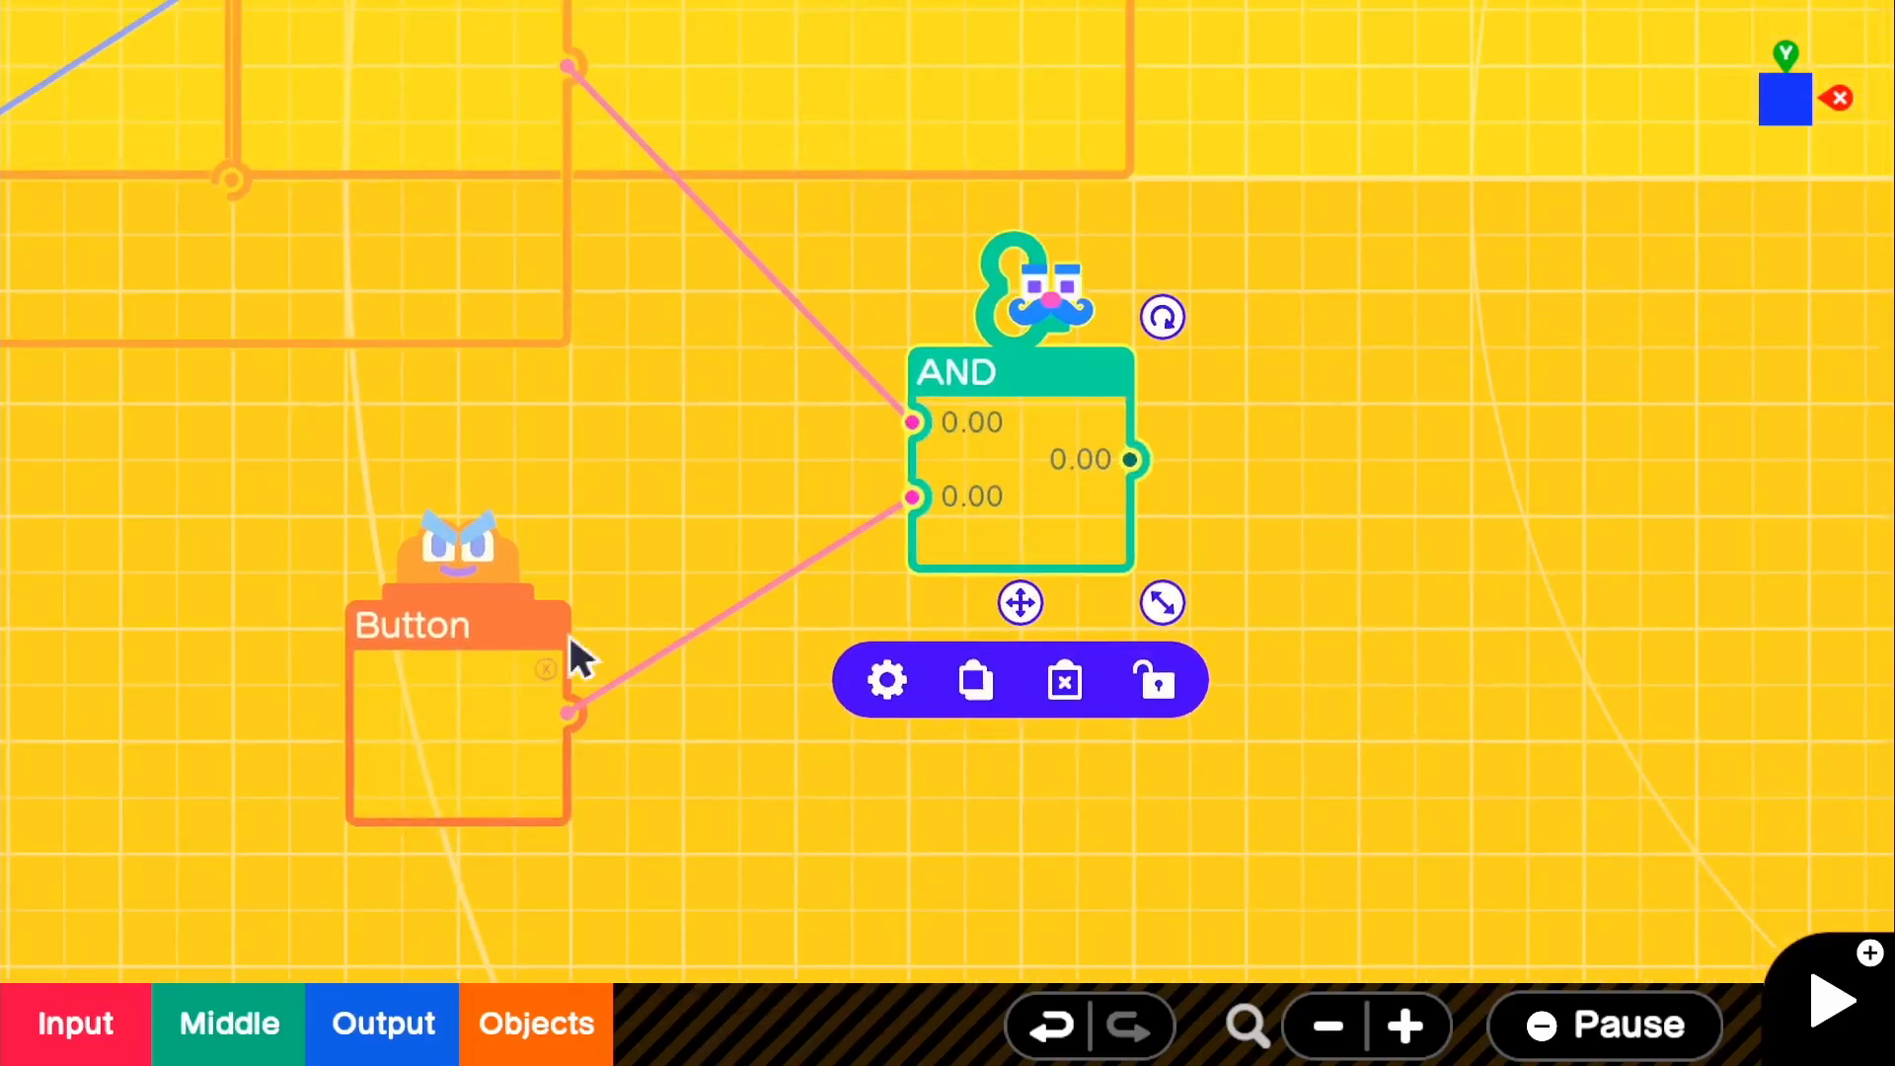
{"action": "mouse_move", "coordinate": [955, 521]}
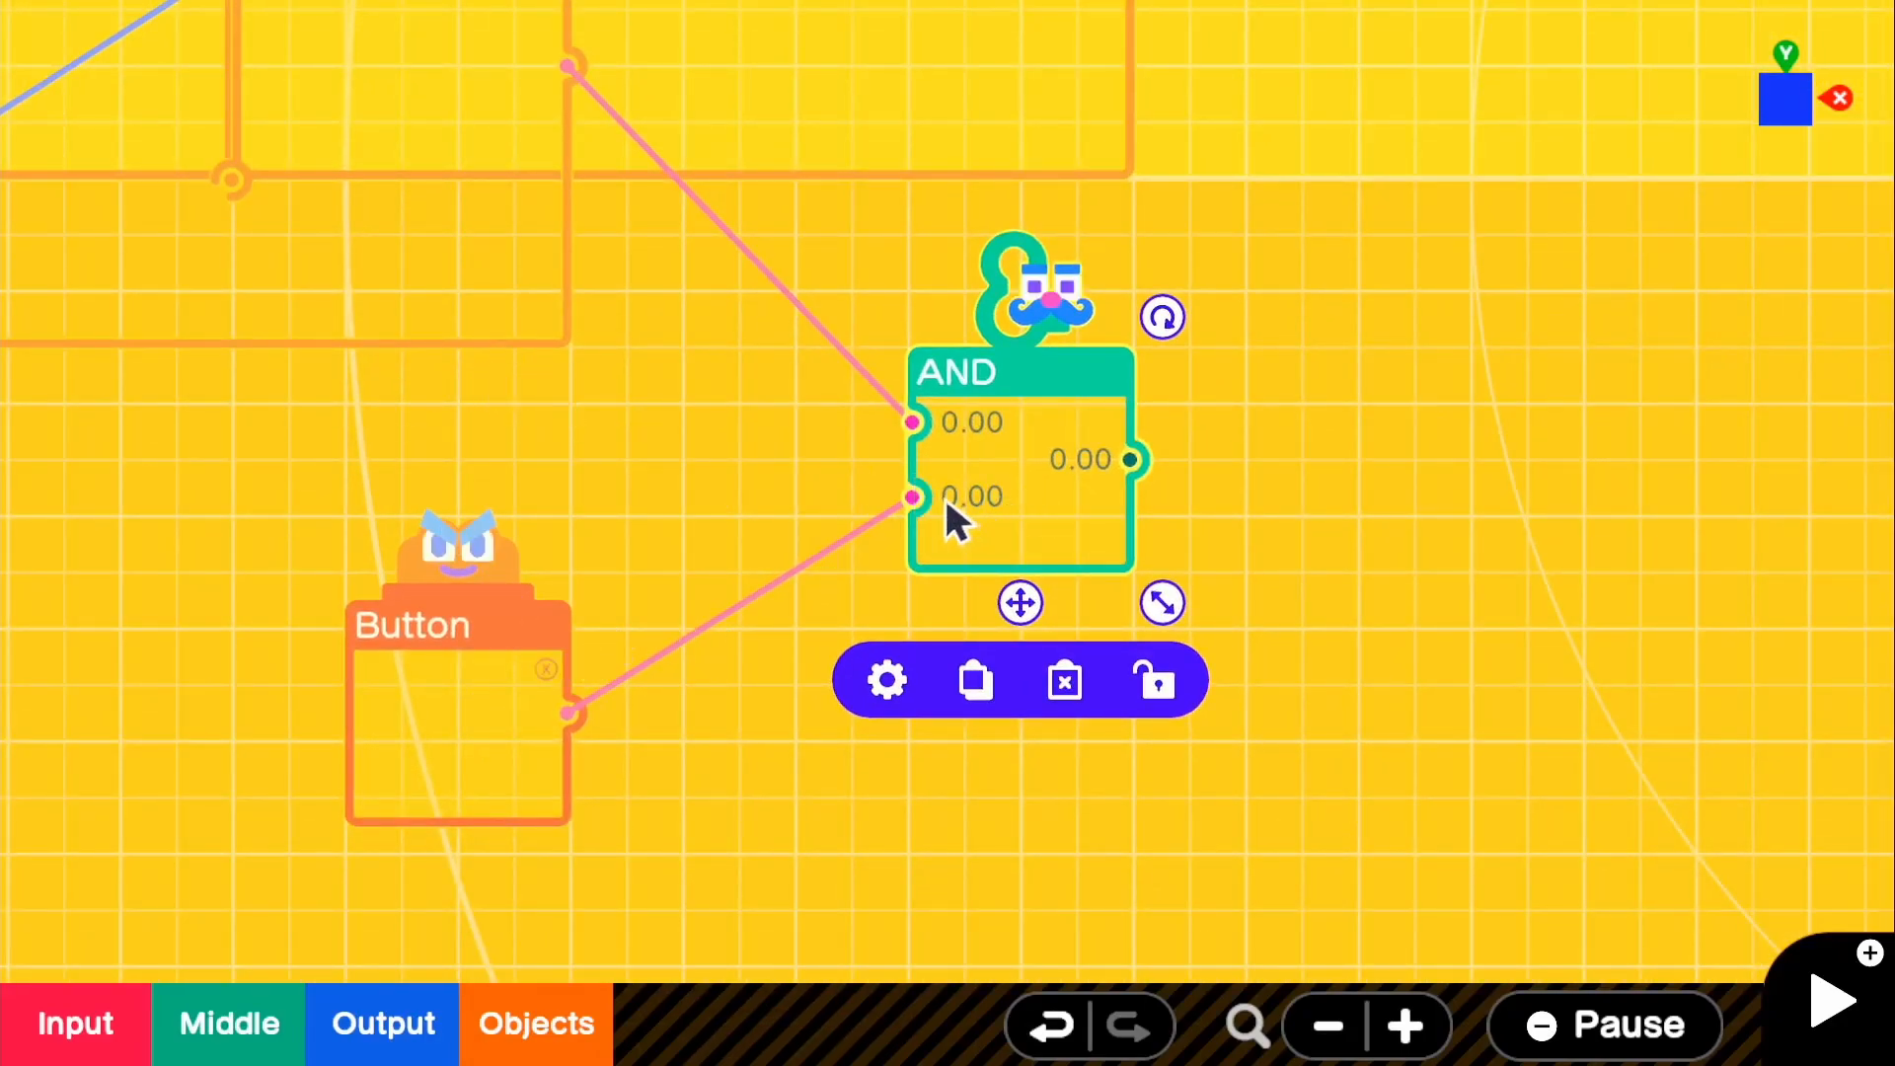
{"action": "mouse_move", "coordinate": [1028, 538]}
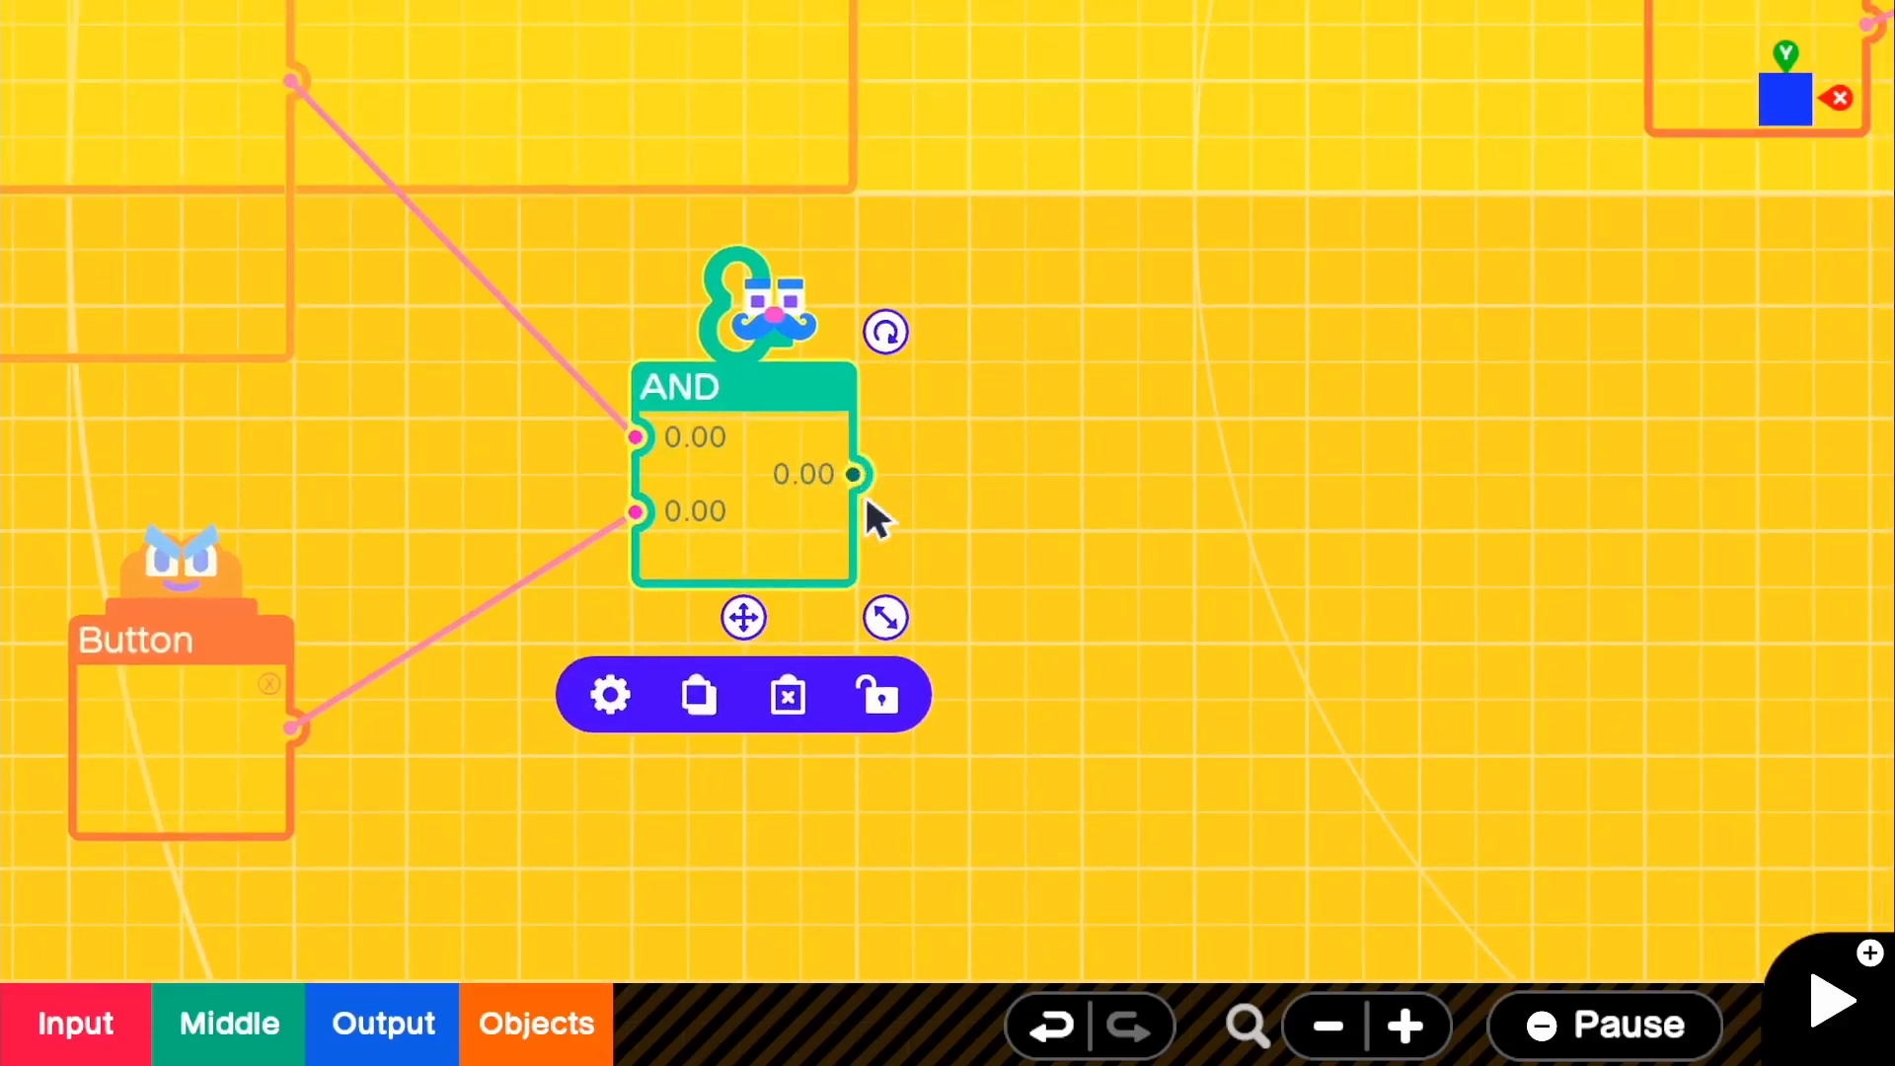
{"action": "mouse_move", "coordinate": [797, 520]}
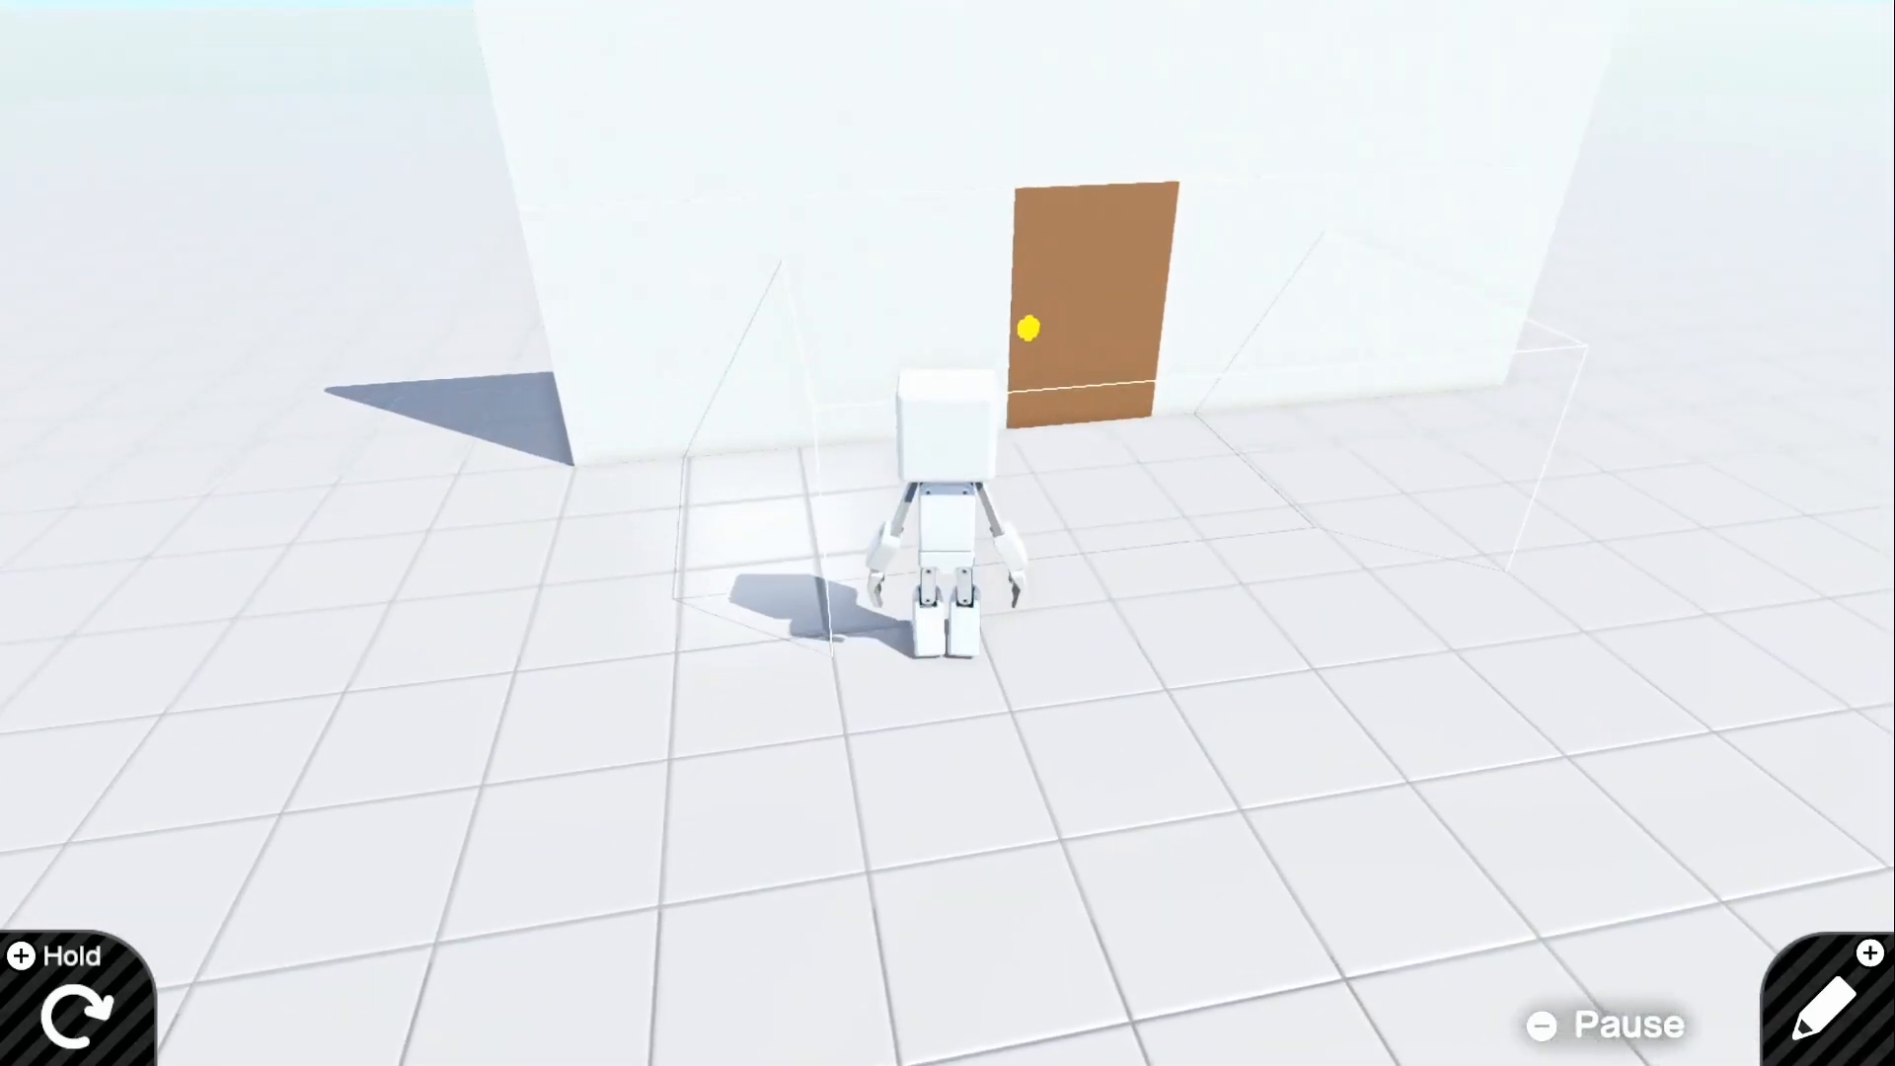
Step: Finish testing X inside the sensor zone and return to editing
{"action": "left_click", "coordinate": [1803, 1000]}
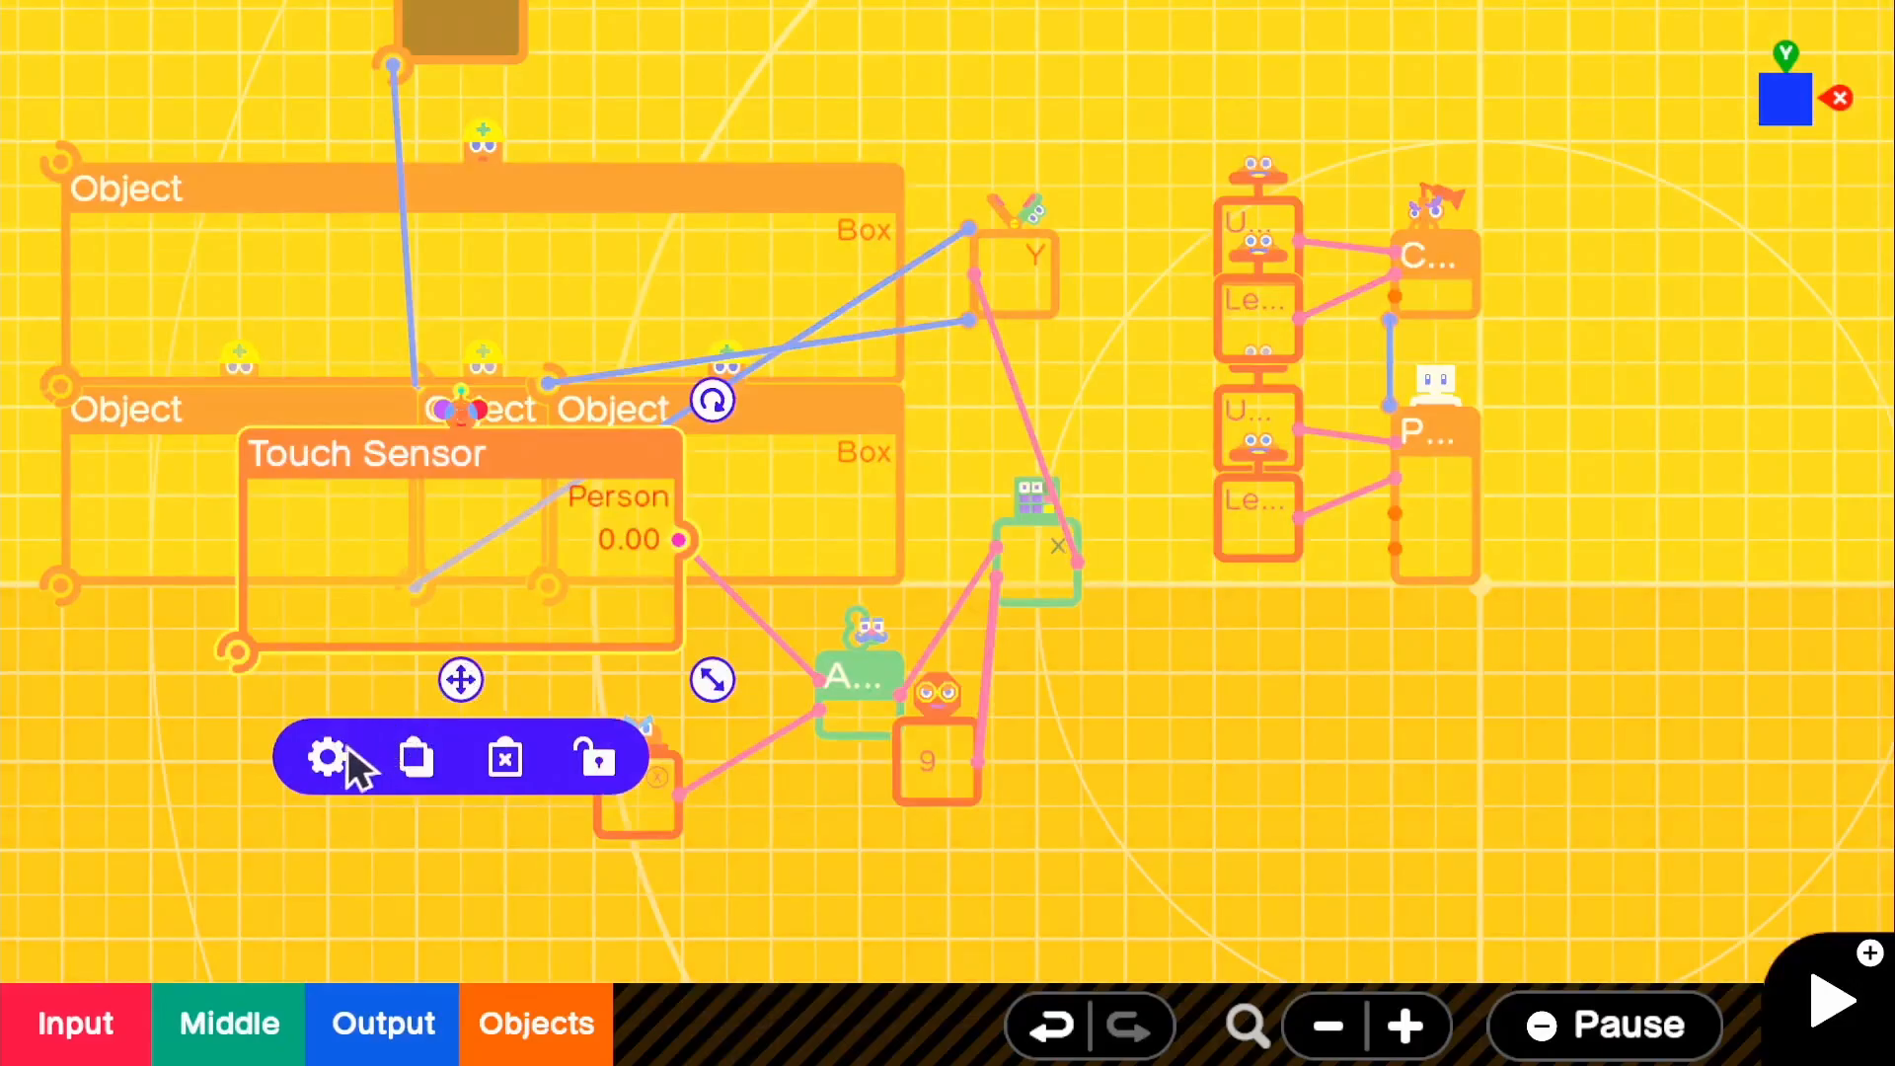
Step: Make the Touch Sensor invisible by unticking Visible, then start a test play
{"action": "left_click", "coordinate": [327, 758]}
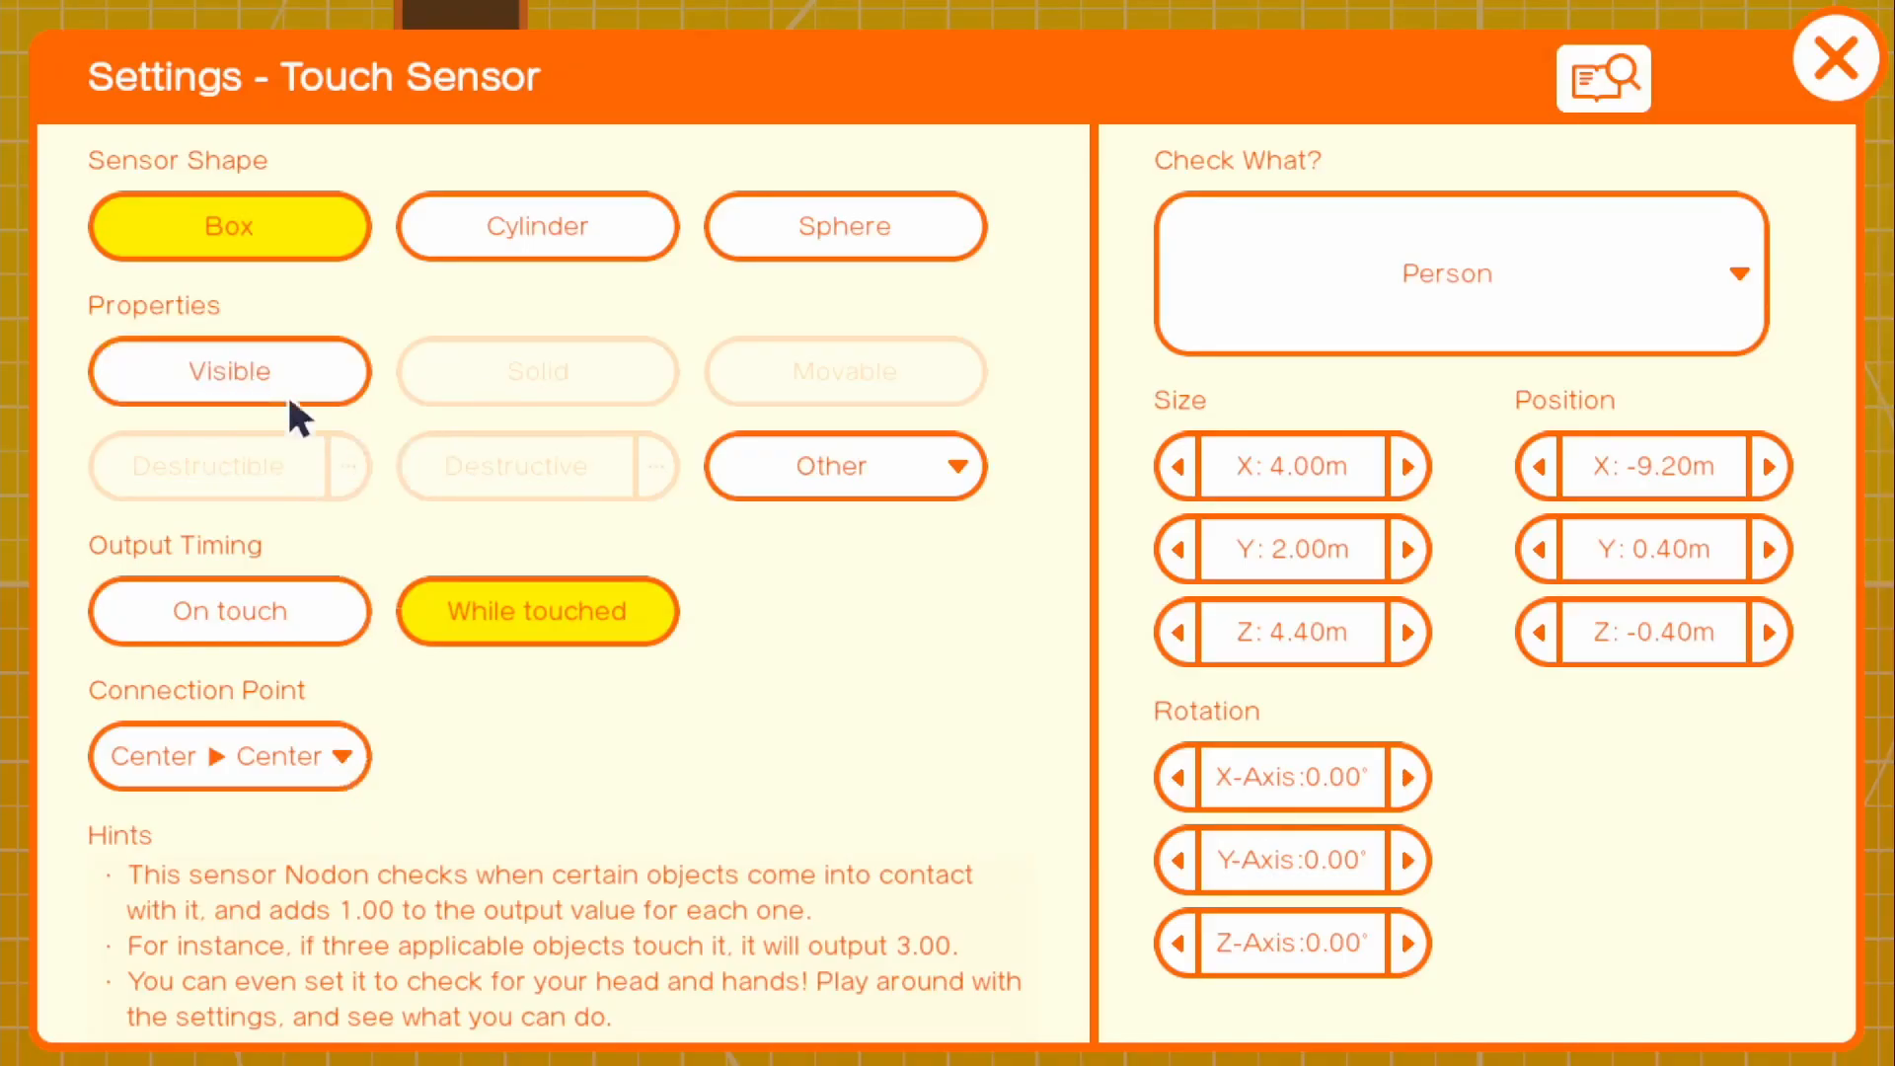
{"action": "left_click", "coordinate": [1835, 59]}
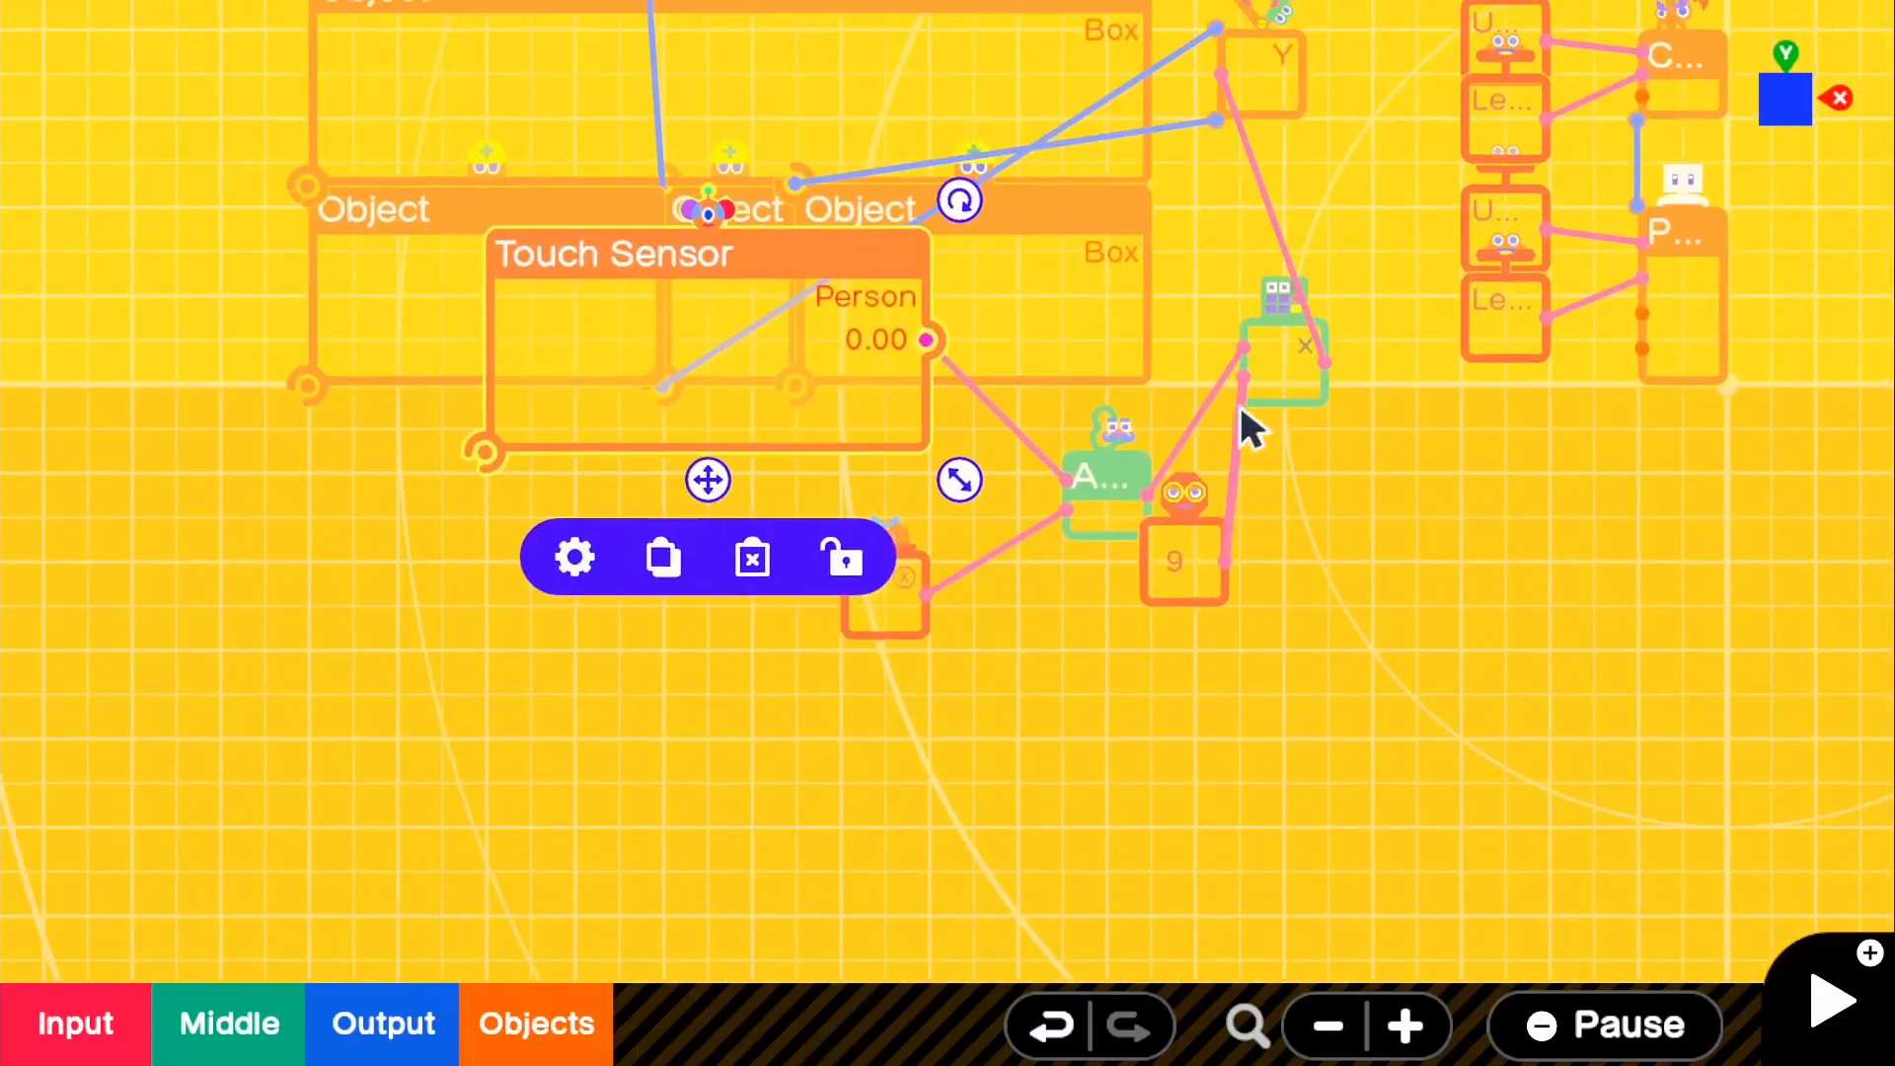
{"action": "left_click", "coordinate": [1829, 1000]}
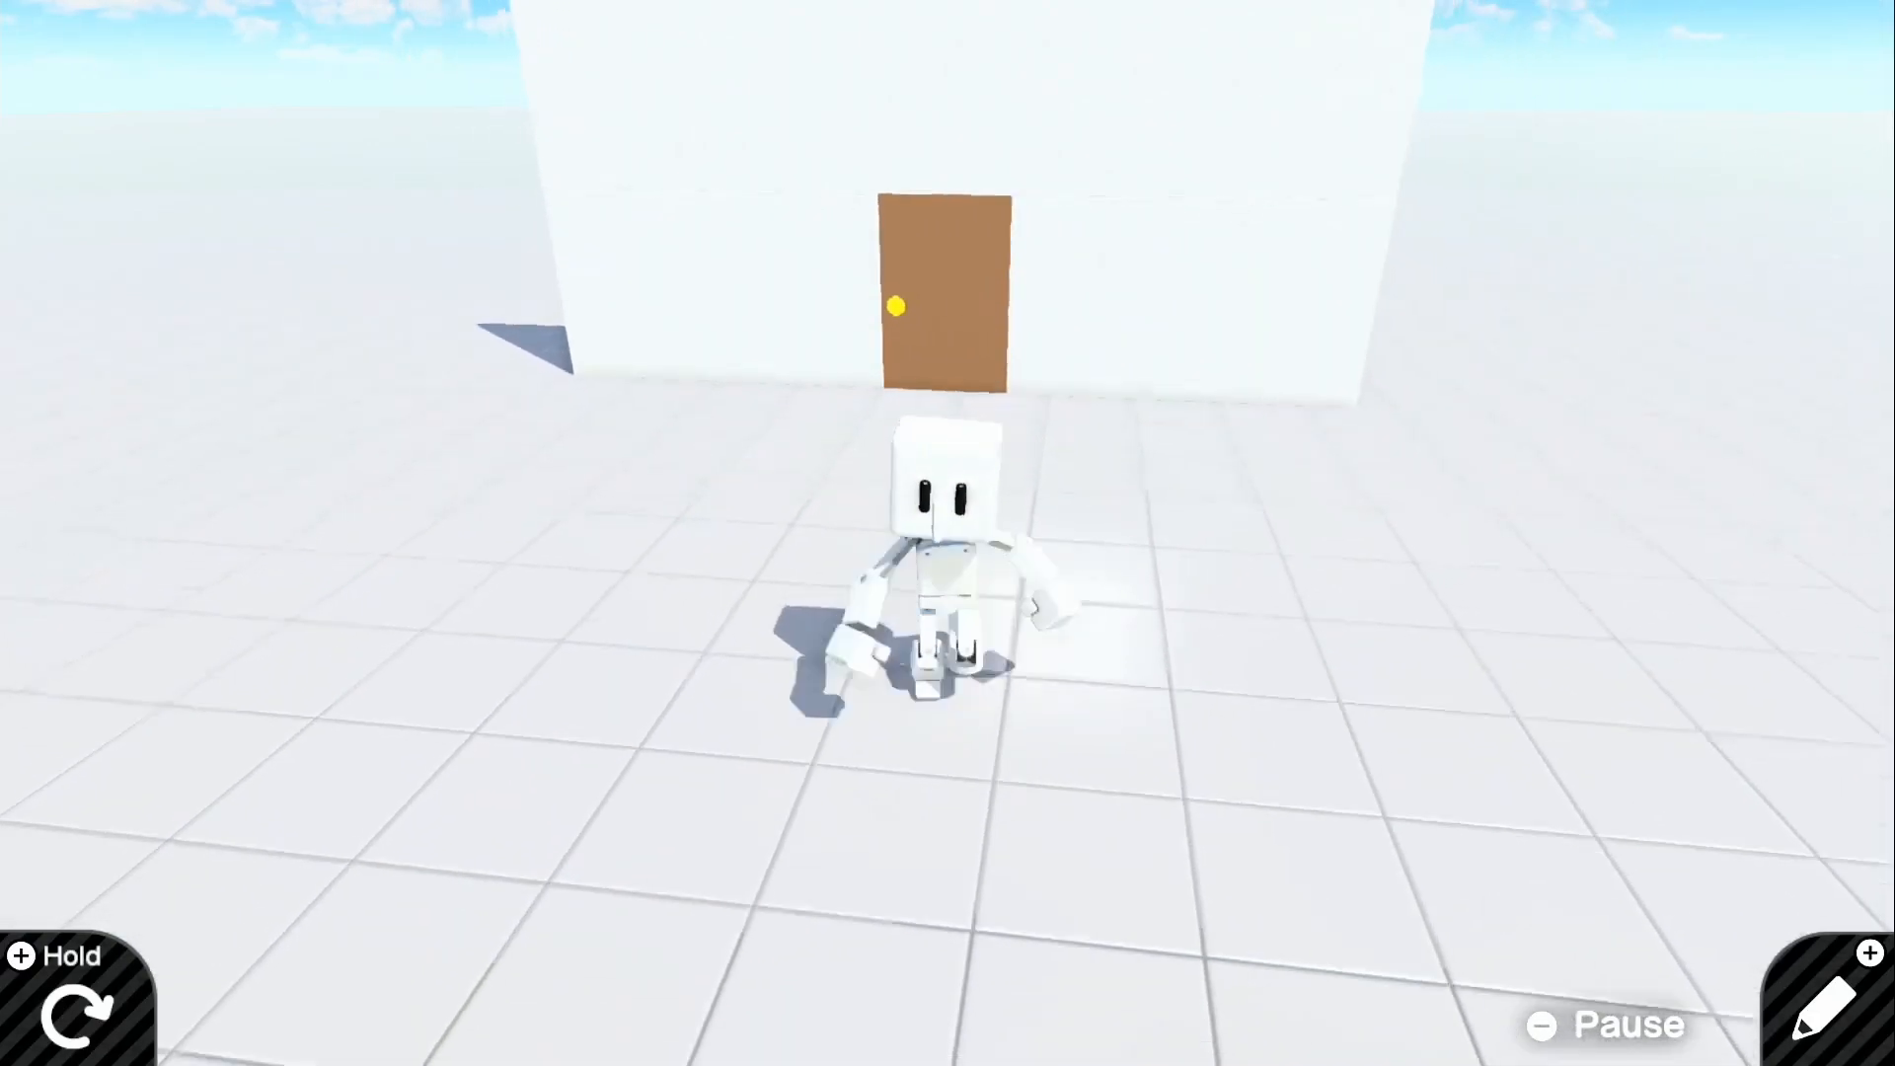
Step: Return to editing and scroll through the sensor, AND, multiply and hinge nodons
{"action": "left_click", "coordinate": [1829, 1001]}
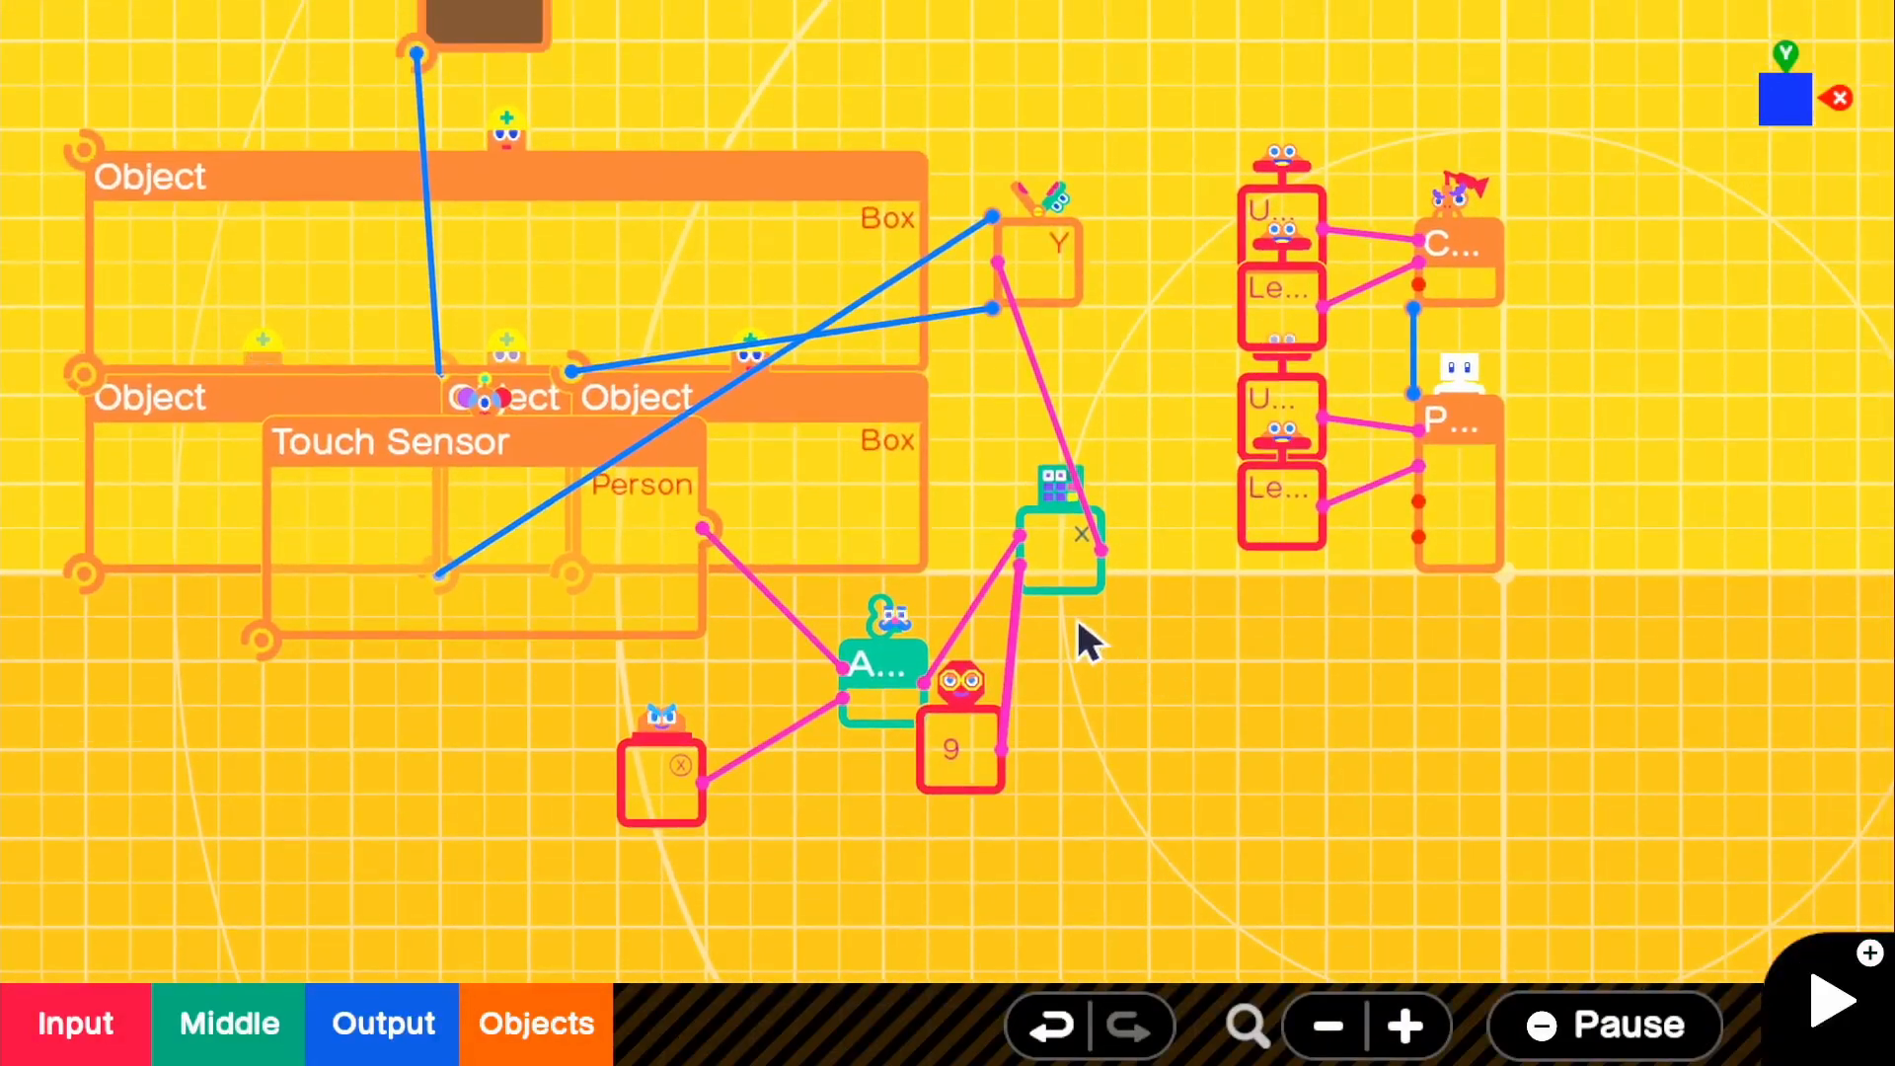
{"action": "mouse_move", "coordinate": [1106, 707]}
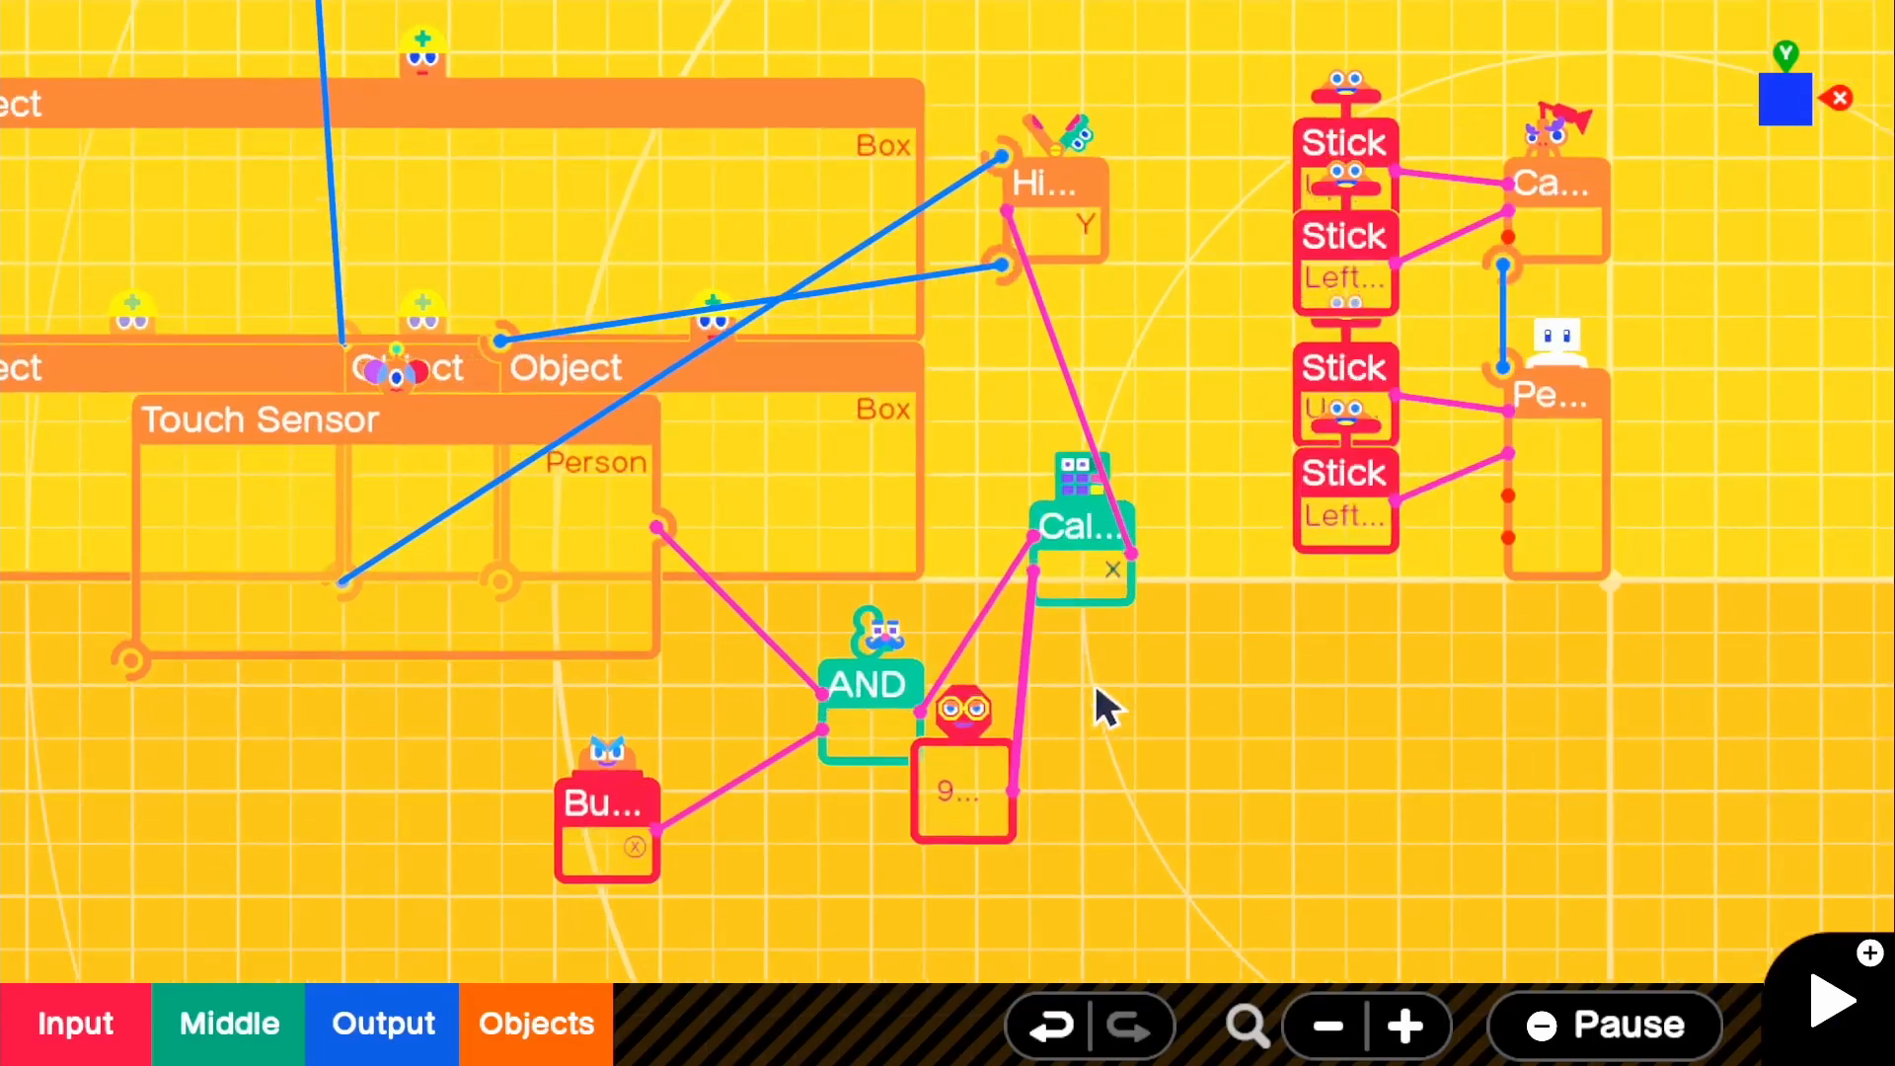
{"action": "scroll", "scroll_direction": "down", "scroll_amount": 3}
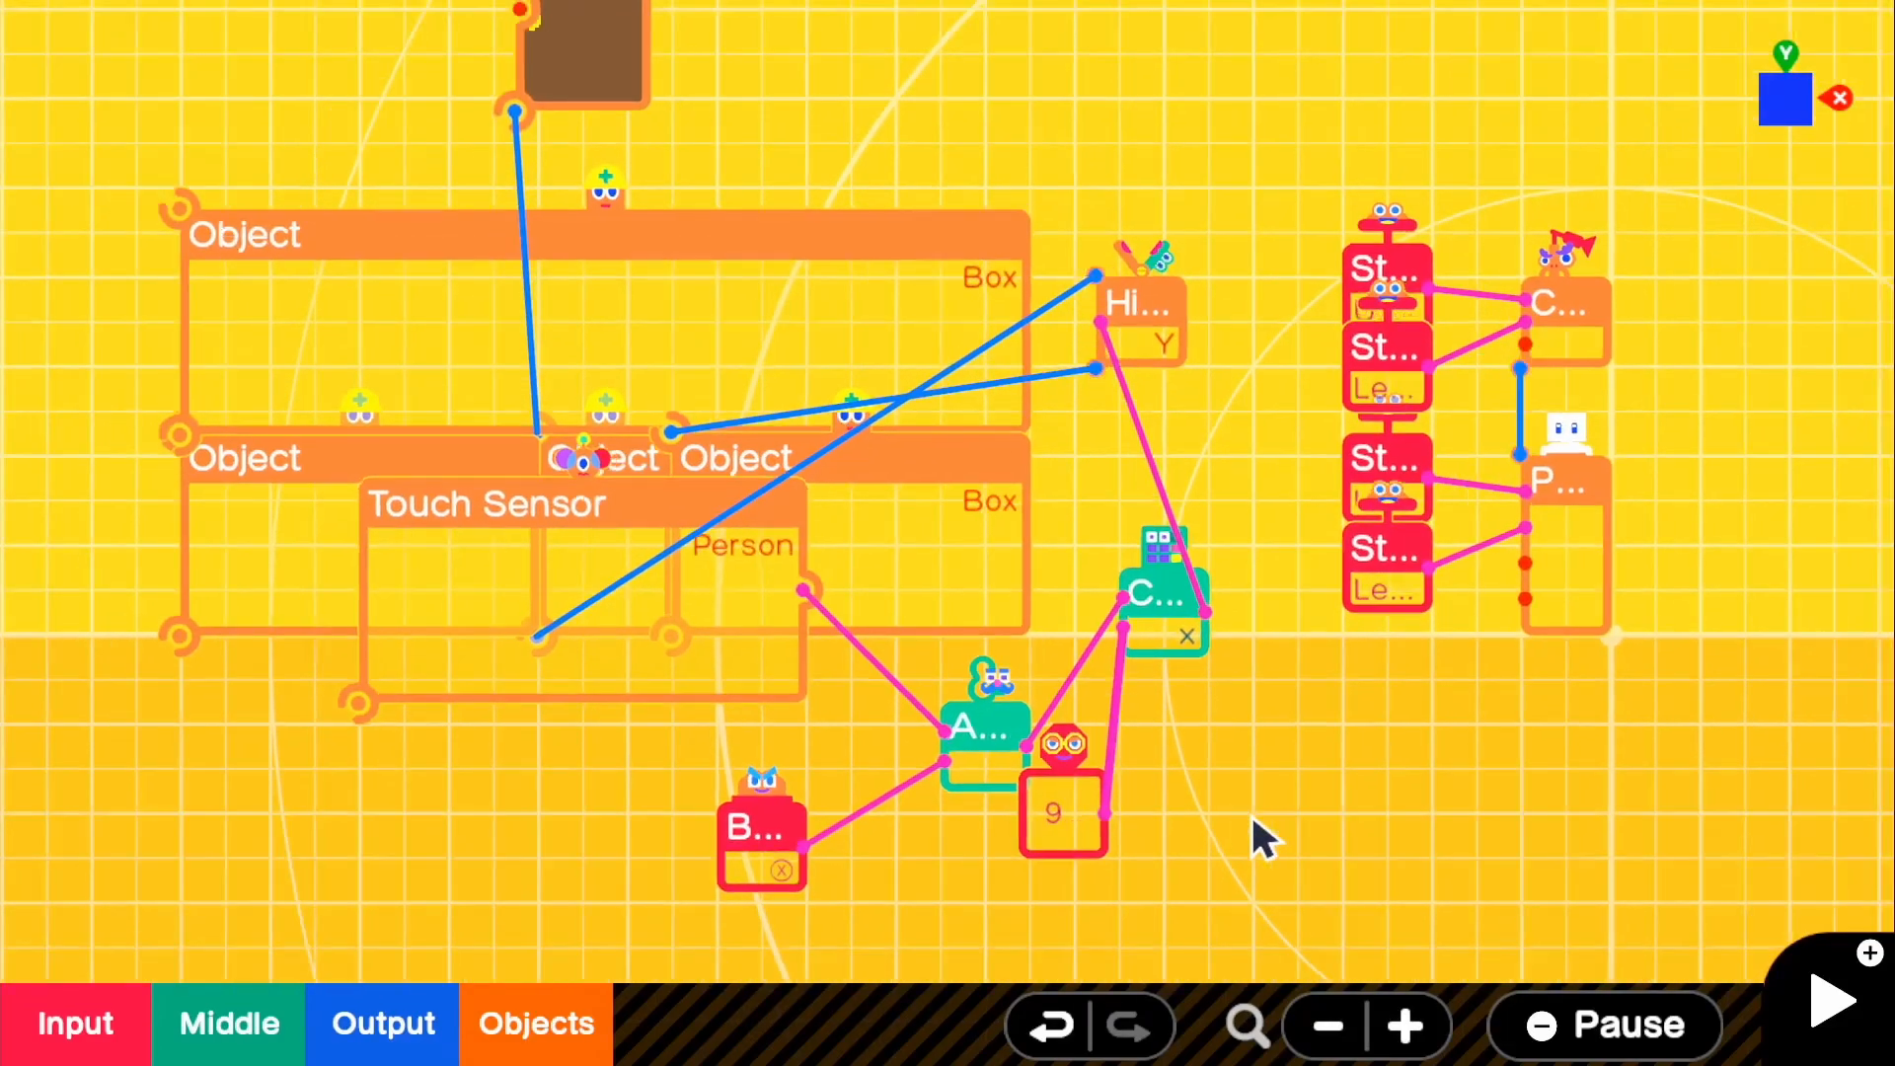
{"action": "mouse_move", "coordinate": [1256, 823]}
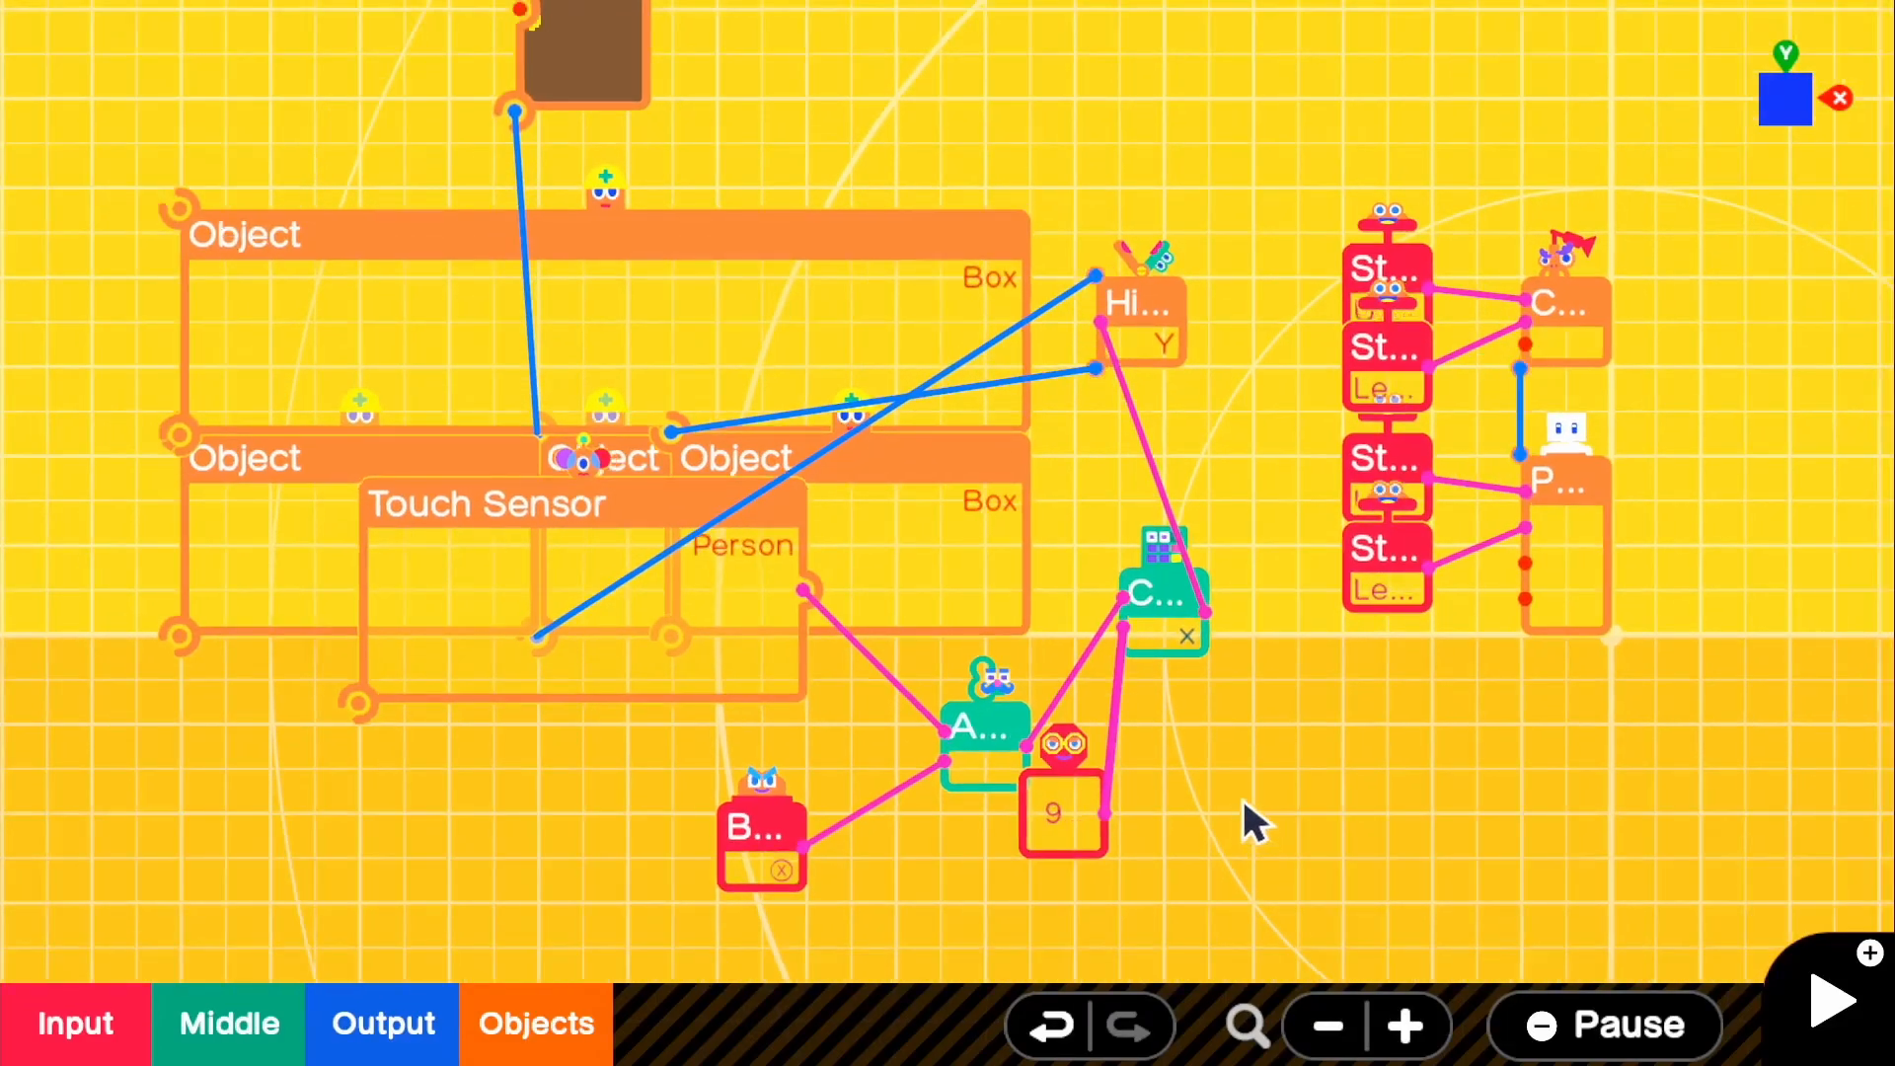